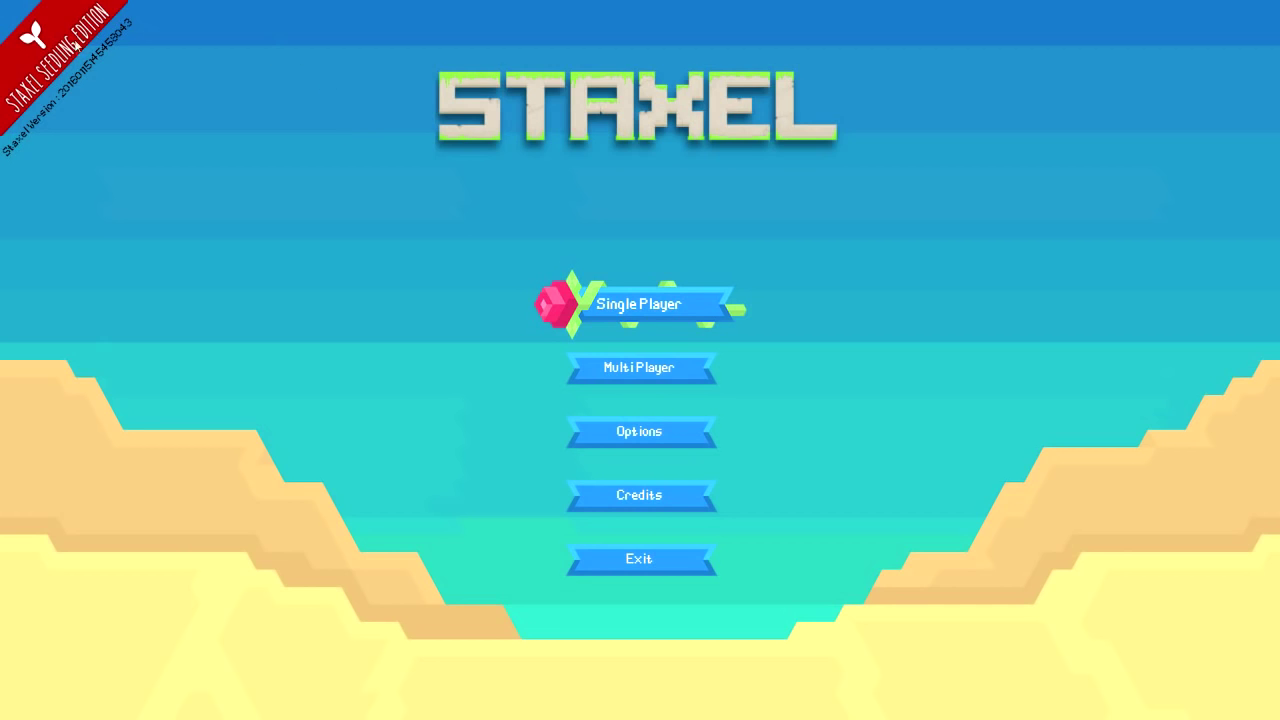
pyautogui.moveTo(227, 181)
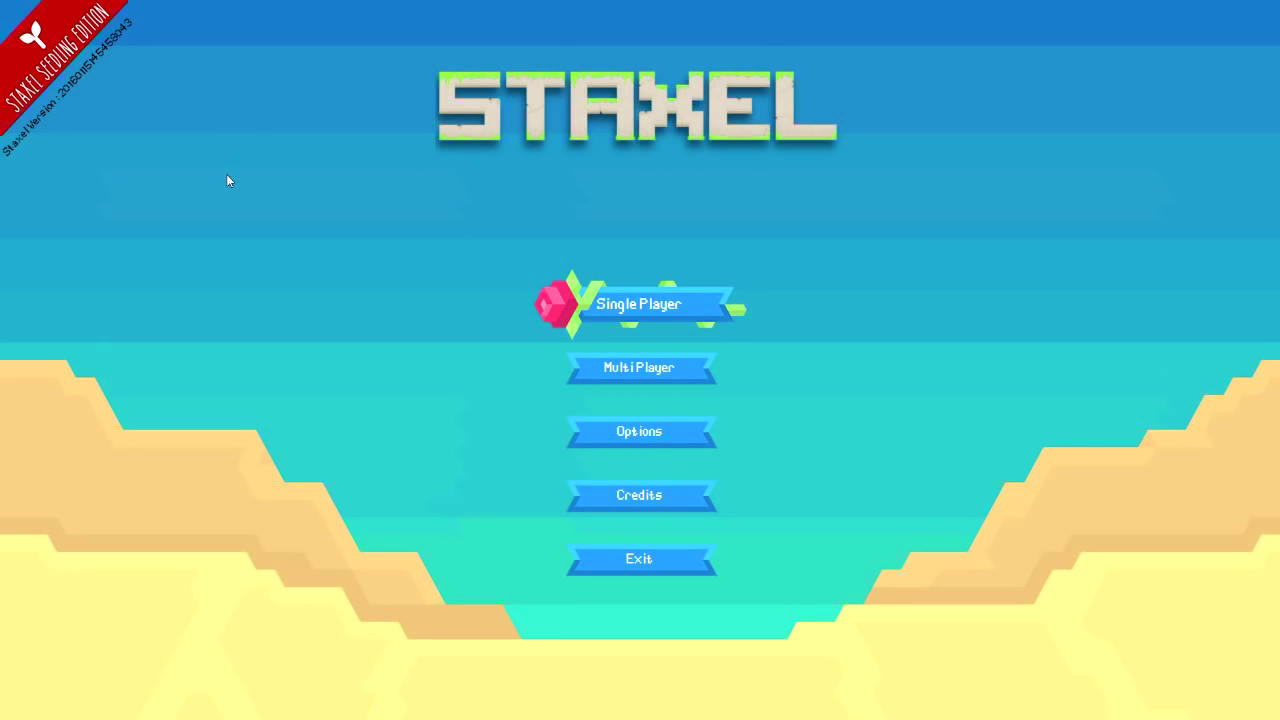
pyautogui.moveTo(770, 192)
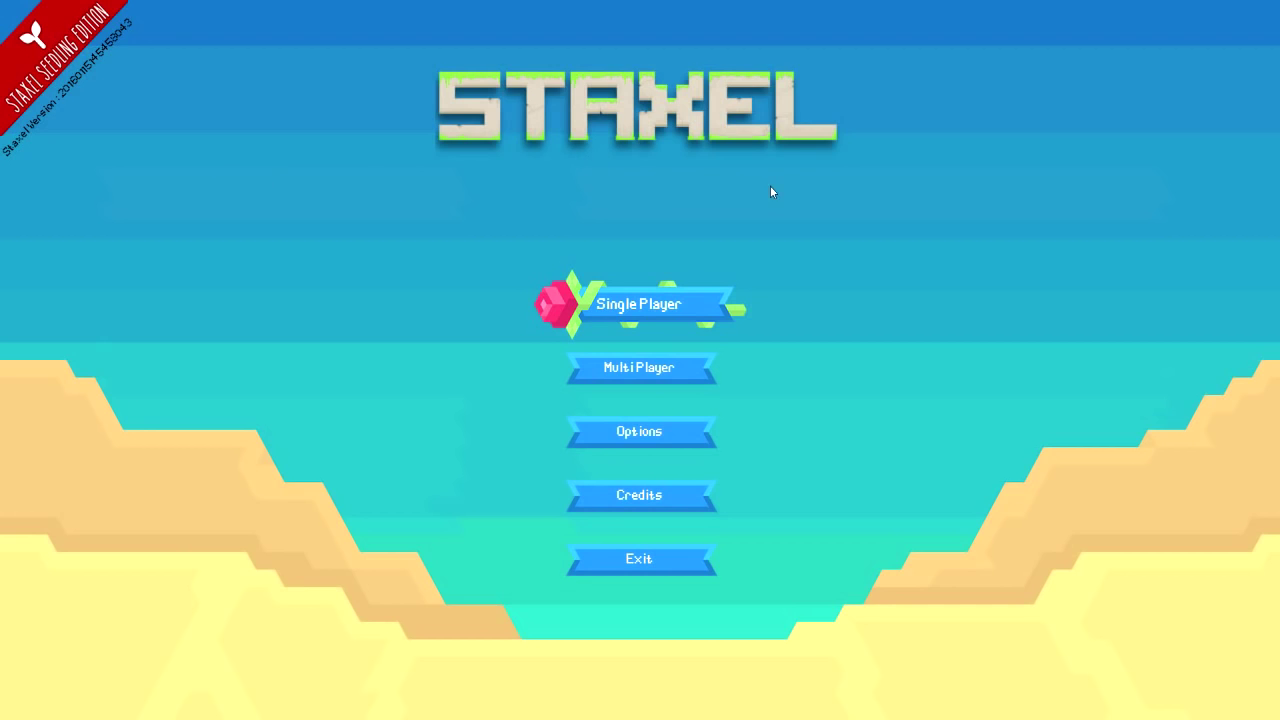
pyautogui.moveTo(926, 198)
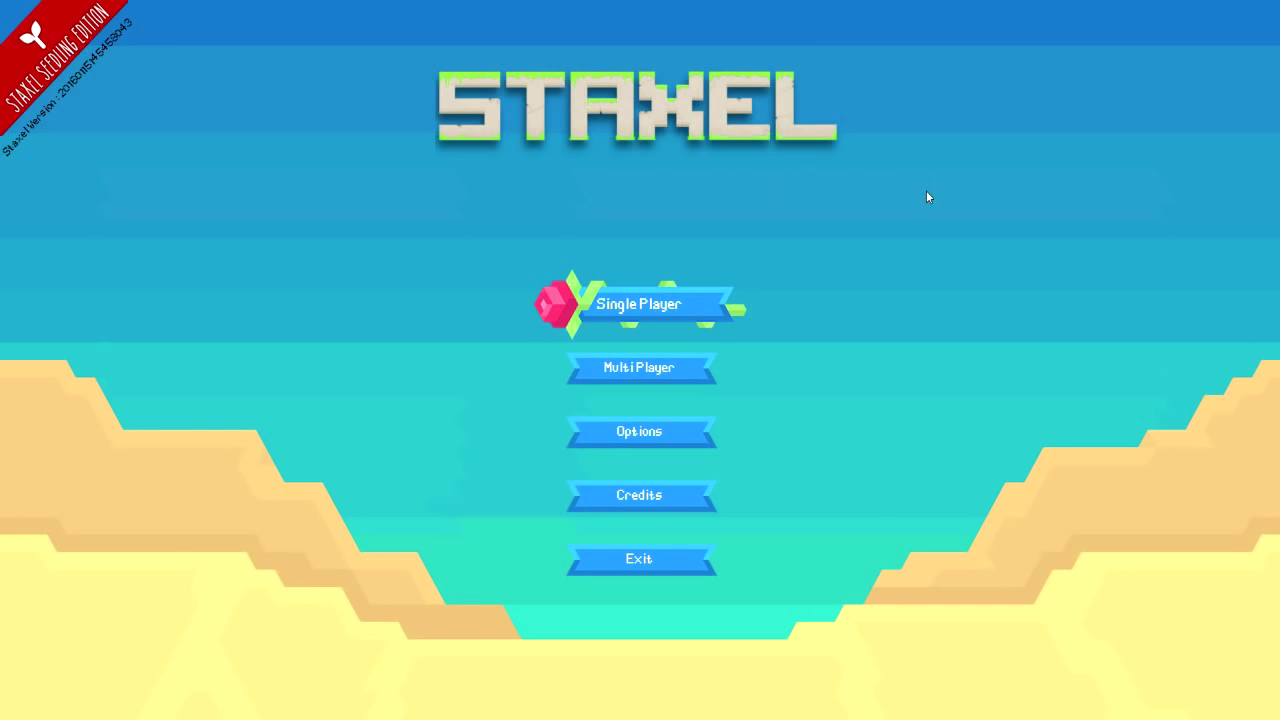
pyautogui.moveTo(922, 158)
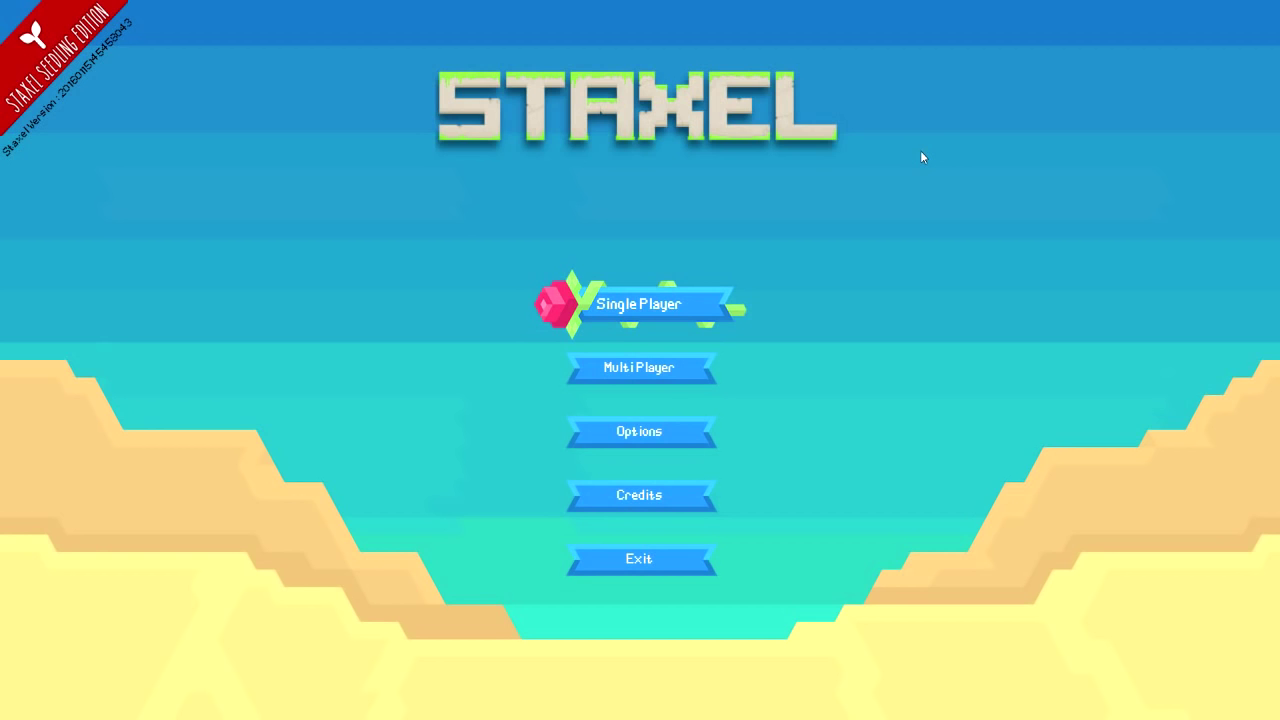
# Step: Start a single-player game and make the character an elf after previewing human
pyautogui.click(639, 304)
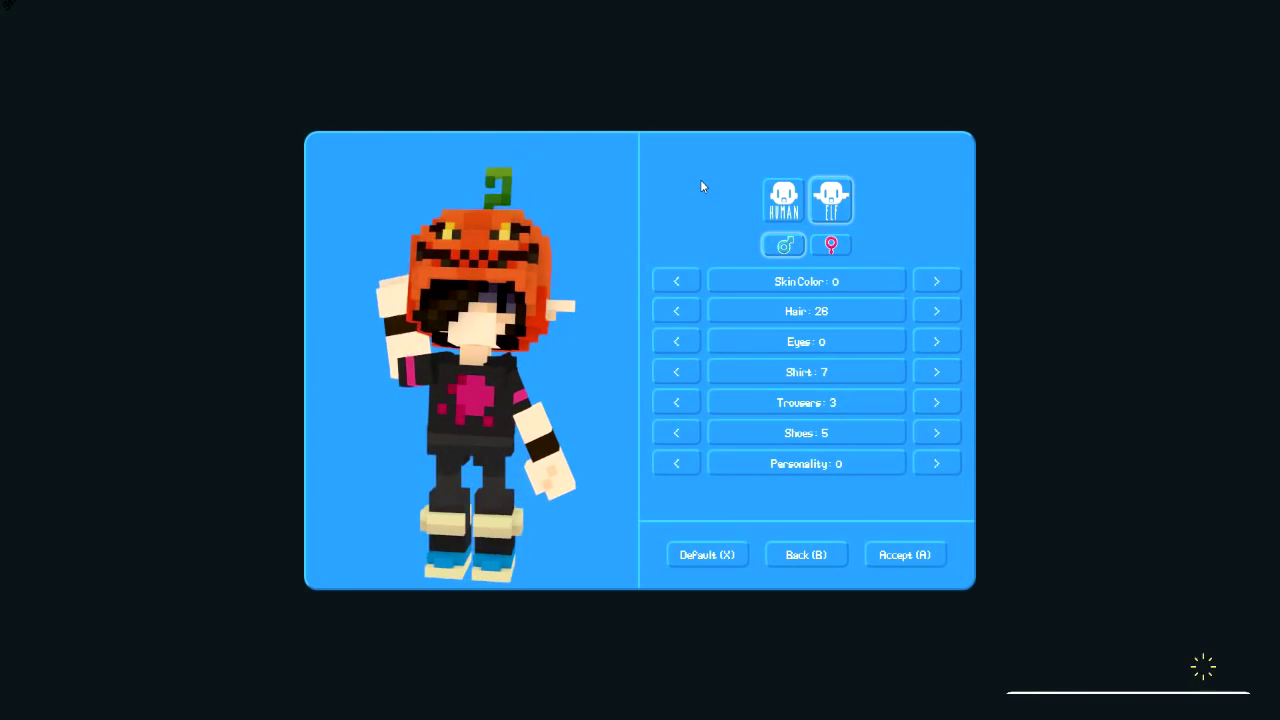
pyautogui.click(830, 198)
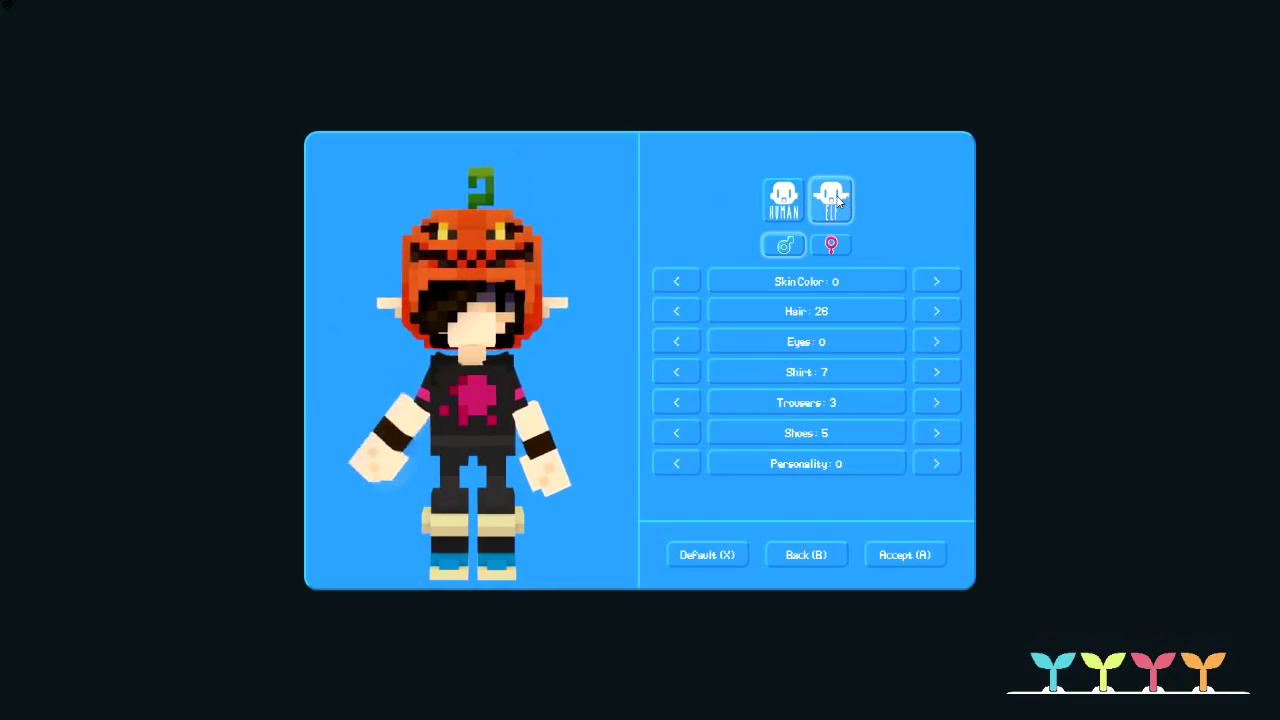
pyautogui.click(783, 199)
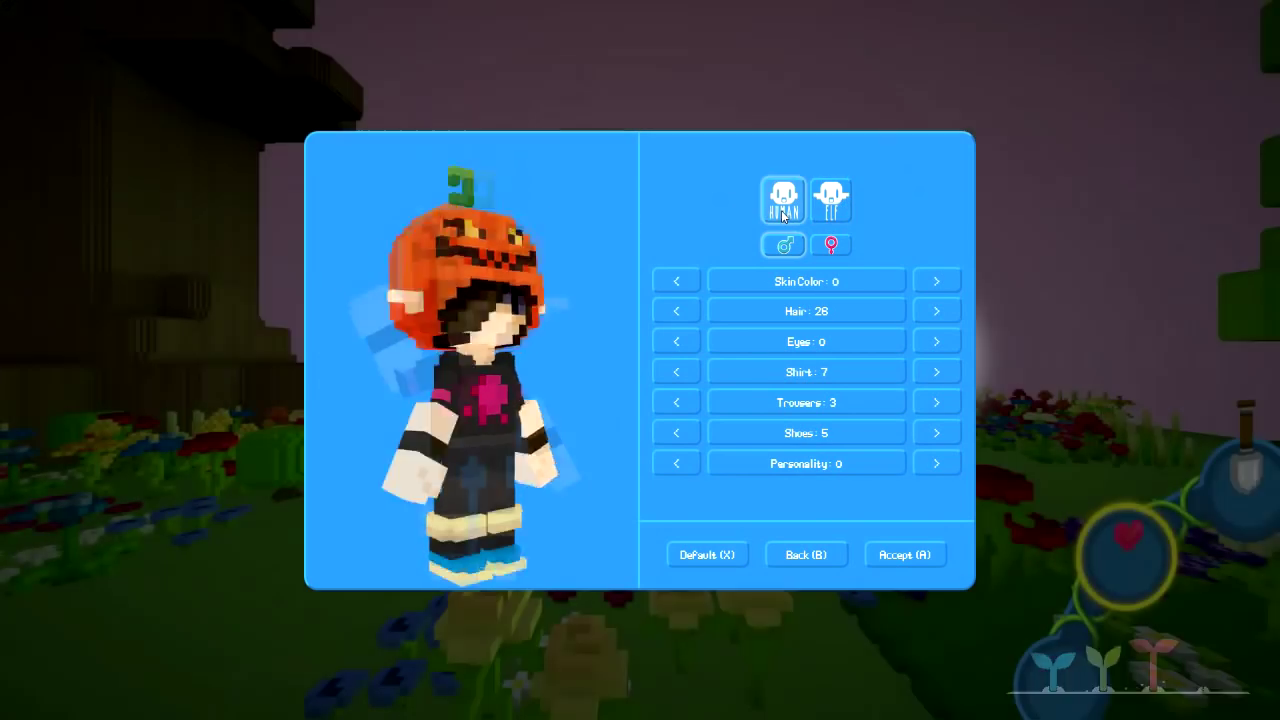
pyautogui.click(831, 198)
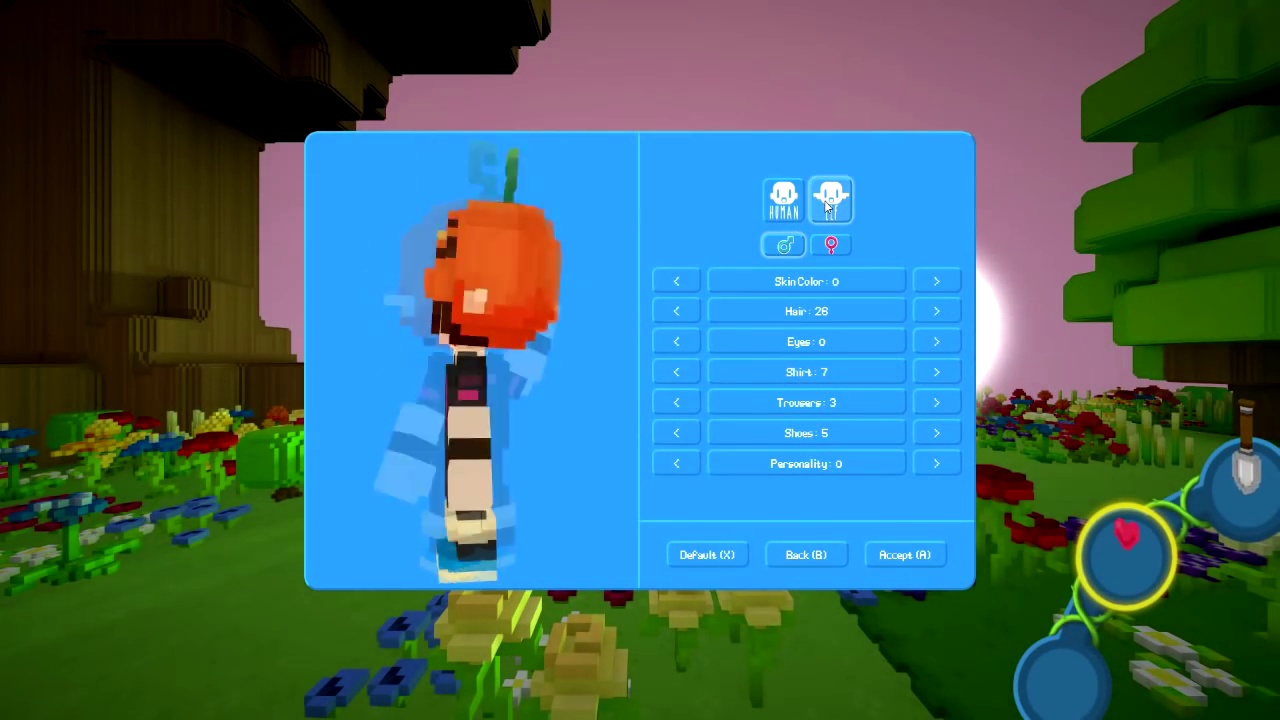
pyautogui.click(830, 199)
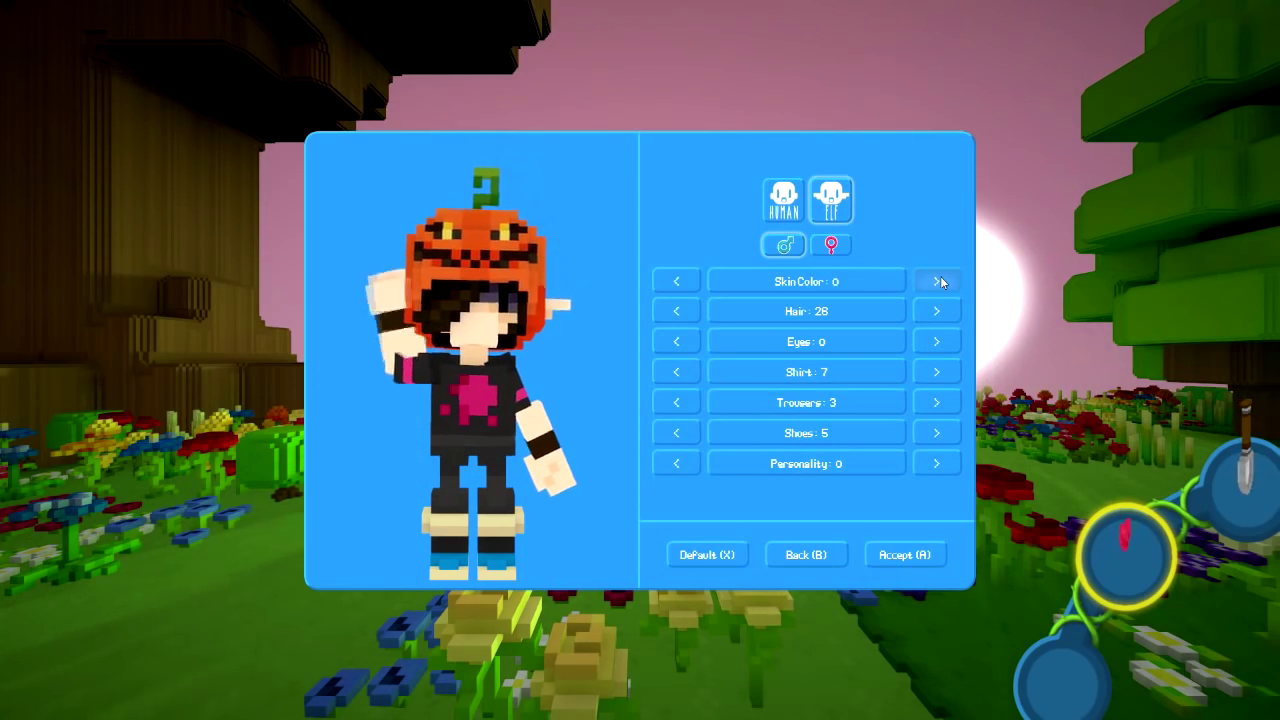
# Step: Cycle through hairstyles and settle on blond hair style 23
pyautogui.click(936, 281)
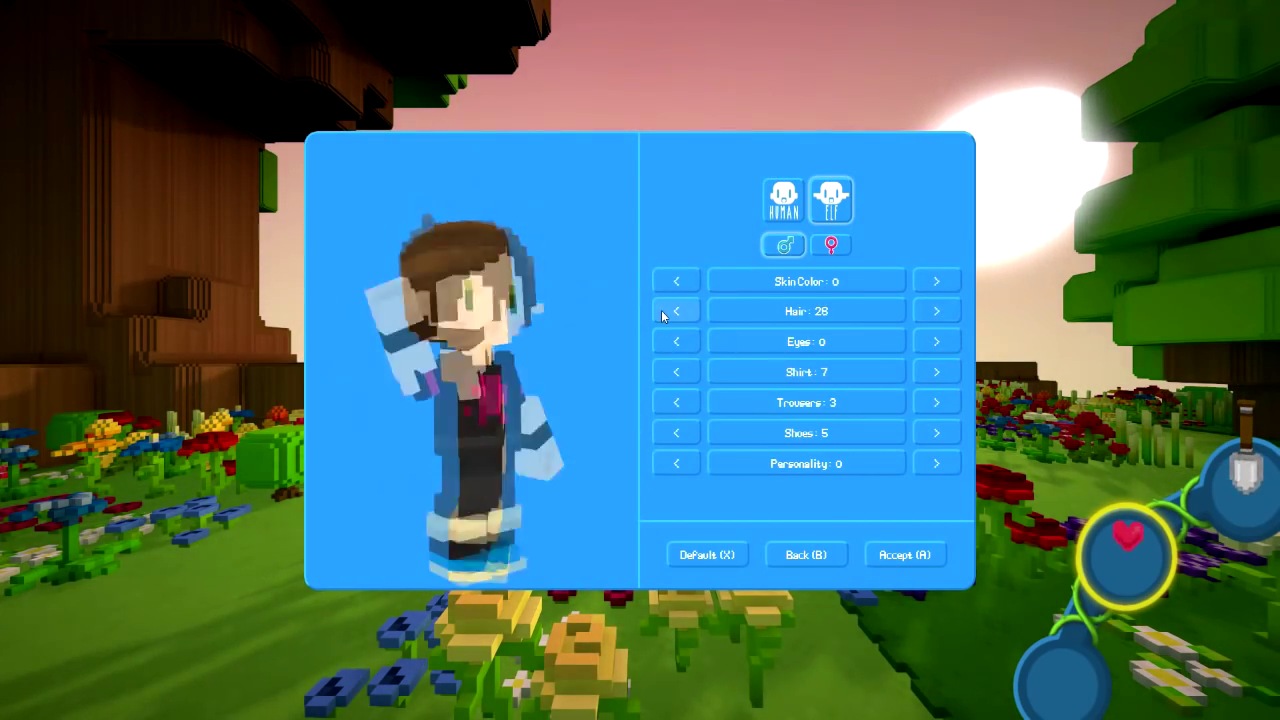
pyautogui.click(676, 311)
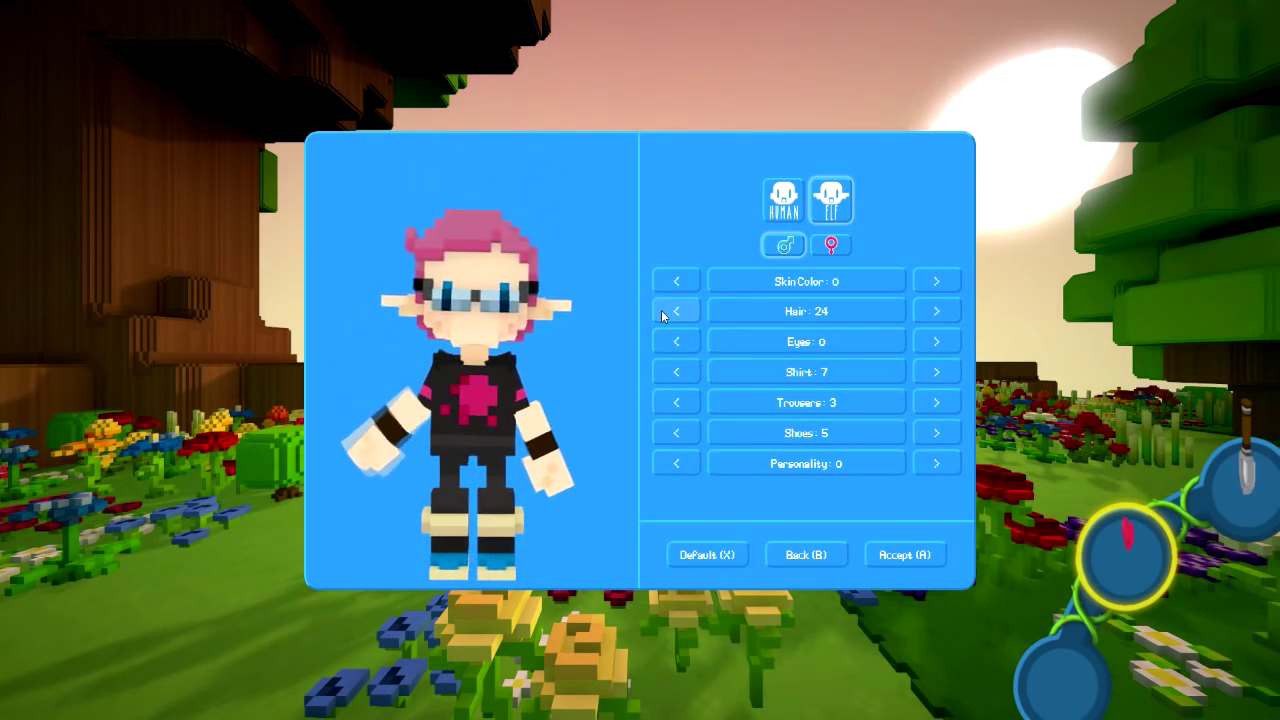
pyautogui.click(676, 311)
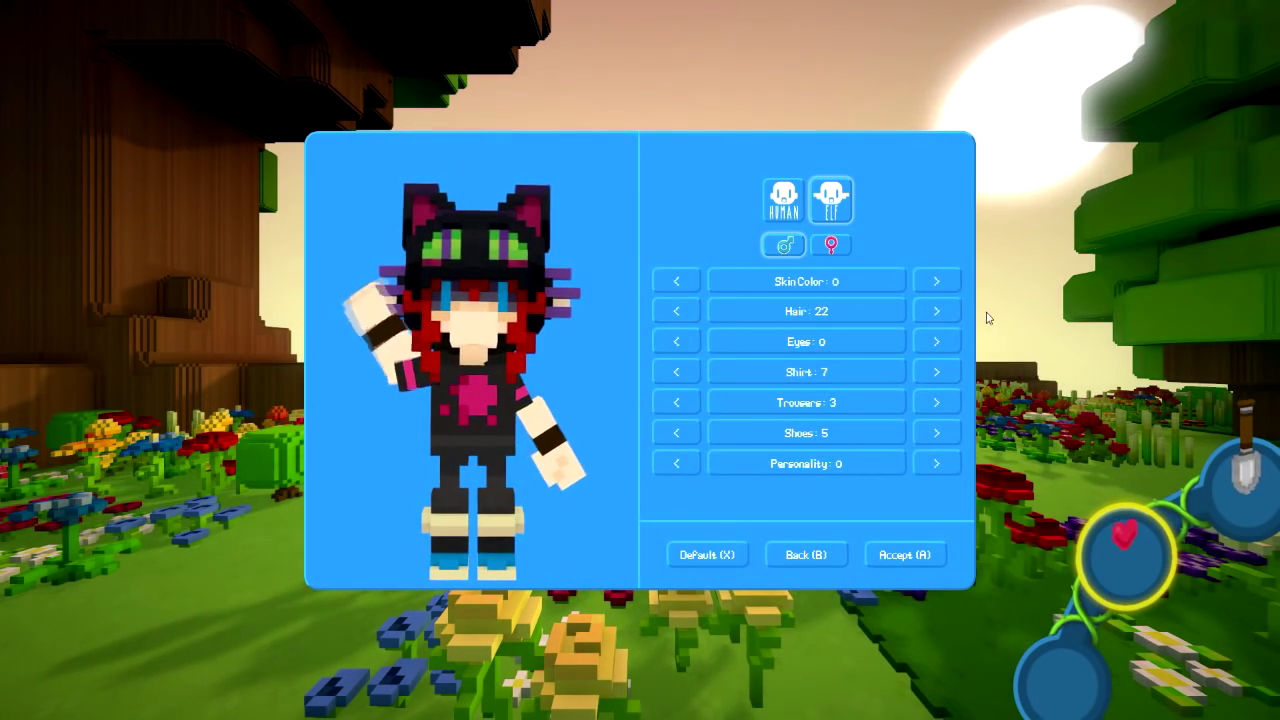
pyautogui.click(935, 311)
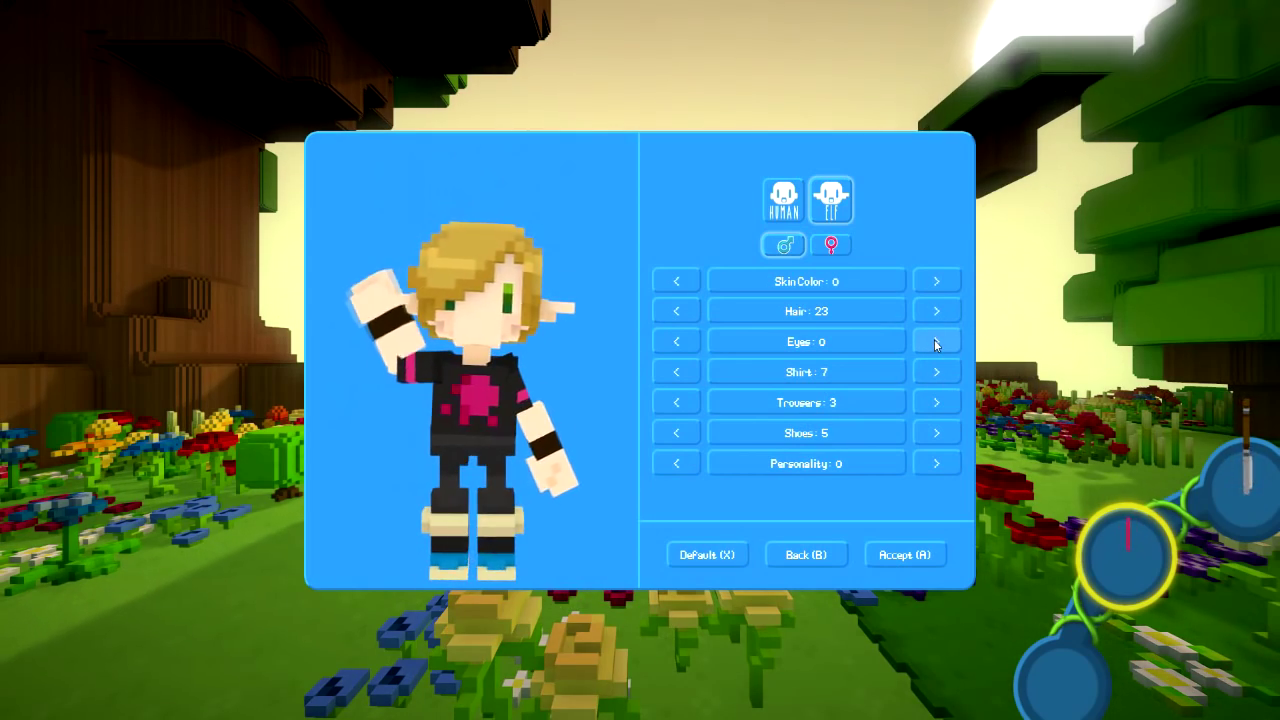
# Step: Try several shirt styles, ending on the red-and-black jacket
pyautogui.click(936, 371)
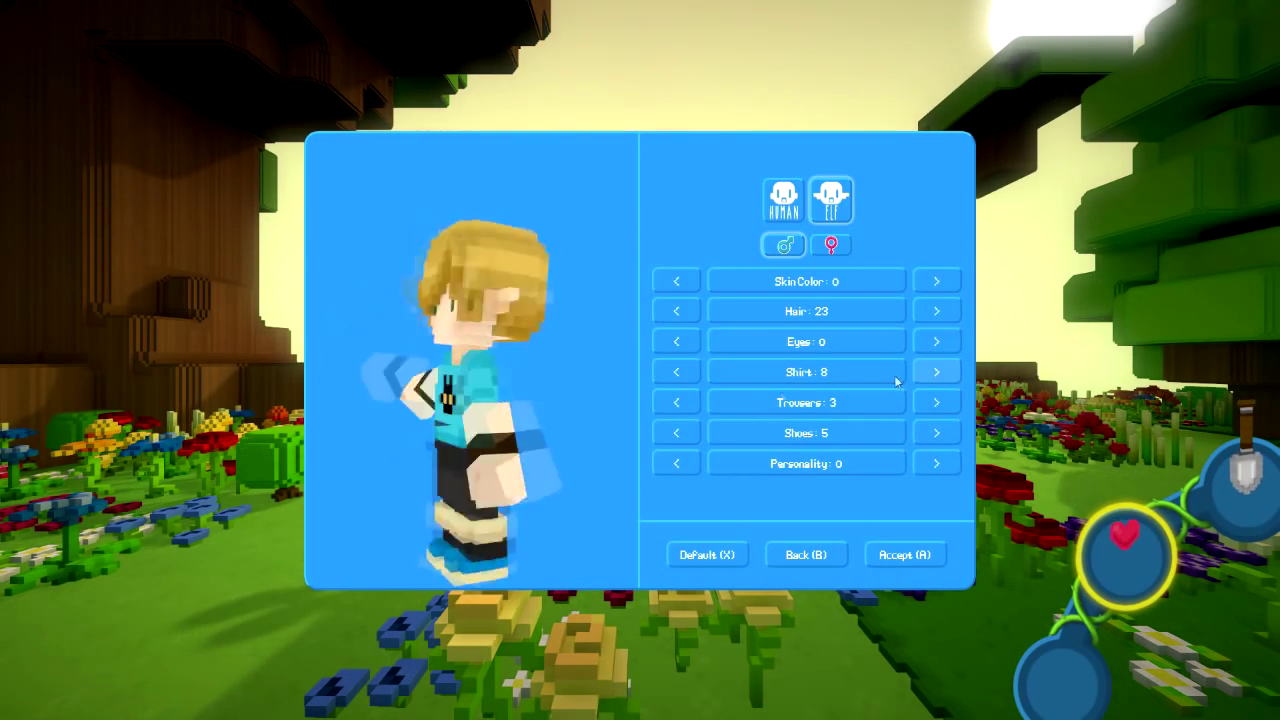
pyautogui.click(676, 372)
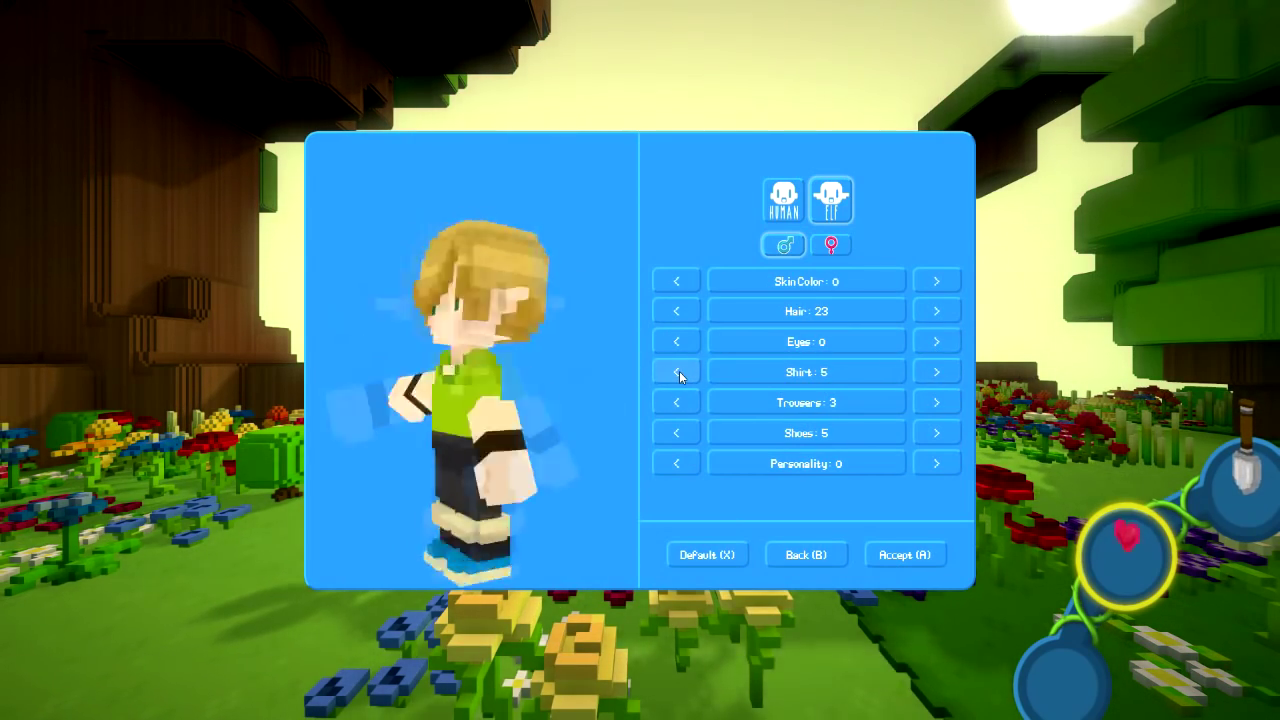
pyautogui.click(936, 371)
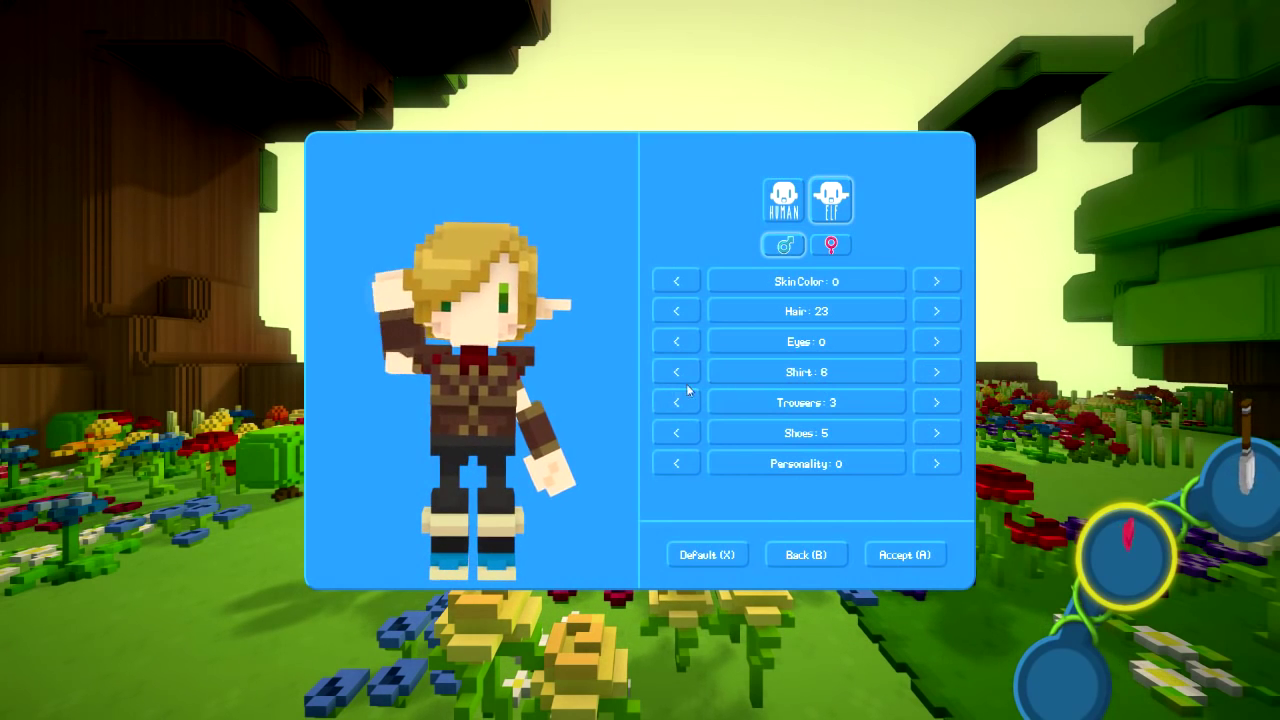
pyautogui.click(676, 371)
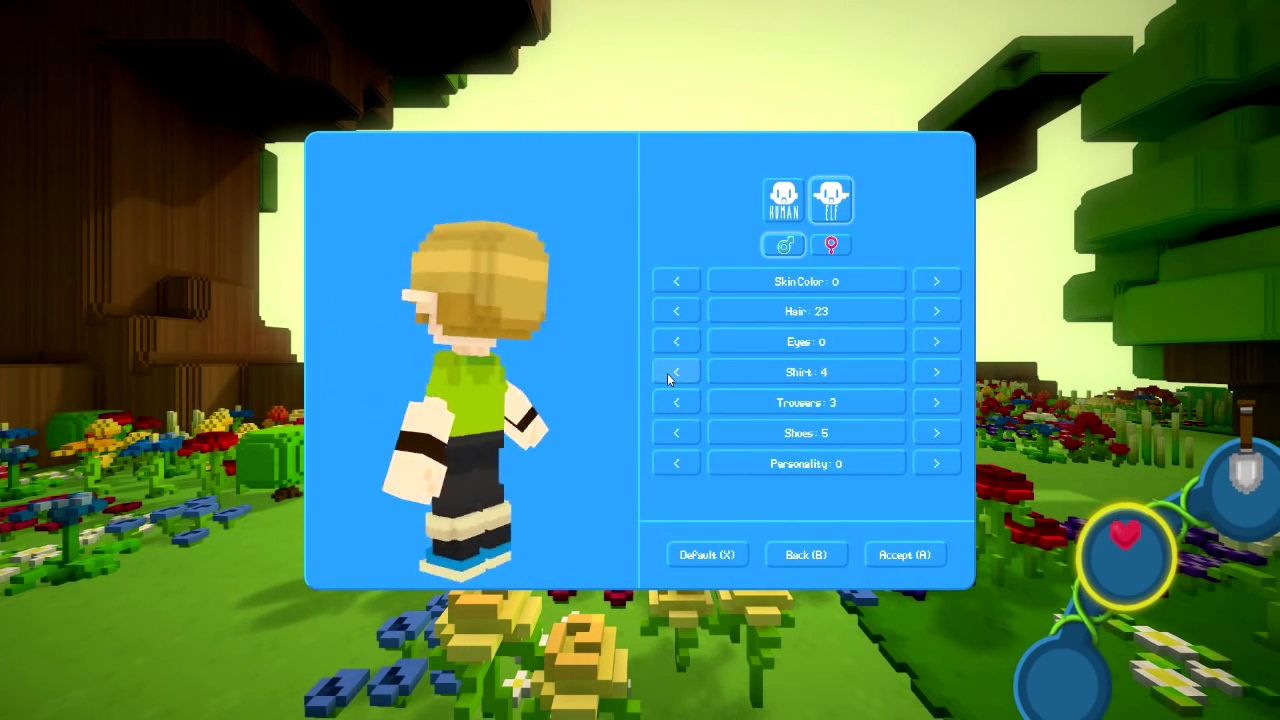
pyautogui.click(936, 371)
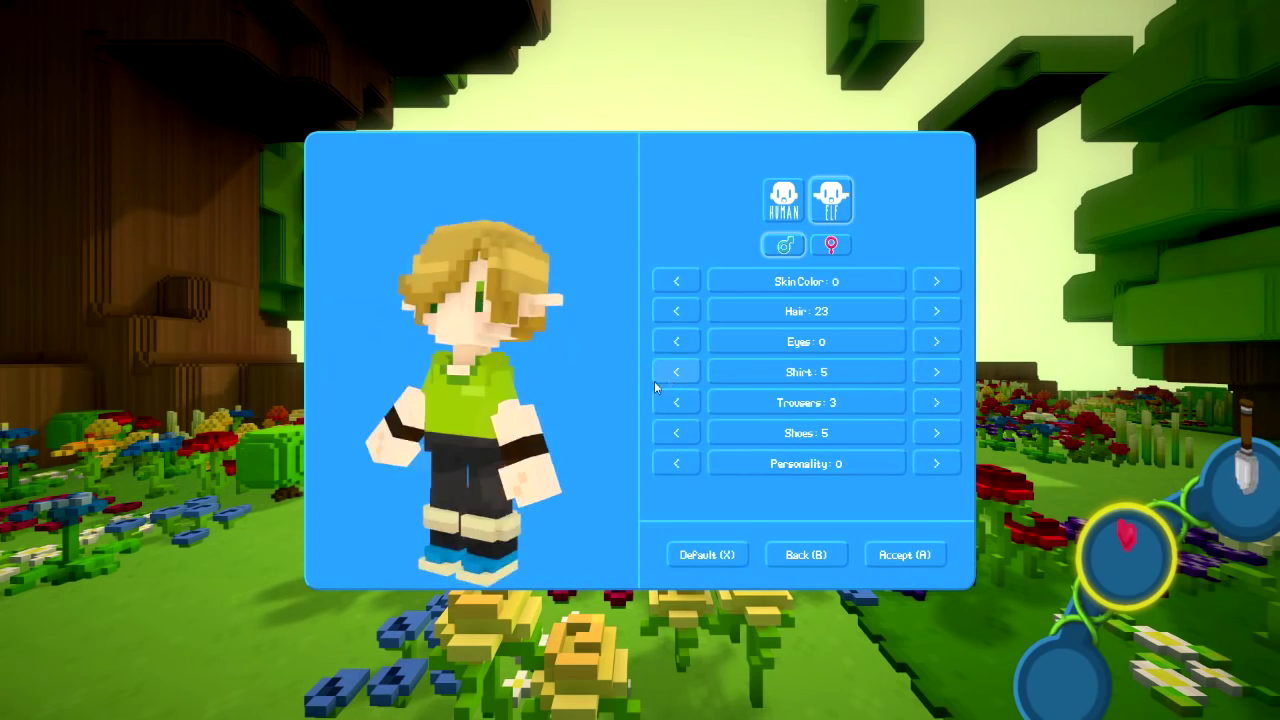
pyautogui.click(676, 372)
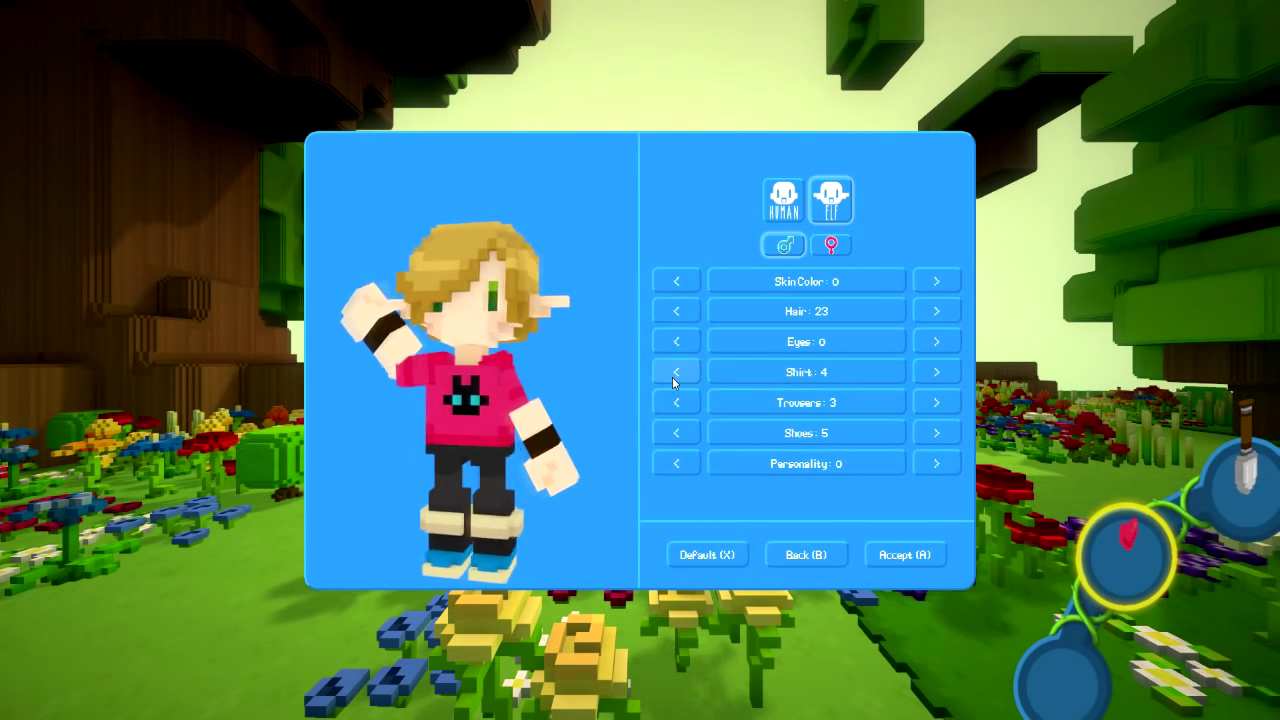
pyautogui.click(676, 371)
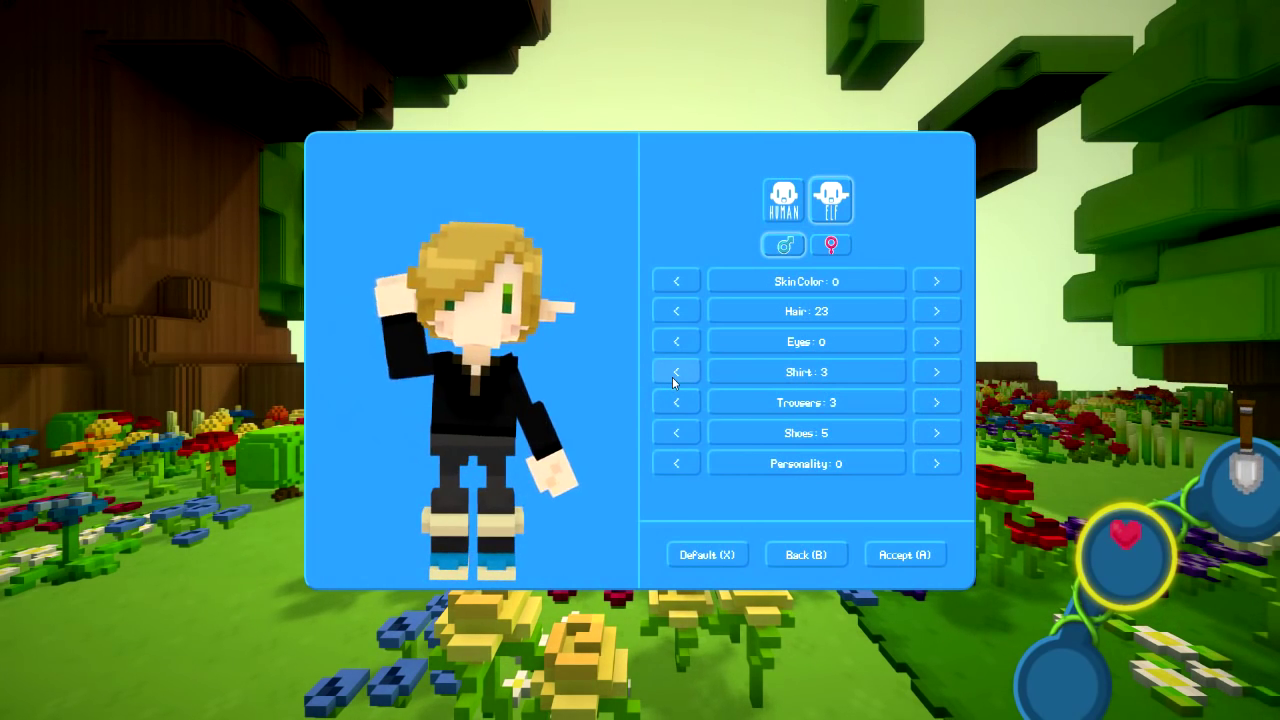
pyautogui.click(676, 371)
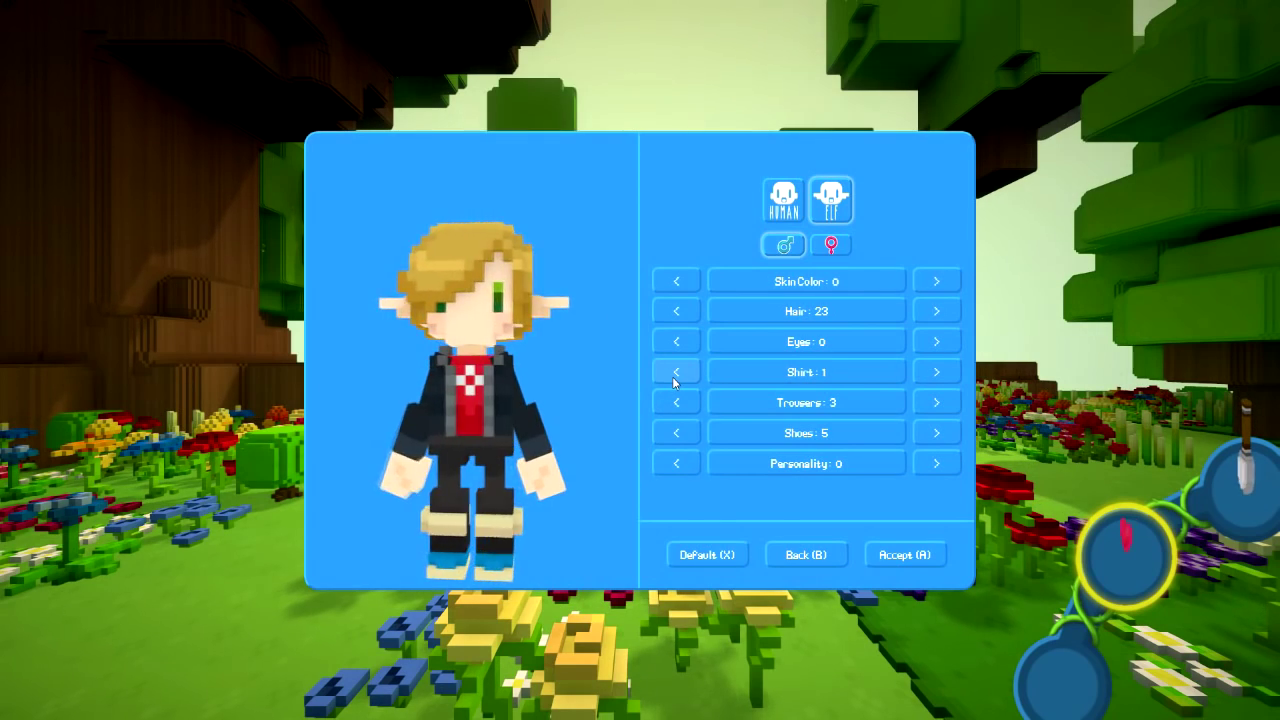
pyautogui.click(676, 371)
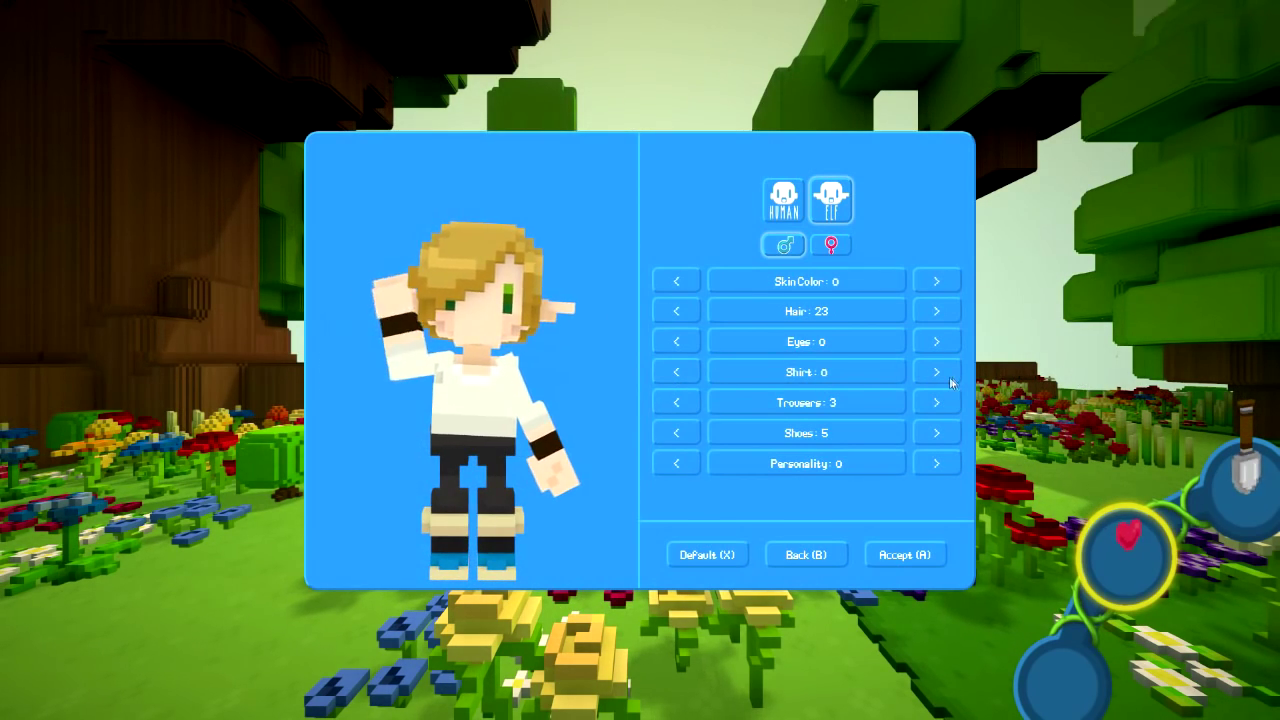
pyautogui.click(935, 371)
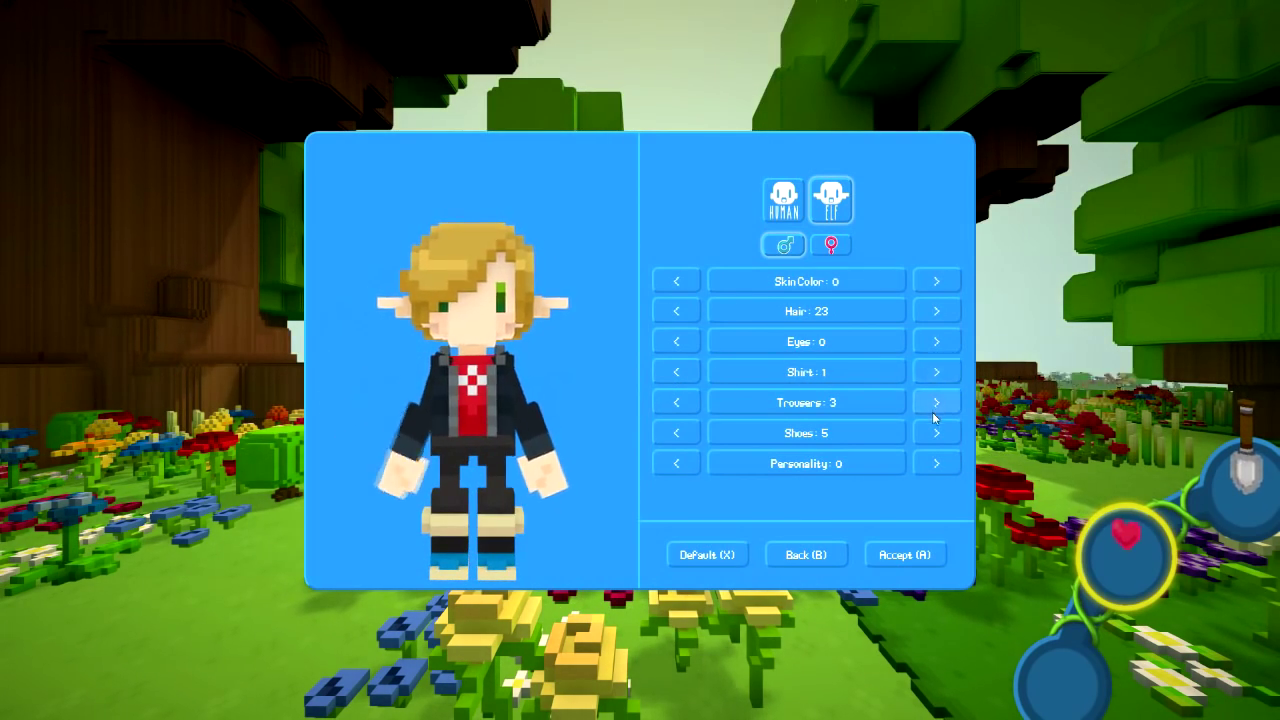
# Step: Pick grey trousers style 6 and shoe style 1, then accept the look
pyautogui.click(676, 402)
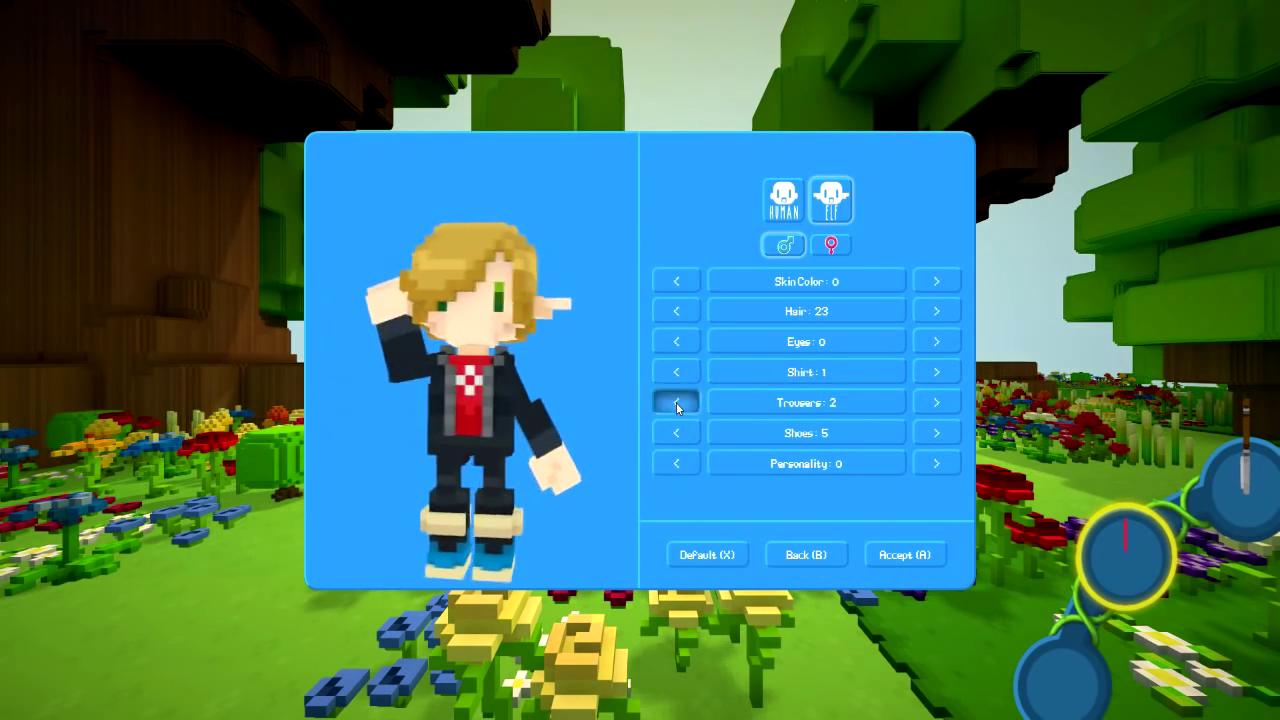
pyautogui.click(676, 402)
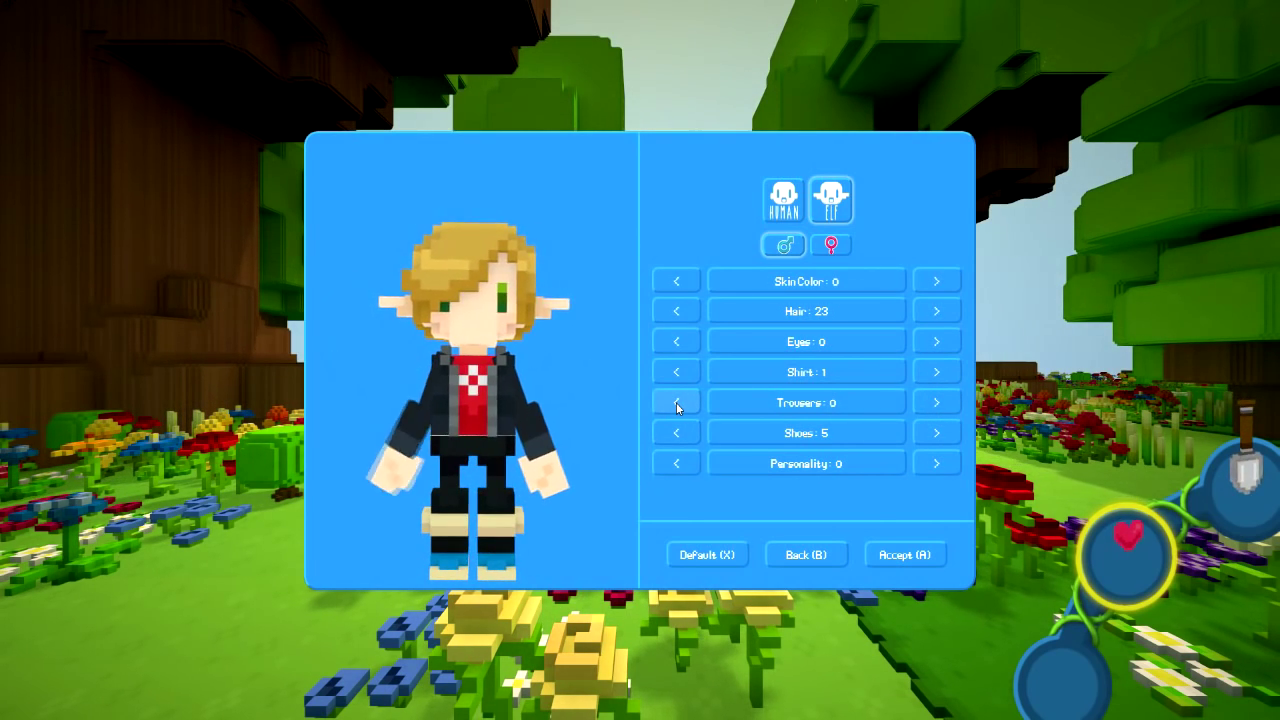
pyautogui.click(935, 402)
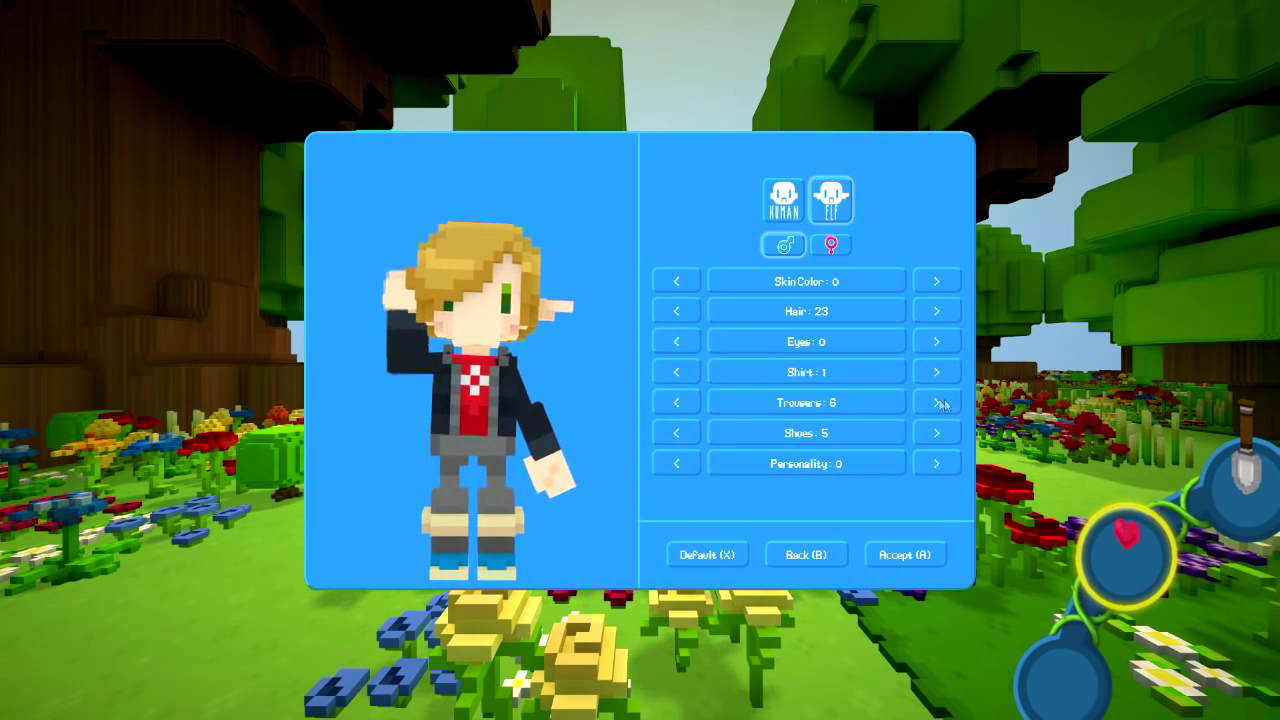
pyautogui.click(935, 401)
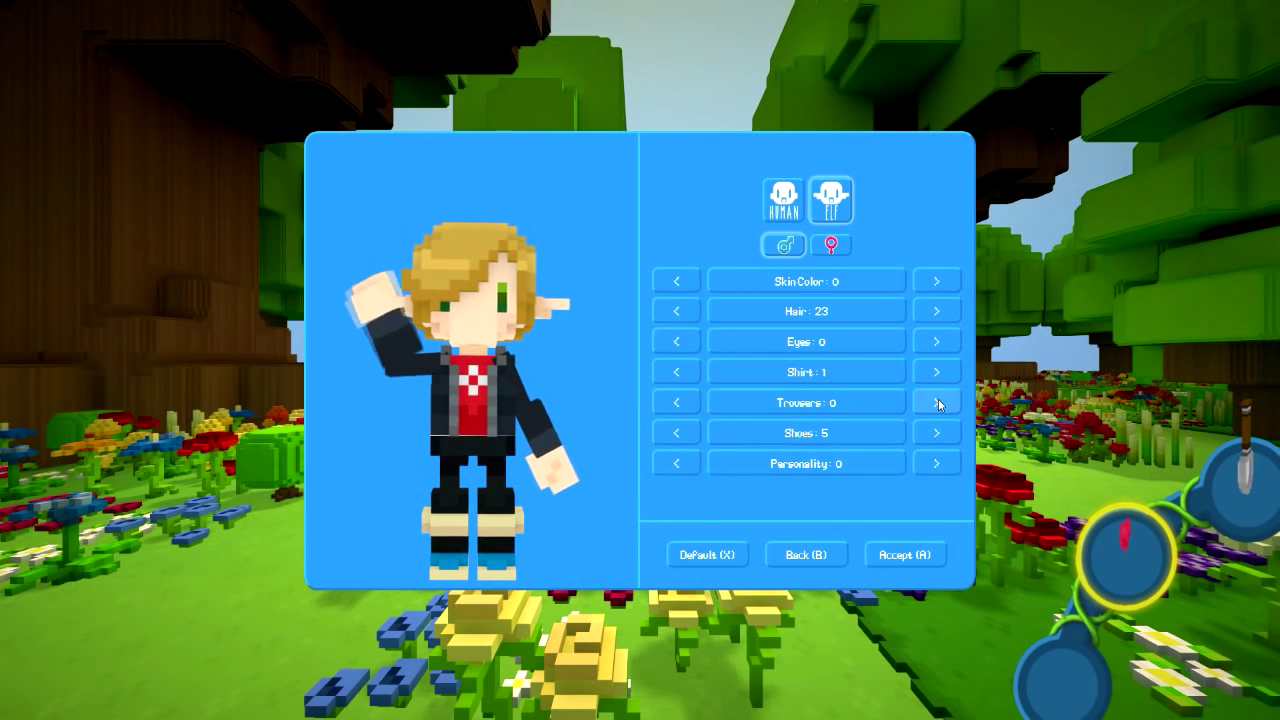
pyautogui.click(936, 433)
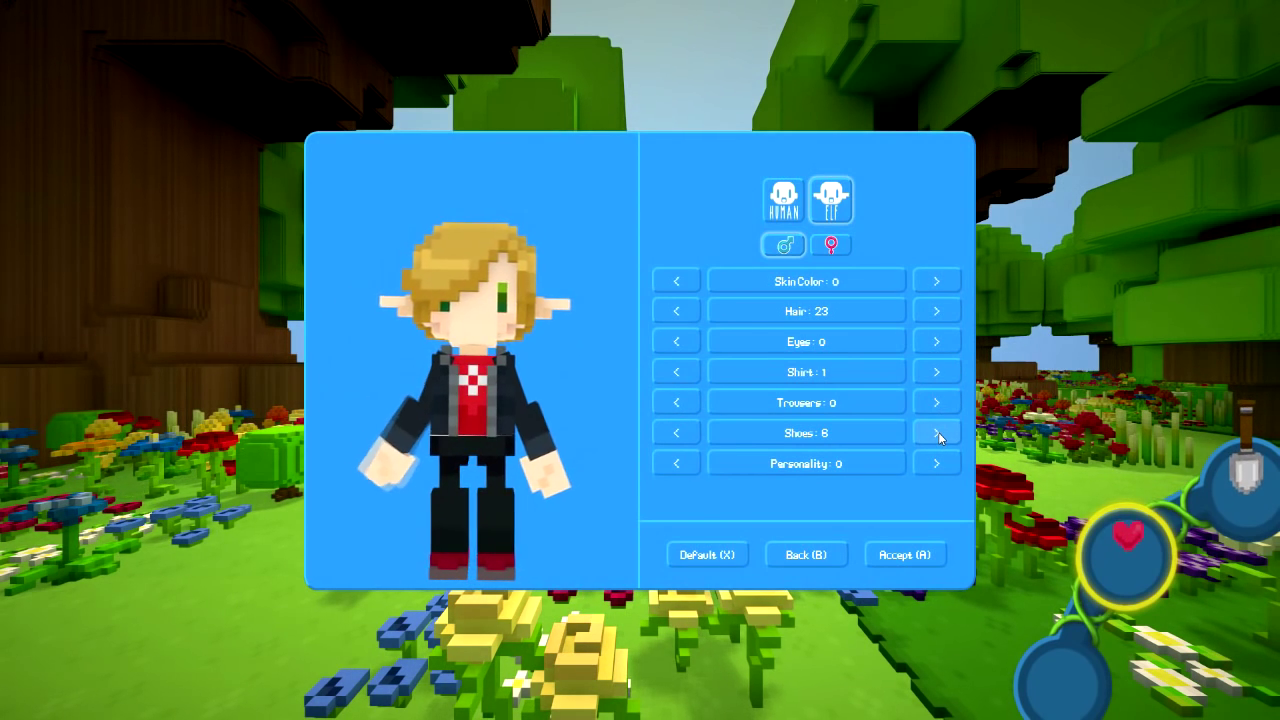
pyautogui.click(676, 433)
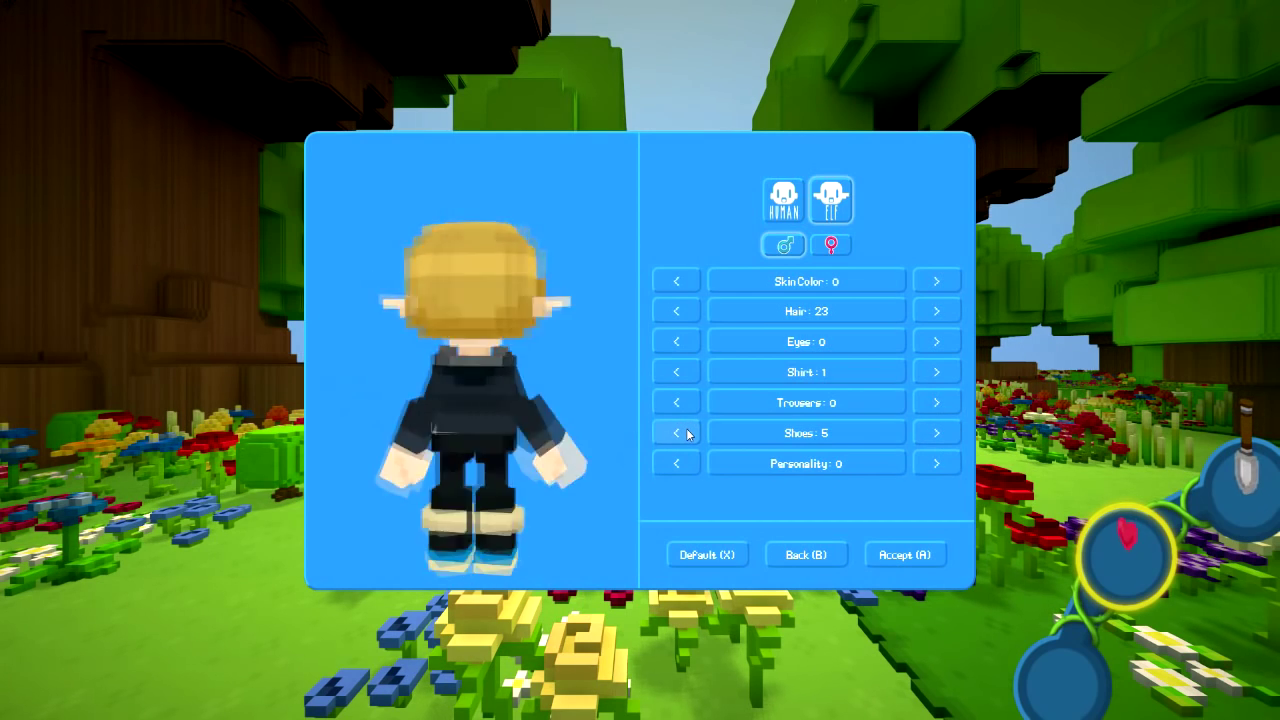
pyautogui.click(676, 433)
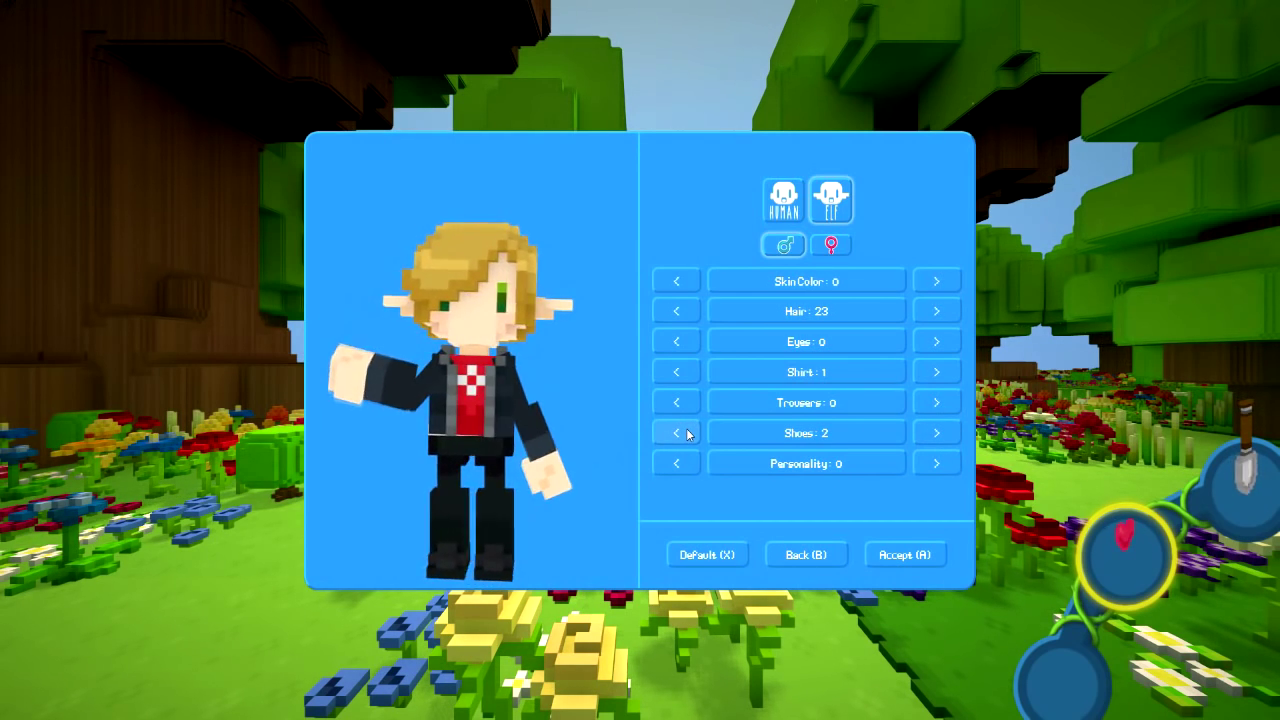
pyautogui.click(676, 433)
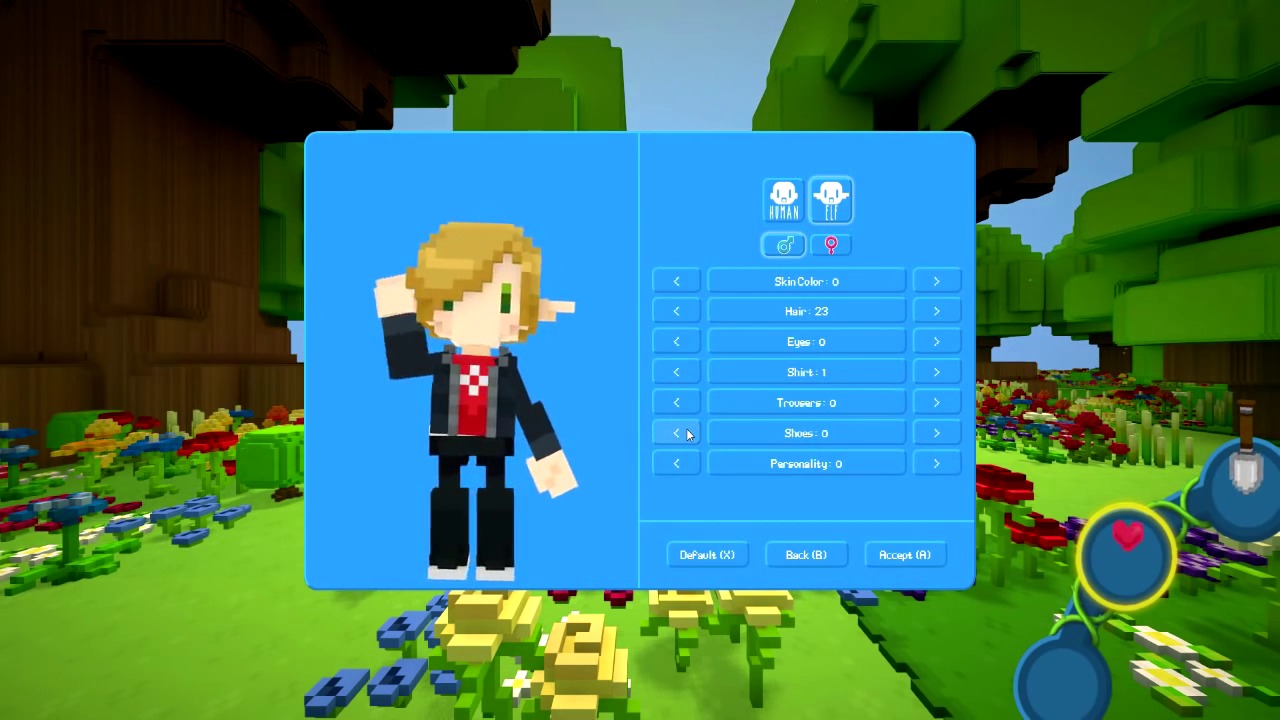
pyautogui.click(936, 432)
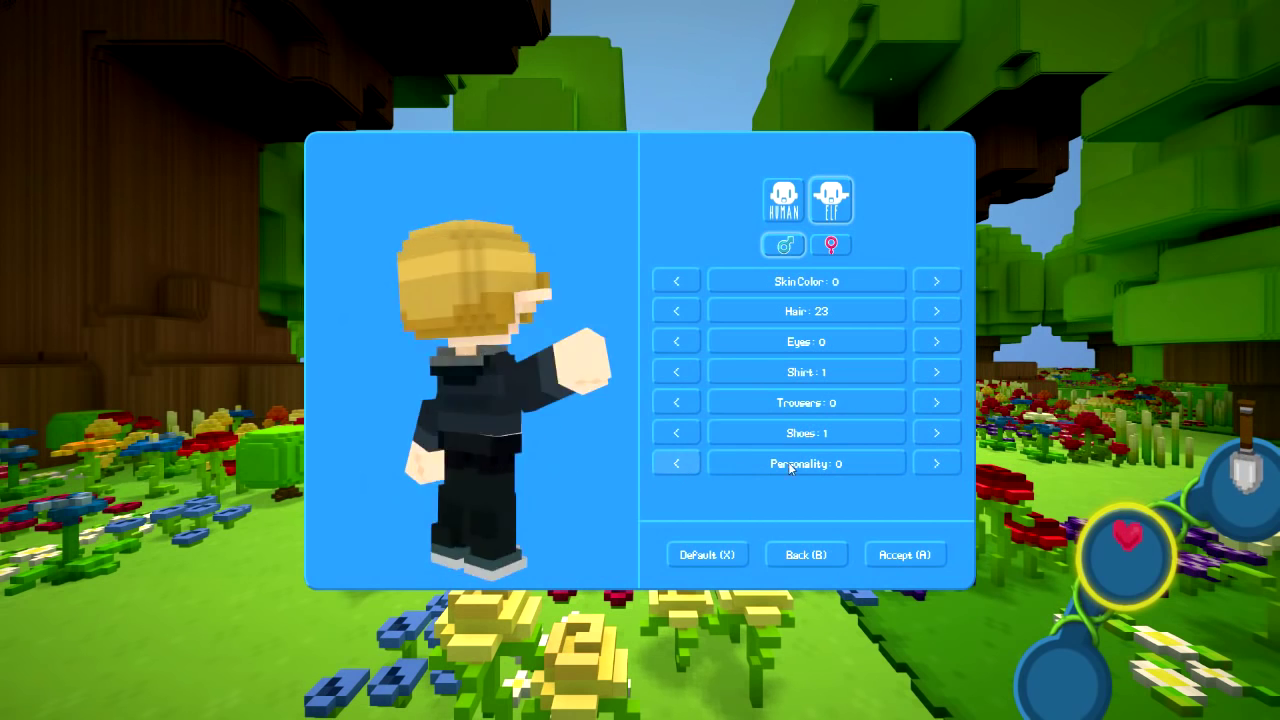
pyautogui.click(830, 198)
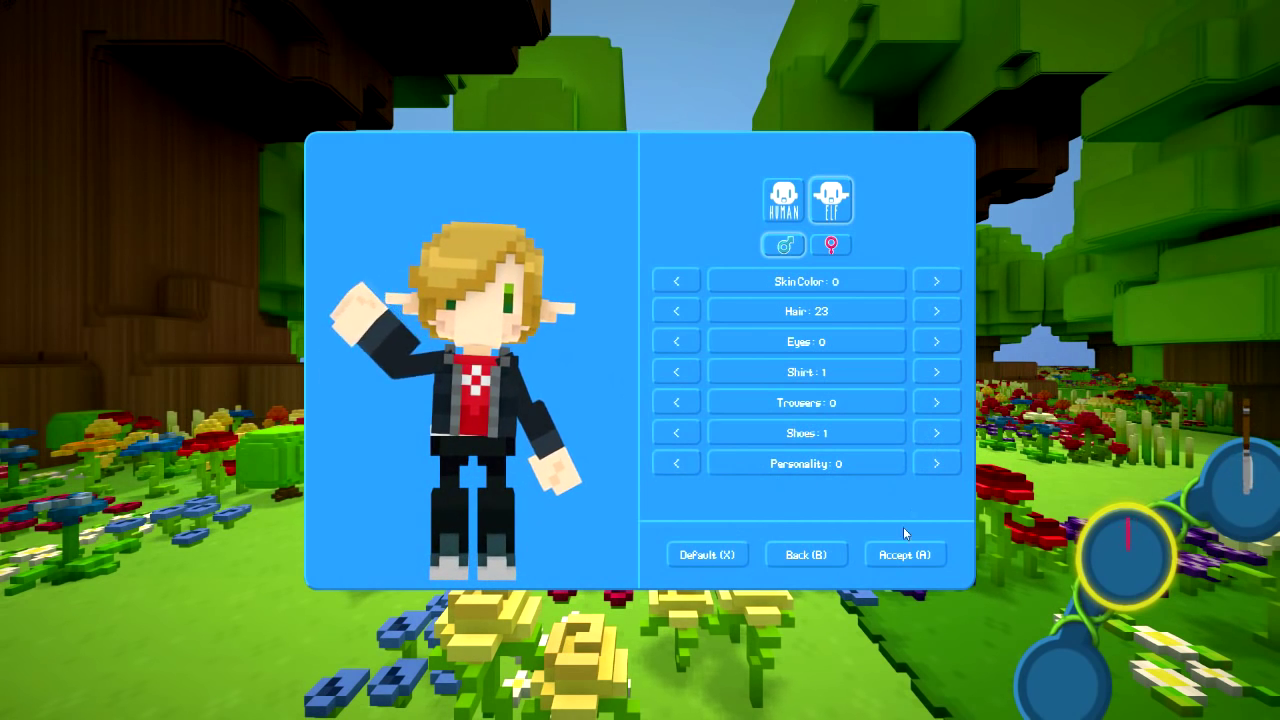
pyautogui.click(903, 554)
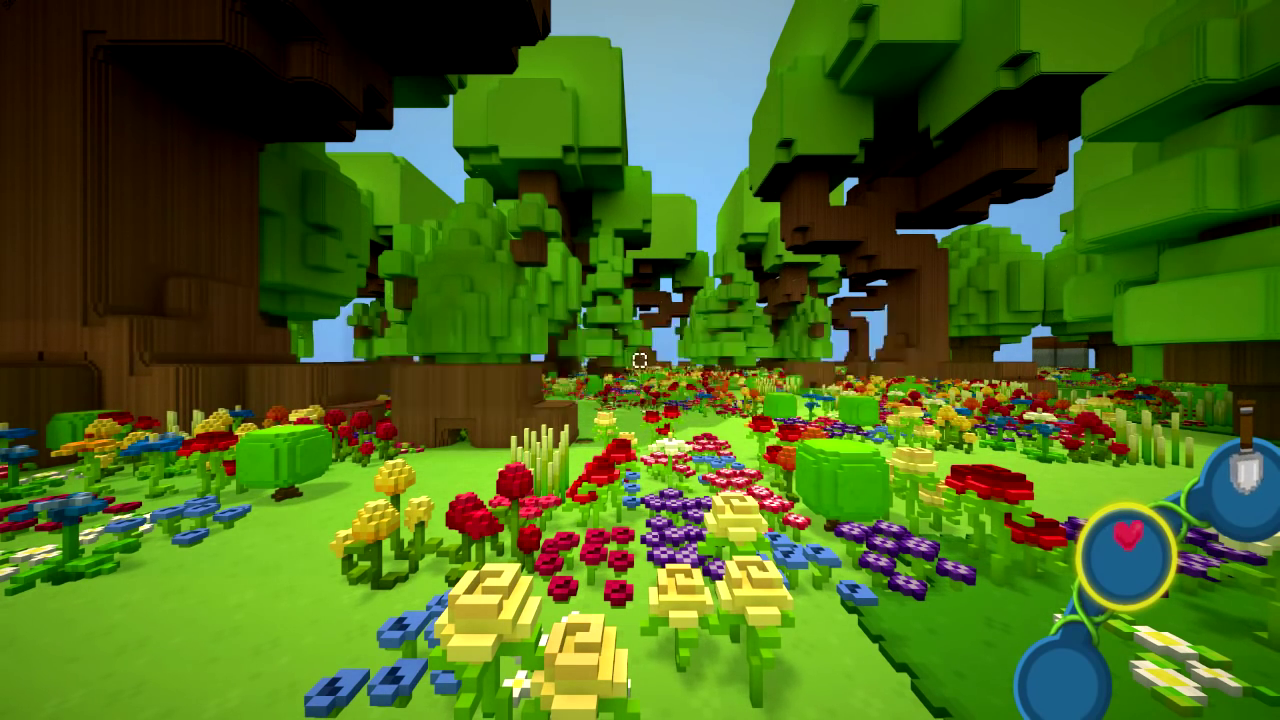
pyautogui.moveTo(640, 360)
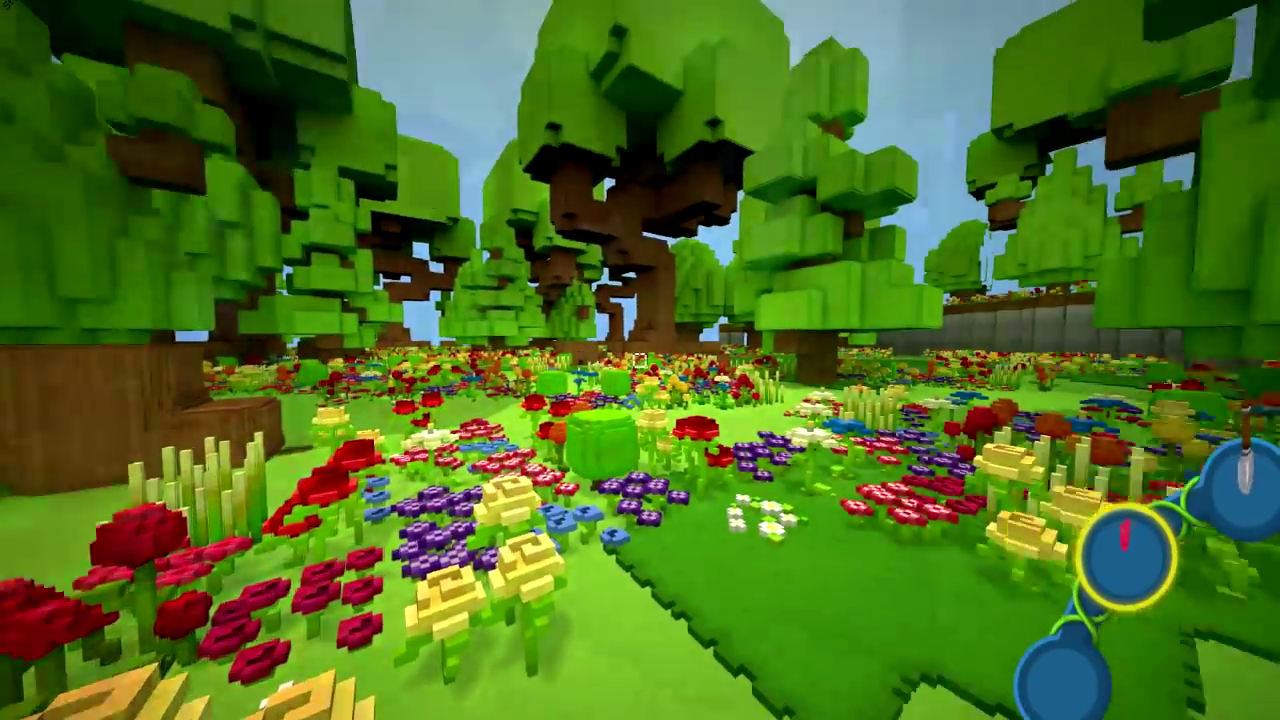
pyautogui.moveTo(640, 360)
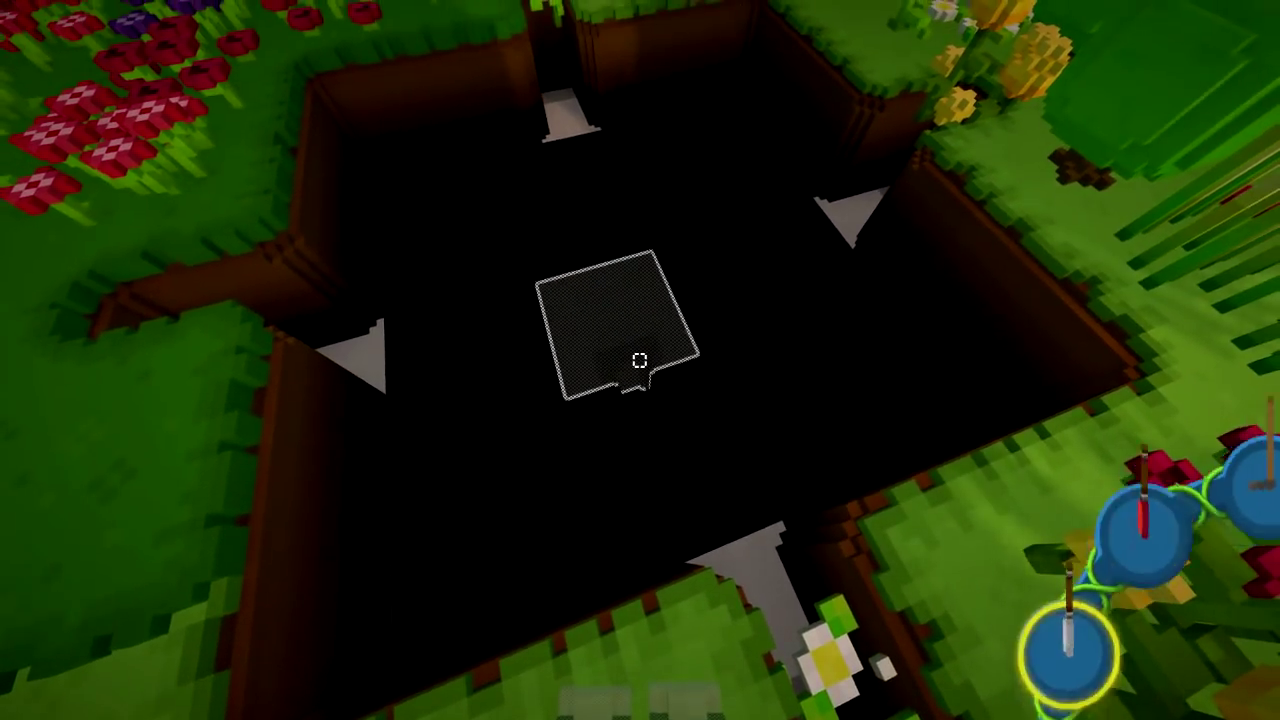
pyautogui.moveTo(640, 360)
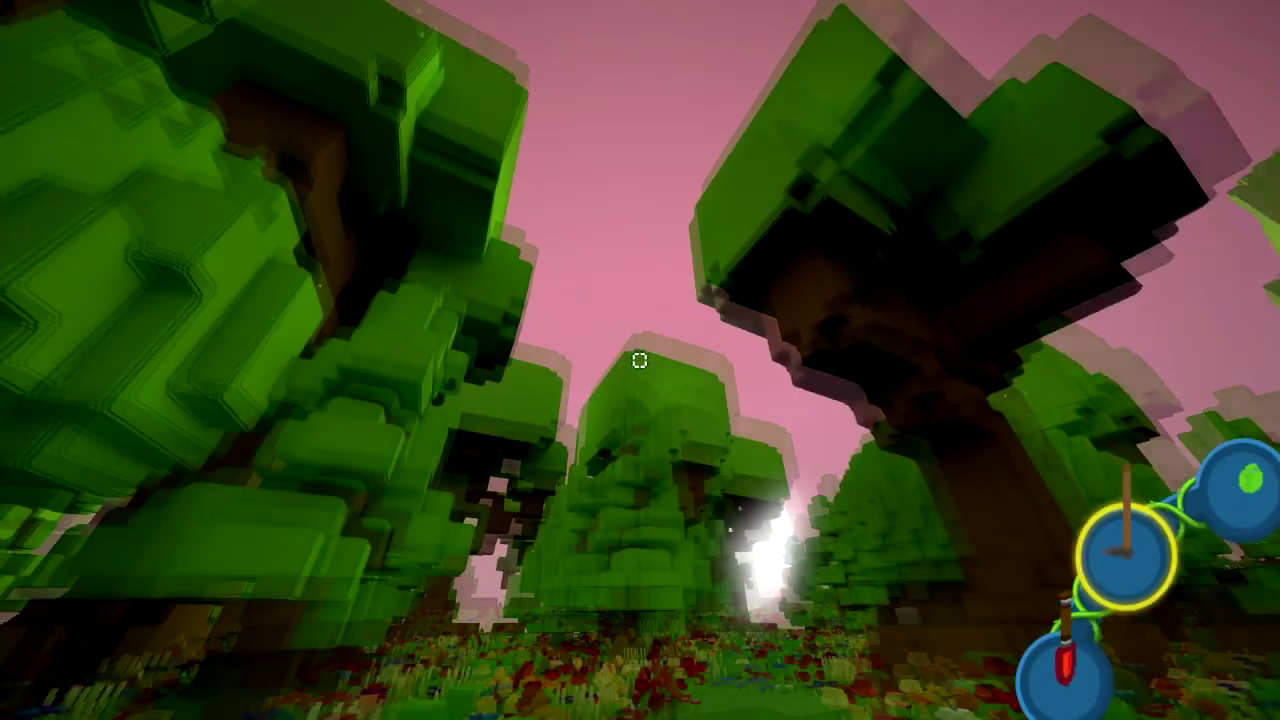
pyautogui.moveTo(640, 360)
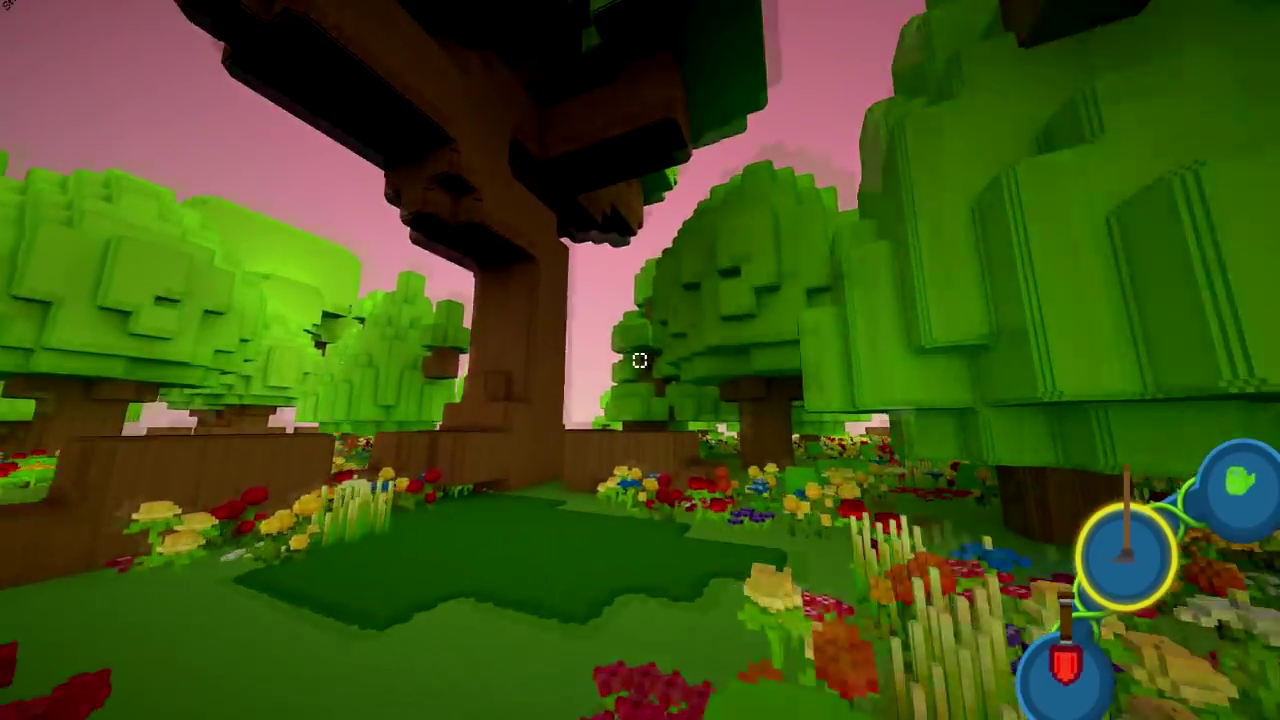
pyautogui.moveTo(640, 360)
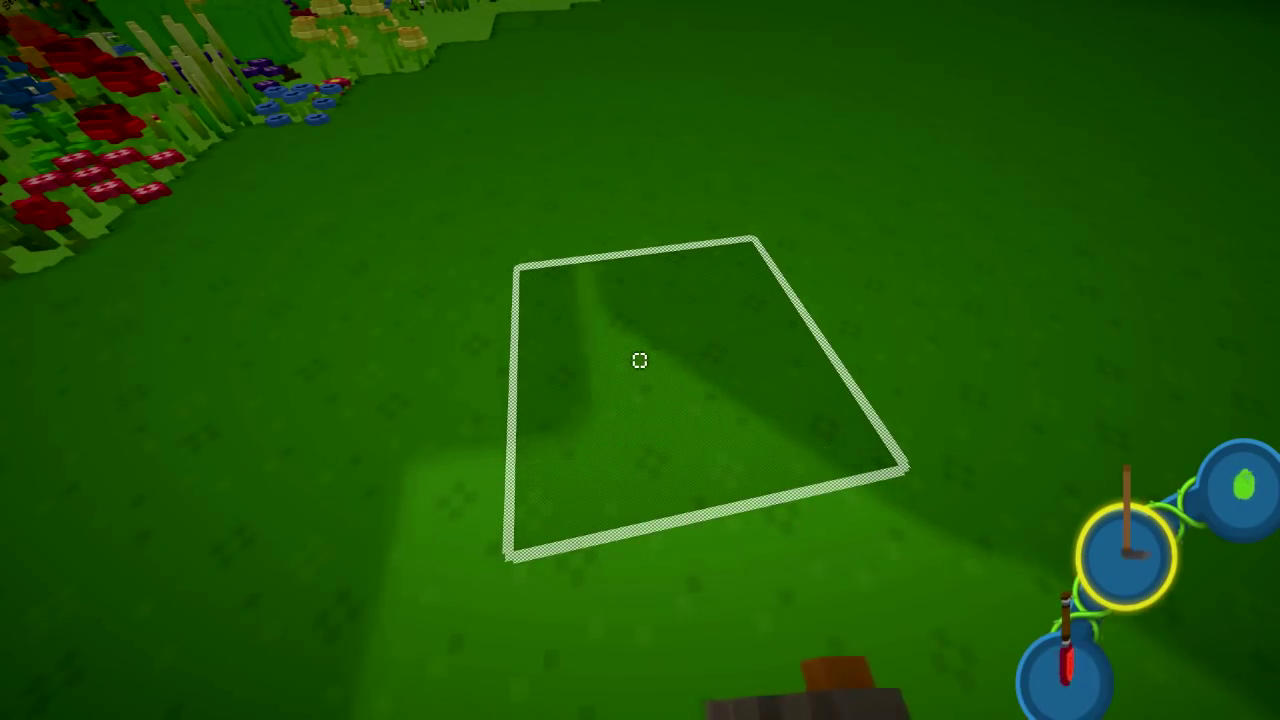
pyautogui.moveTo(640, 360)
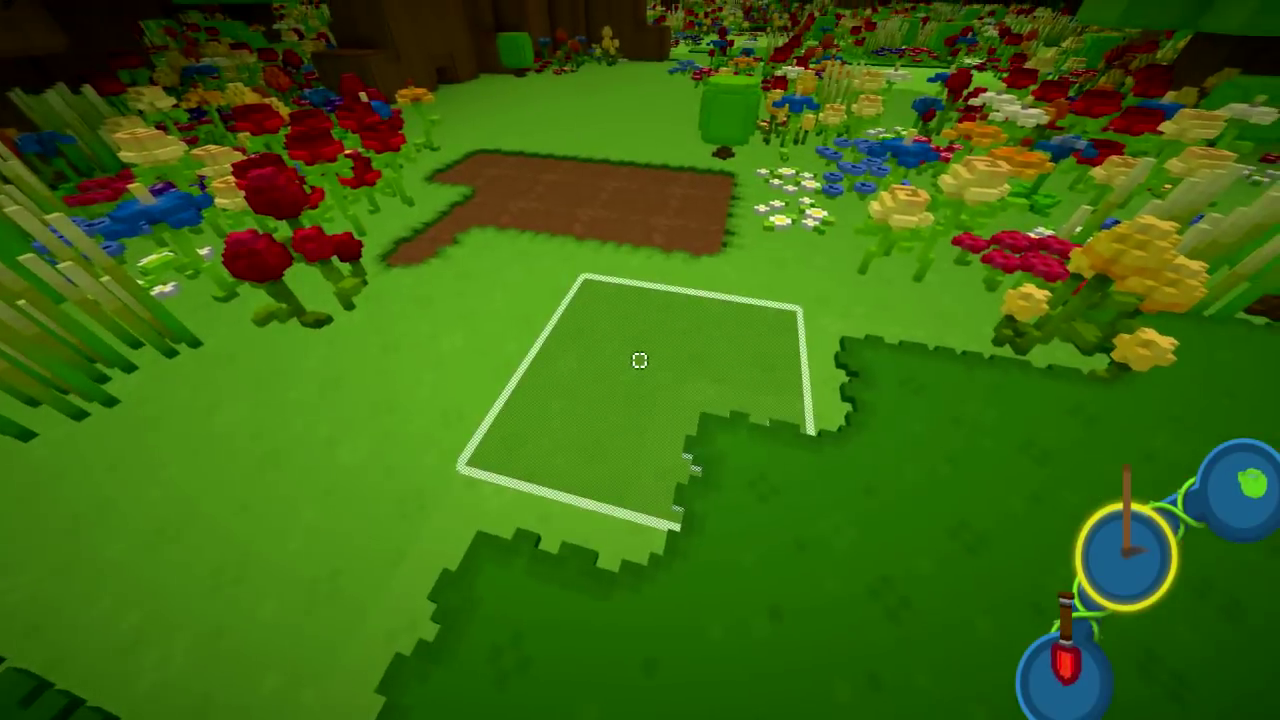
pyautogui.moveTo(640, 360)
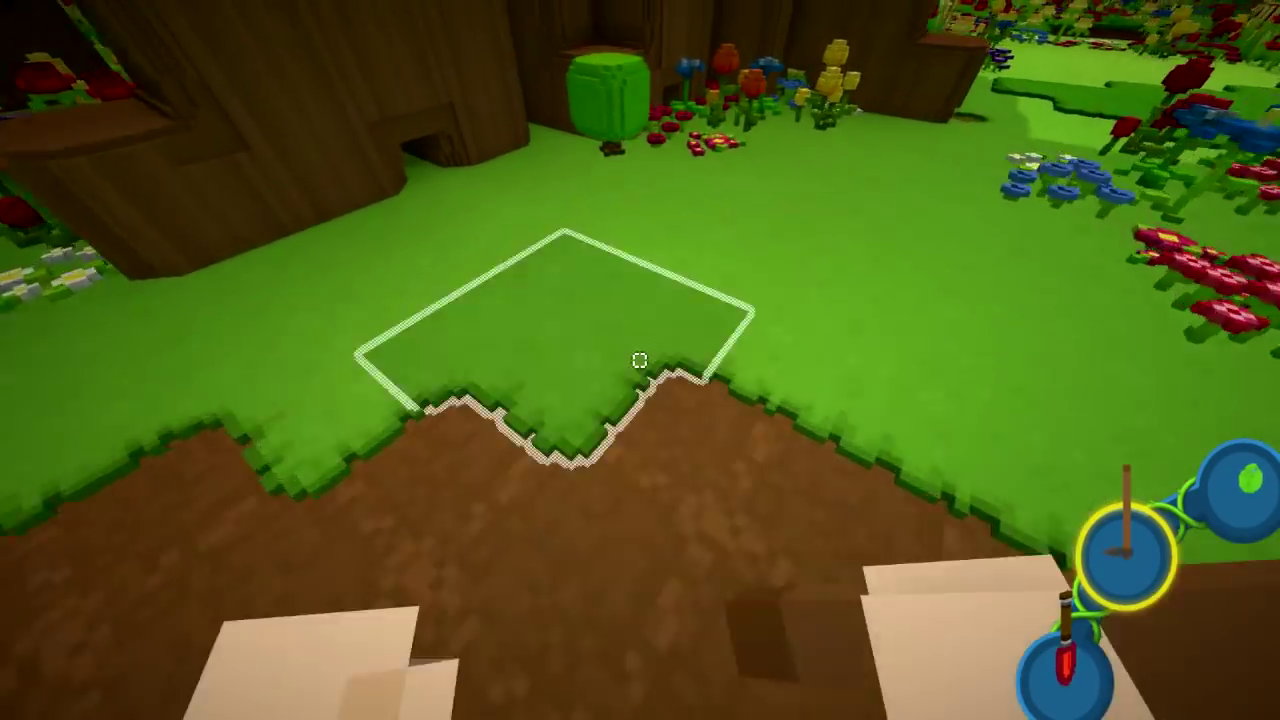
pyautogui.moveTo(640, 360)
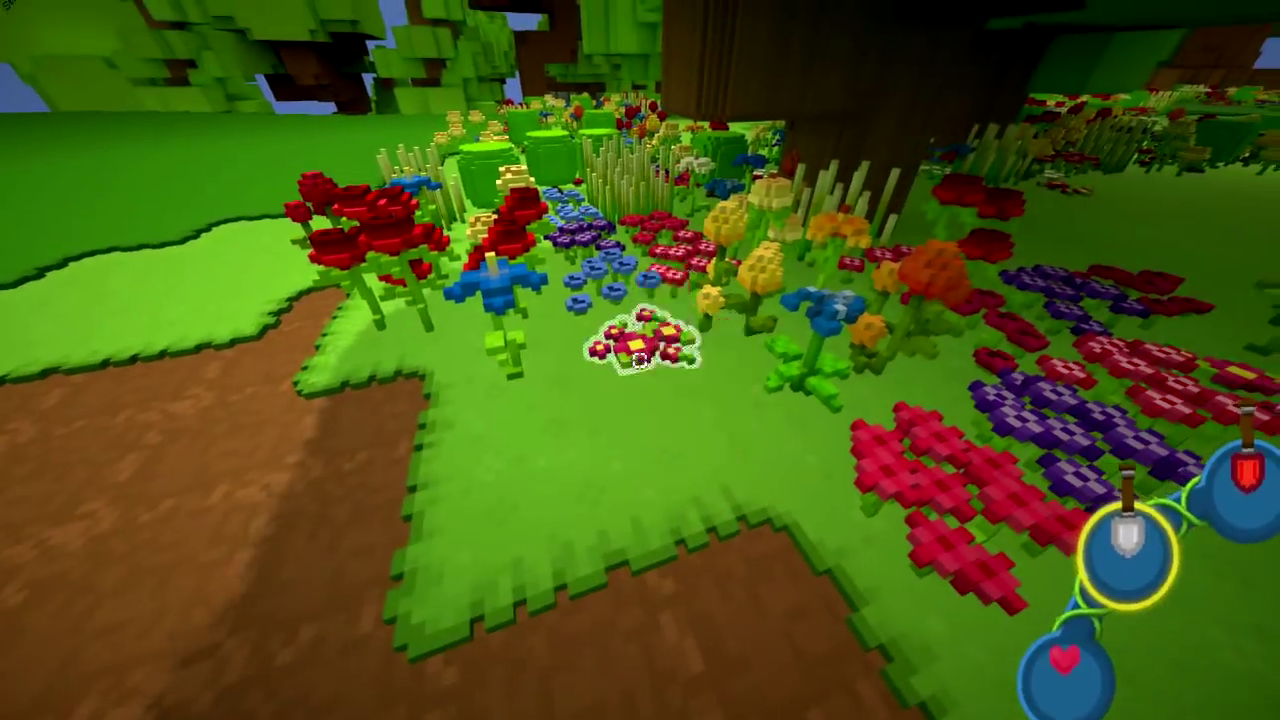
pyautogui.moveTo(640, 360)
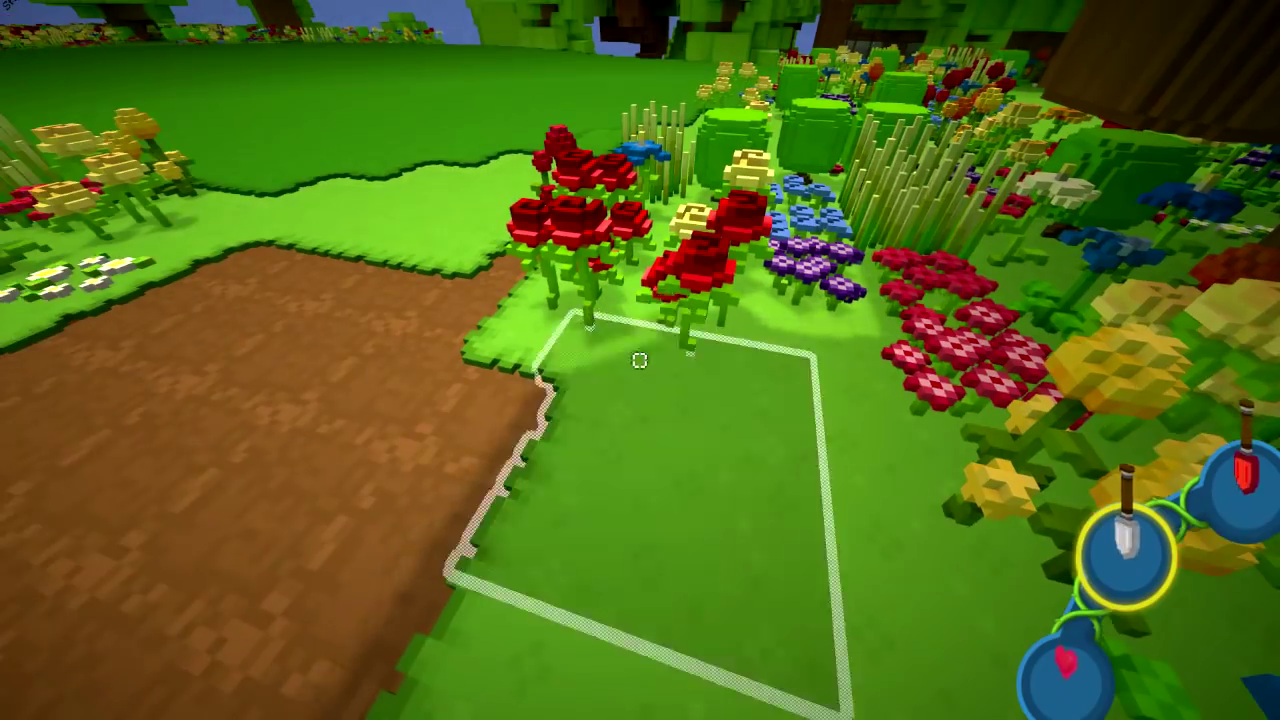
pyautogui.moveTo(640, 360)
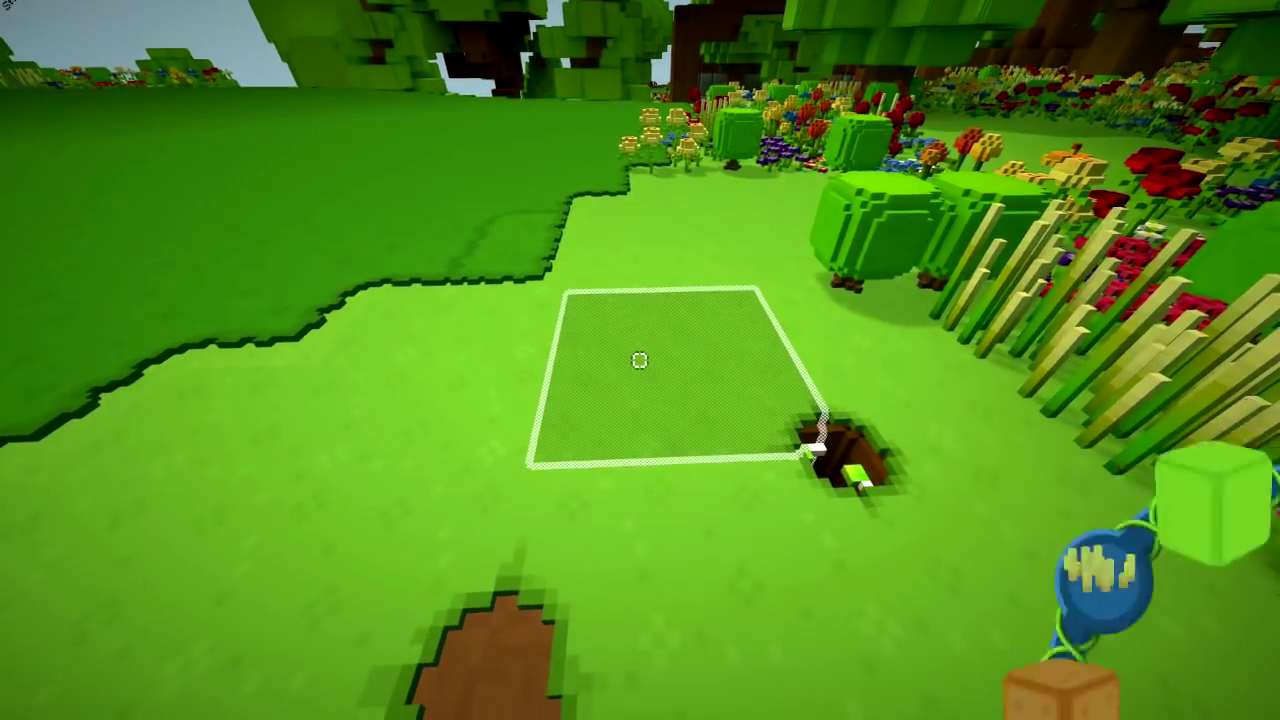
pyautogui.moveTo(640, 360)
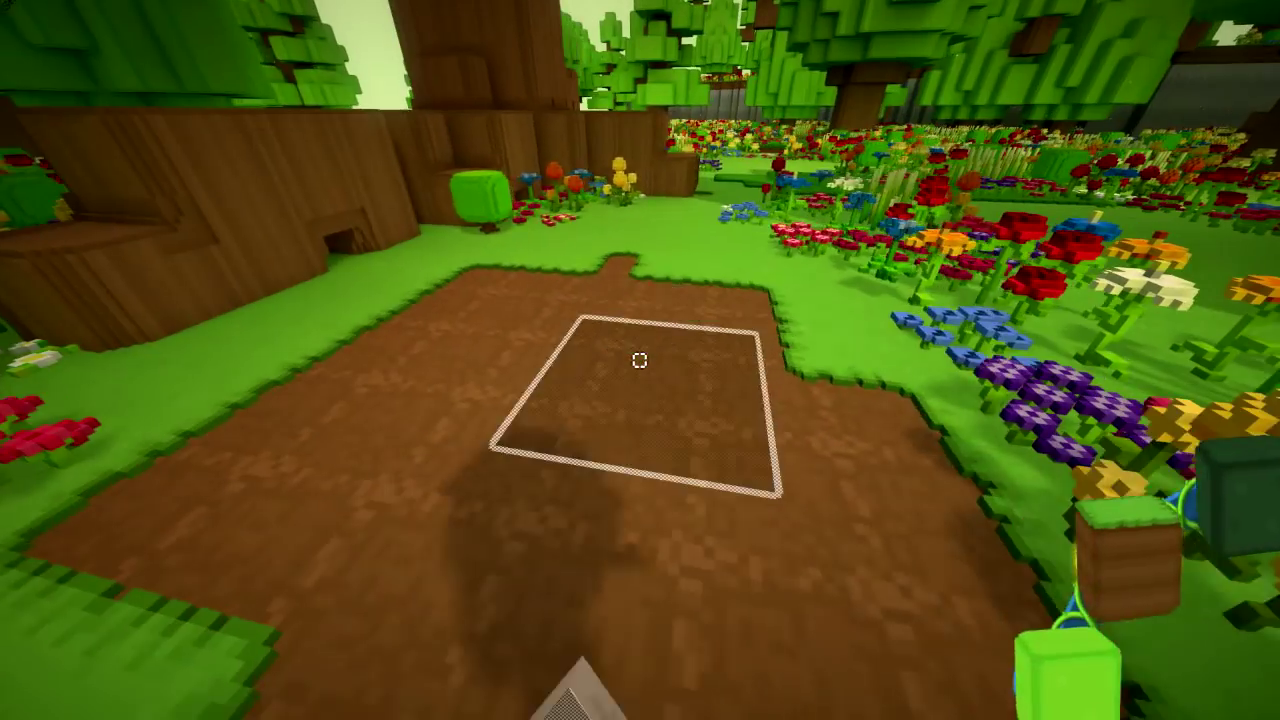
# Step: Open the creative catalogue with E and select the blocks category
pyautogui.press('e')
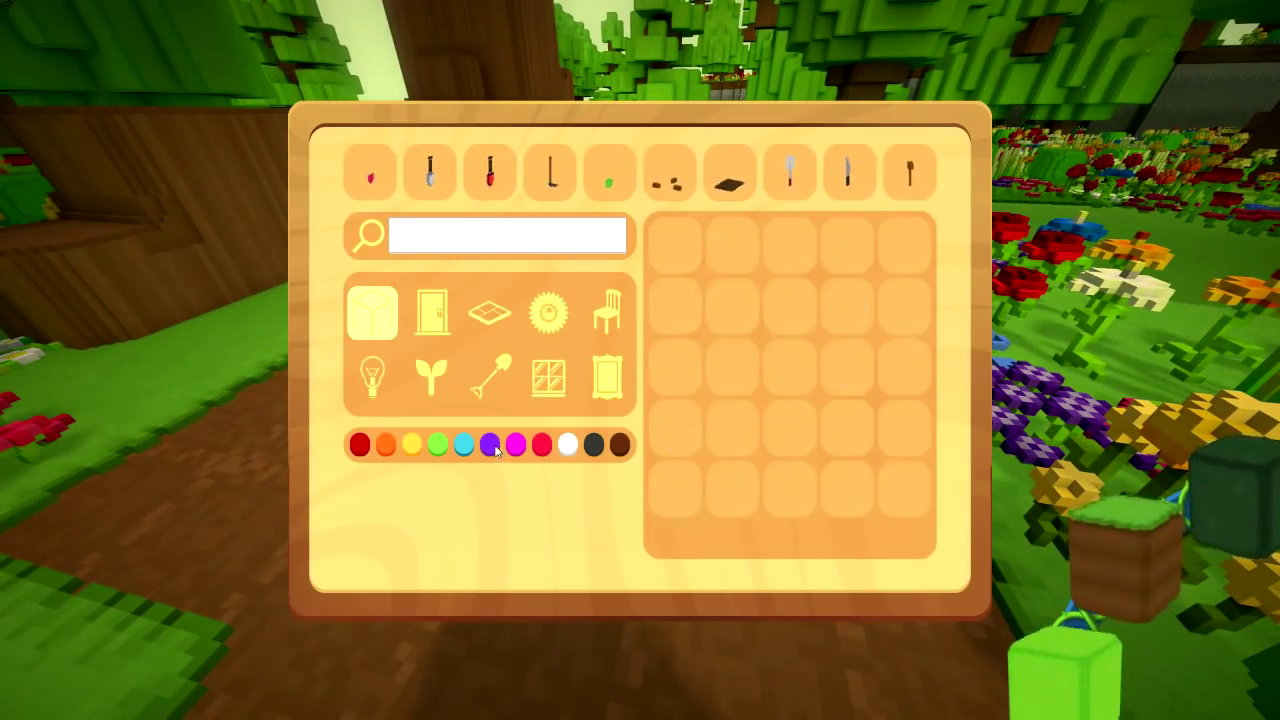
pyautogui.click(372, 312)
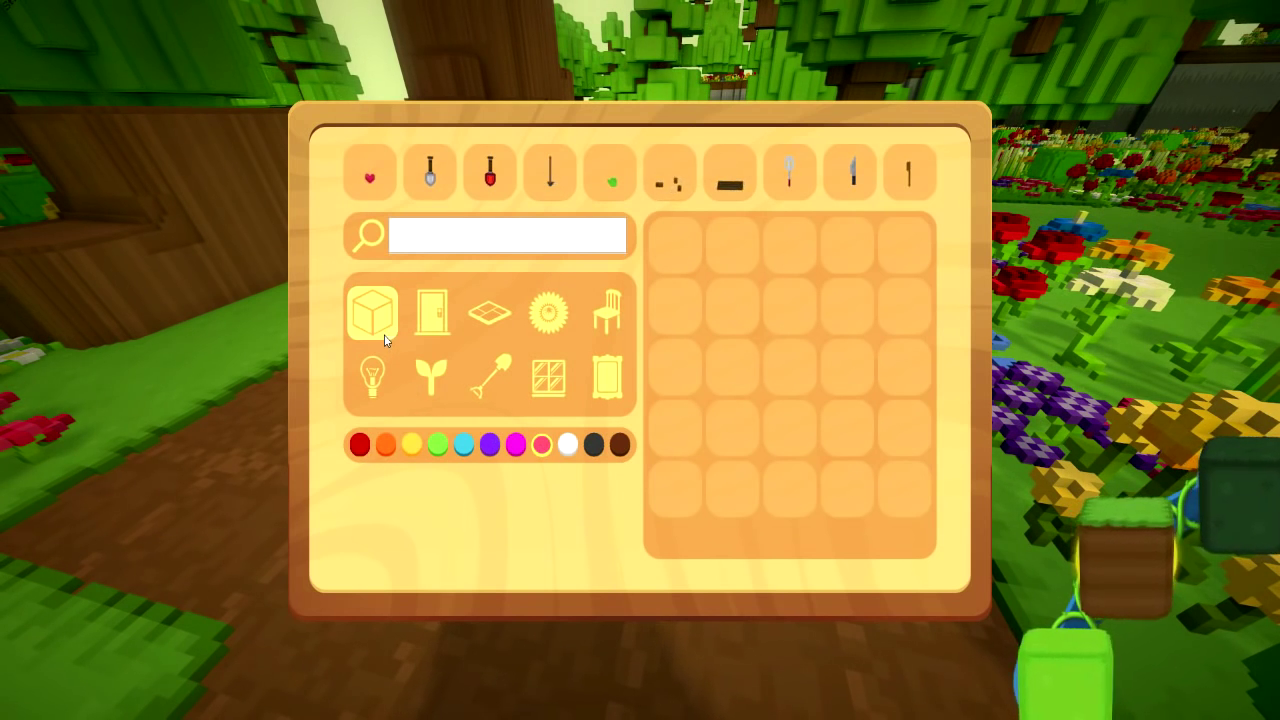
pyautogui.moveTo(430, 378)
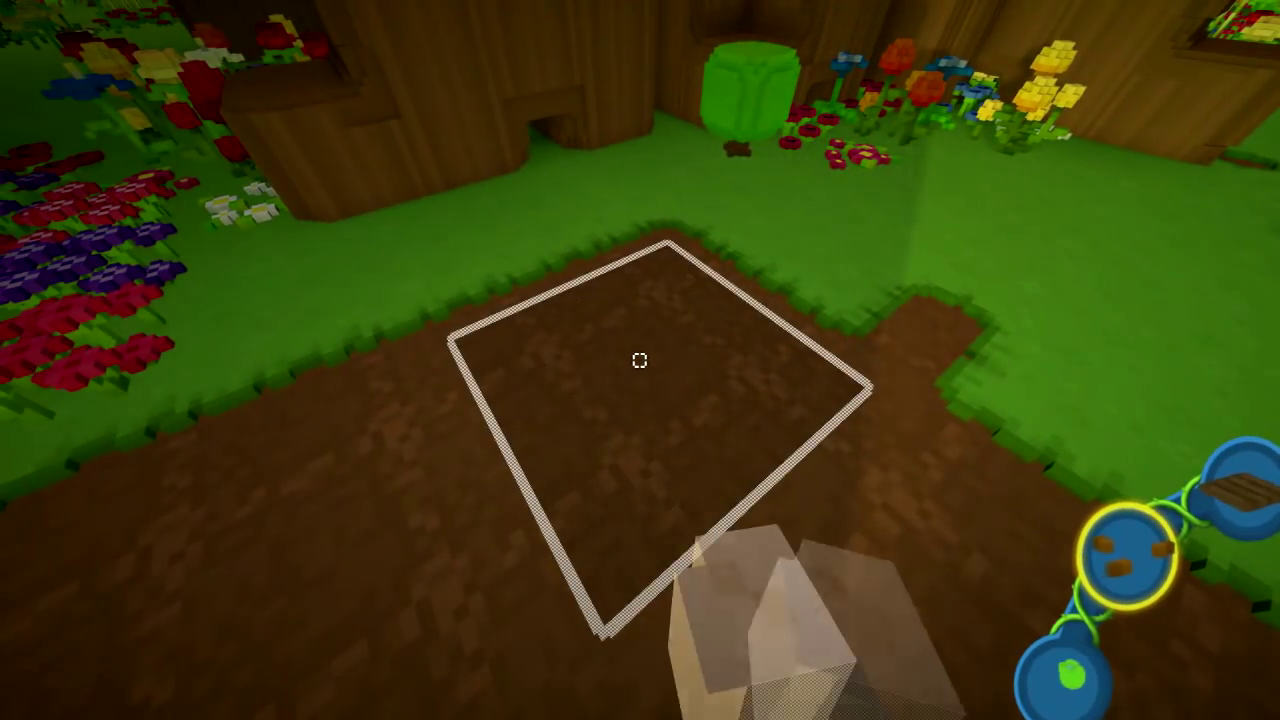
pyautogui.moveTo(640, 360)
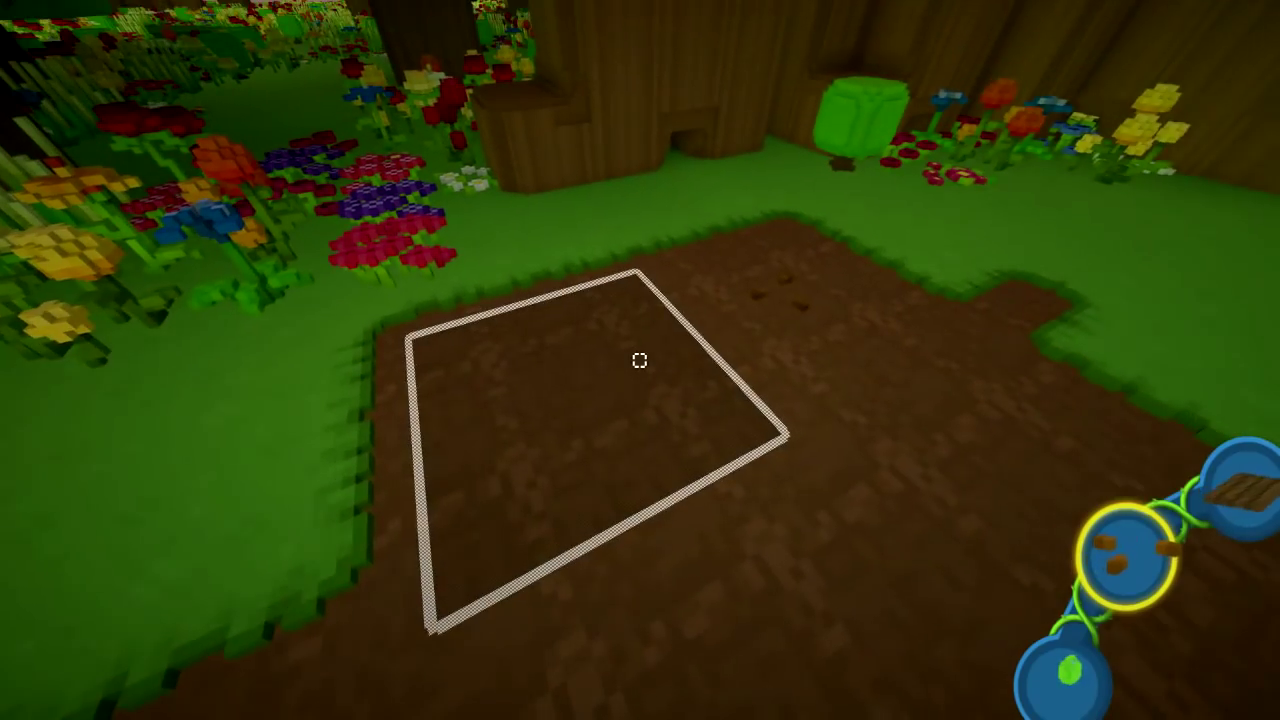
pyautogui.moveTo(640, 360)
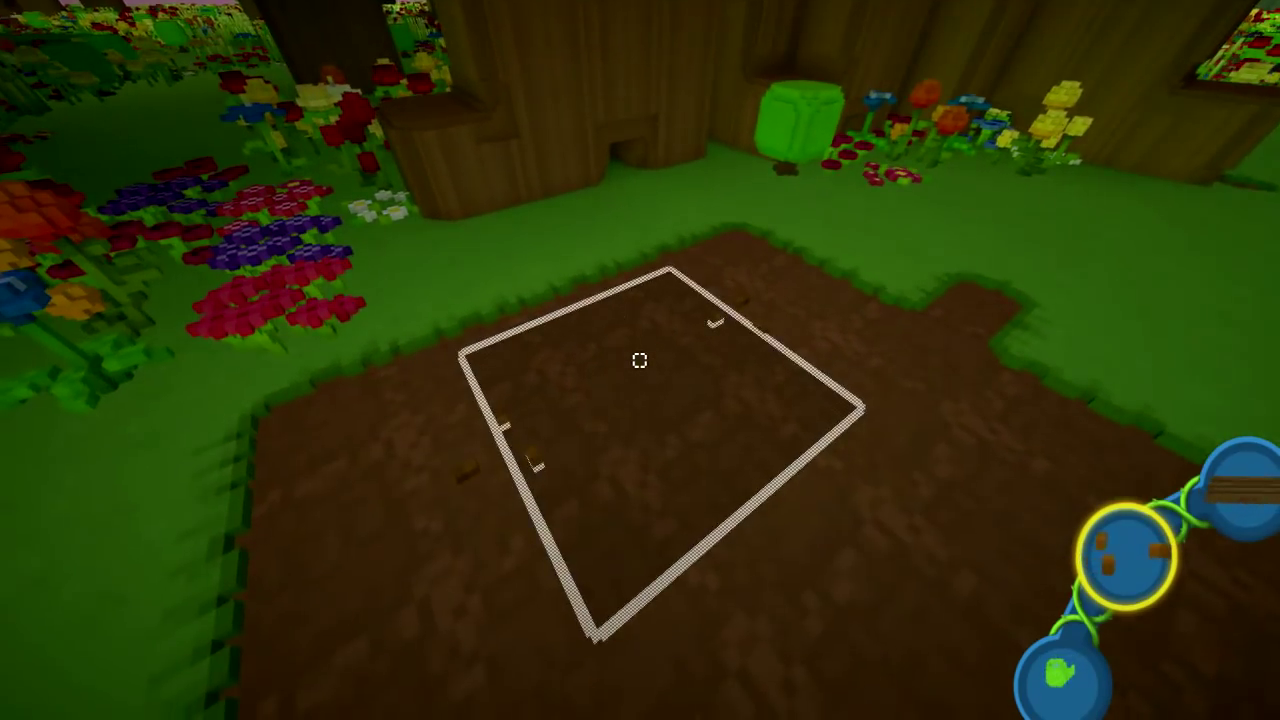
pyautogui.moveTo(640, 360)
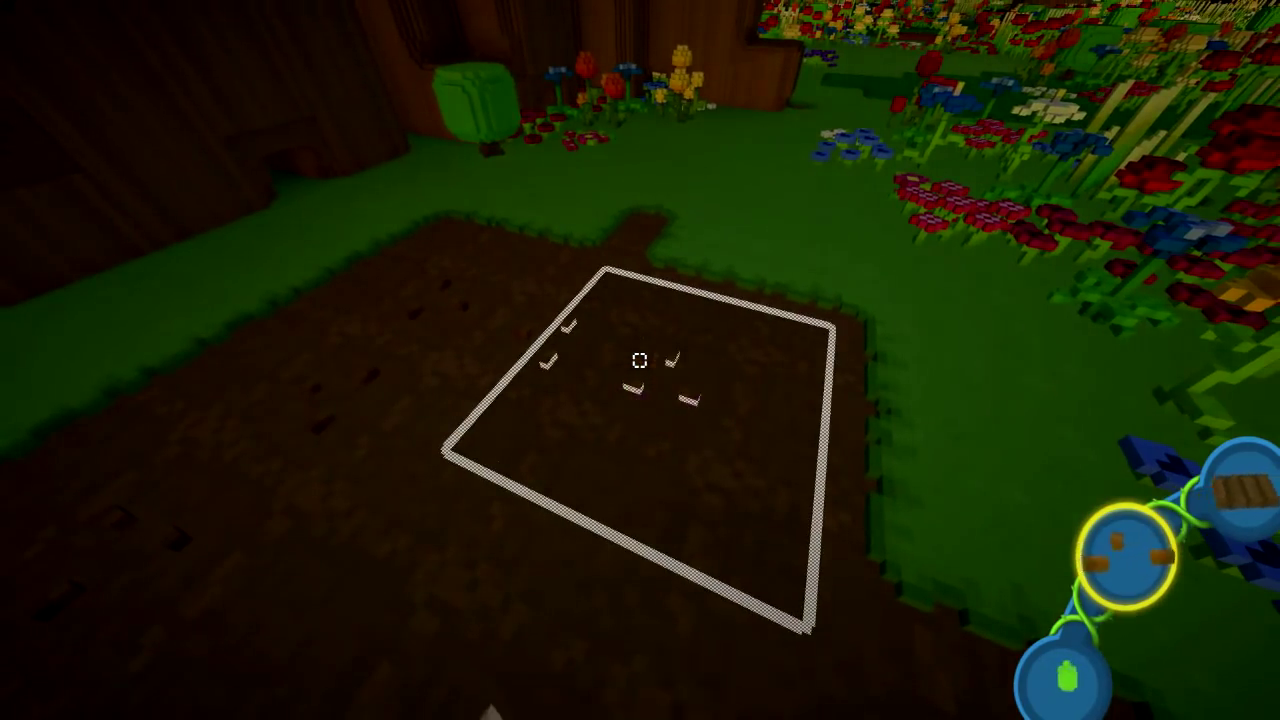
pyautogui.moveTo(640, 360)
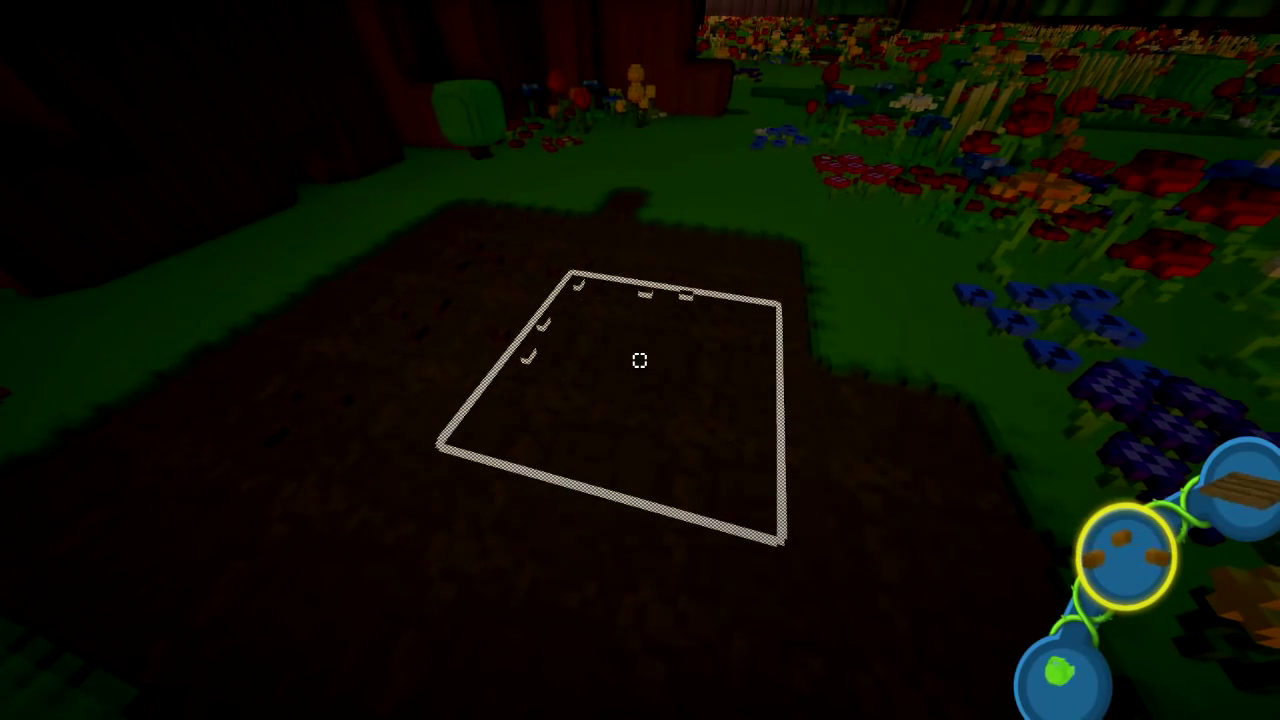
pyautogui.moveTo(640, 360)
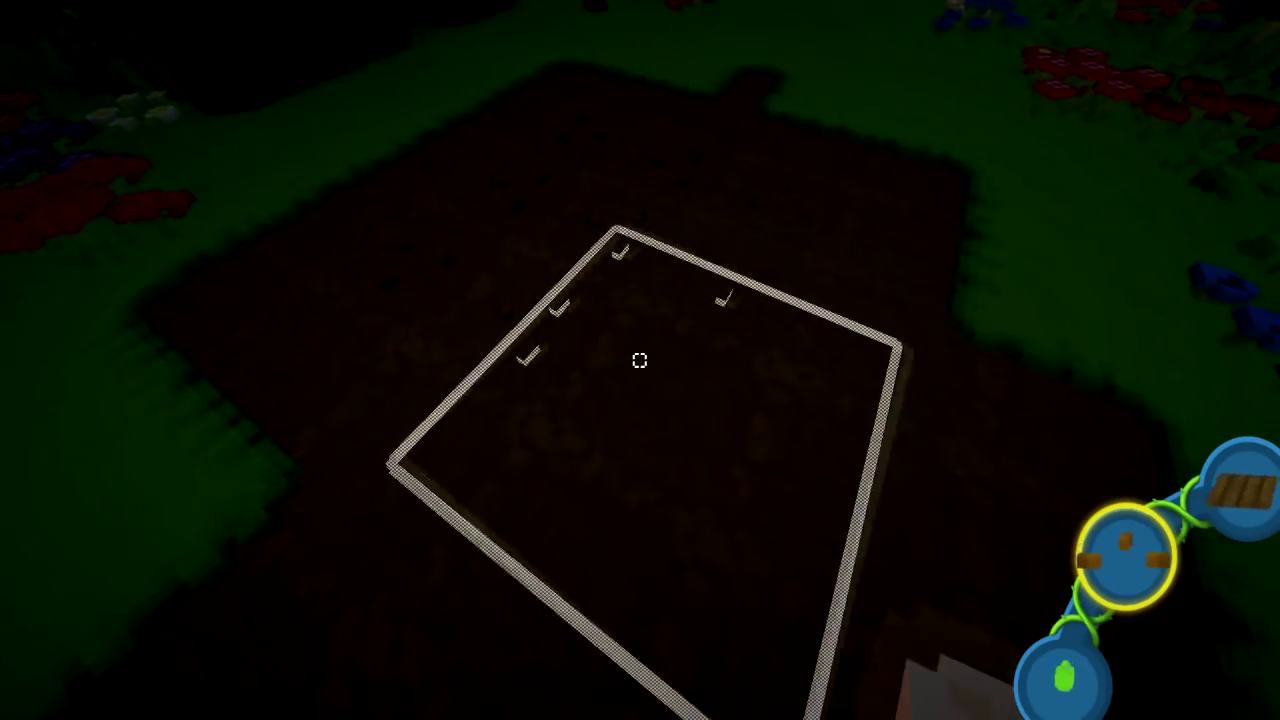
pyautogui.moveTo(640, 360)
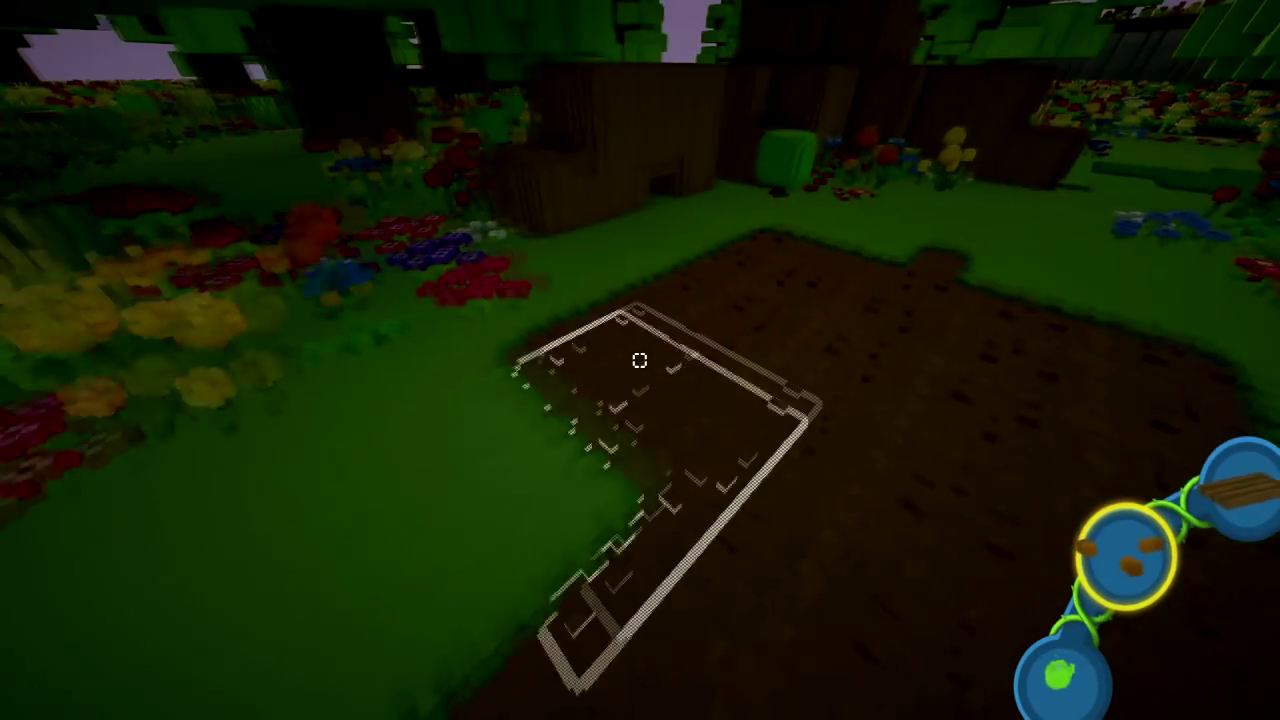
pyautogui.moveTo(640, 360)
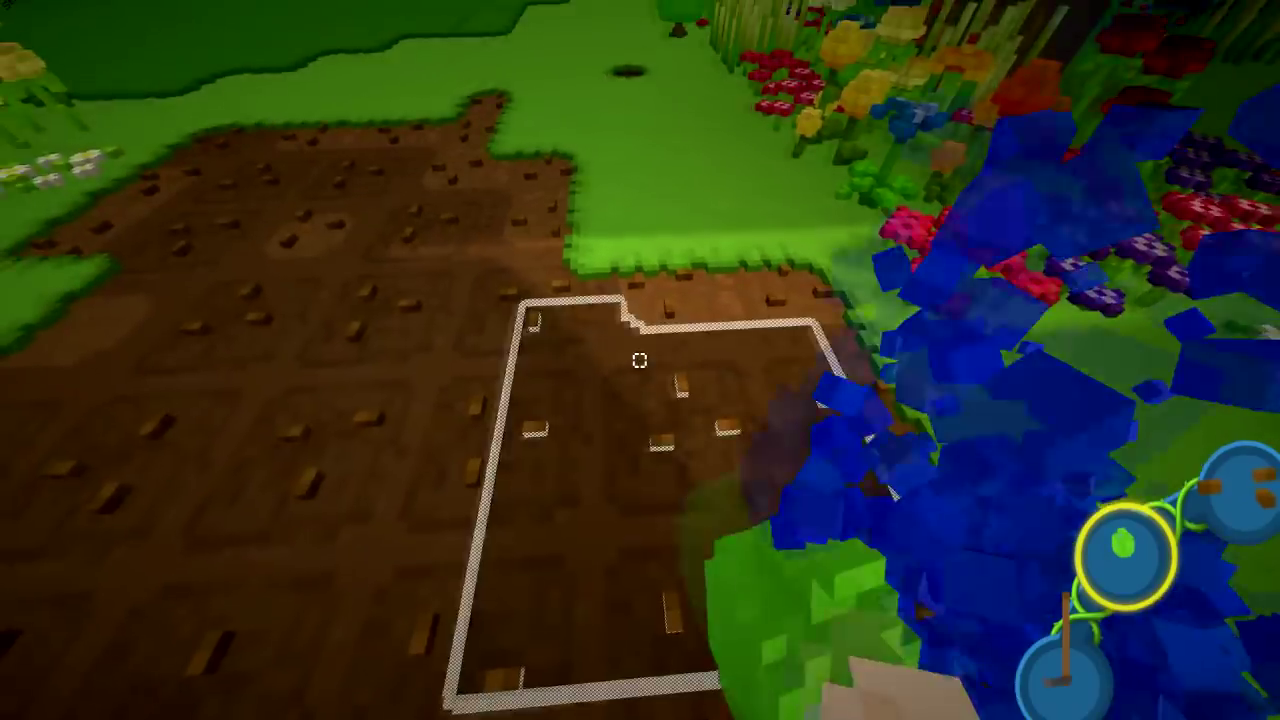
pyautogui.moveTo(640, 360)
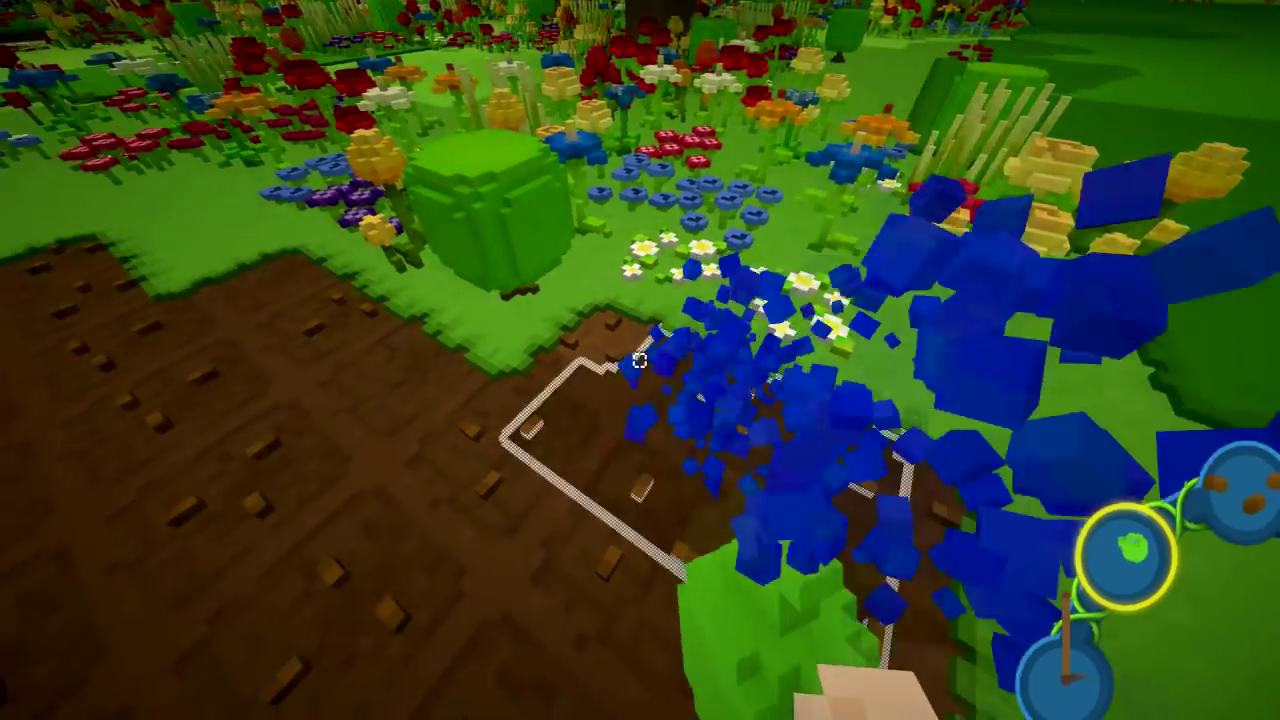
pyautogui.moveTo(640, 360)
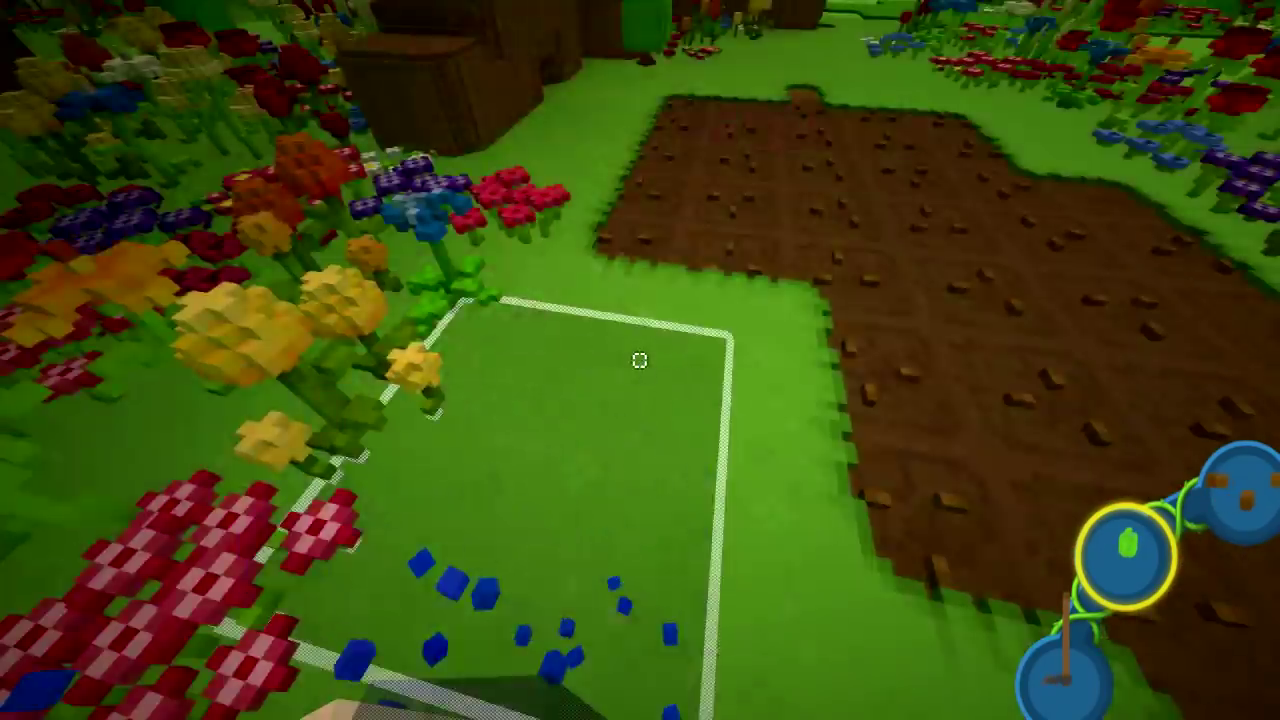
pyautogui.moveTo(640, 360)
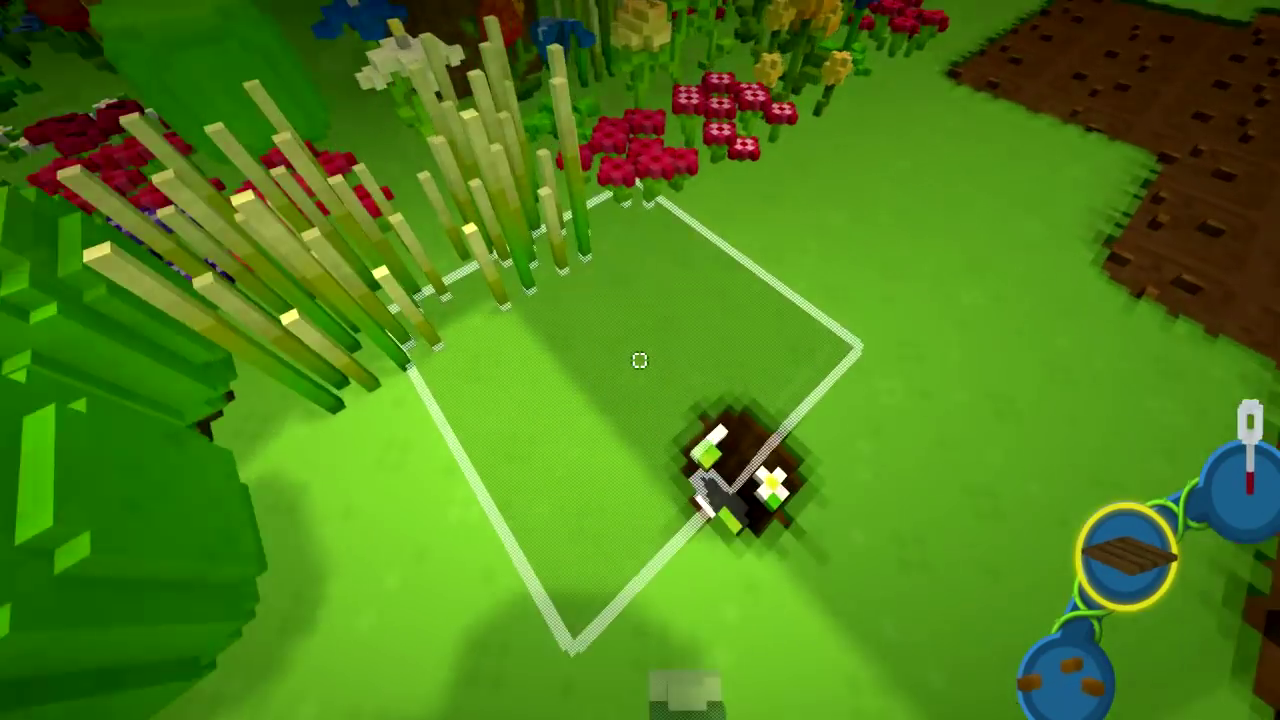
pyautogui.moveTo(640, 360)
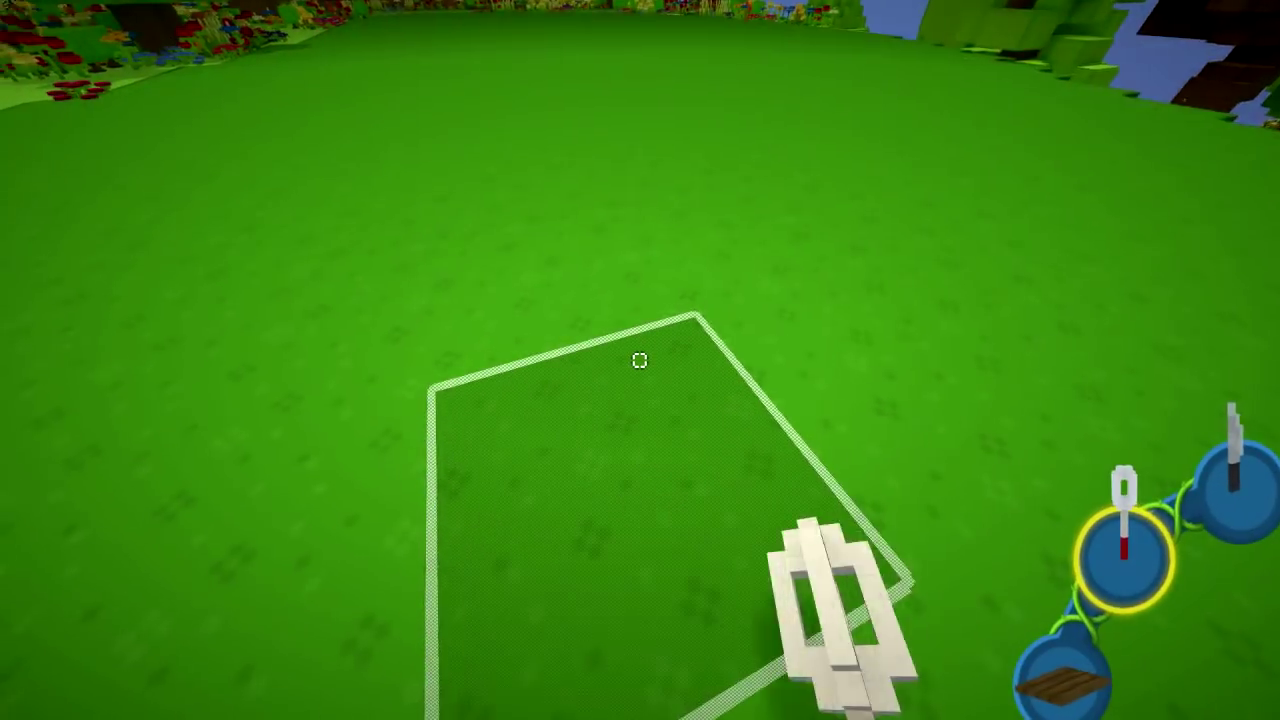
pyautogui.moveTo(640, 360)
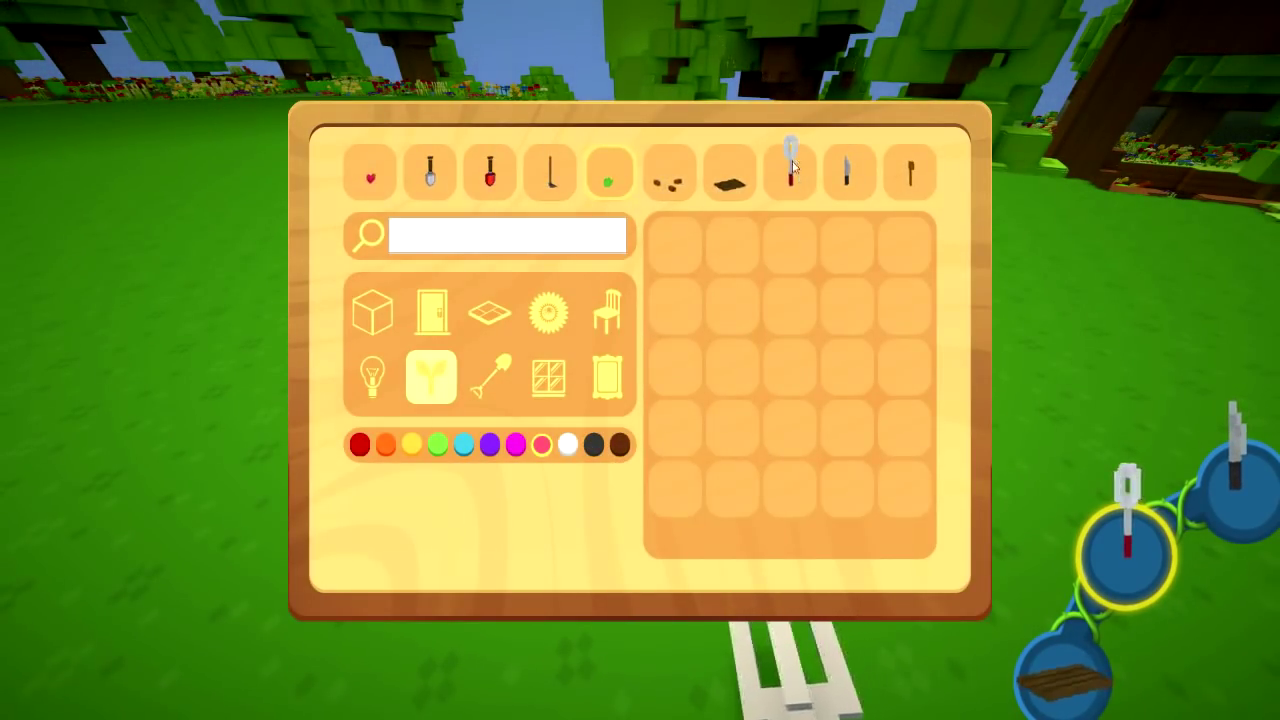
# Step: Browse festive decorations, filtering by red and dark colours, then showing all again
pyautogui.click(548, 313)
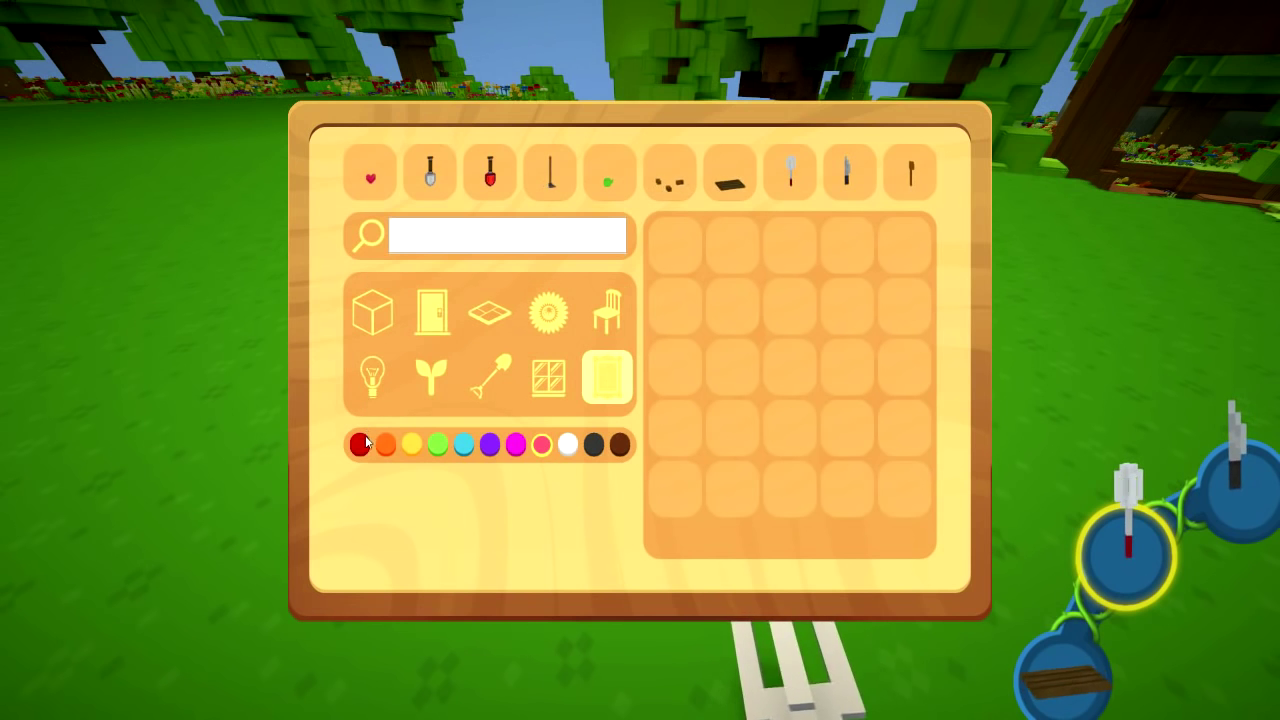
pyautogui.click(542, 444)
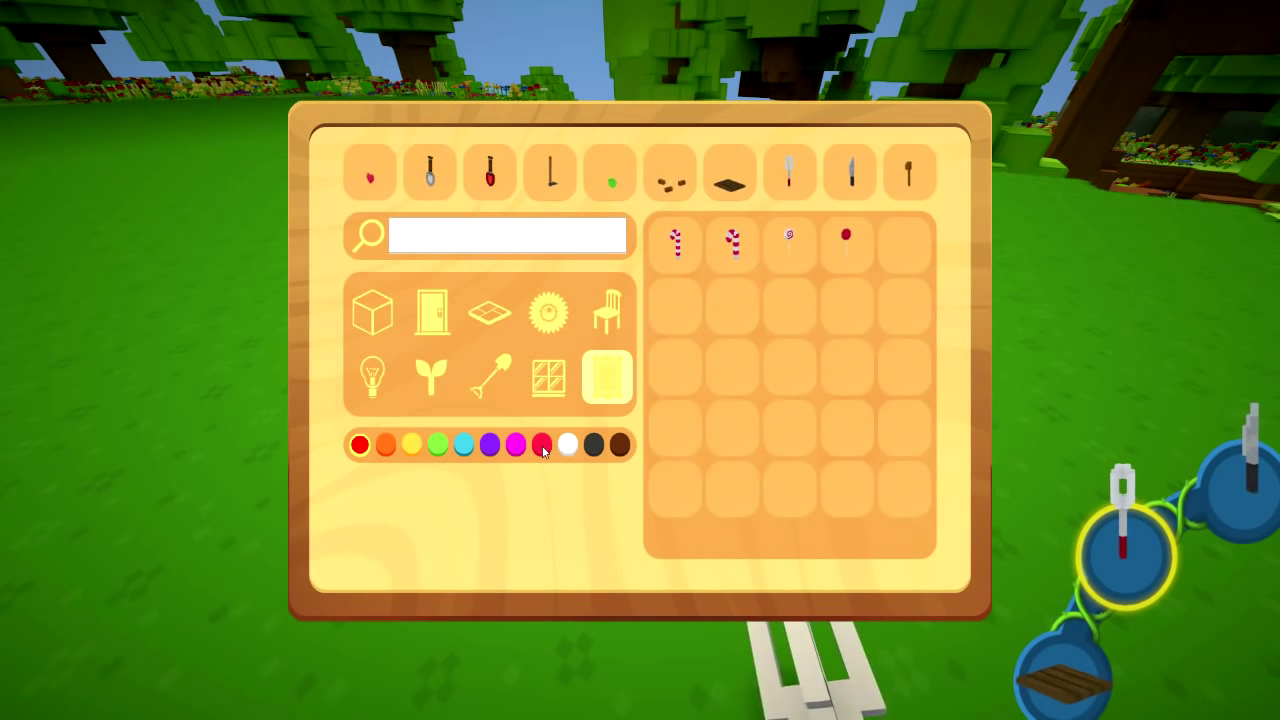
pyautogui.click(618, 444)
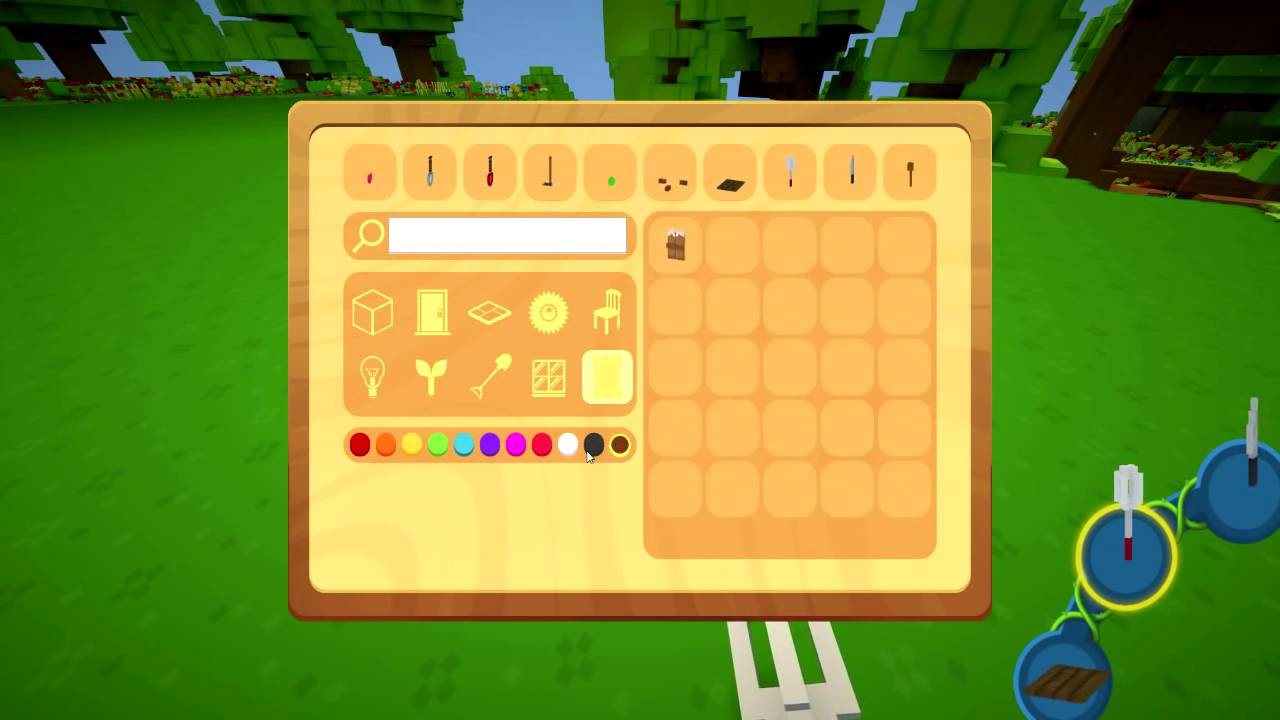
pyautogui.click(568, 444)
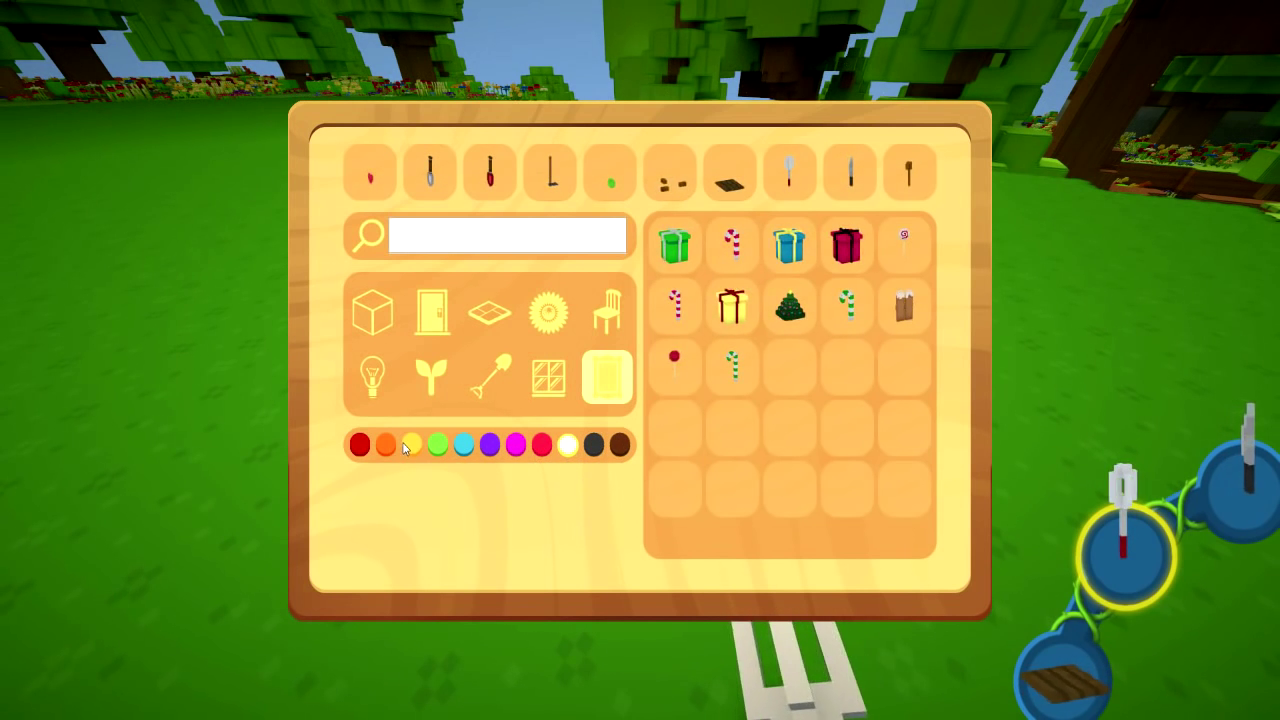
pyautogui.click(360, 444)
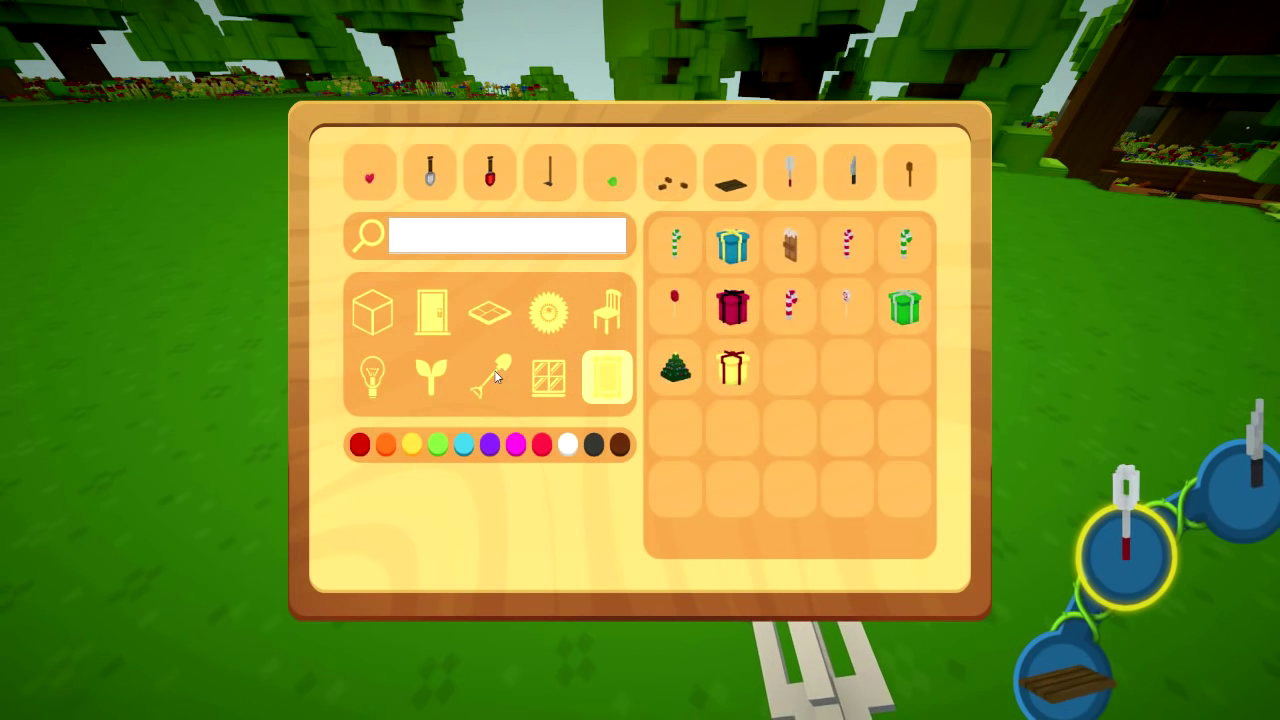
pyautogui.click(490, 377)
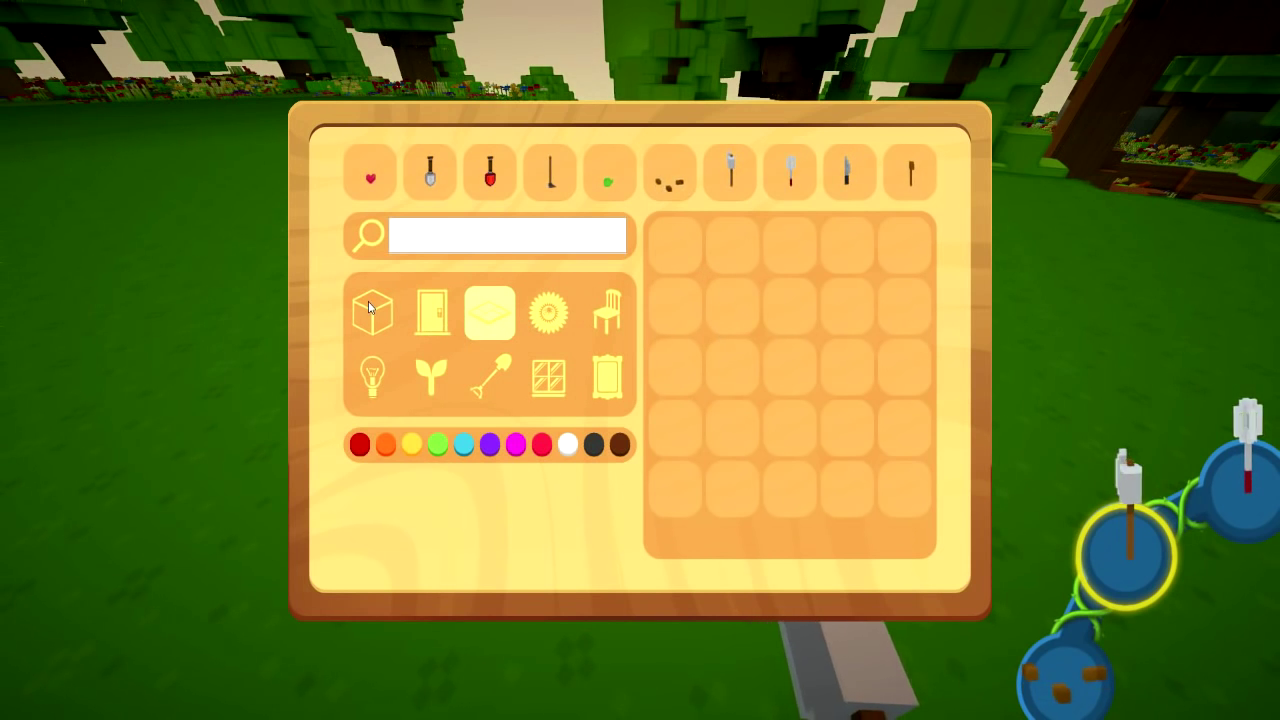
# Step: Show the blocks category and try two colour filters on it
pyautogui.click(371, 312)
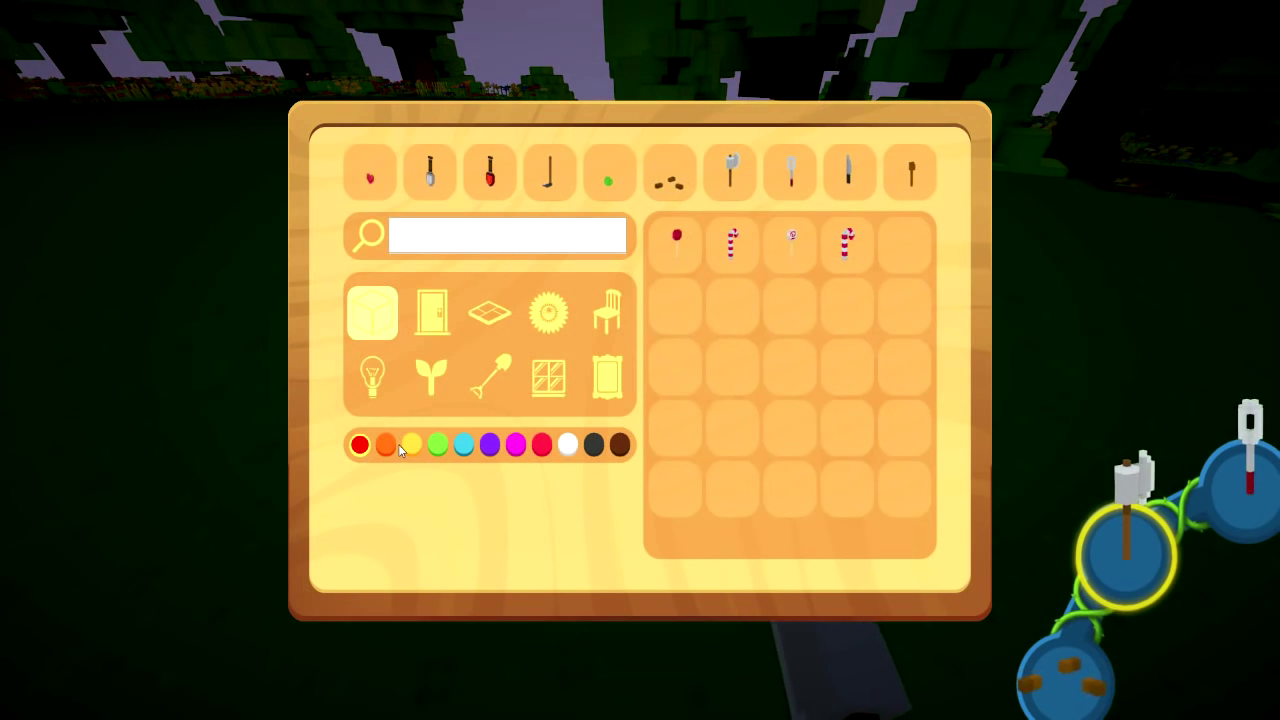
pyautogui.click(437, 444)
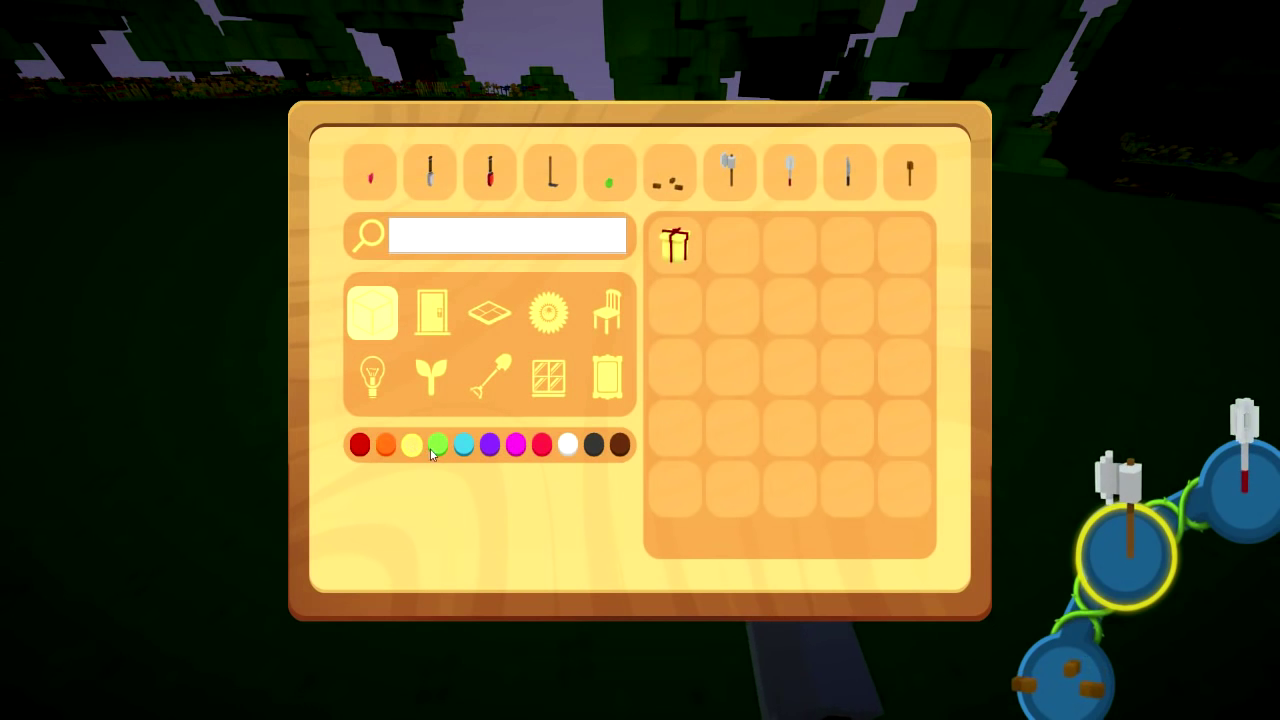
pyautogui.click(464, 444)
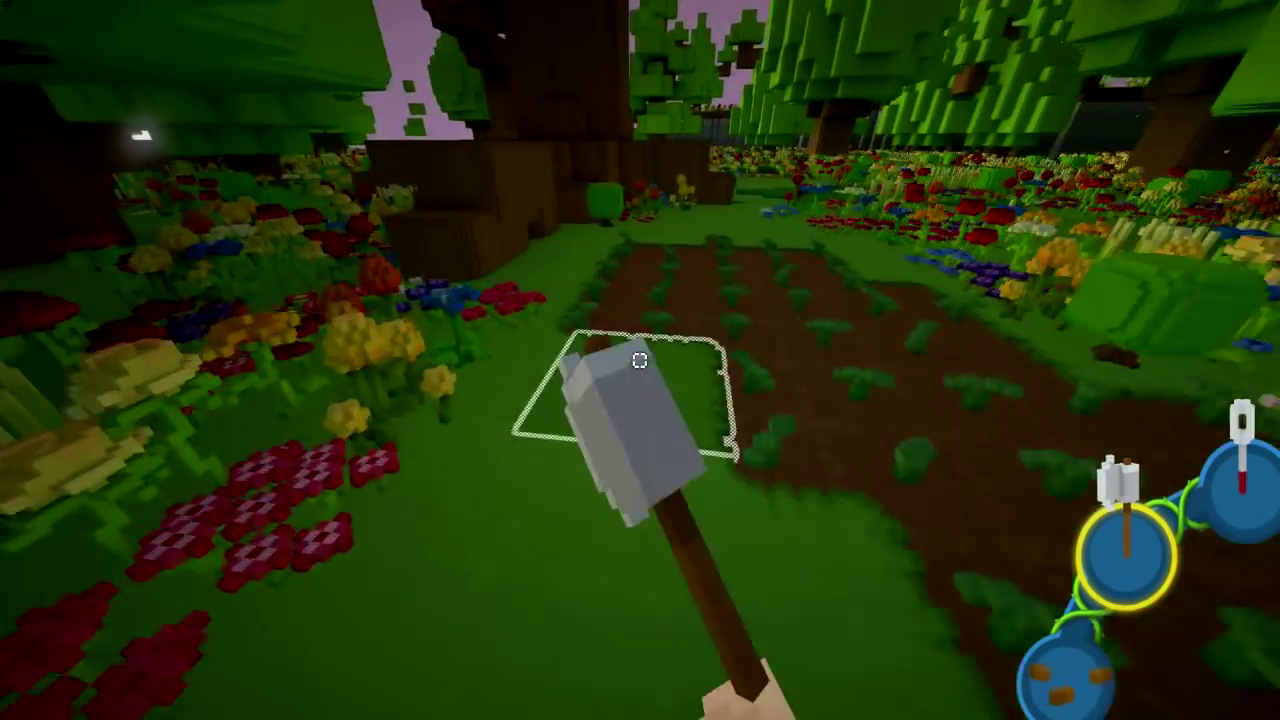
pyautogui.moveTo(640, 360)
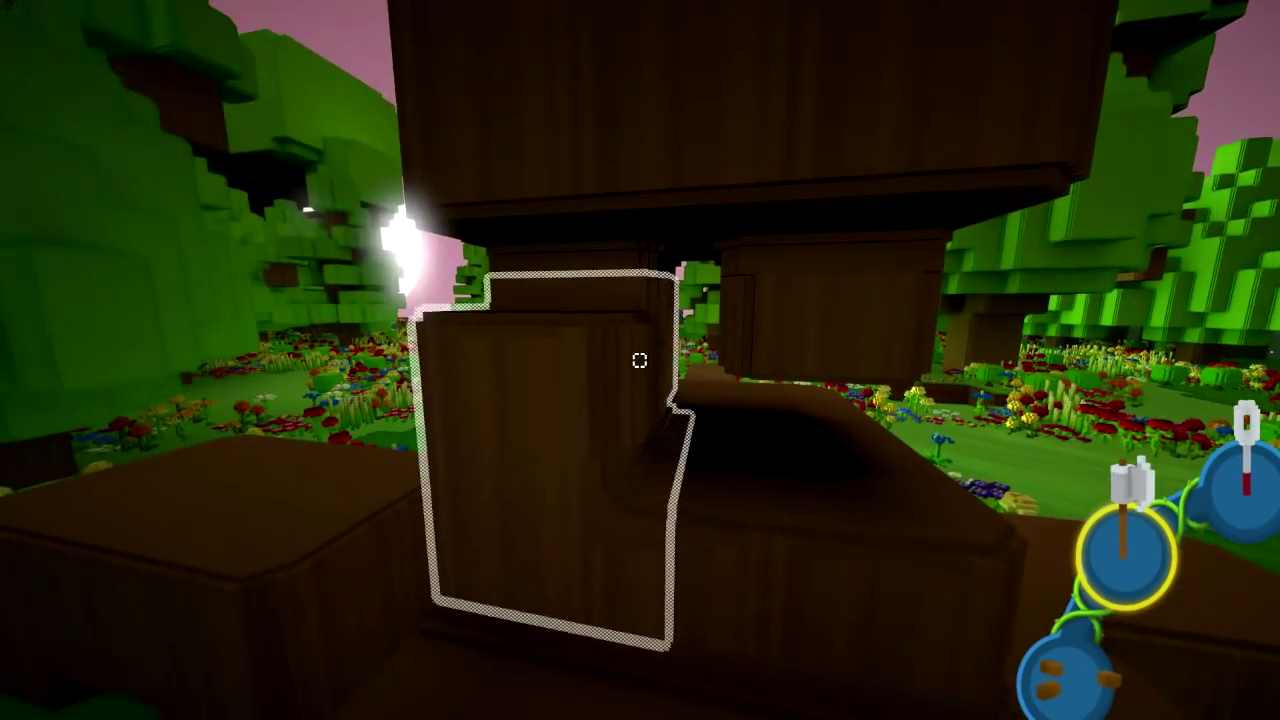
pyautogui.moveTo(640, 360)
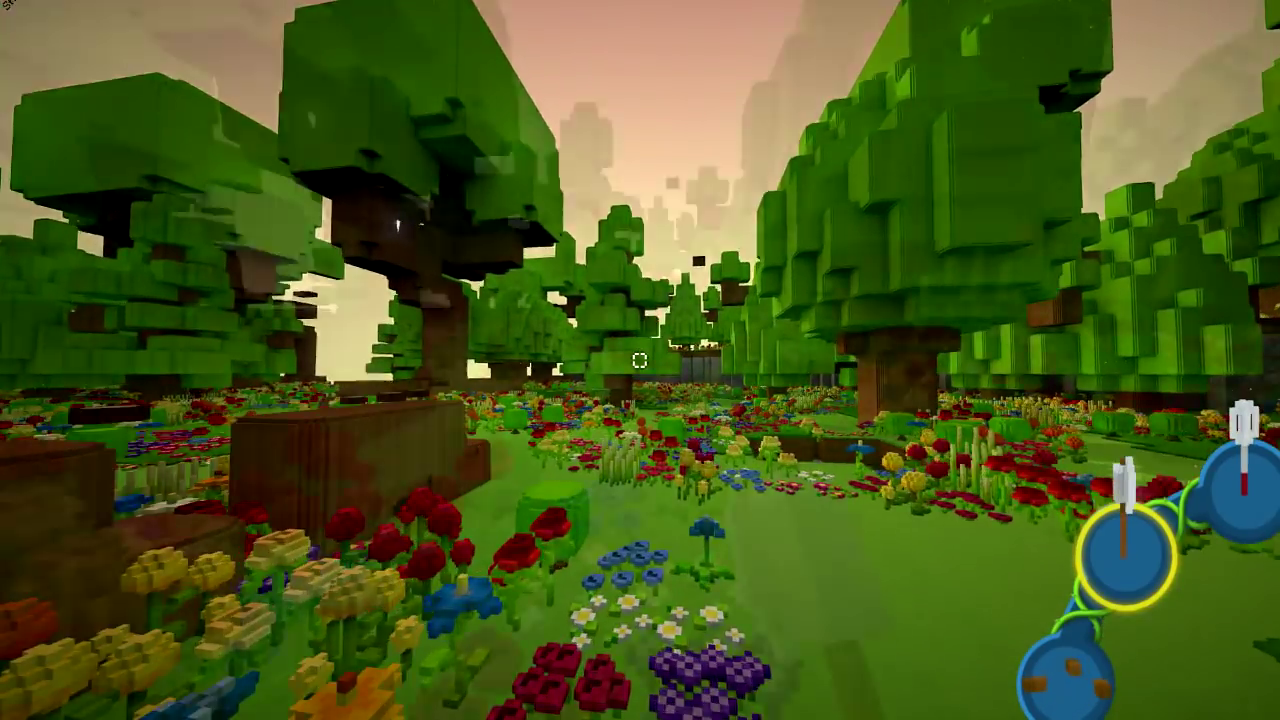
pyautogui.moveTo(640, 360)
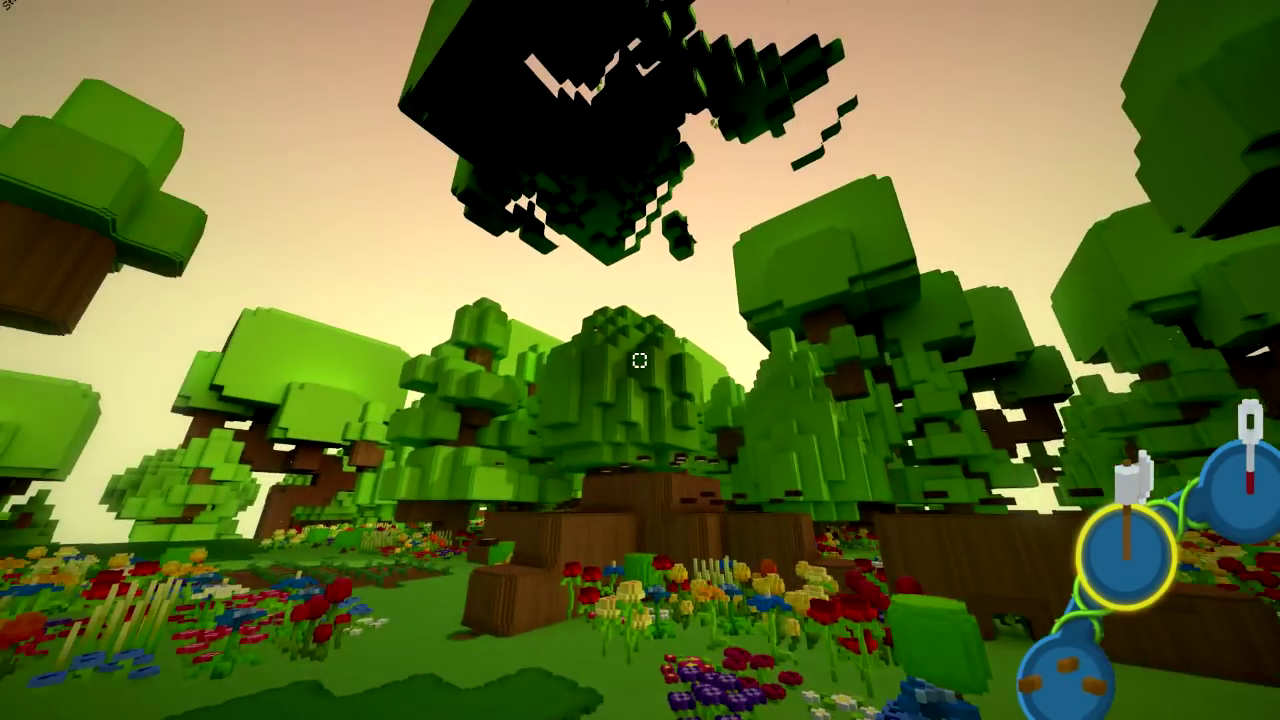
pyautogui.moveTo(640, 360)
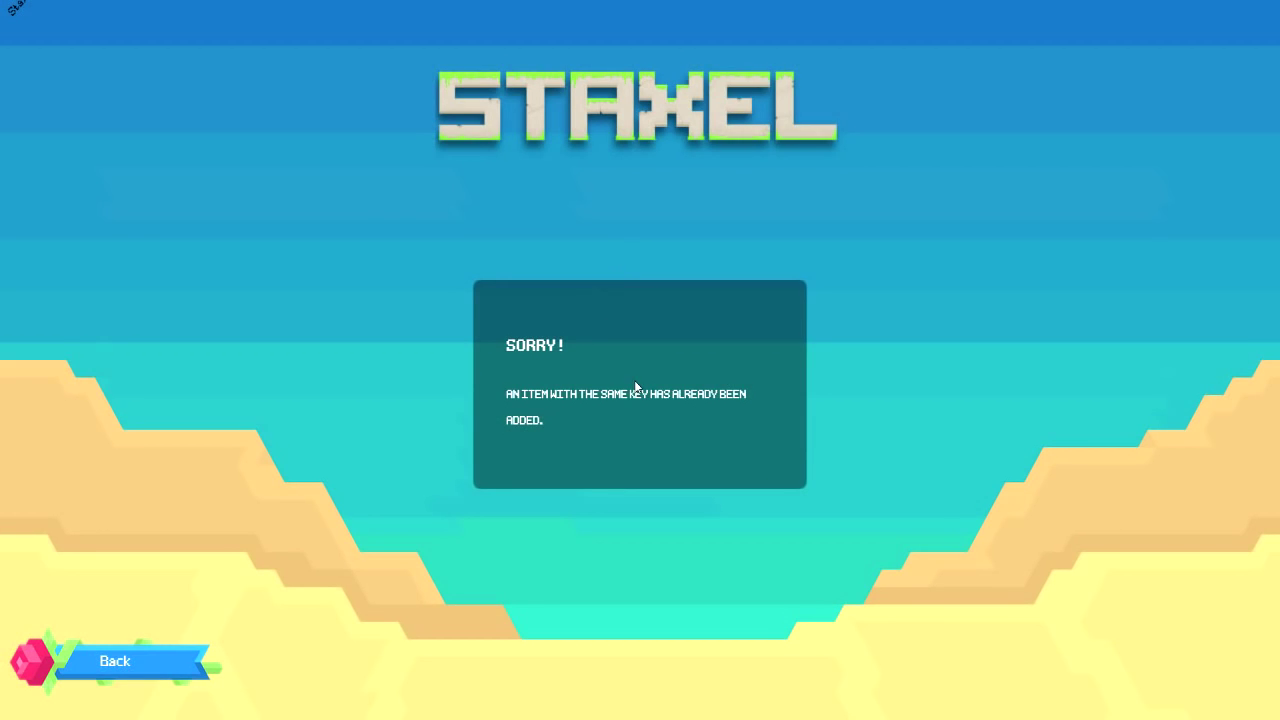
pyautogui.moveTo(604, 420)
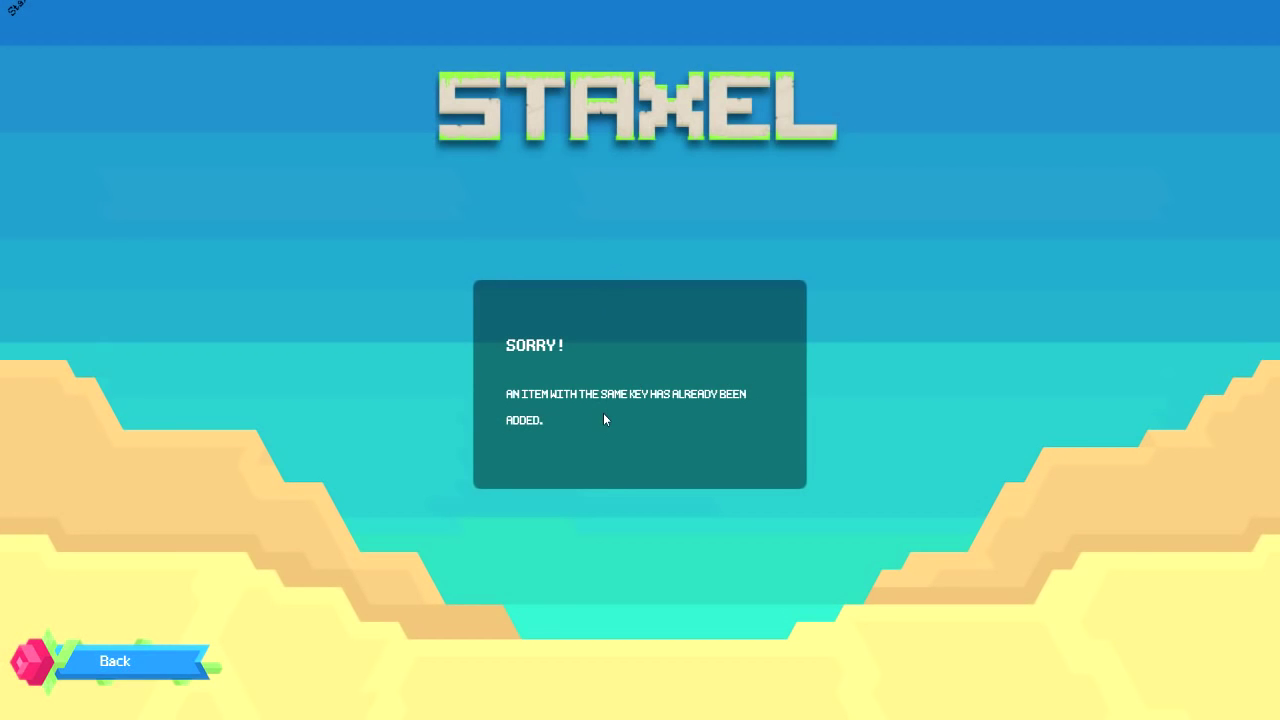
pyautogui.moveTo(538, 373)
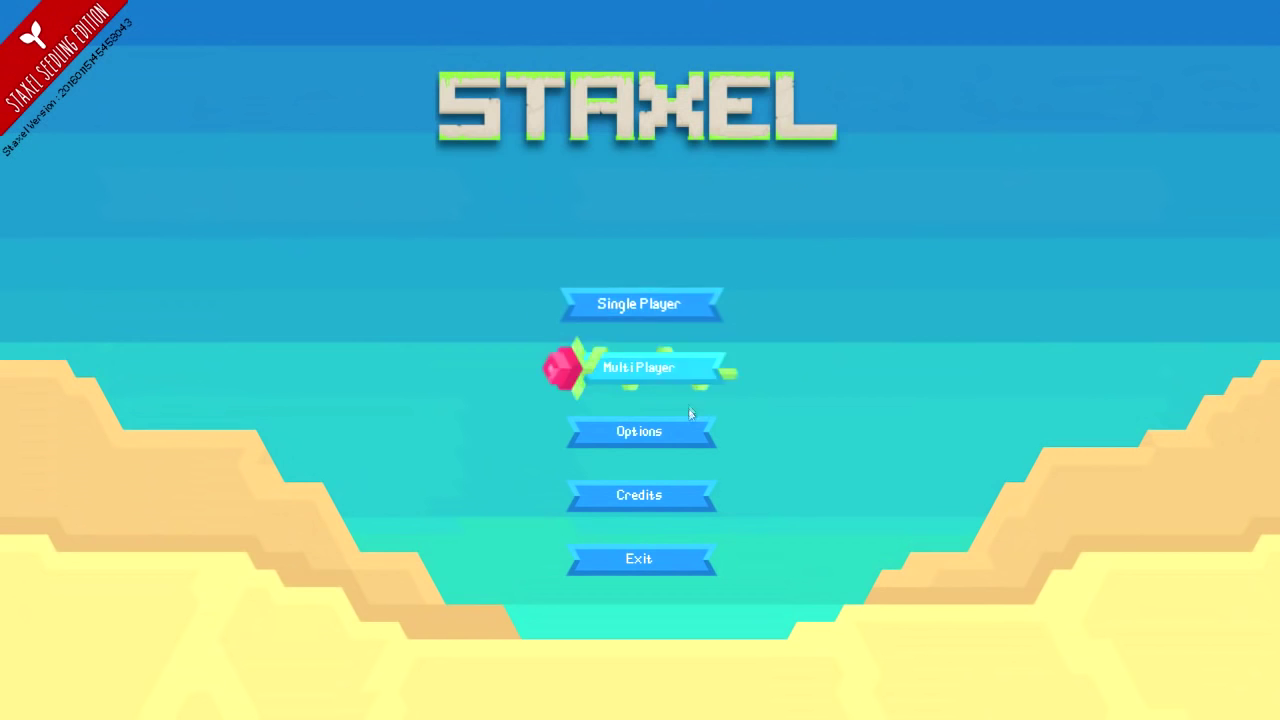
# Step: Open Options from the main menu
pyautogui.click(639, 431)
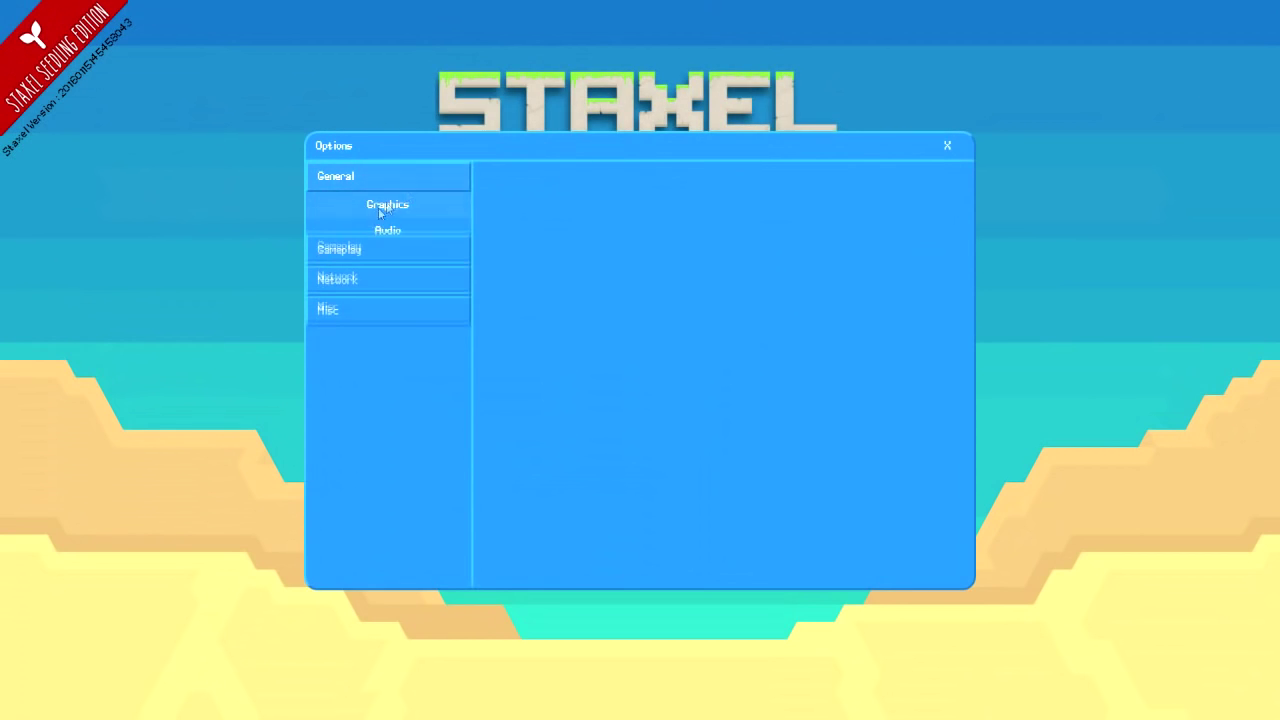
# Step: View the graphics settings, close Options, and re-enter the game
pyautogui.click(387, 204)
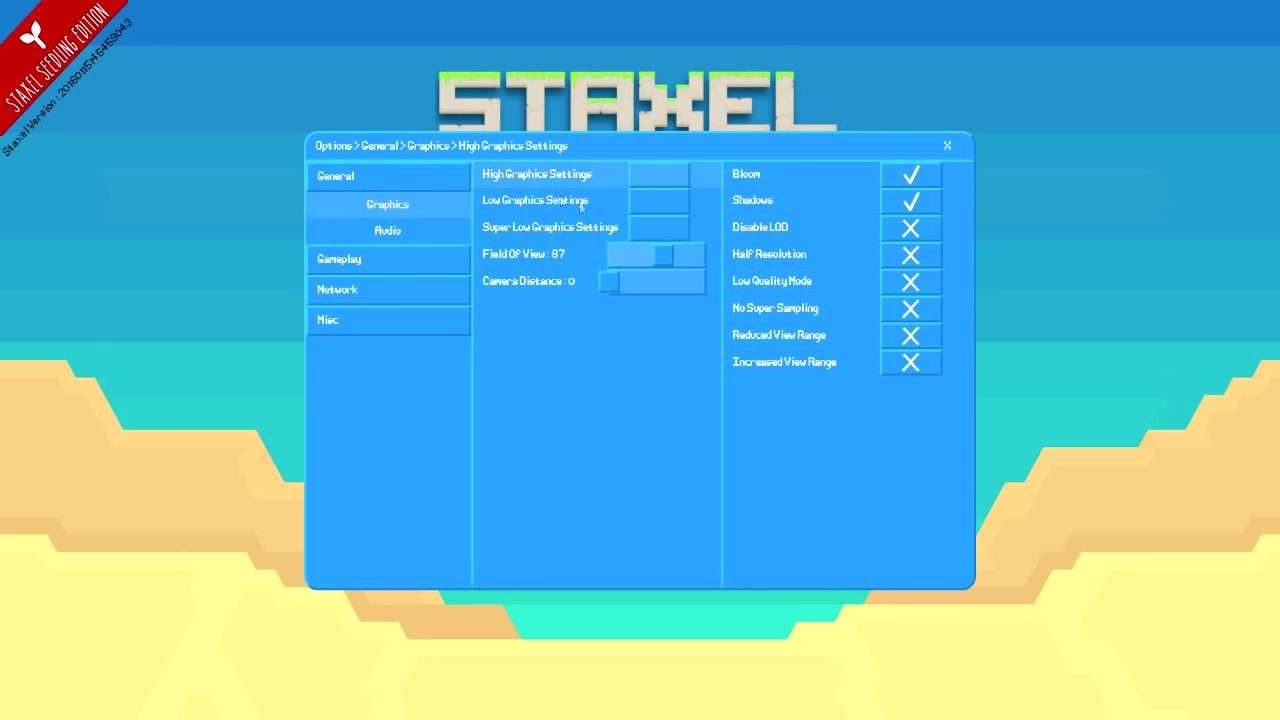
pyautogui.click(946, 145)
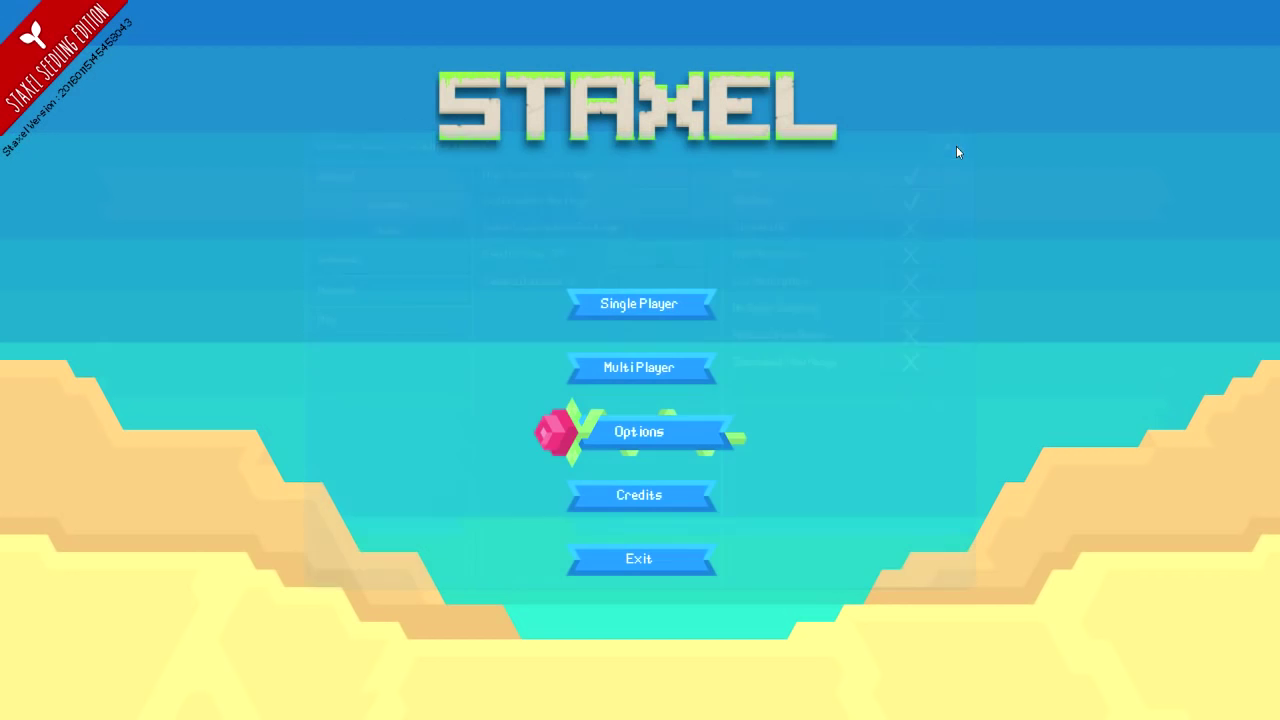
pyautogui.click(639, 303)
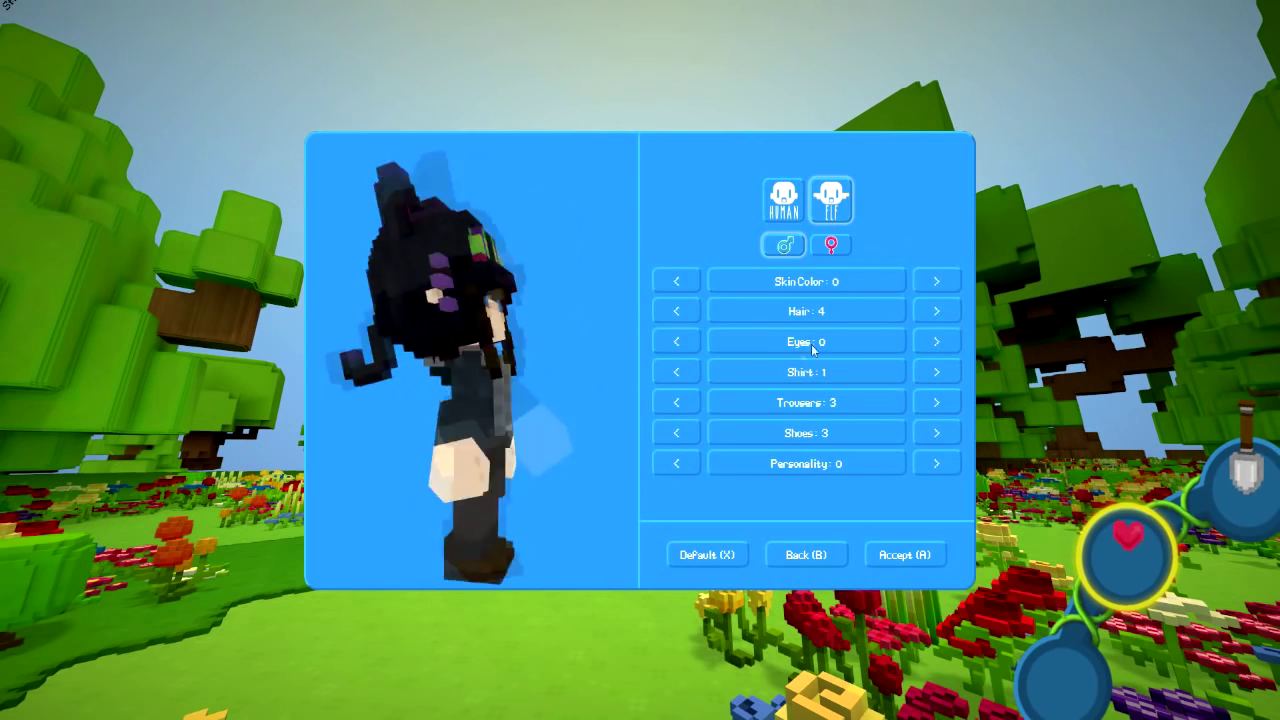
# Step: Change the elf's hair to short black style 58 and accept the design
pyautogui.click(676, 311)
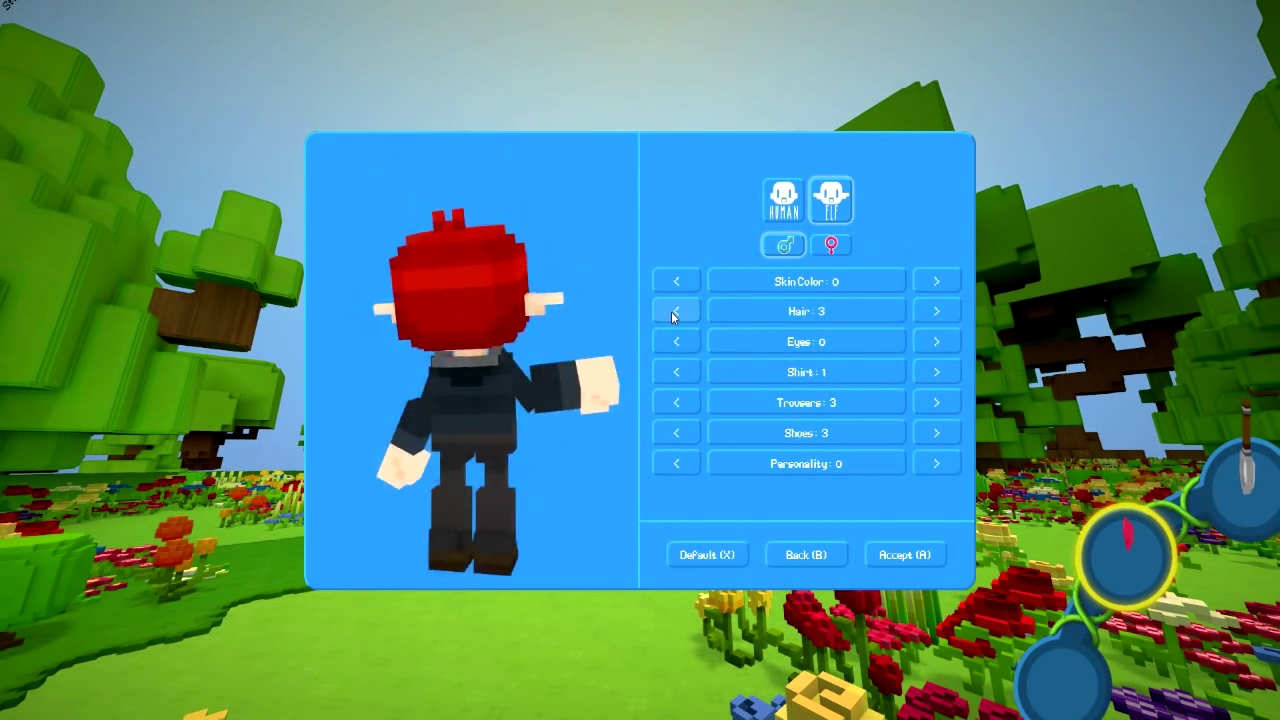
pyautogui.click(676, 311)
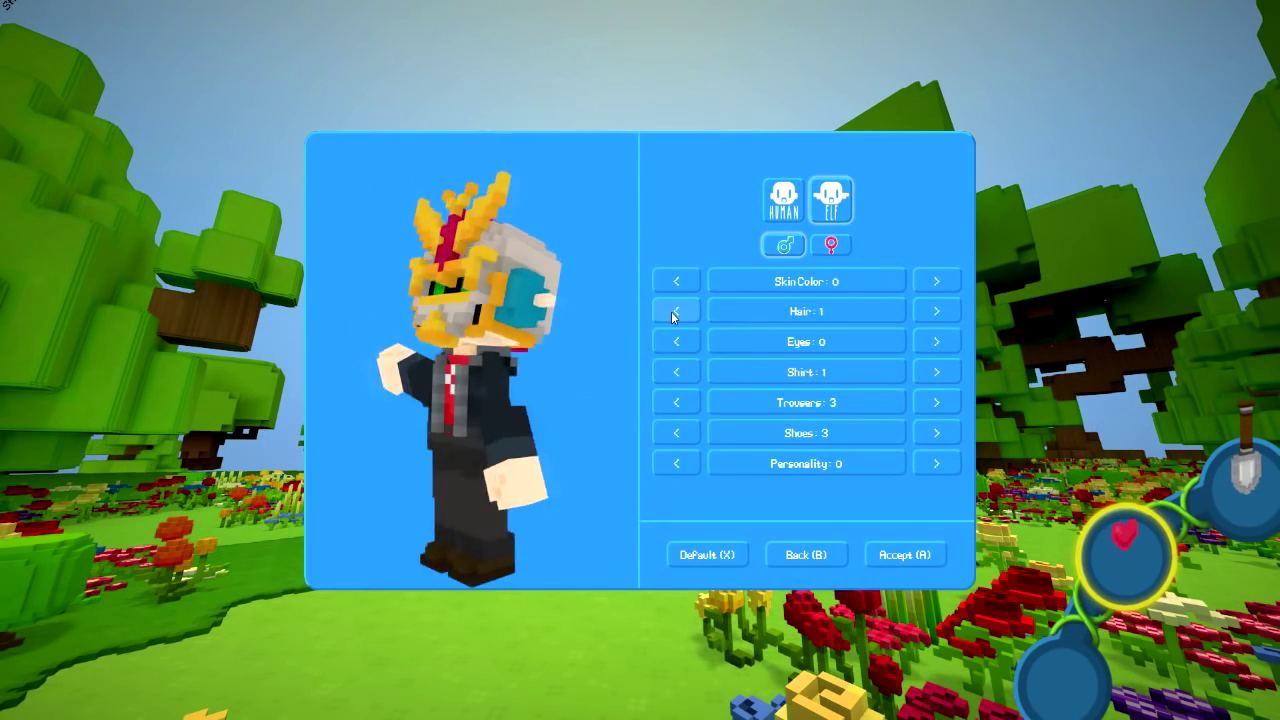
pyautogui.click(676, 311)
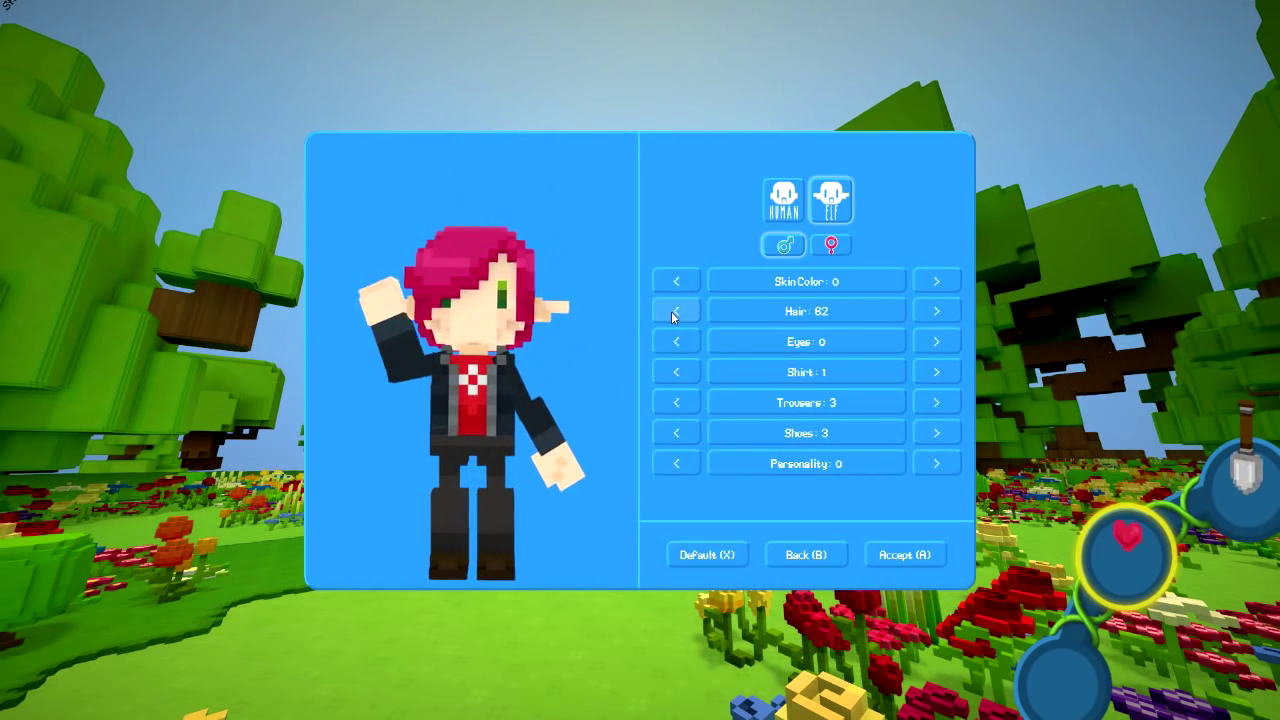
pyautogui.click(676, 311)
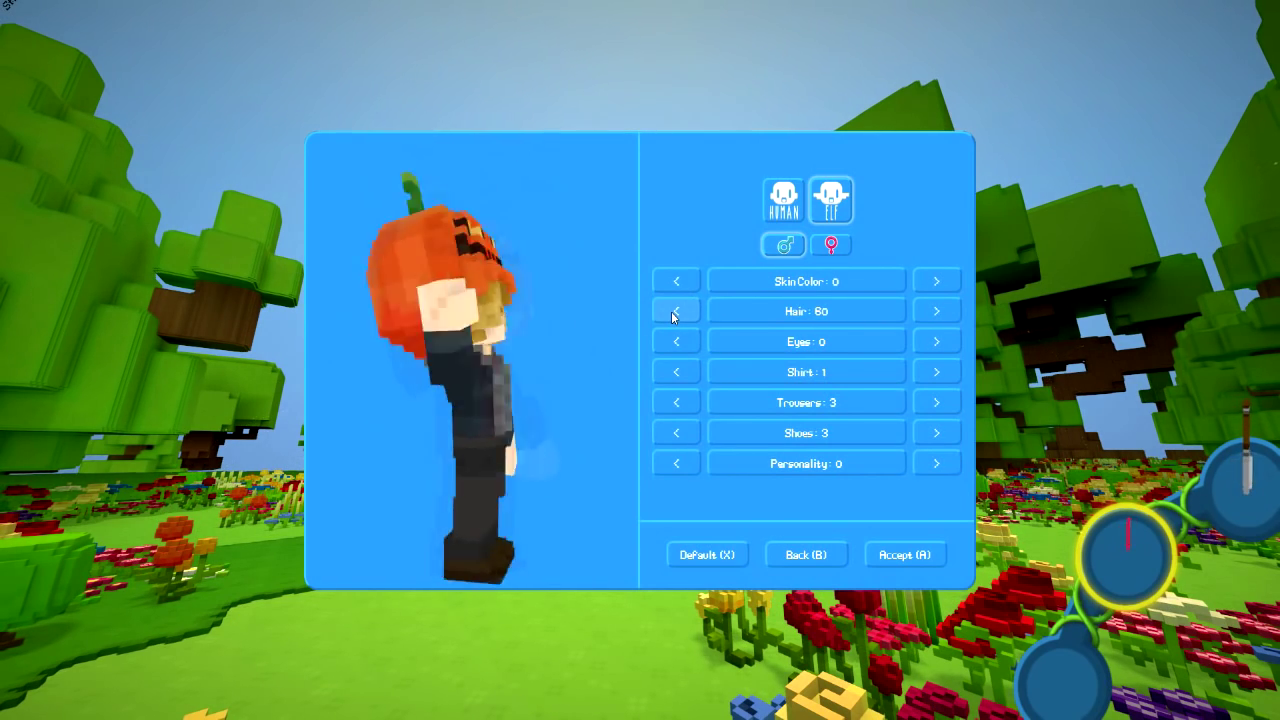
pyautogui.click(676, 311)
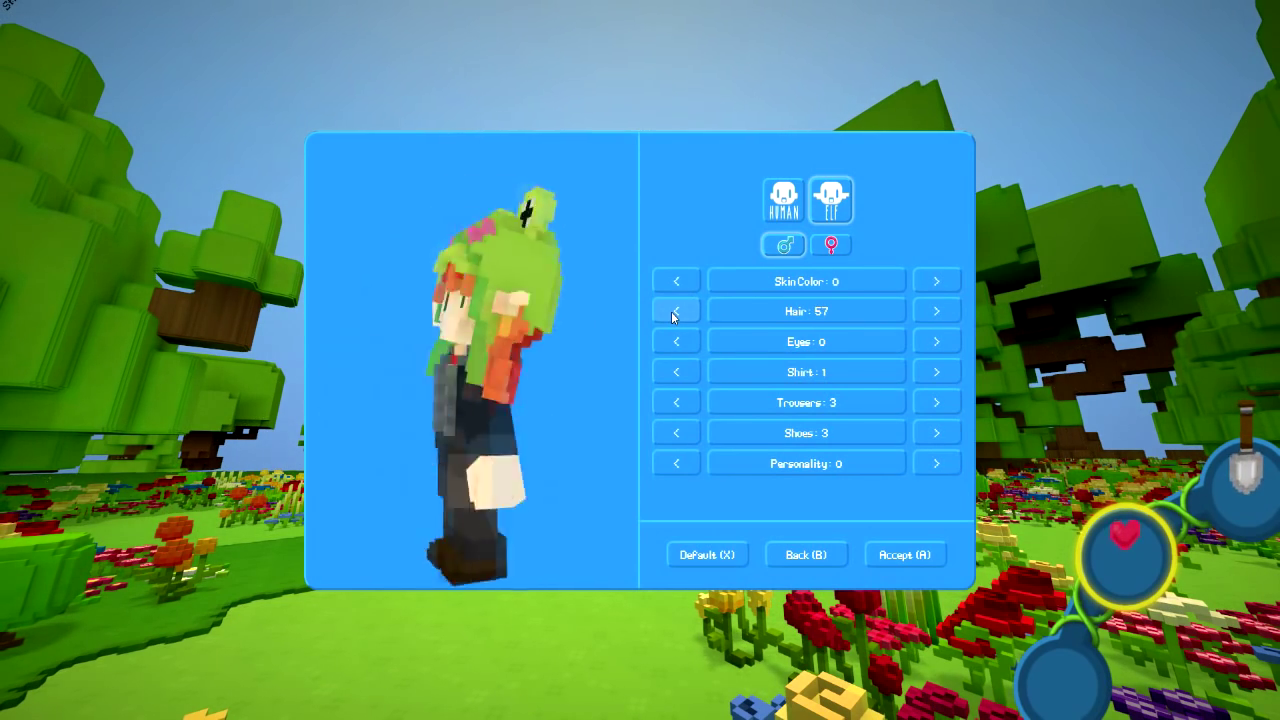
pyautogui.click(935, 311)
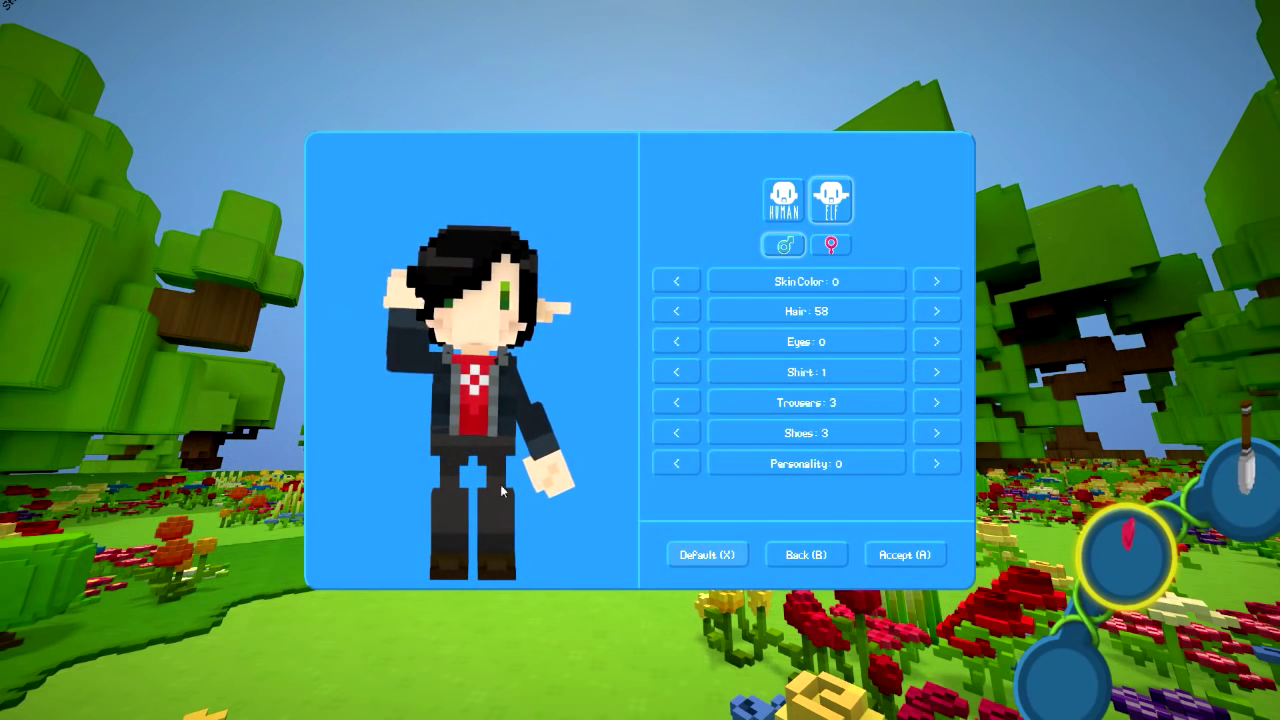
pyautogui.click(902, 553)
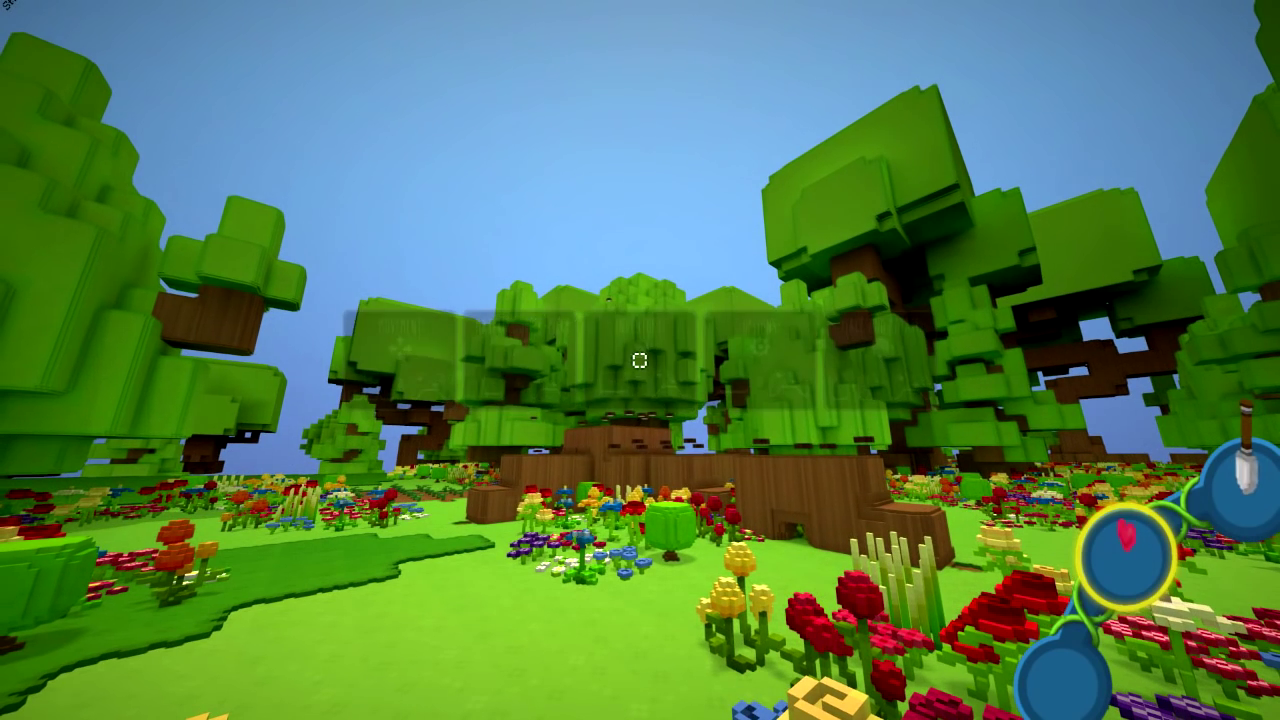
pyautogui.press('Escape')
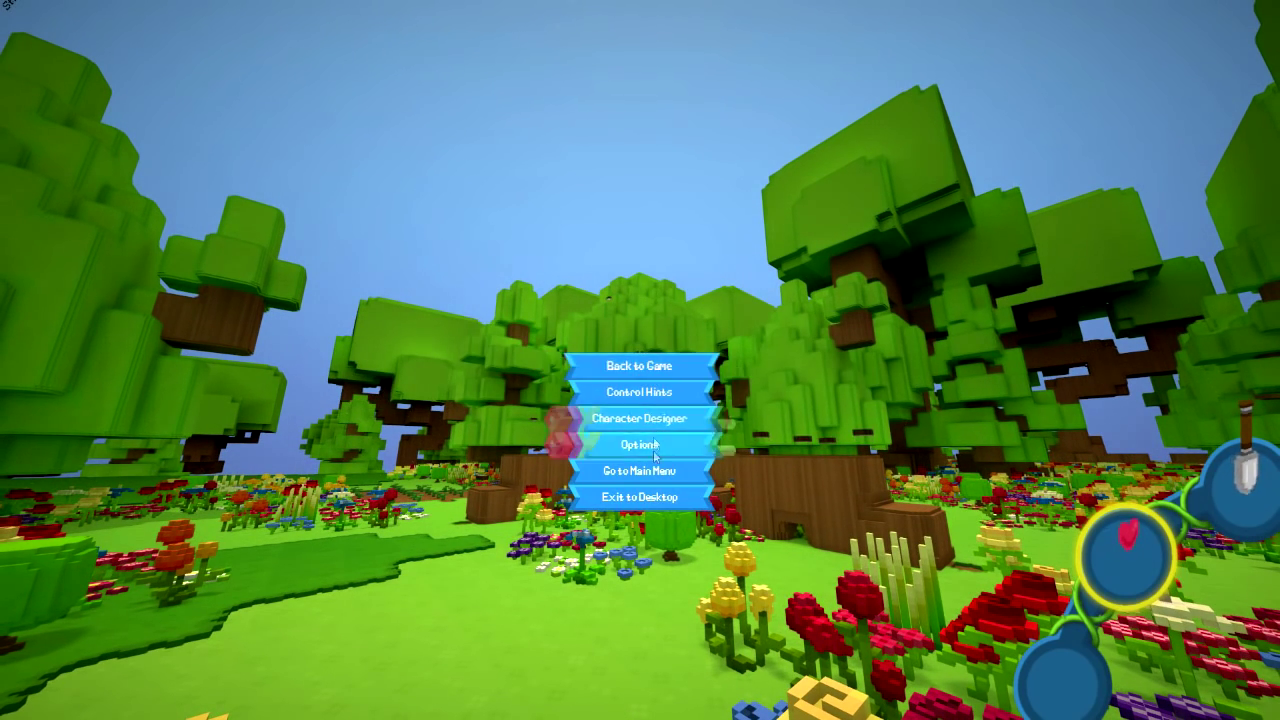
pyautogui.moveTo(645, 391)
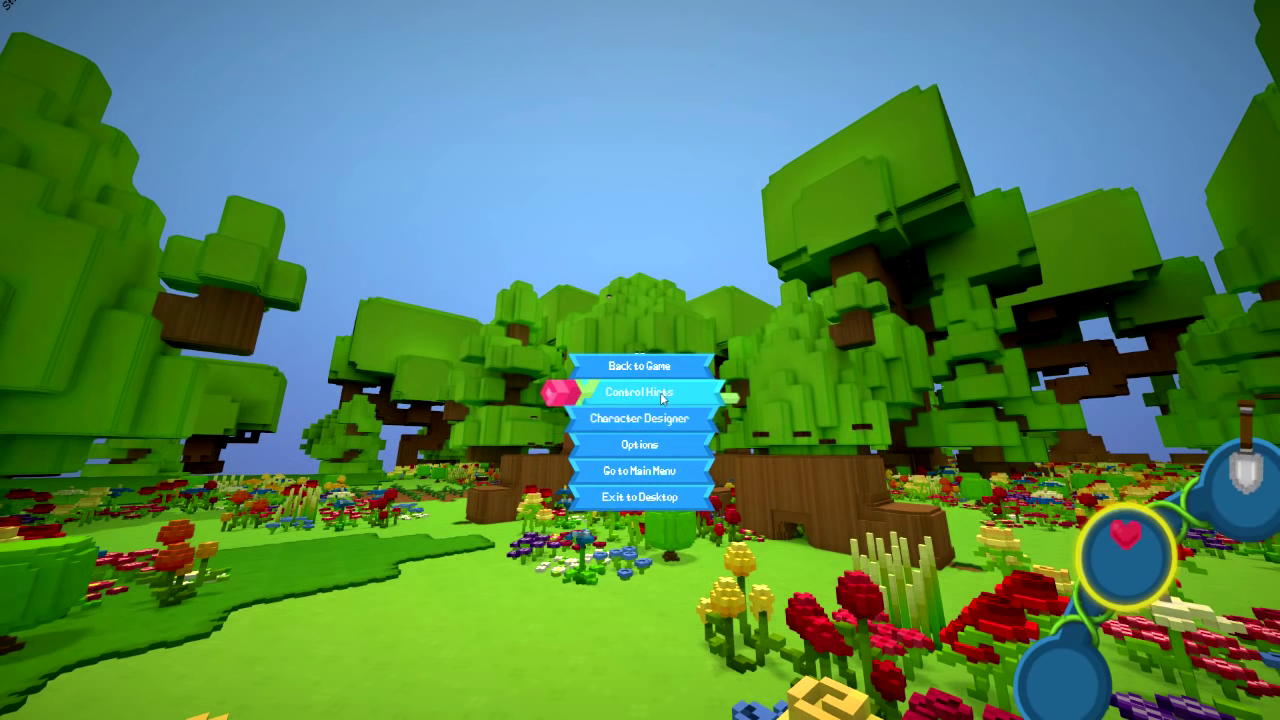
pyautogui.moveTo(643, 444)
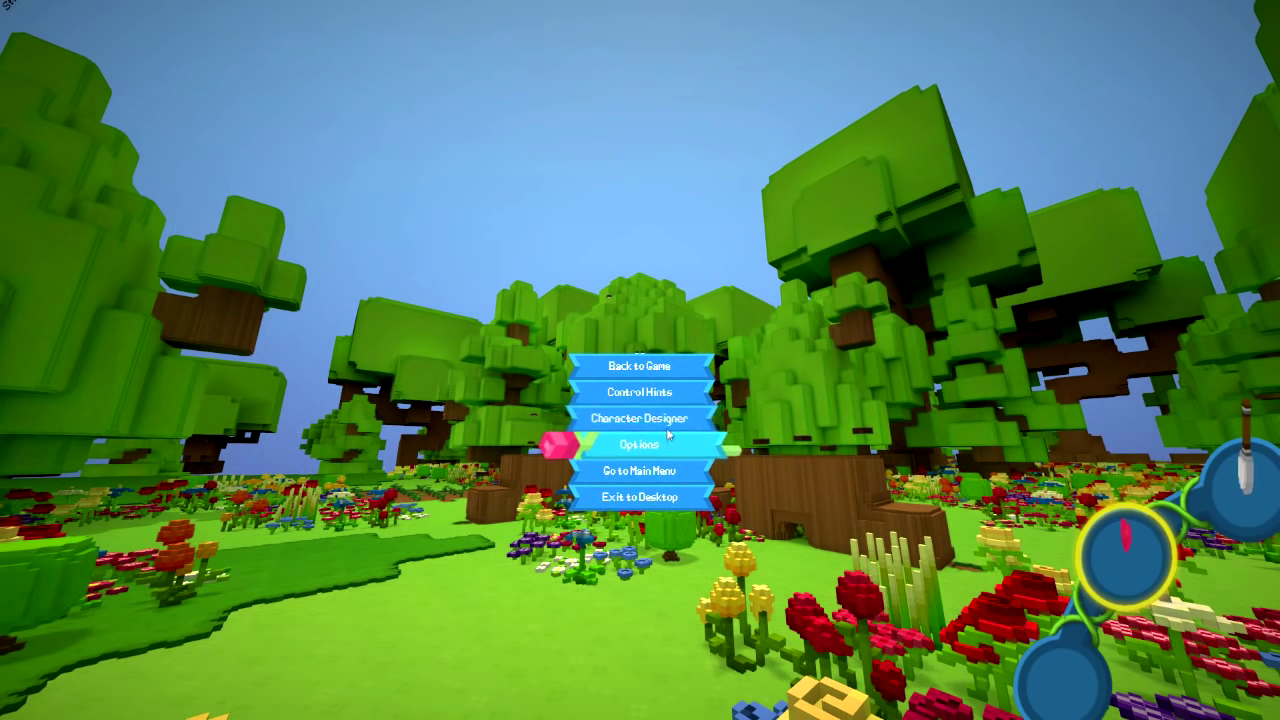
pyautogui.moveTo(645, 497)
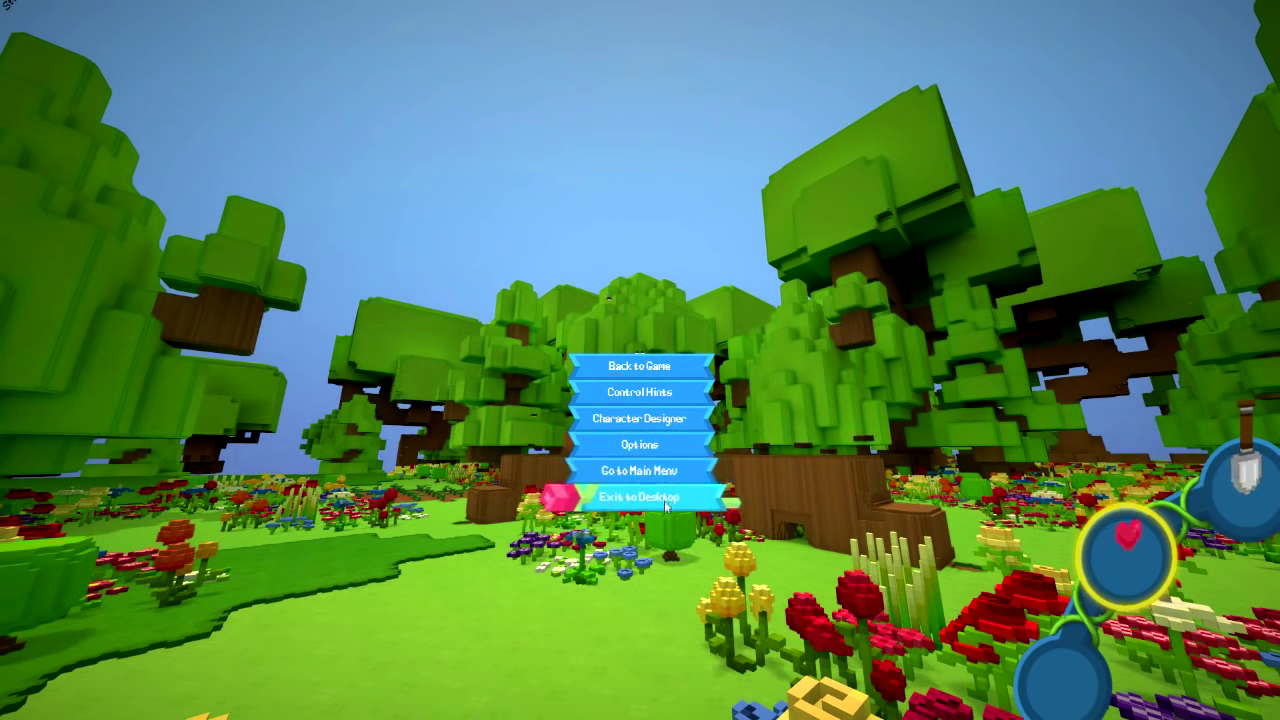
pyautogui.click(645, 364)
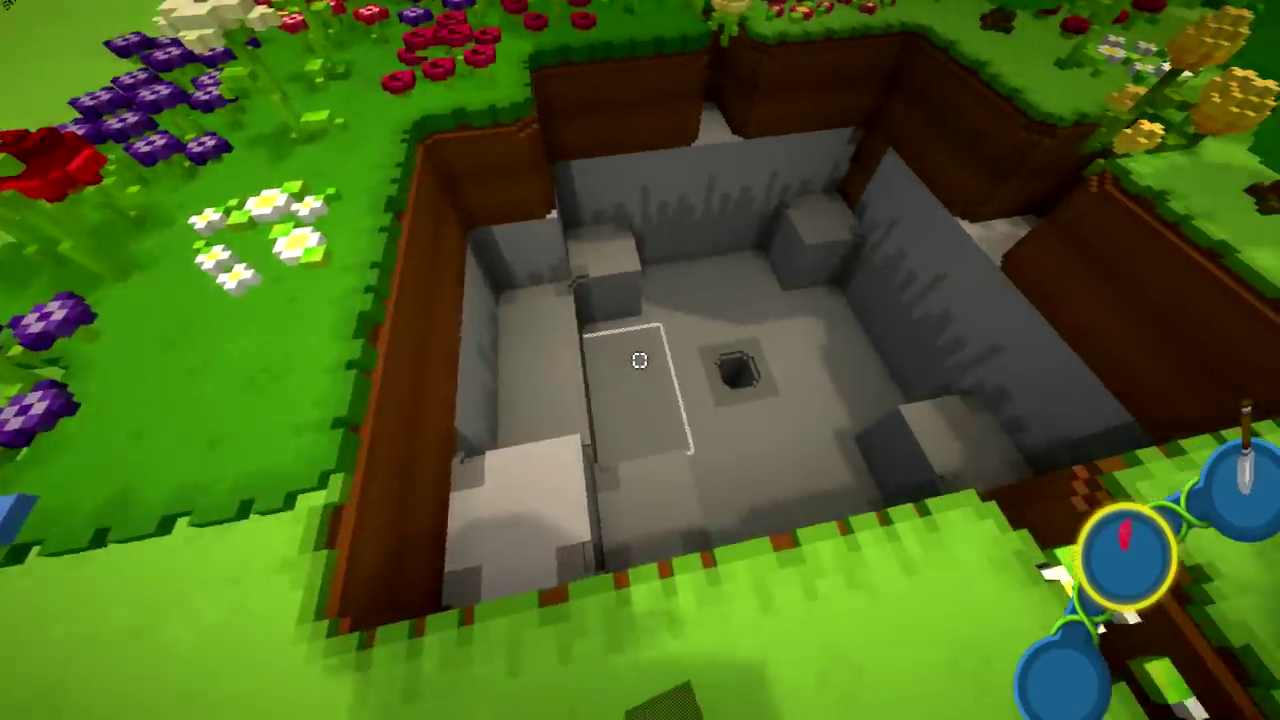
pyautogui.moveTo(640, 360)
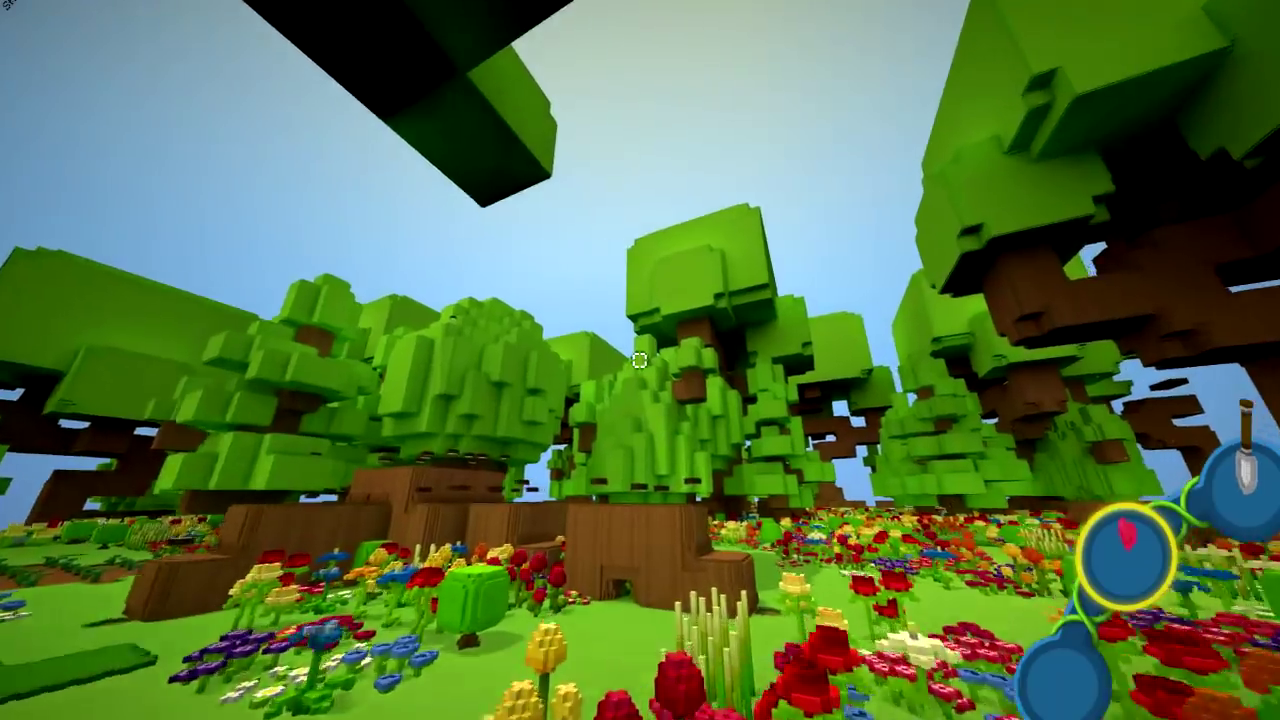
pyautogui.moveTo(640, 360)
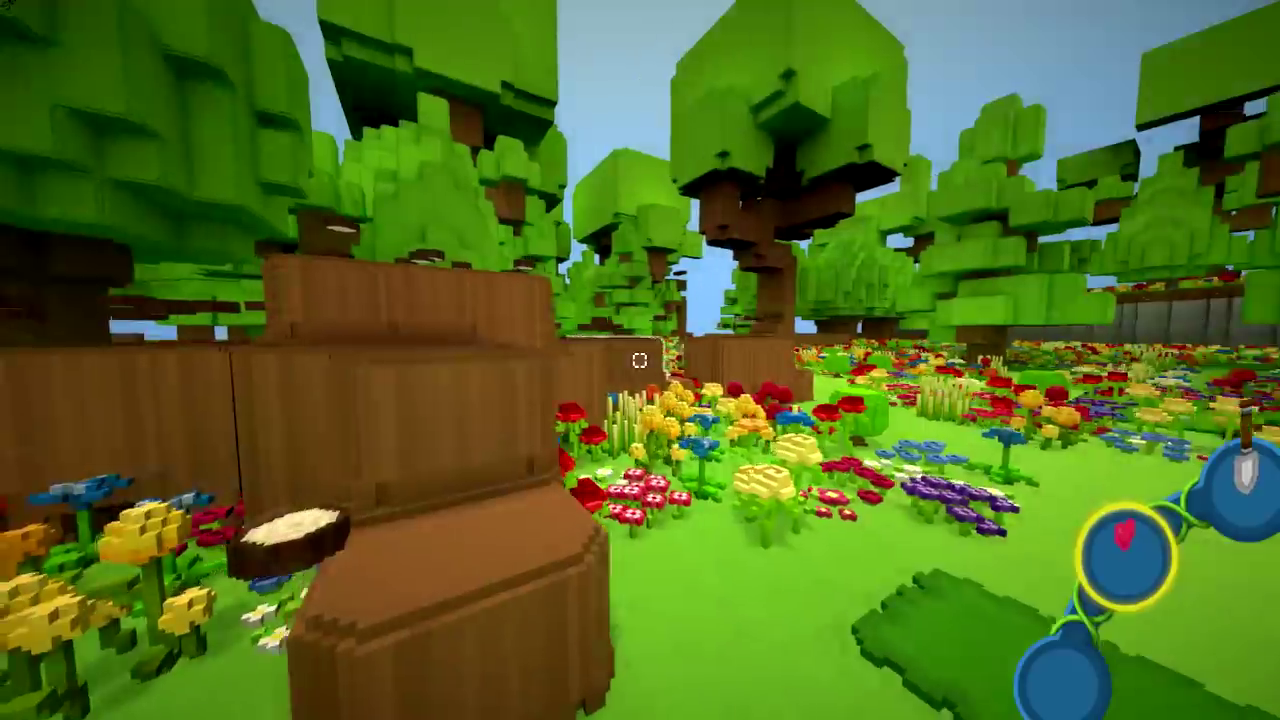
pyautogui.moveTo(640, 360)
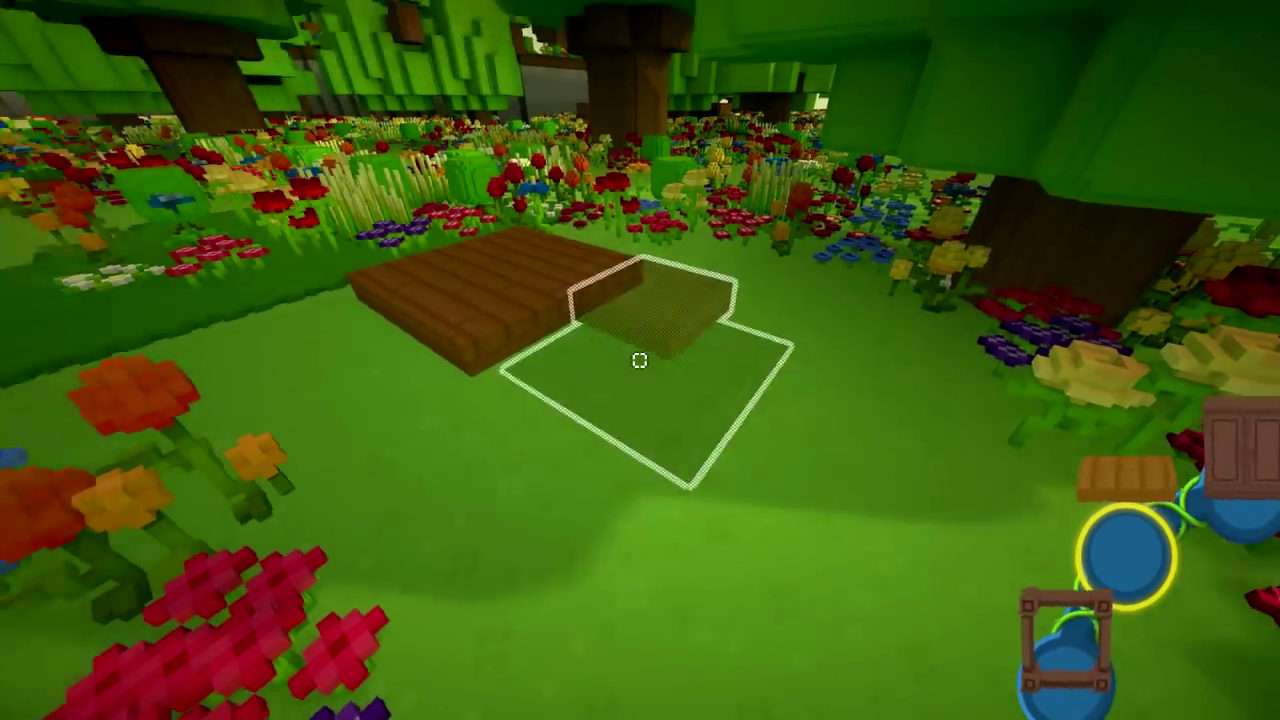
pyautogui.moveTo(640, 360)
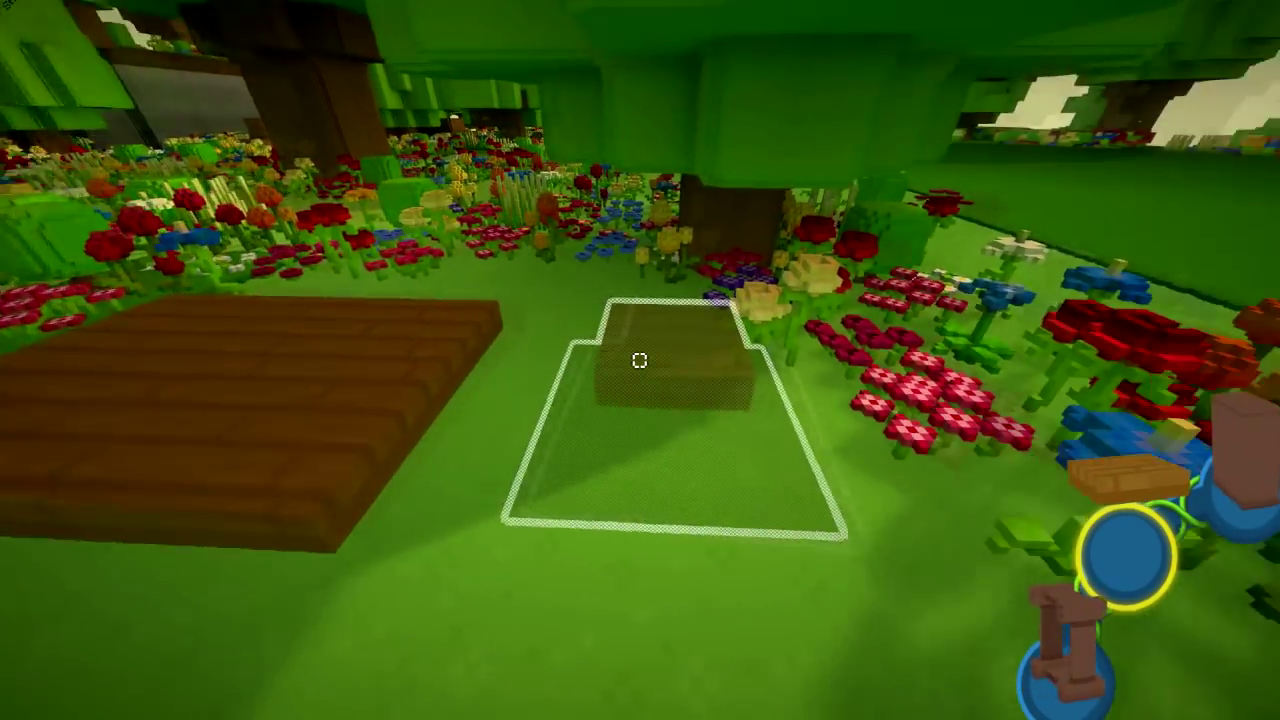
pyautogui.moveTo(640, 360)
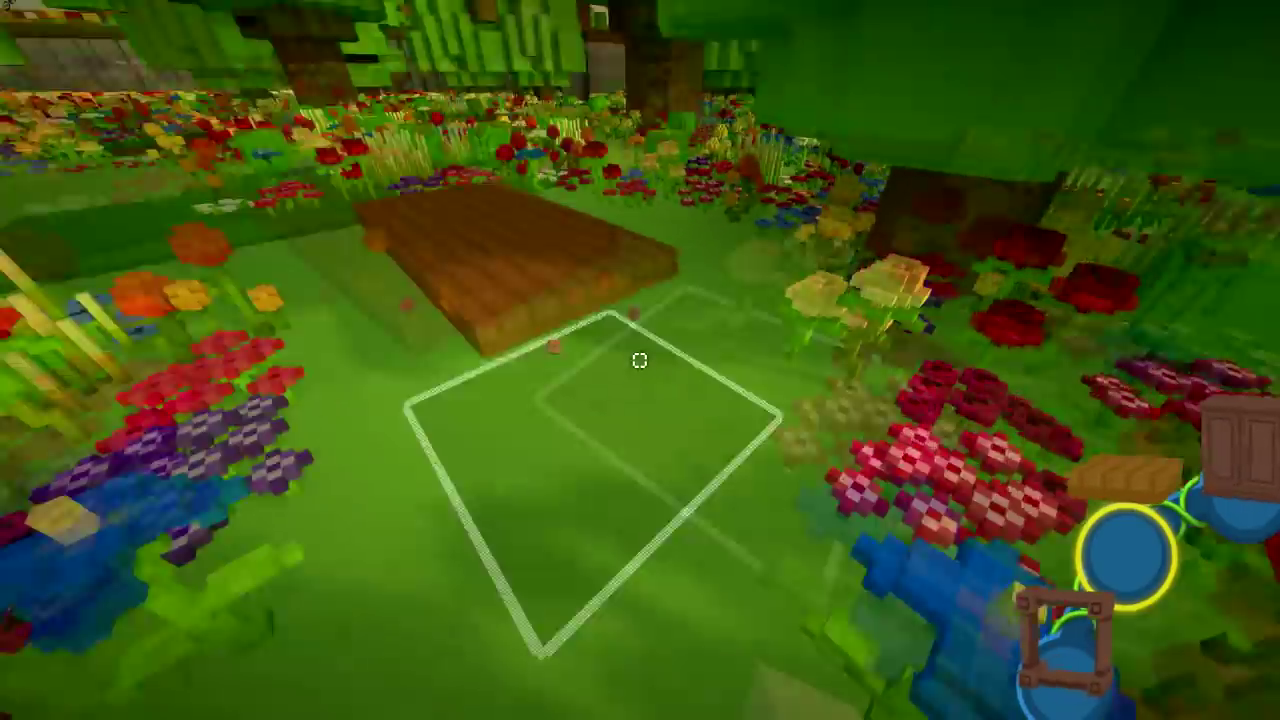
pyautogui.moveTo(640, 360)
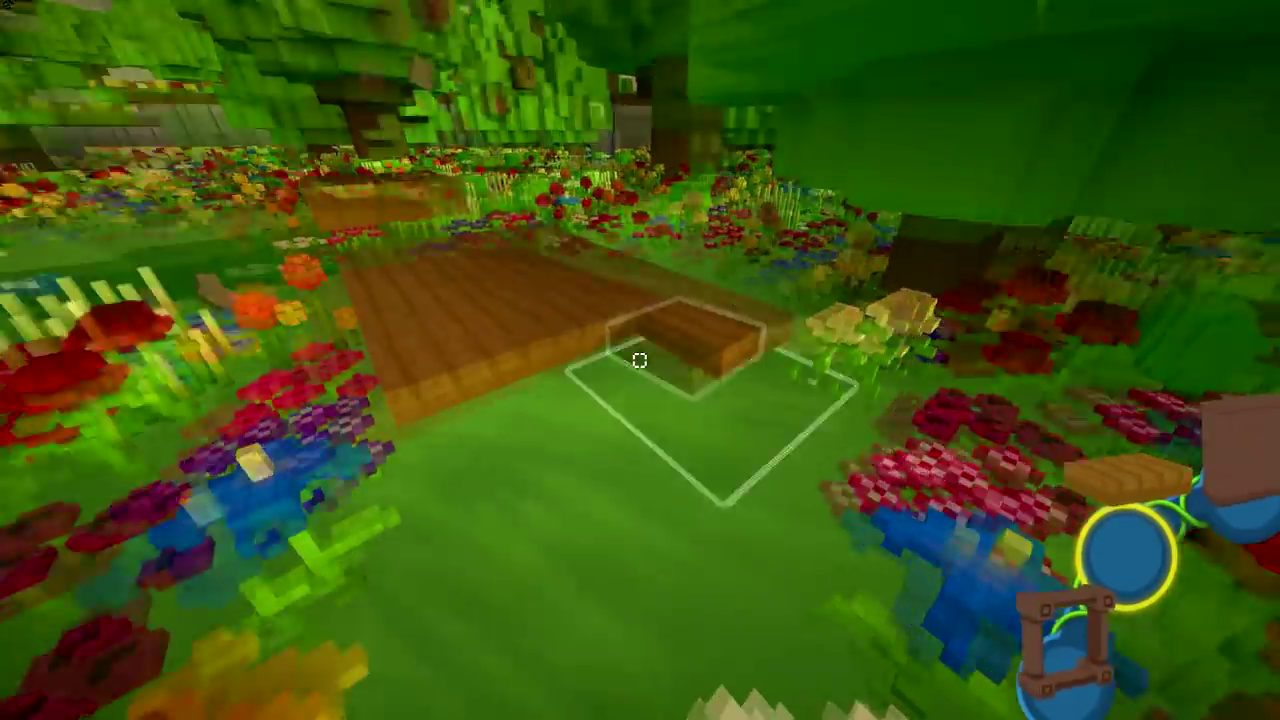
pyautogui.moveTo(640, 360)
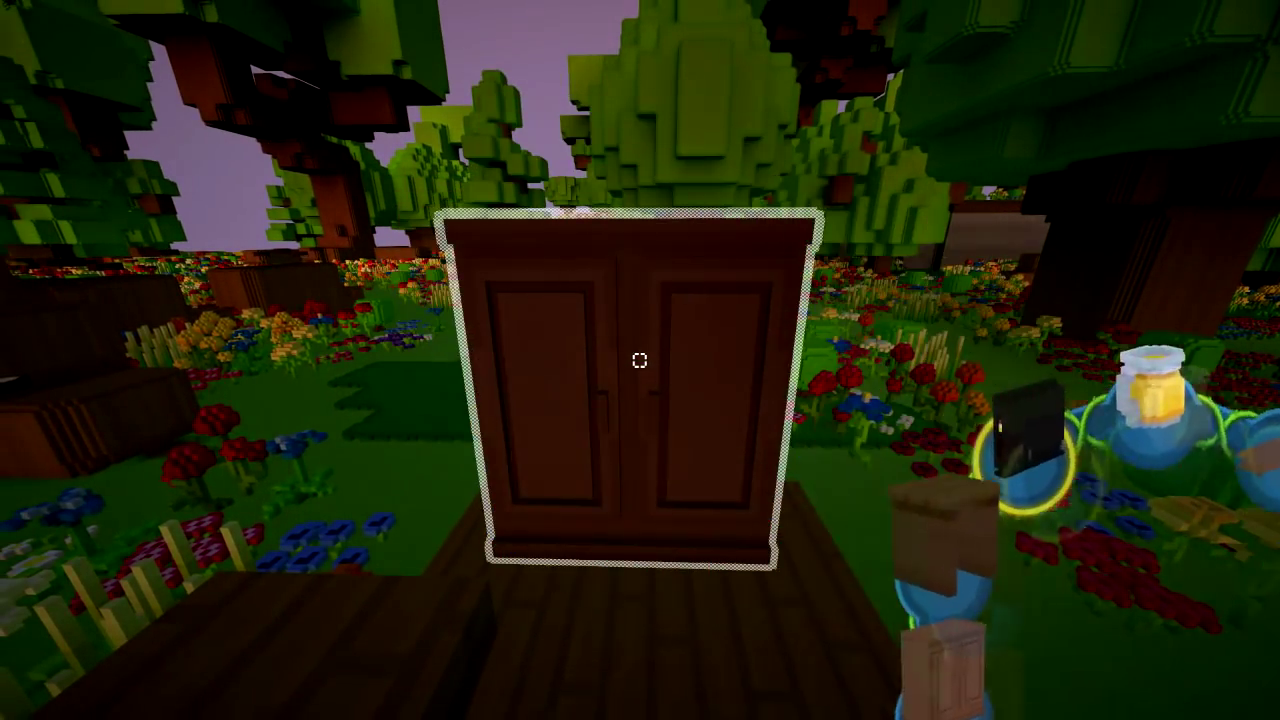
pyautogui.moveTo(640, 360)
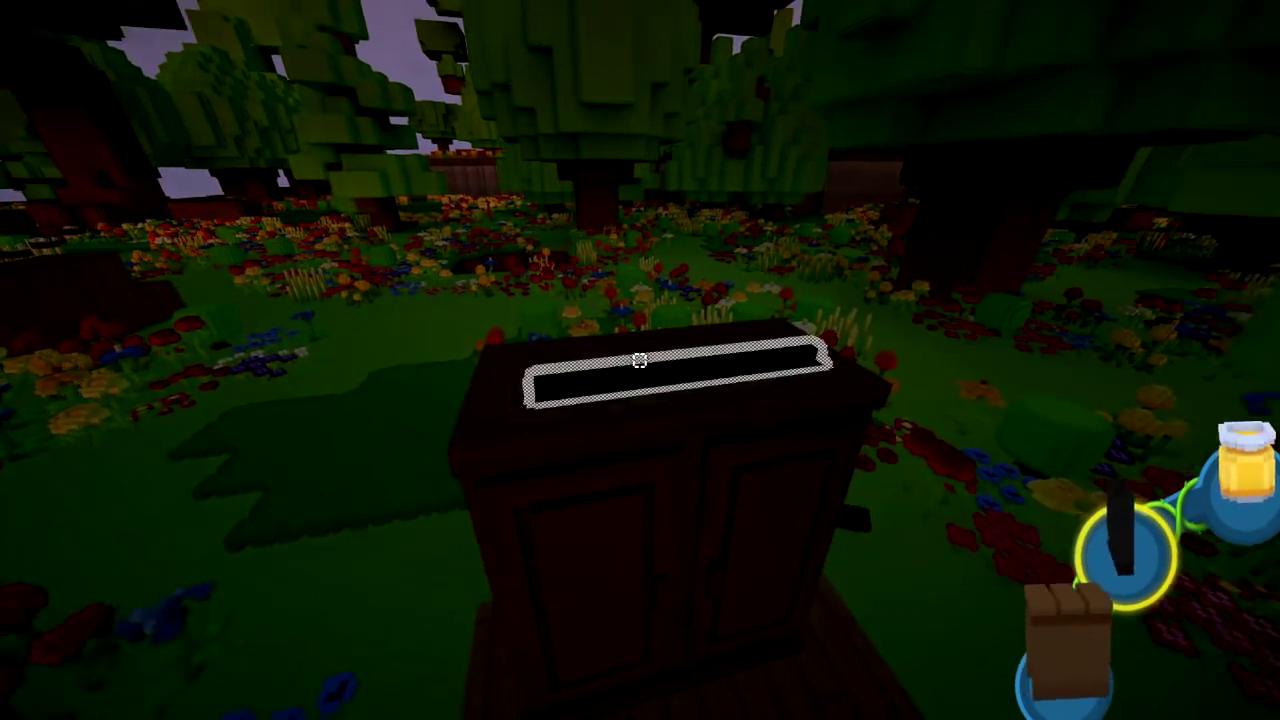
pyautogui.moveTo(640, 360)
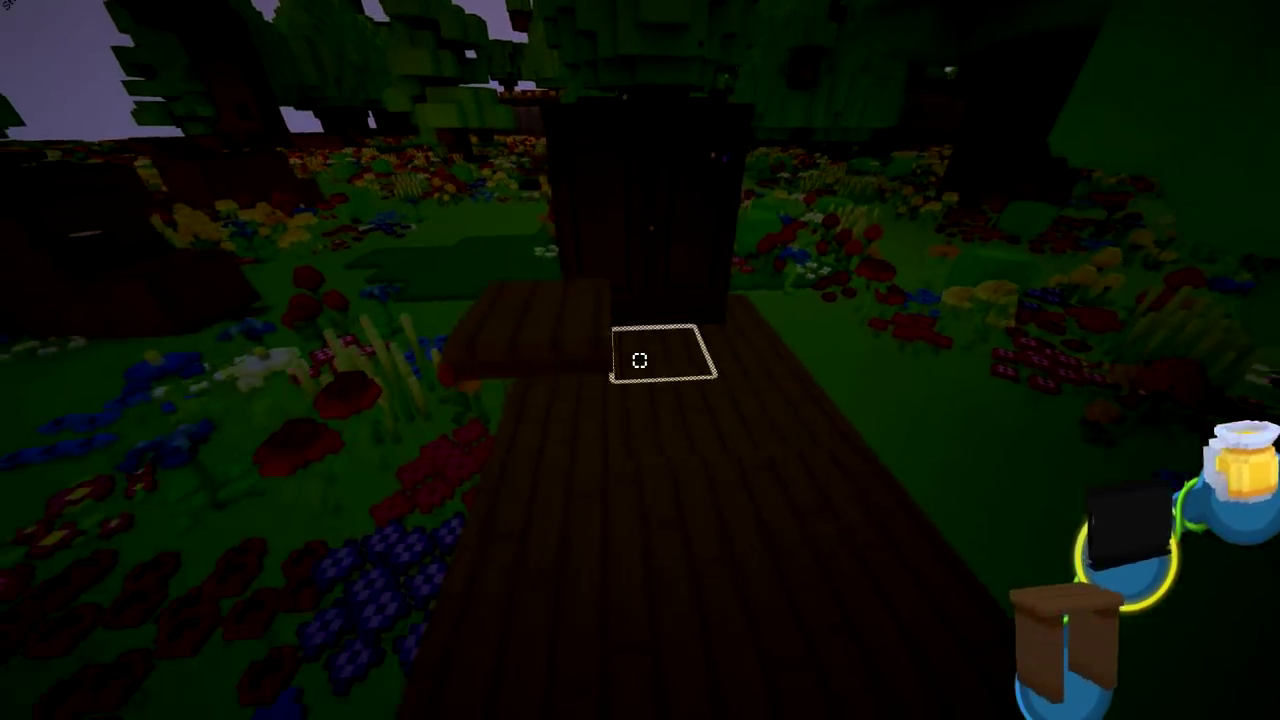
pyautogui.moveTo(640, 360)
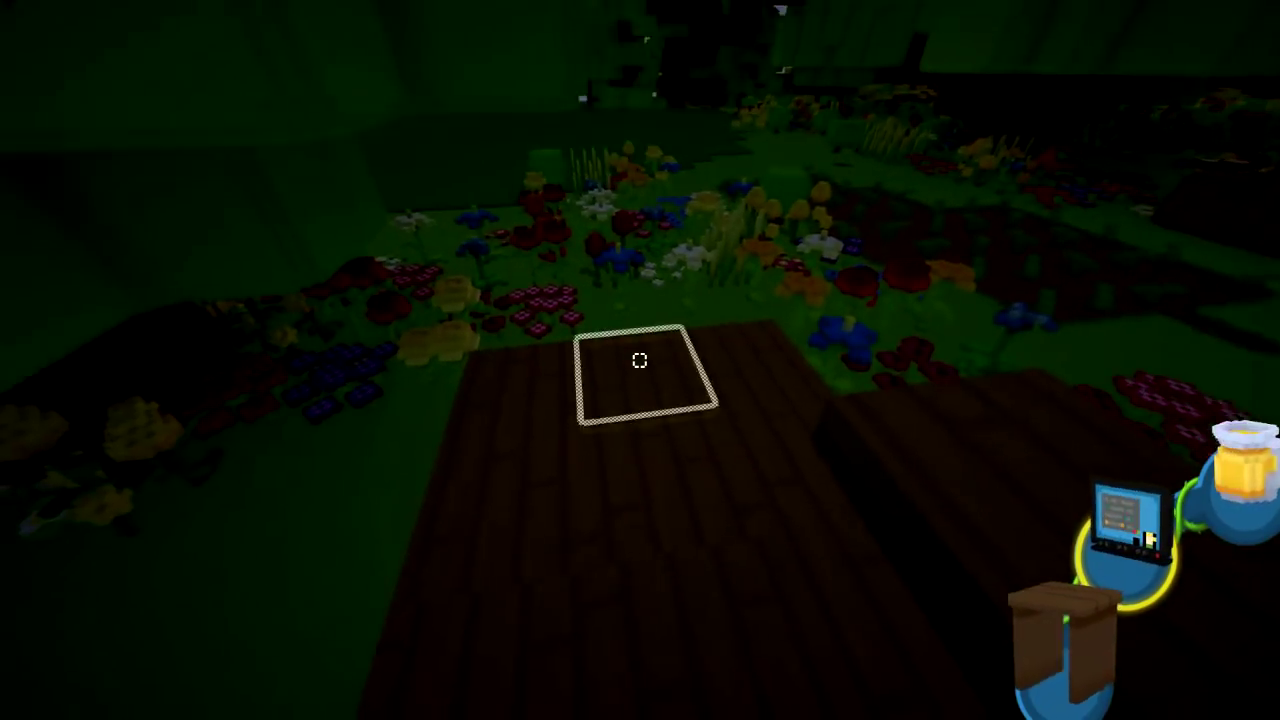
pyautogui.moveTo(640, 360)
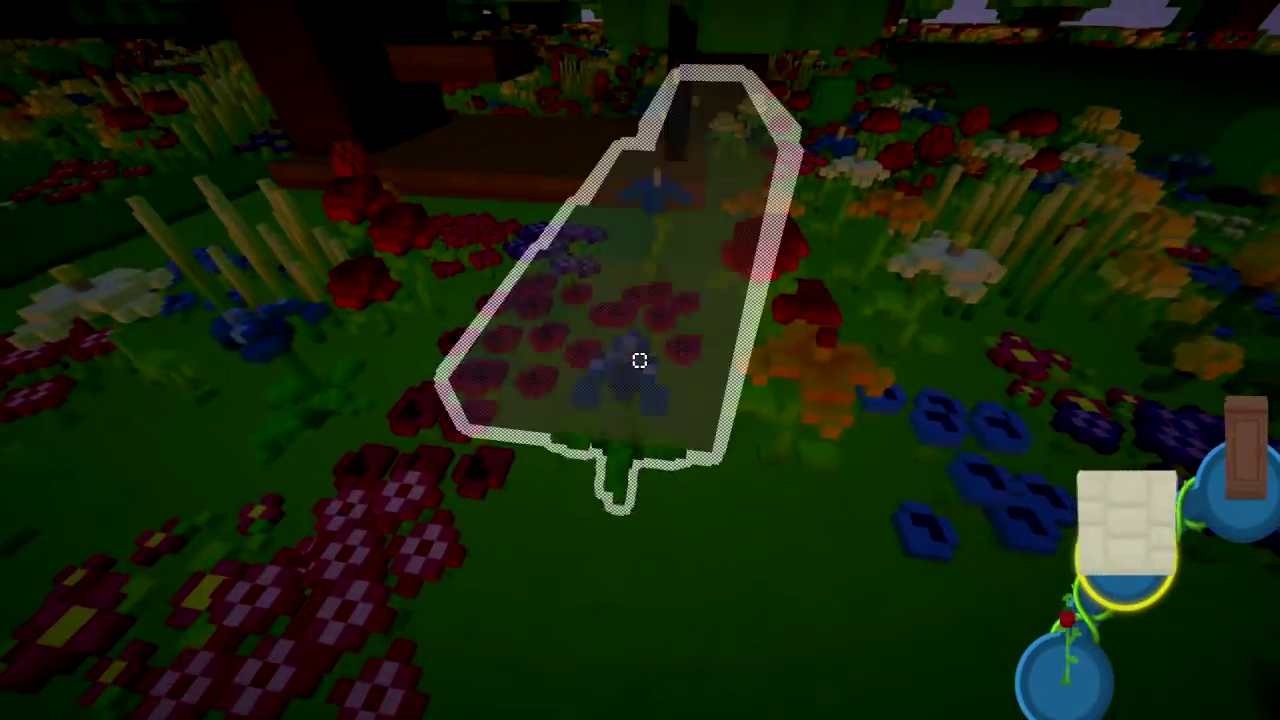
pyautogui.moveTo(640, 360)
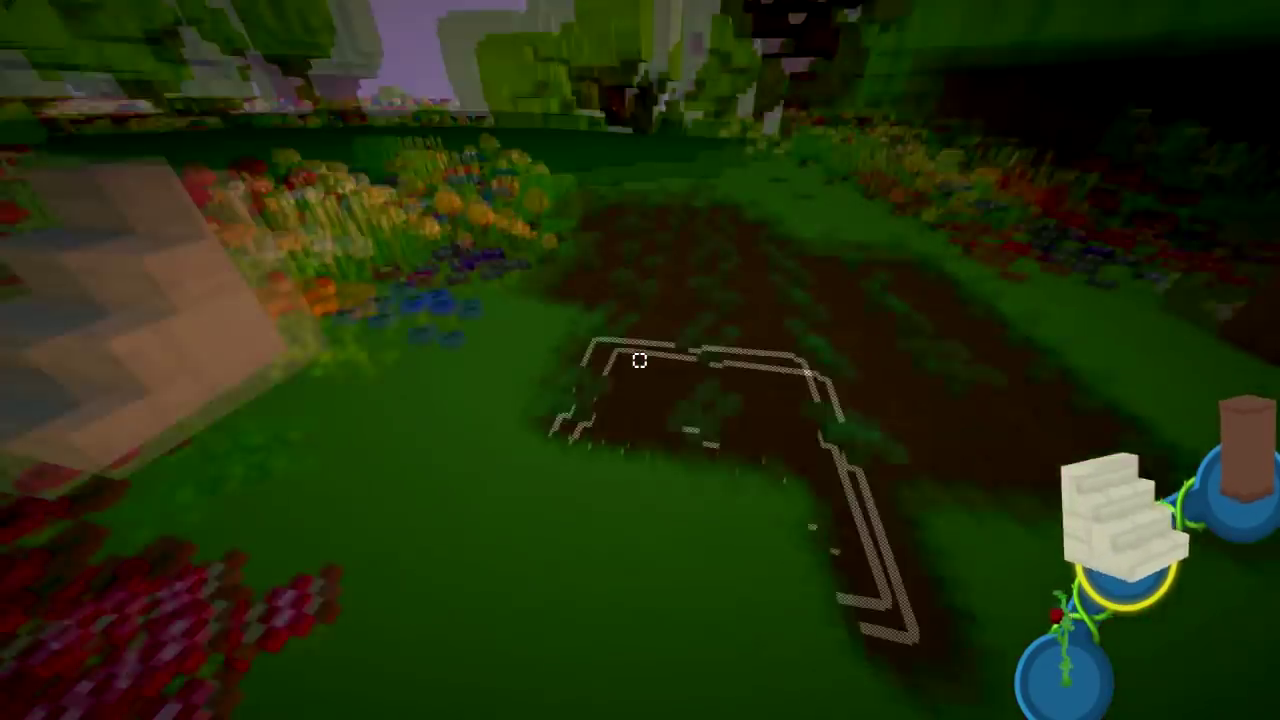
pyautogui.moveTo(640, 360)
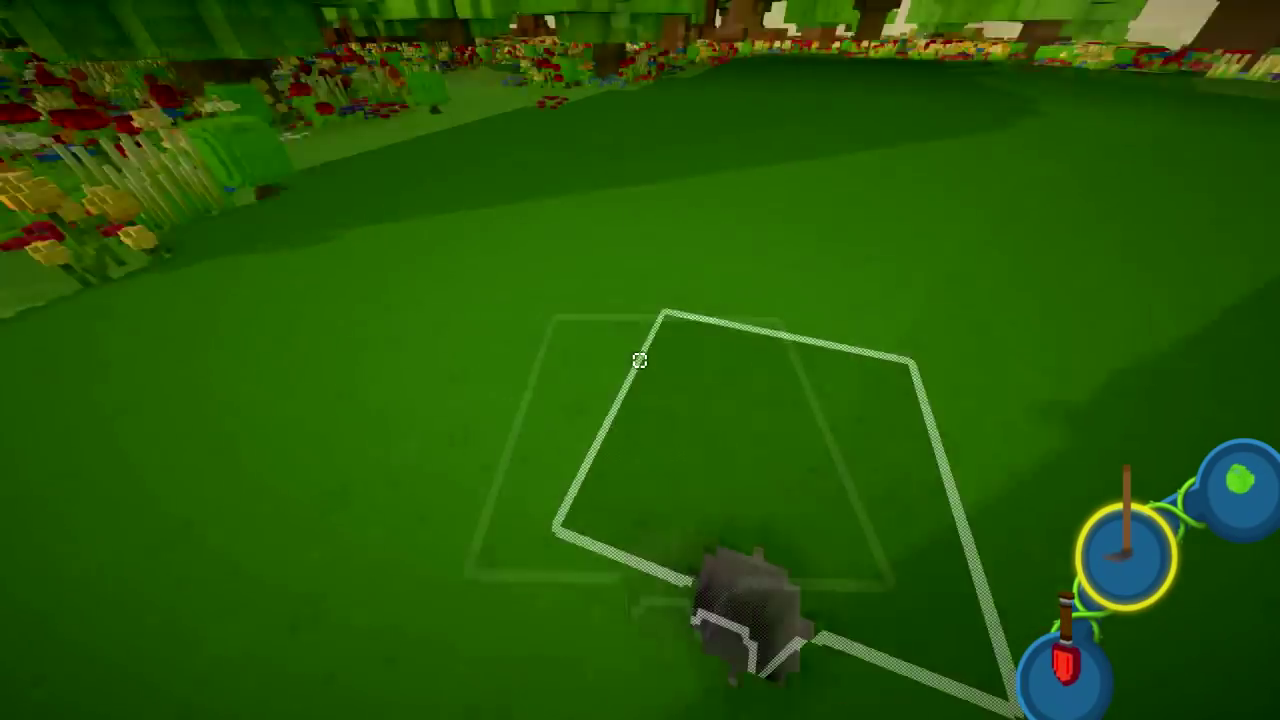
pyautogui.moveTo(640, 360)
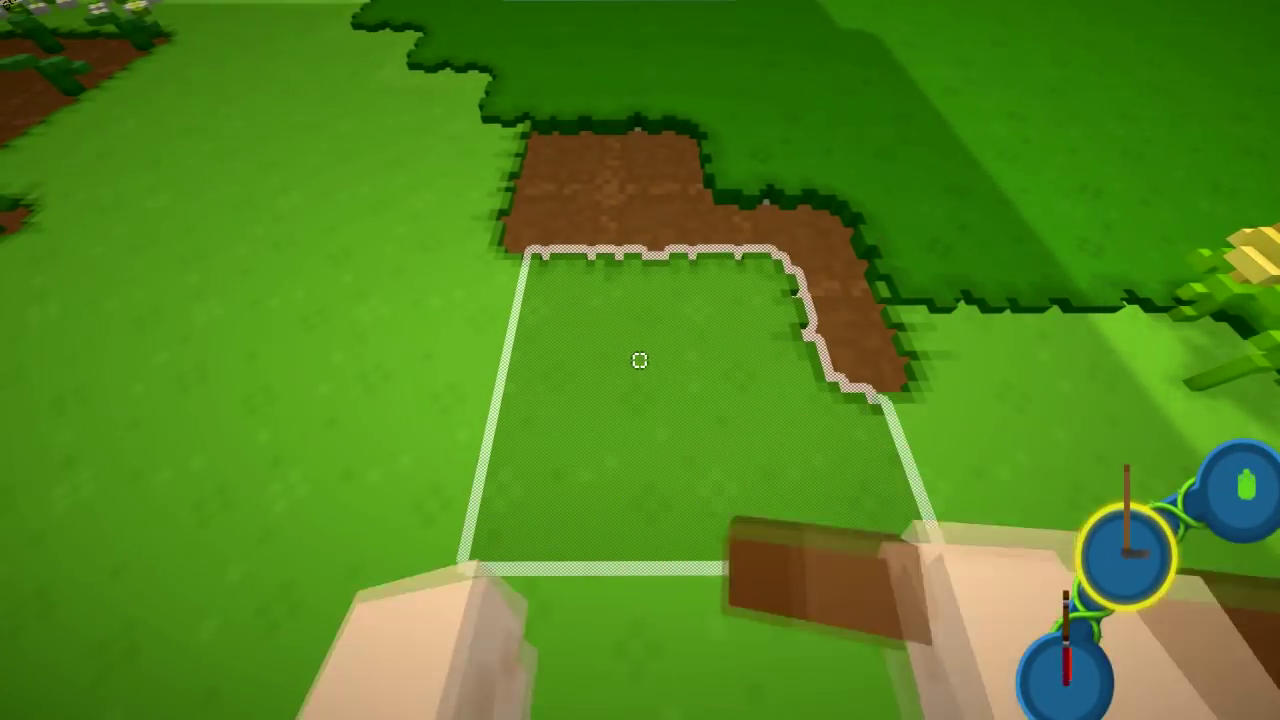
pyautogui.moveTo(640, 360)
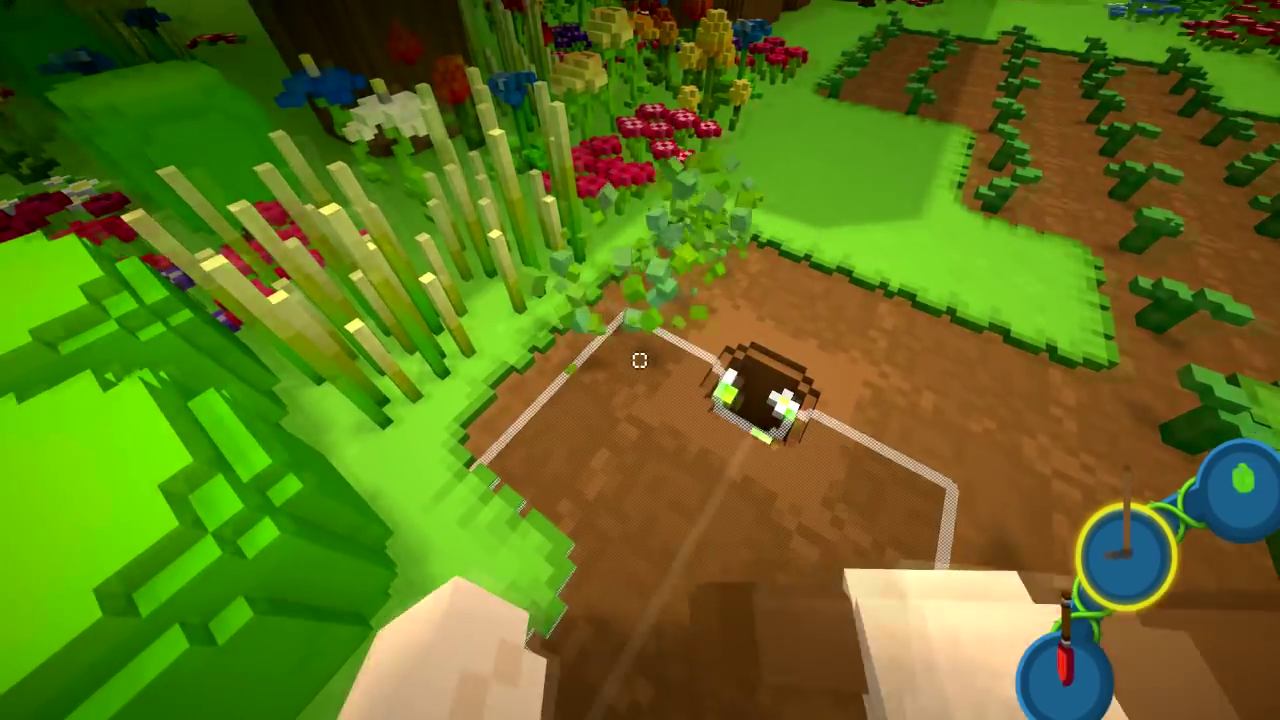
pyautogui.moveTo(640, 360)
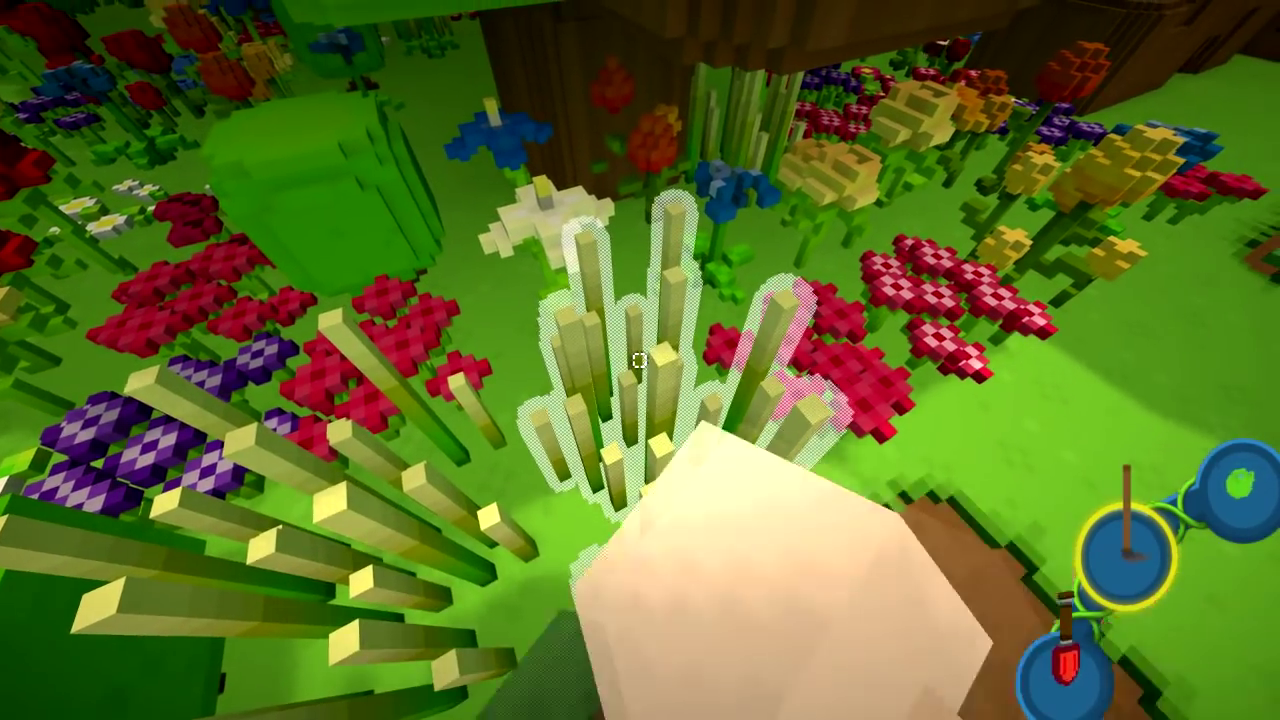
pyautogui.moveTo(640, 360)
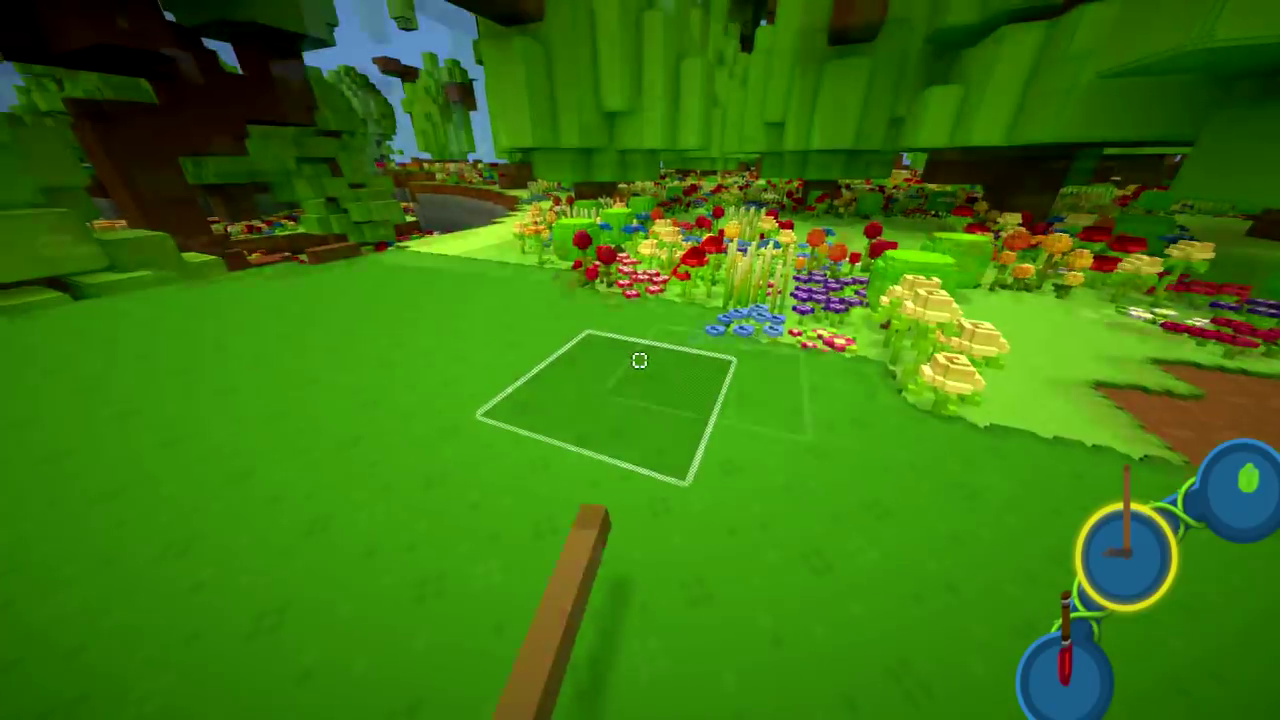
pyautogui.moveTo(640, 360)
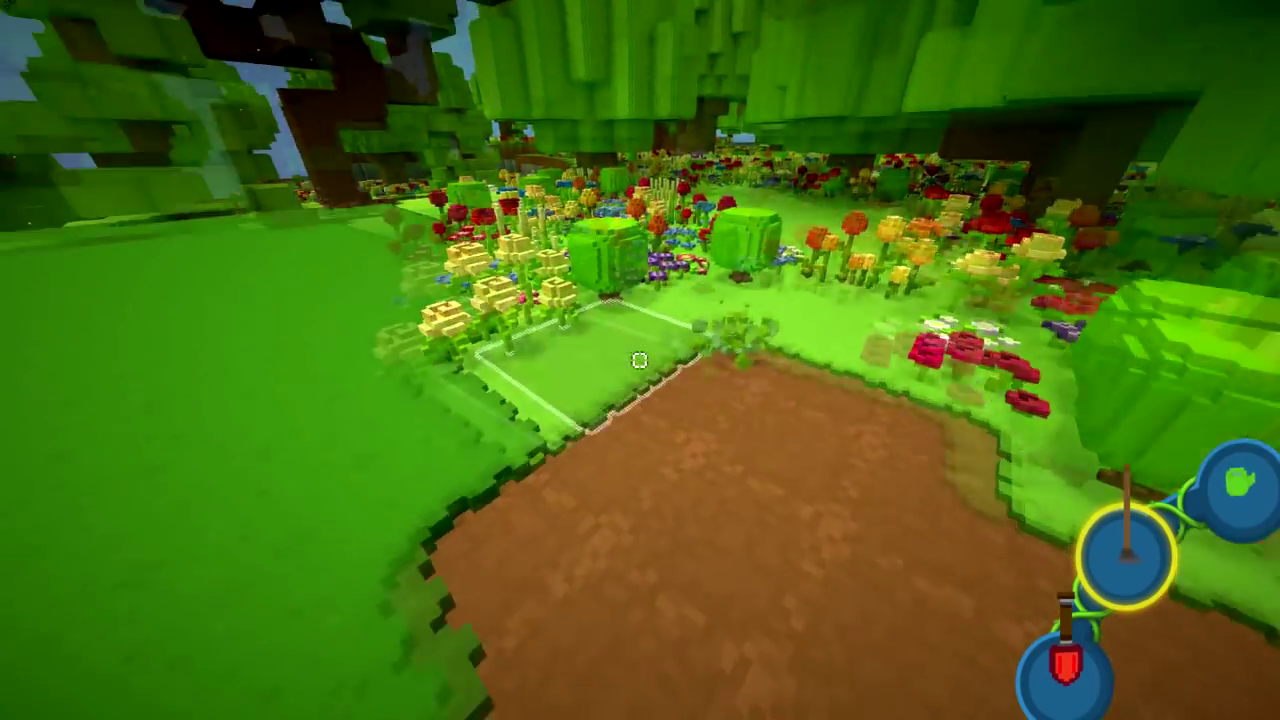
pyautogui.moveTo(640, 360)
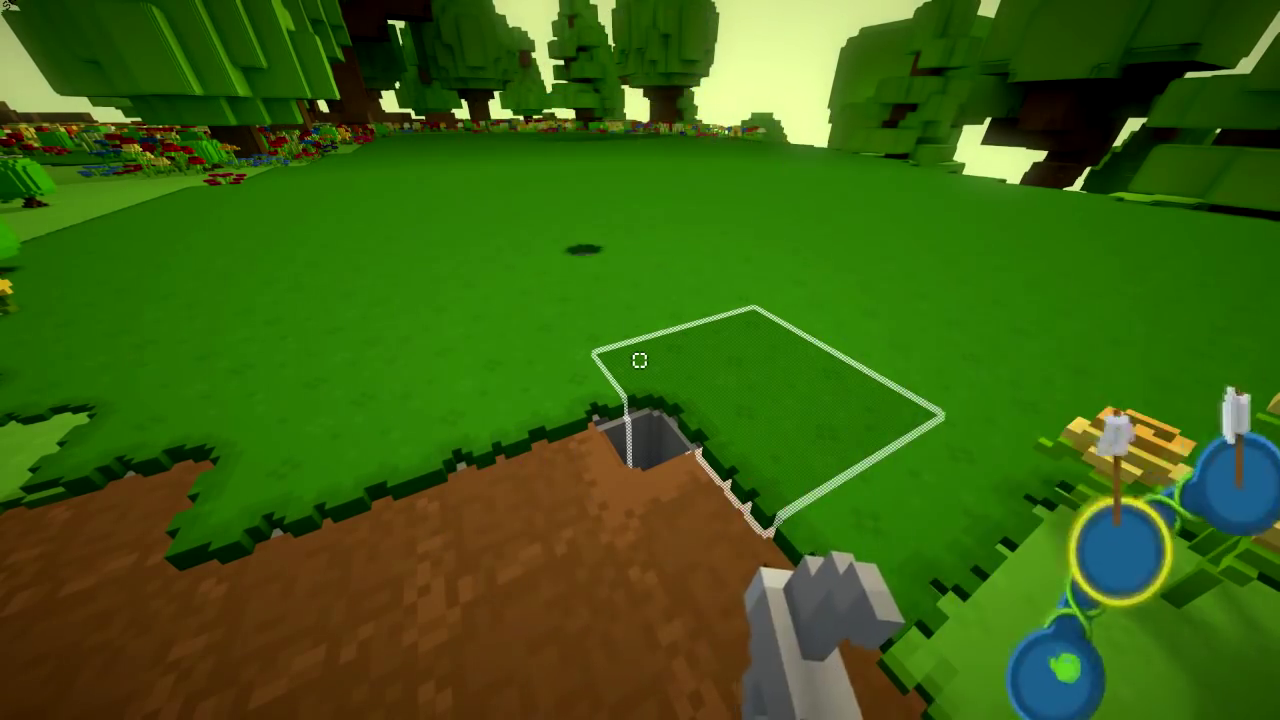
pyautogui.moveTo(640, 360)
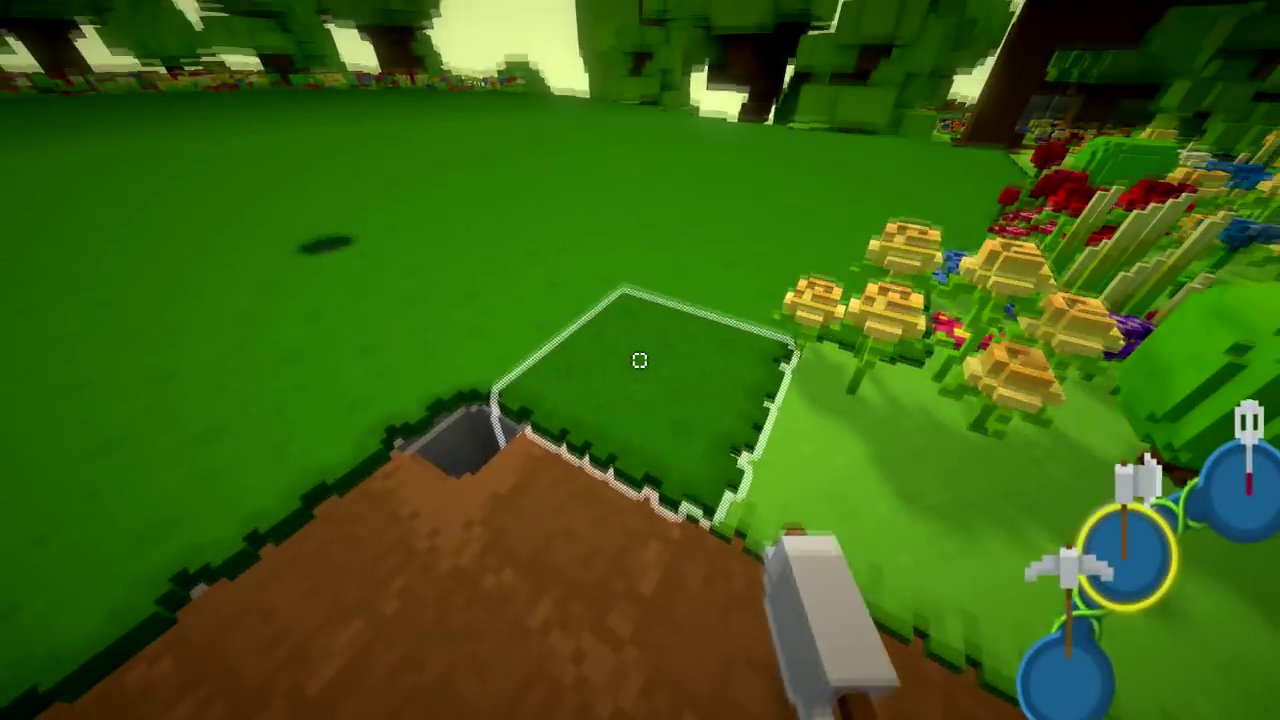
pyautogui.moveTo(640, 360)
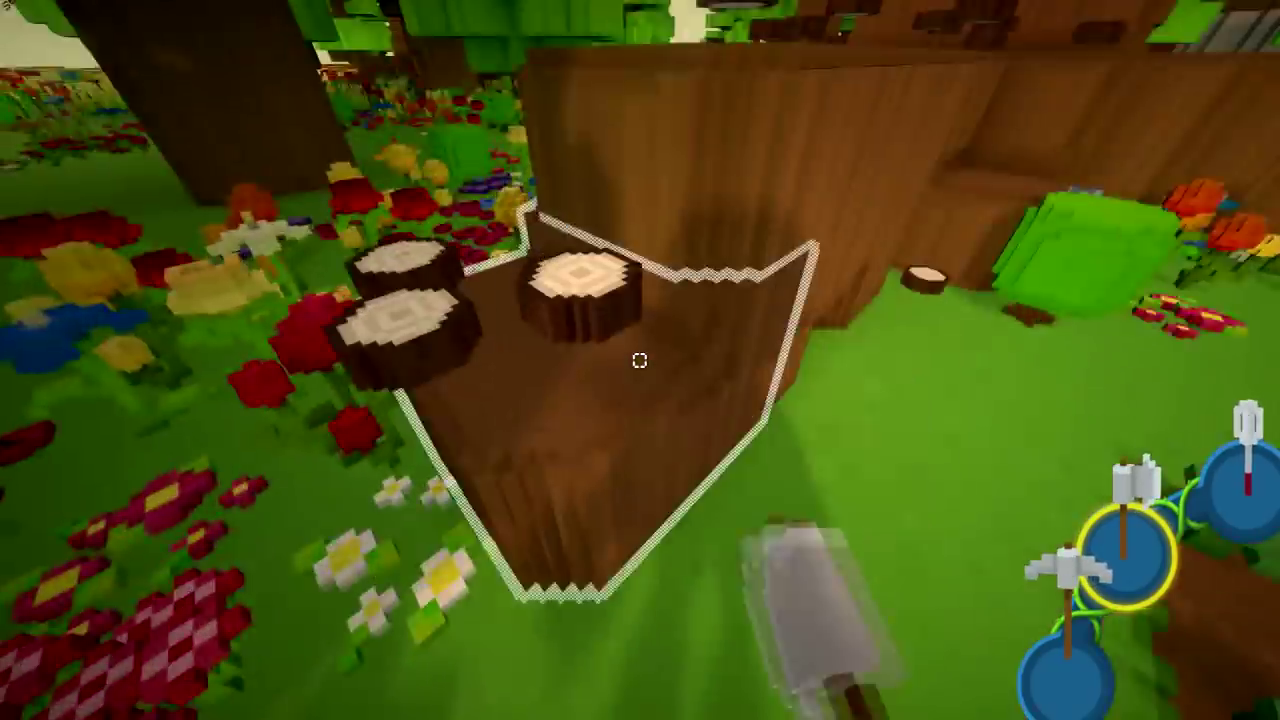
pyautogui.moveTo(640, 360)
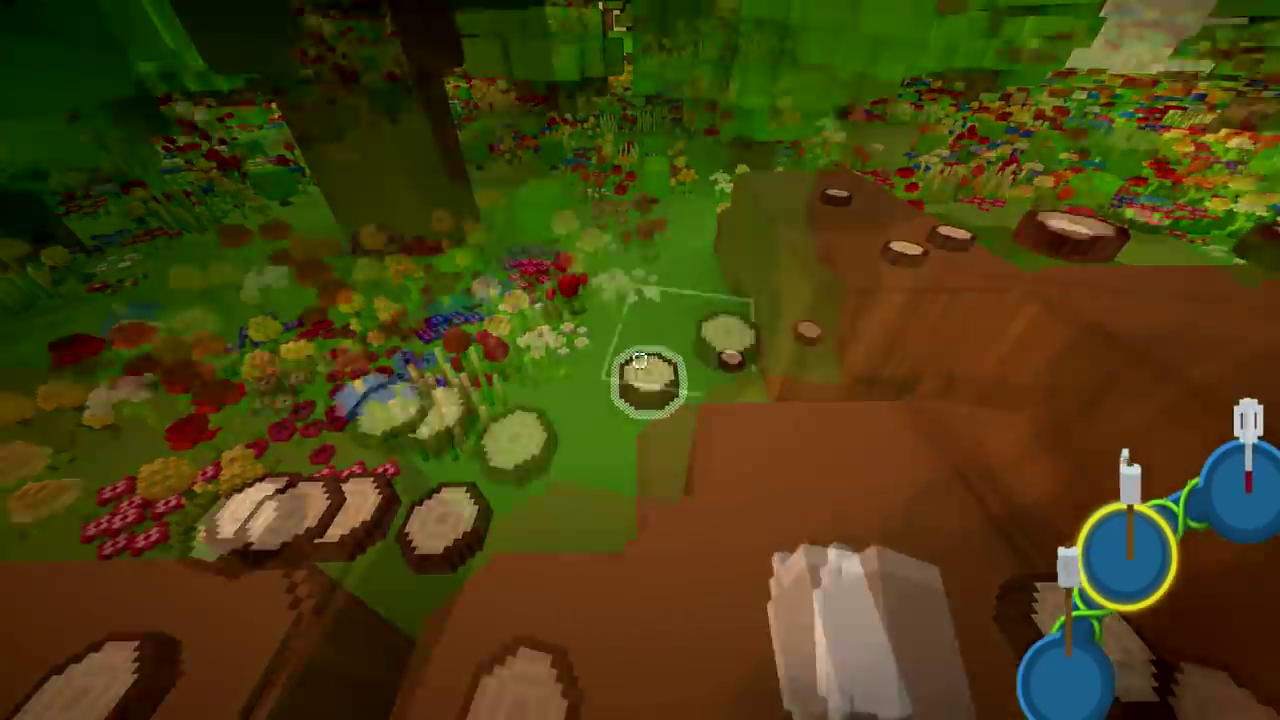
pyautogui.moveTo(640, 360)
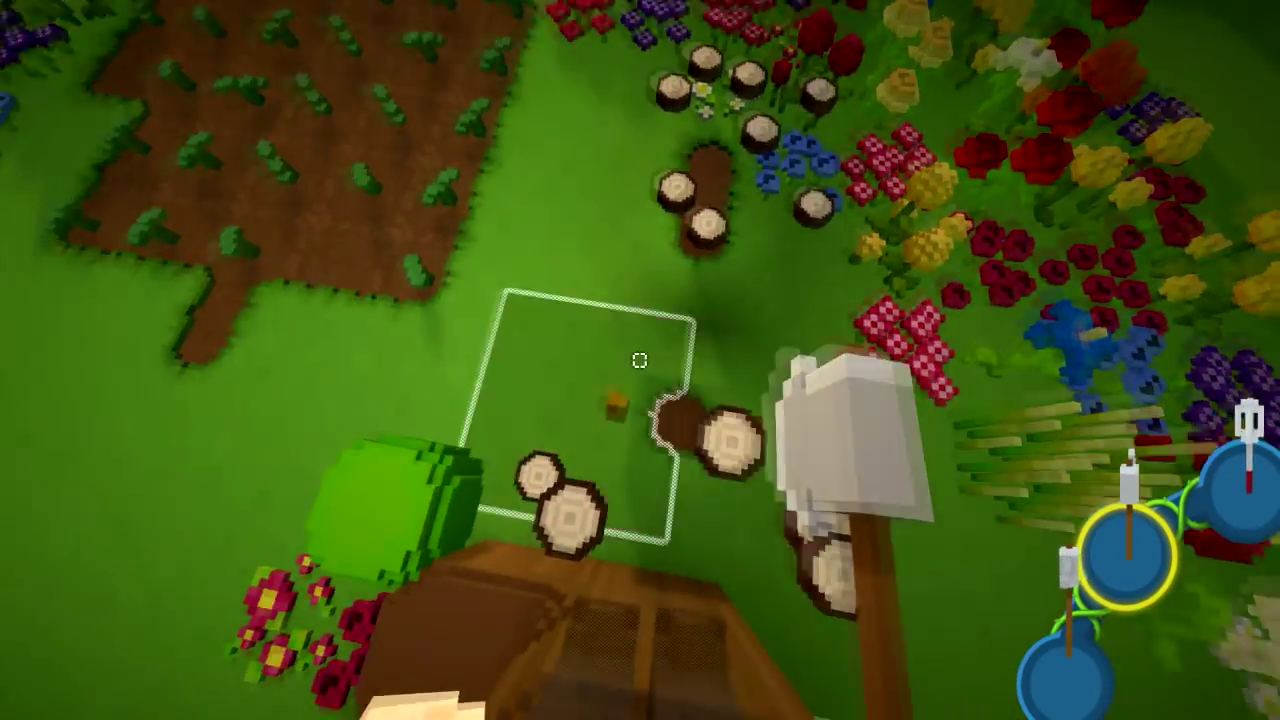
pyautogui.moveTo(640, 360)
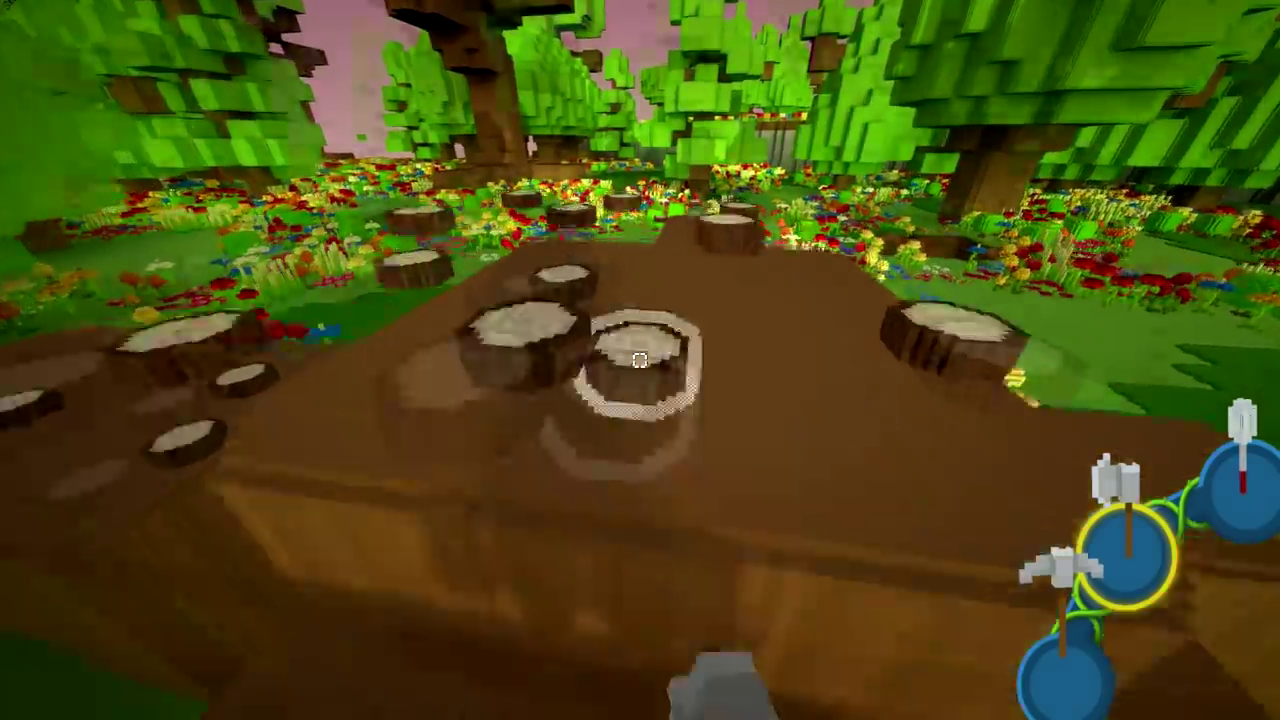
pyautogui.moveTo(640, 360)
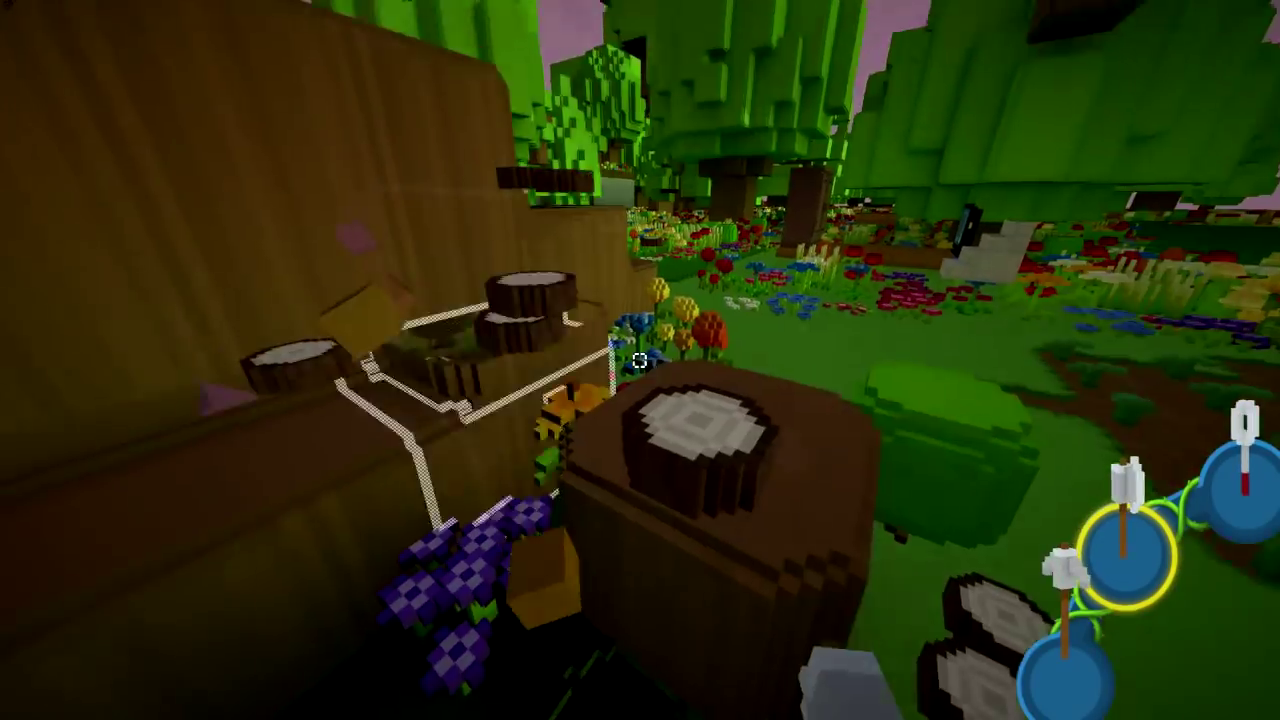
pyautogui.moveTo(640, 360)
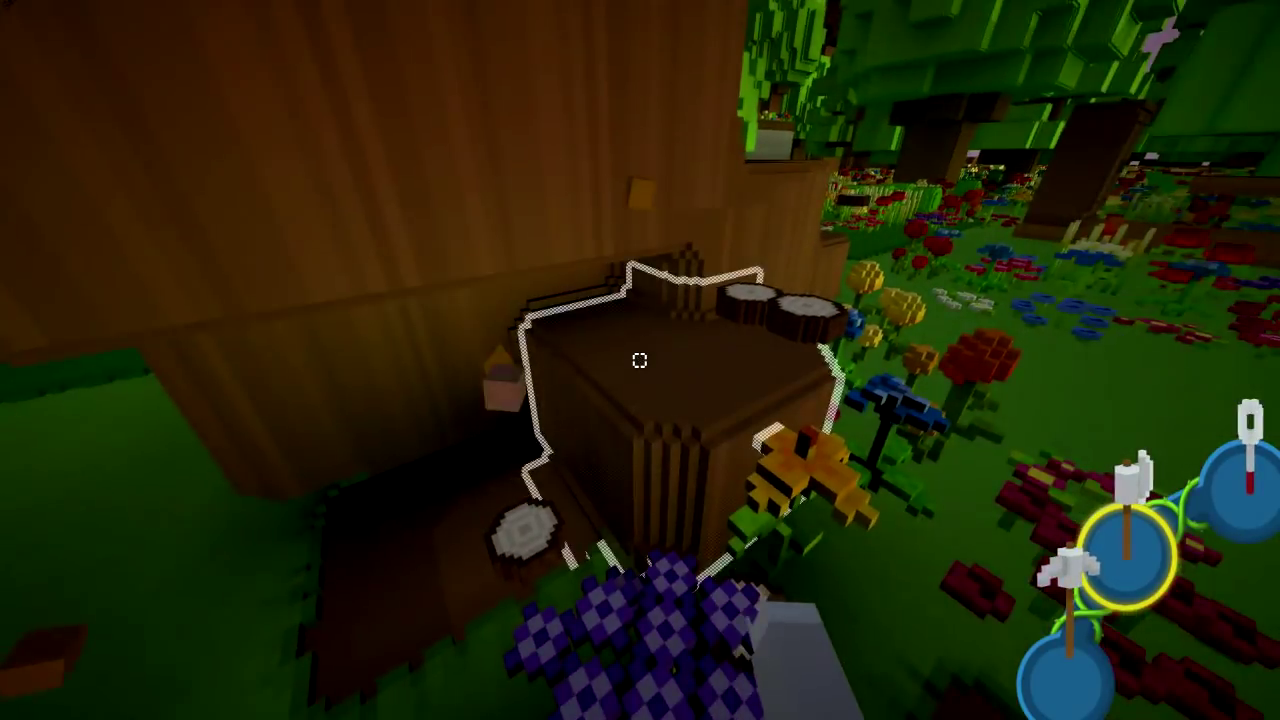
pyautogui.moveTo(640, 360)
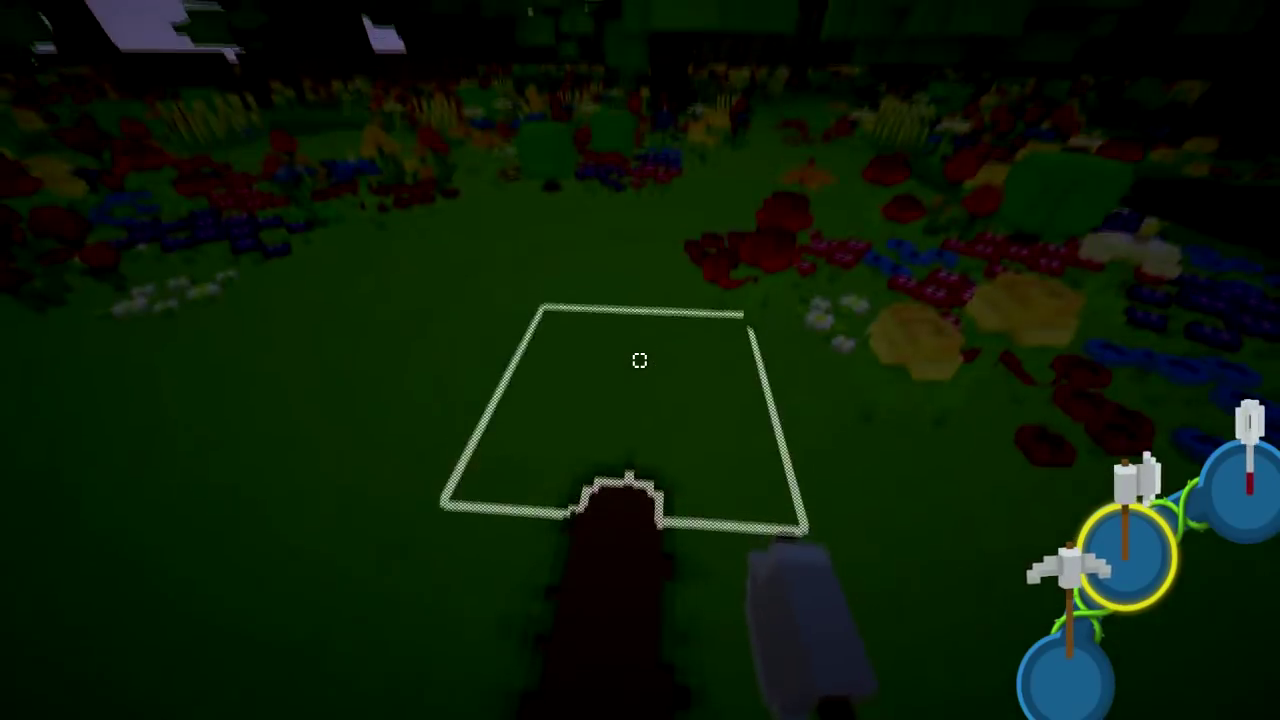
pyautogui.moveTo(640, 360)
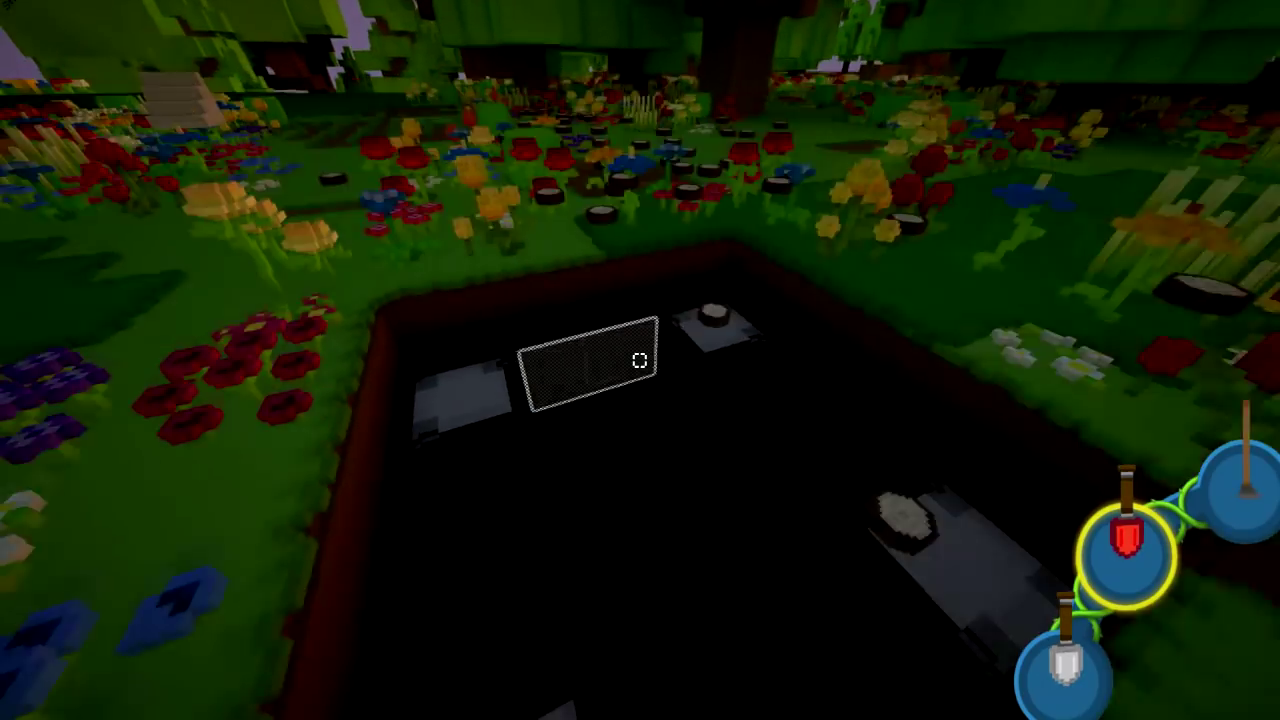
pyautogui.moveTo(640, 360)
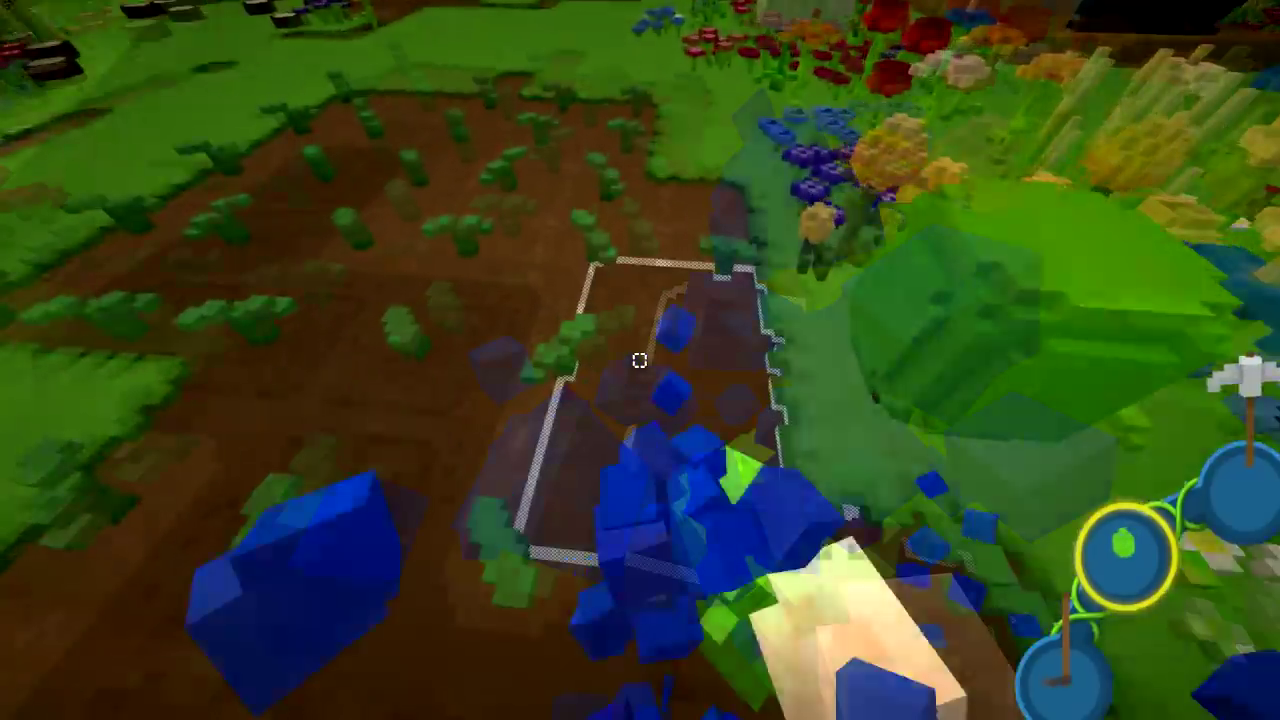
pyautogui.moveTo(640, 360)
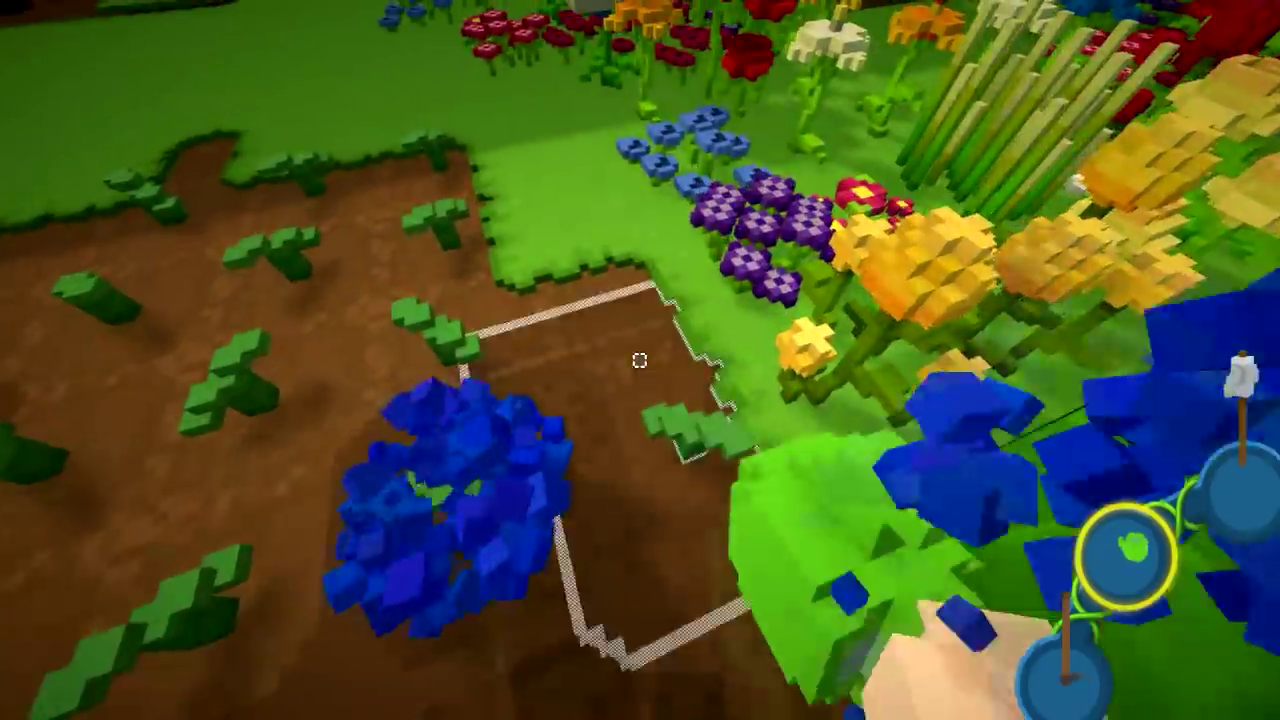
pyautogui.moveTo(640, 360)
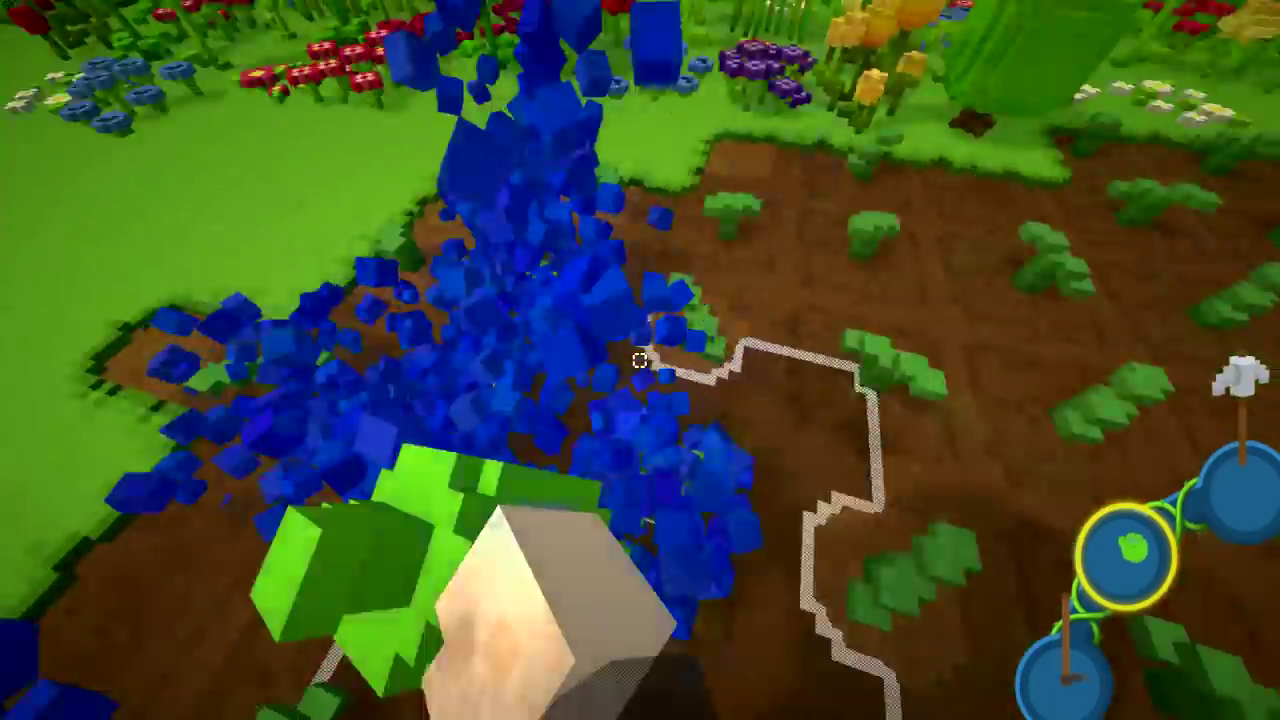
pyautogui.moveTo(640, 360)
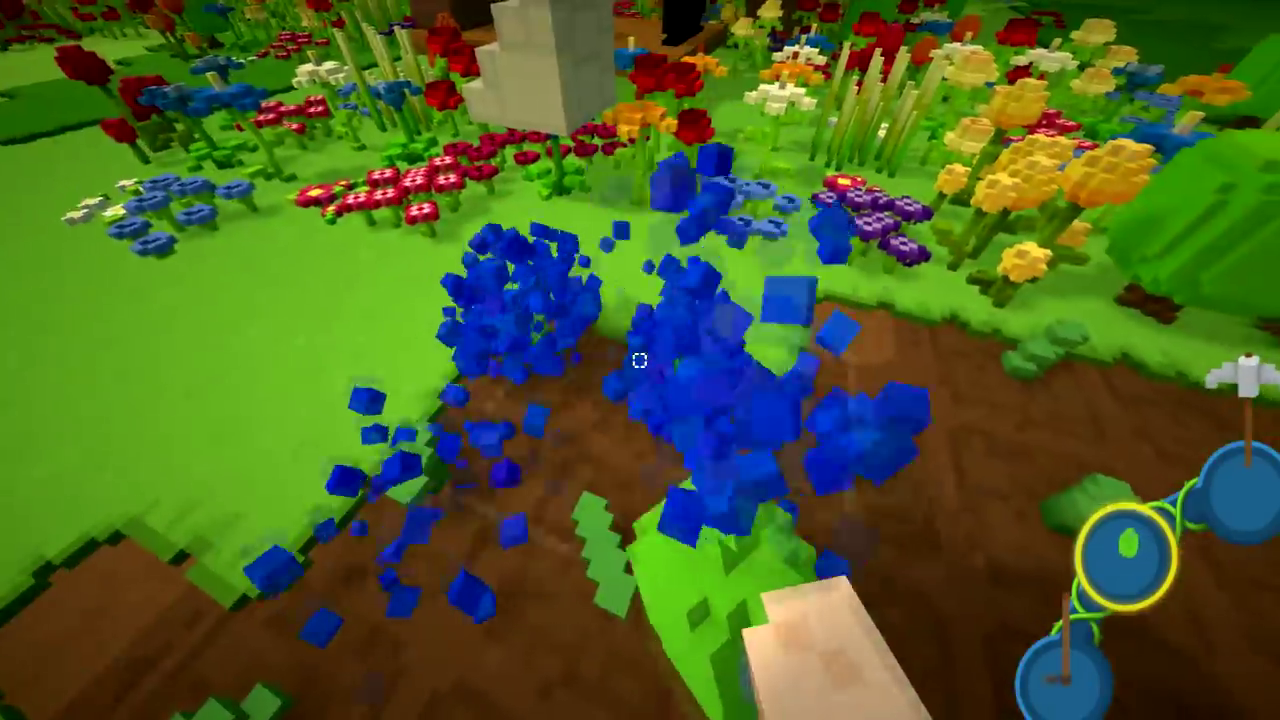
pyautogui.moveTo(640, 360)
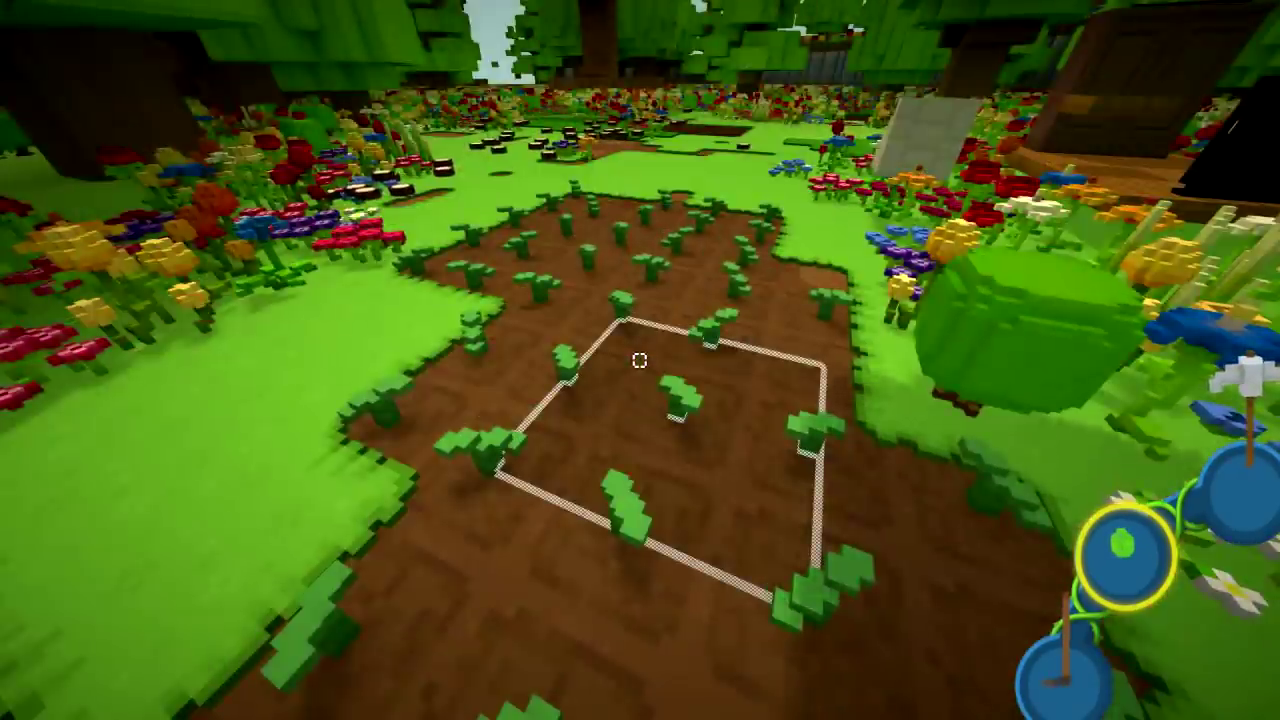
pyautogui.moveTo(640, 360)
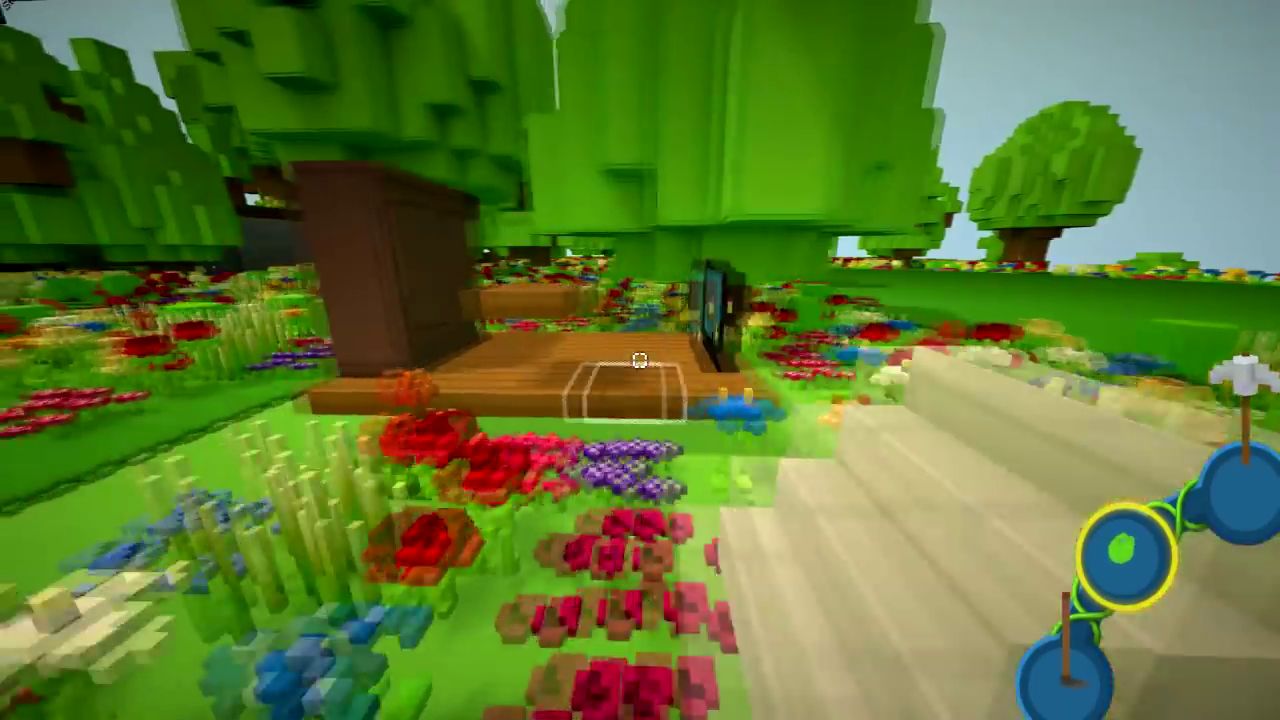
pyautogui.moveTo(640, 360)
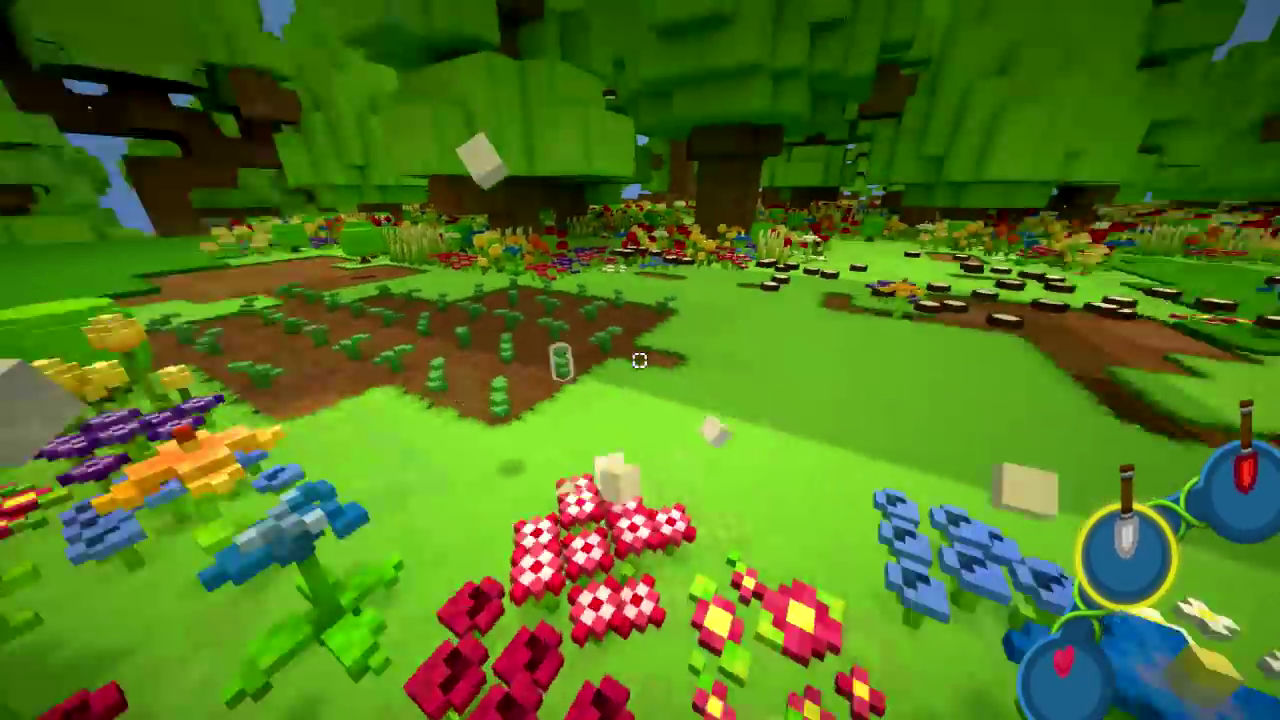
pyautogui.moveTo(640, 360)
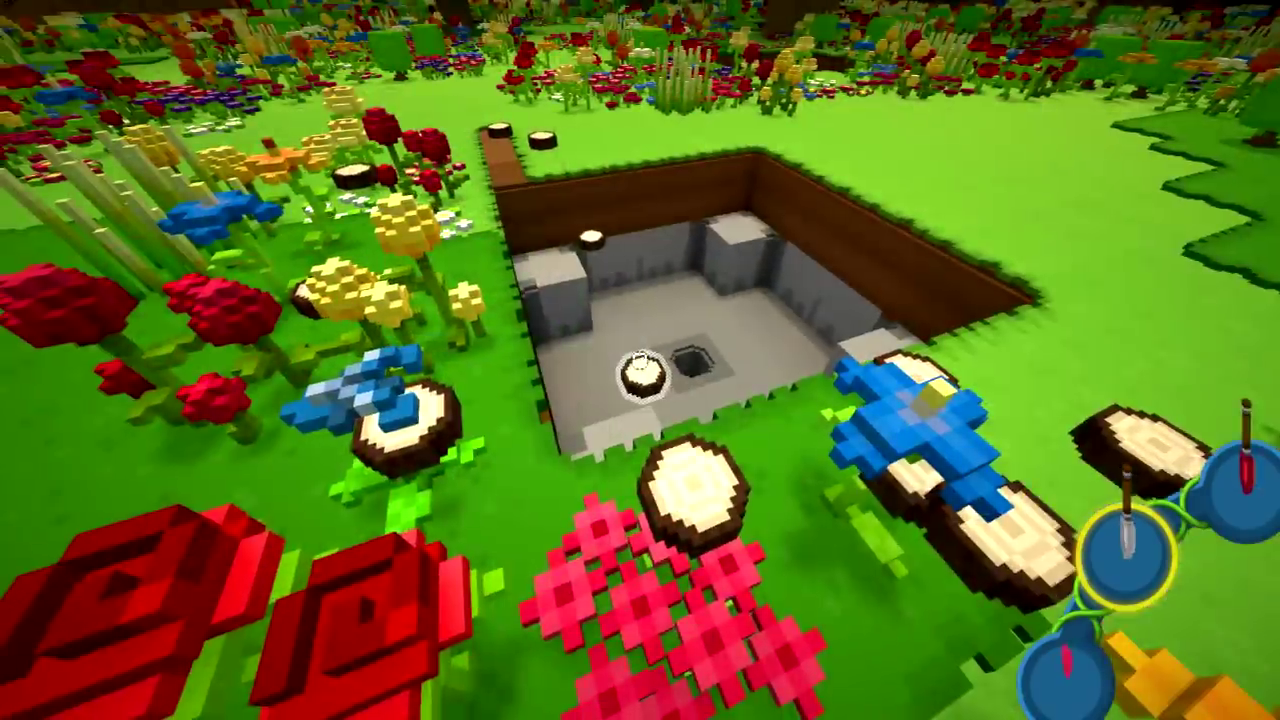
pyautogui.moveTo(640, 360)
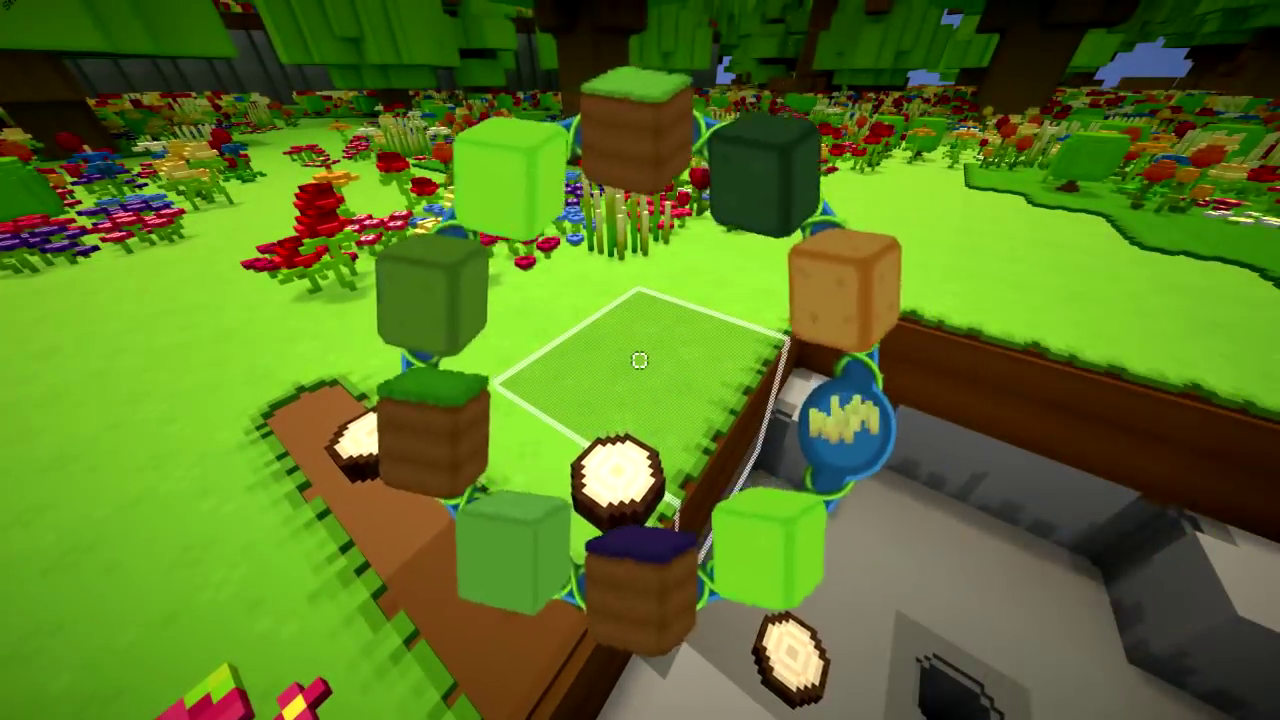
pyautogui.moveTo(640, 360)
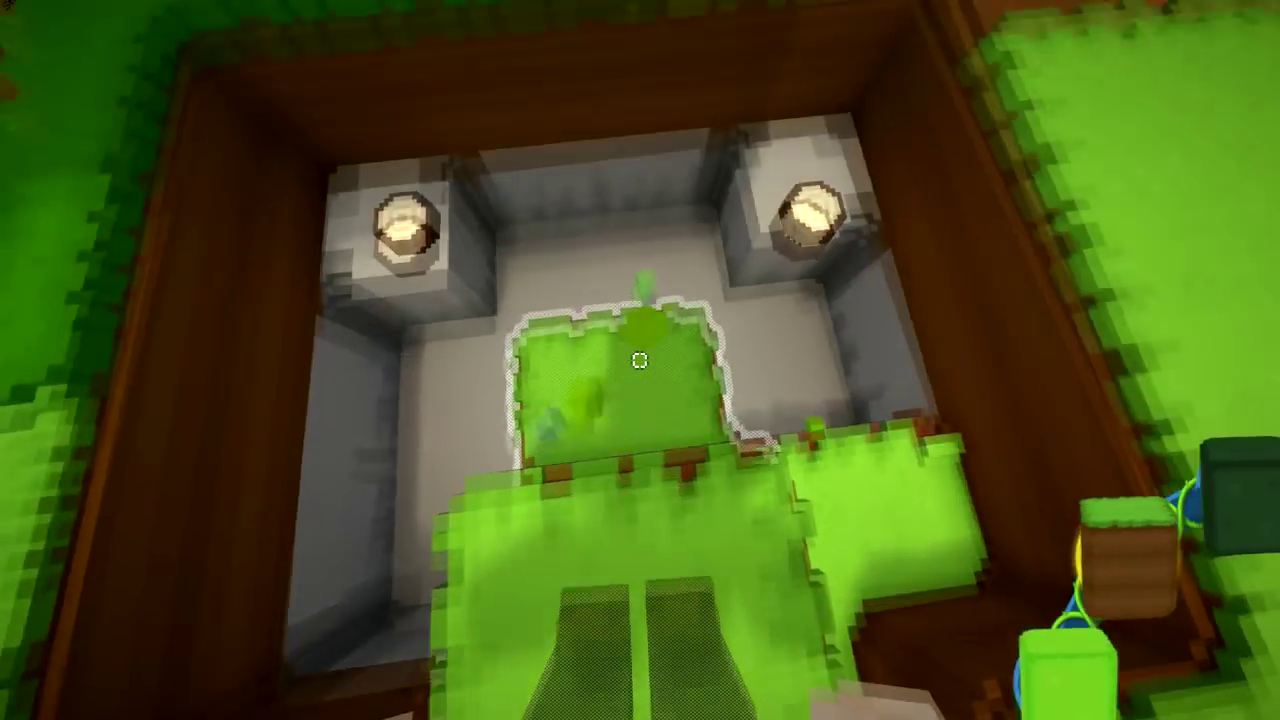
pyautogui.moveTo(640, 360)
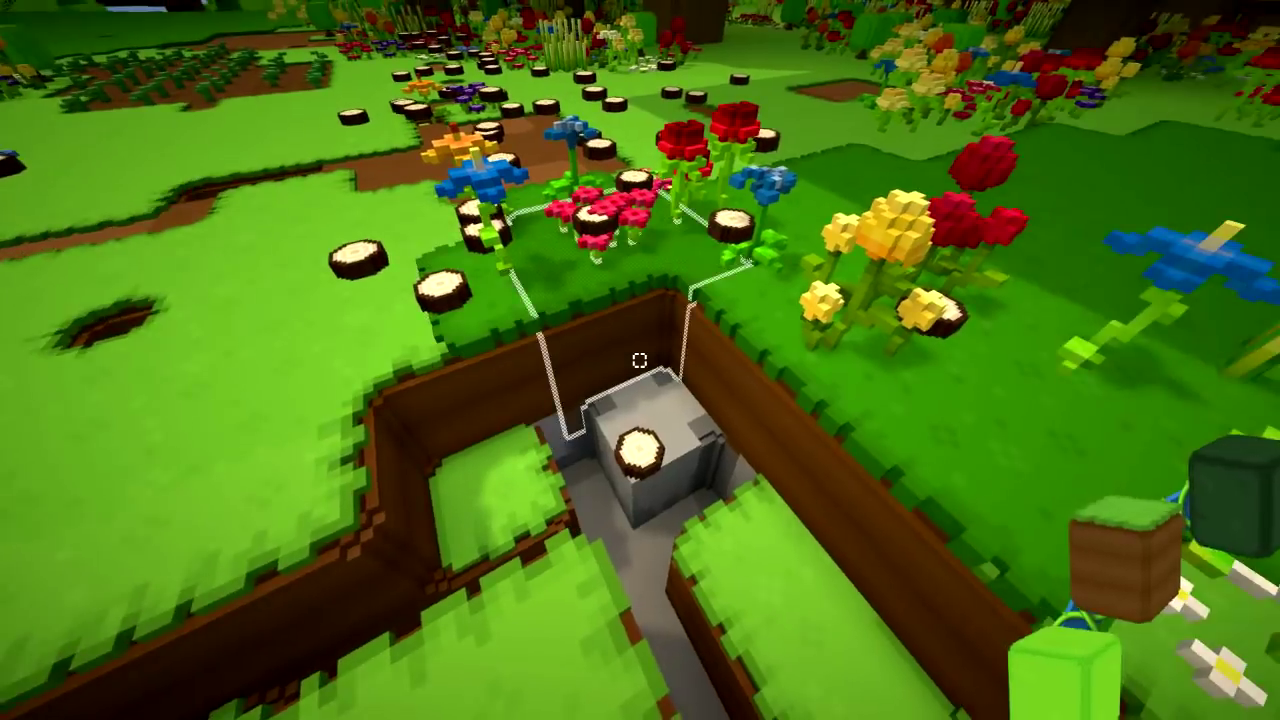
pyautogui.moveTo(640, 360)
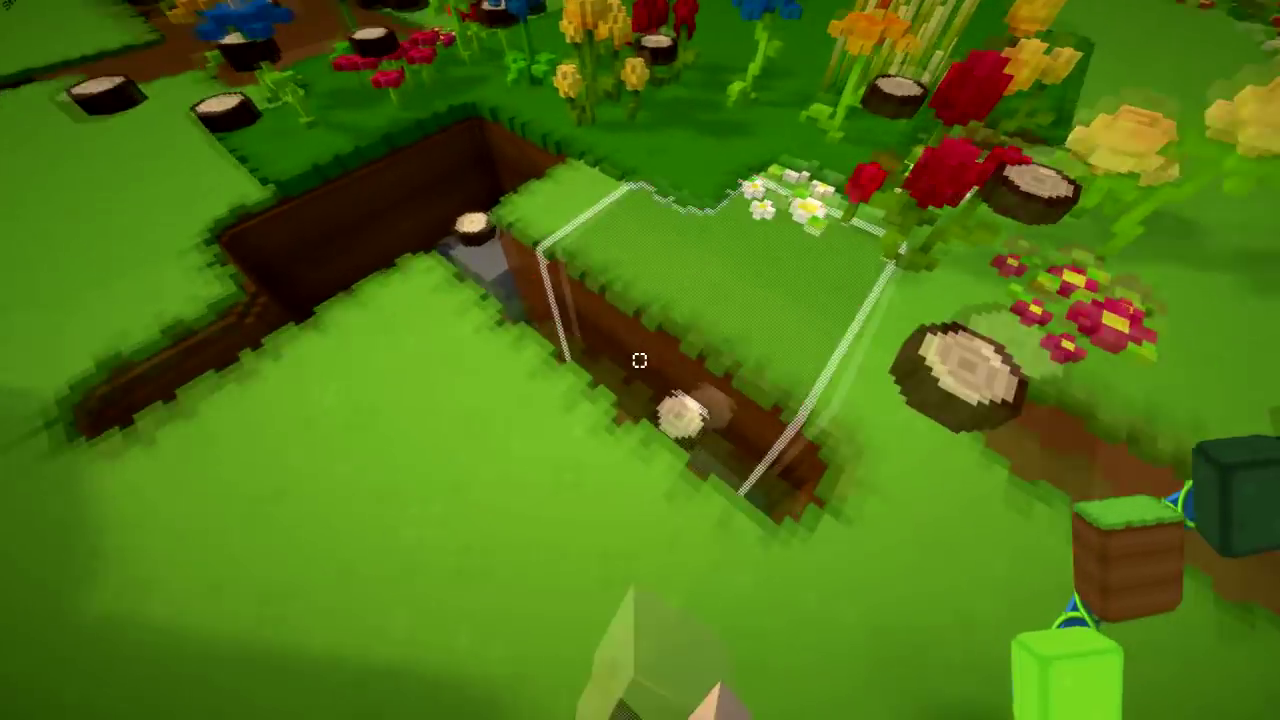
pyautogui.moveTo(640, 360)
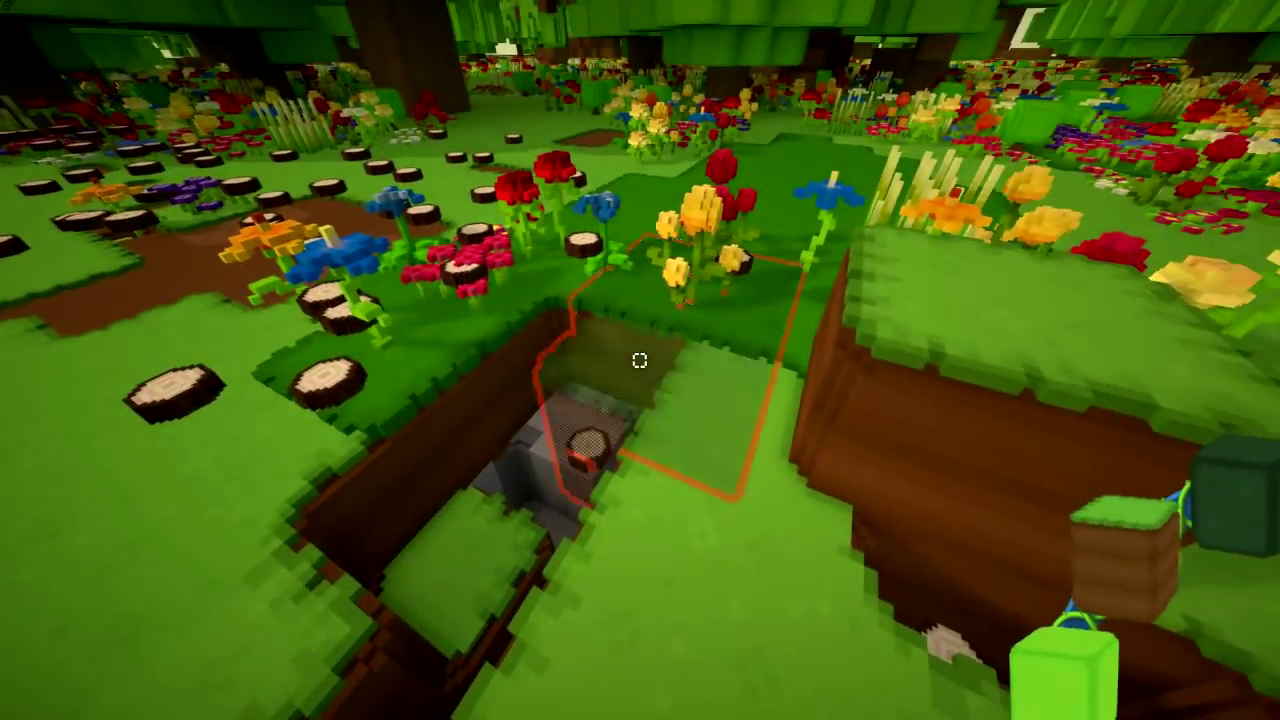
pyautogui.moveTo(640, 360)
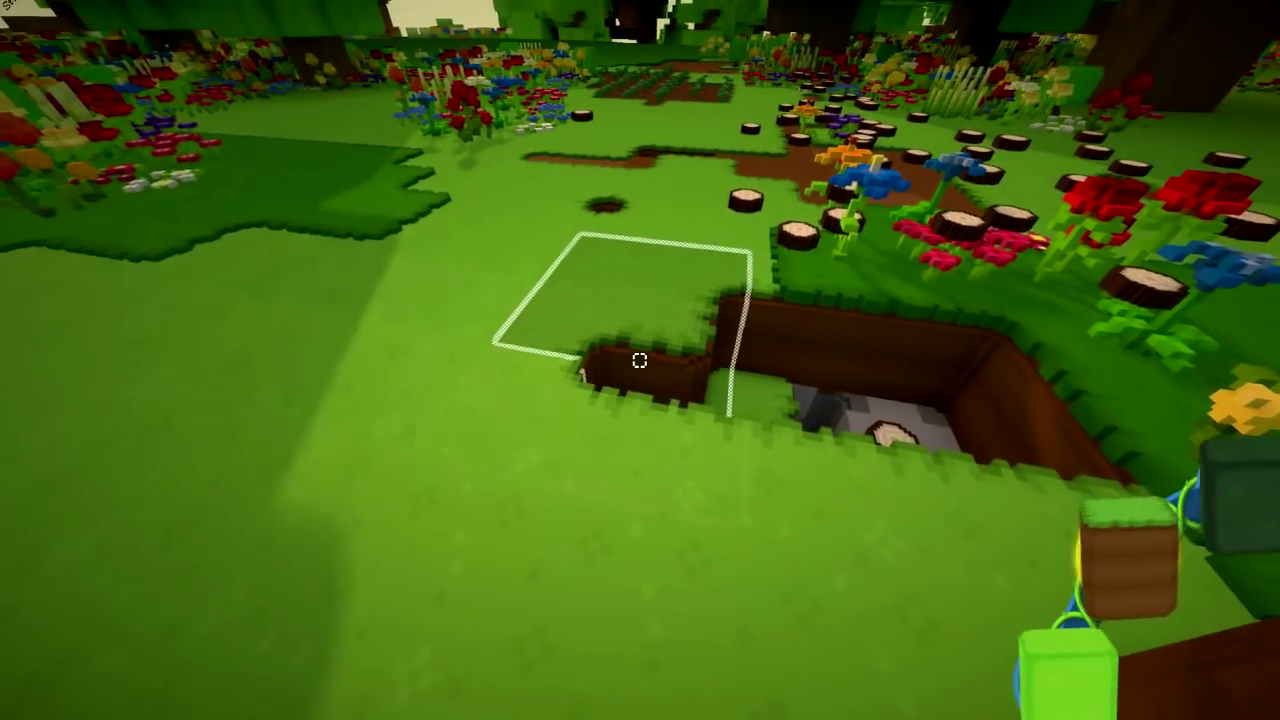
pyautogui.moveTo(640, 360)
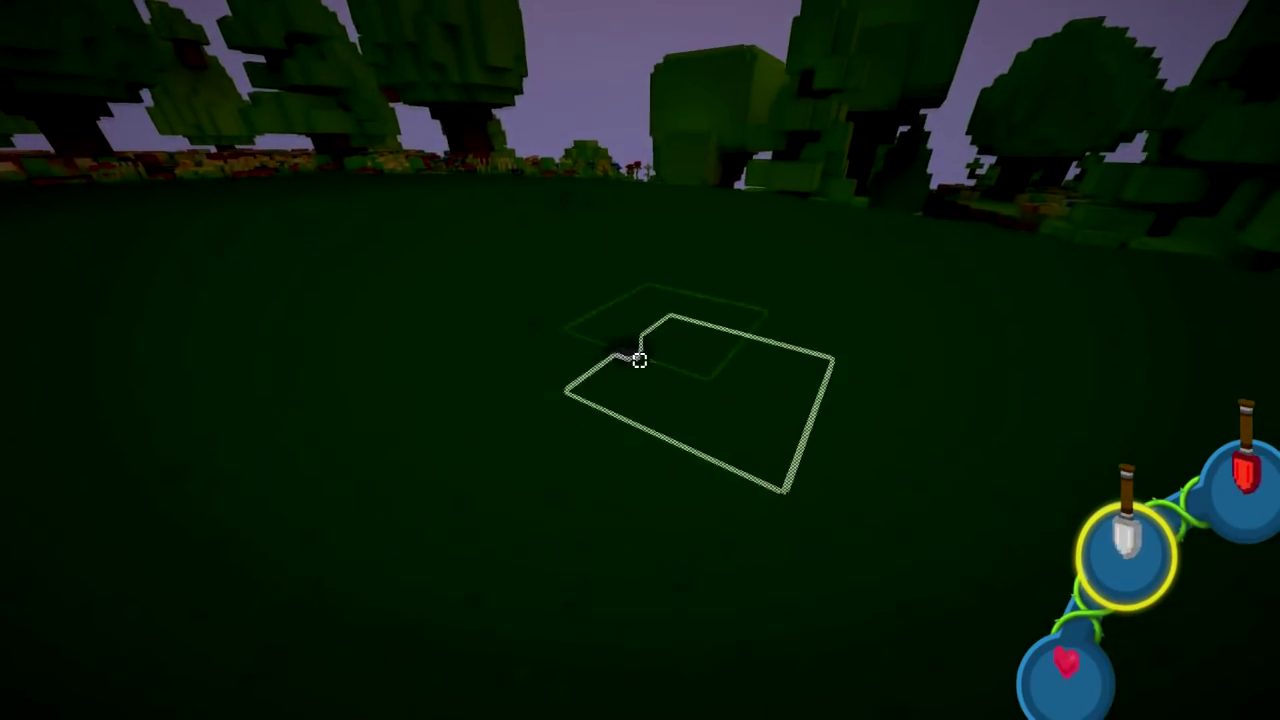
# Step: Dig away a grass block at the trench edge
pyautogui.click(640, 360)
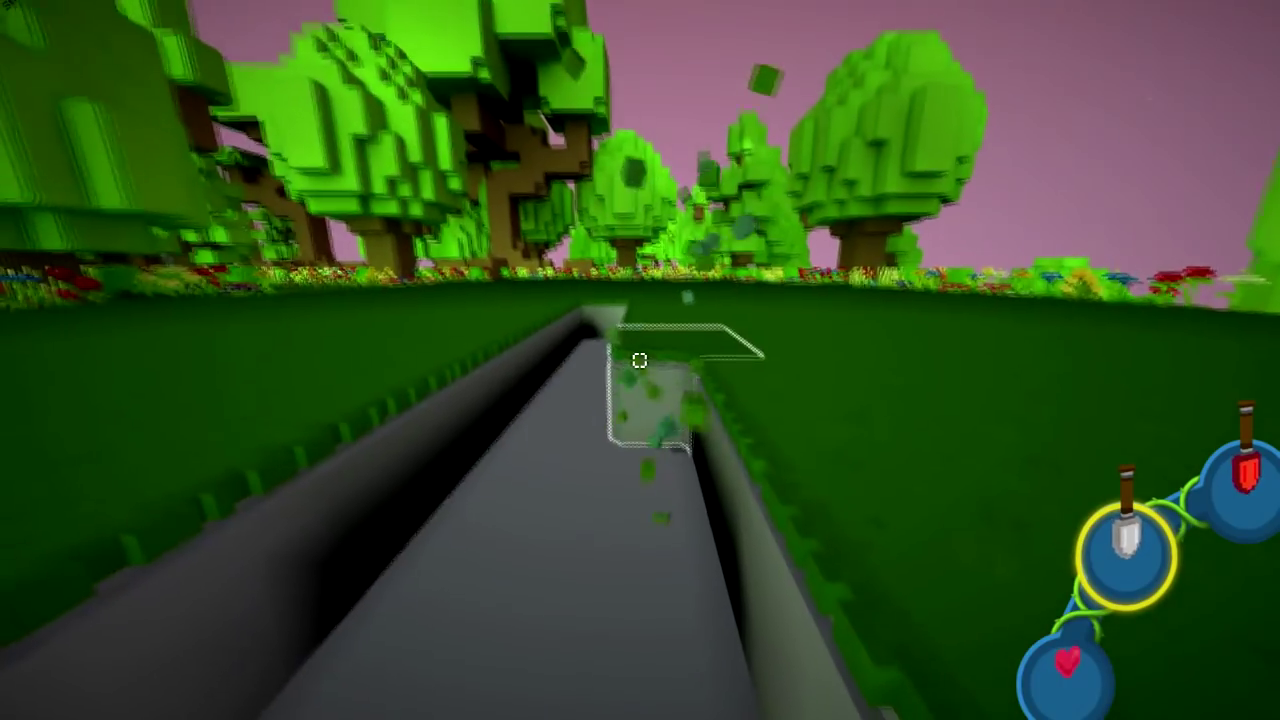
pyautogui.moveTo(640, 360)
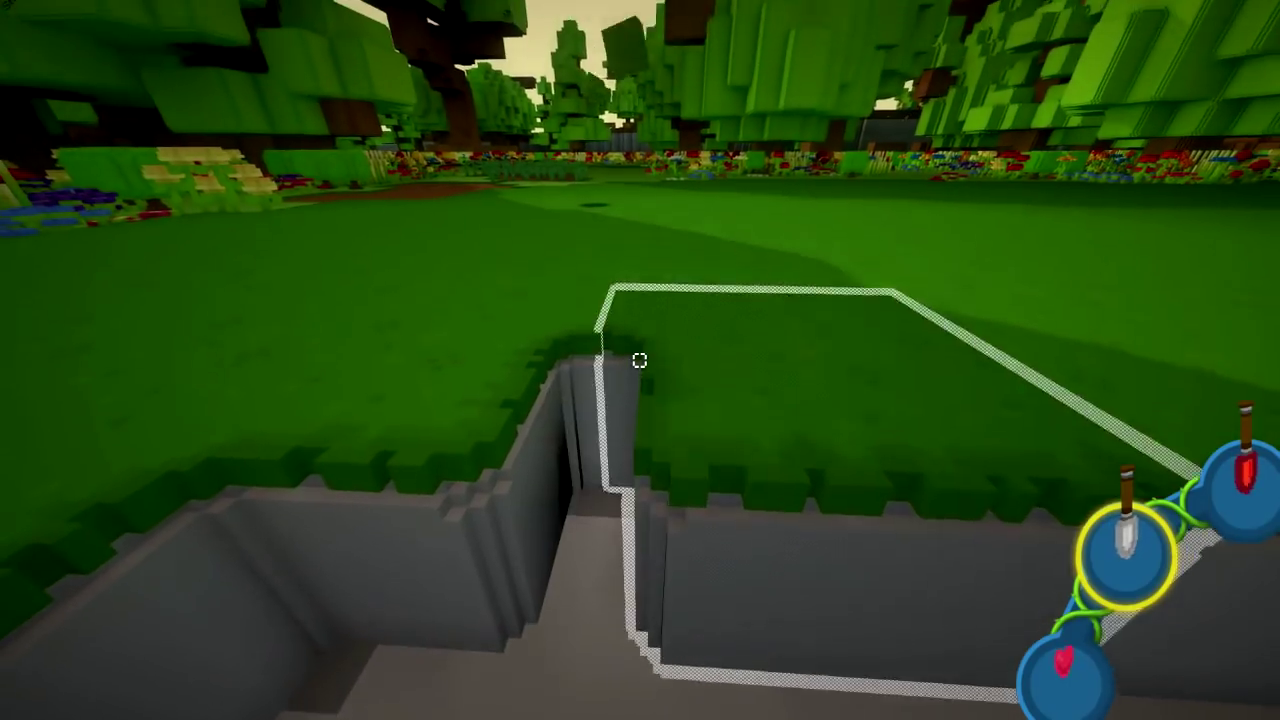
pyautogui.moveTo(640, 360)
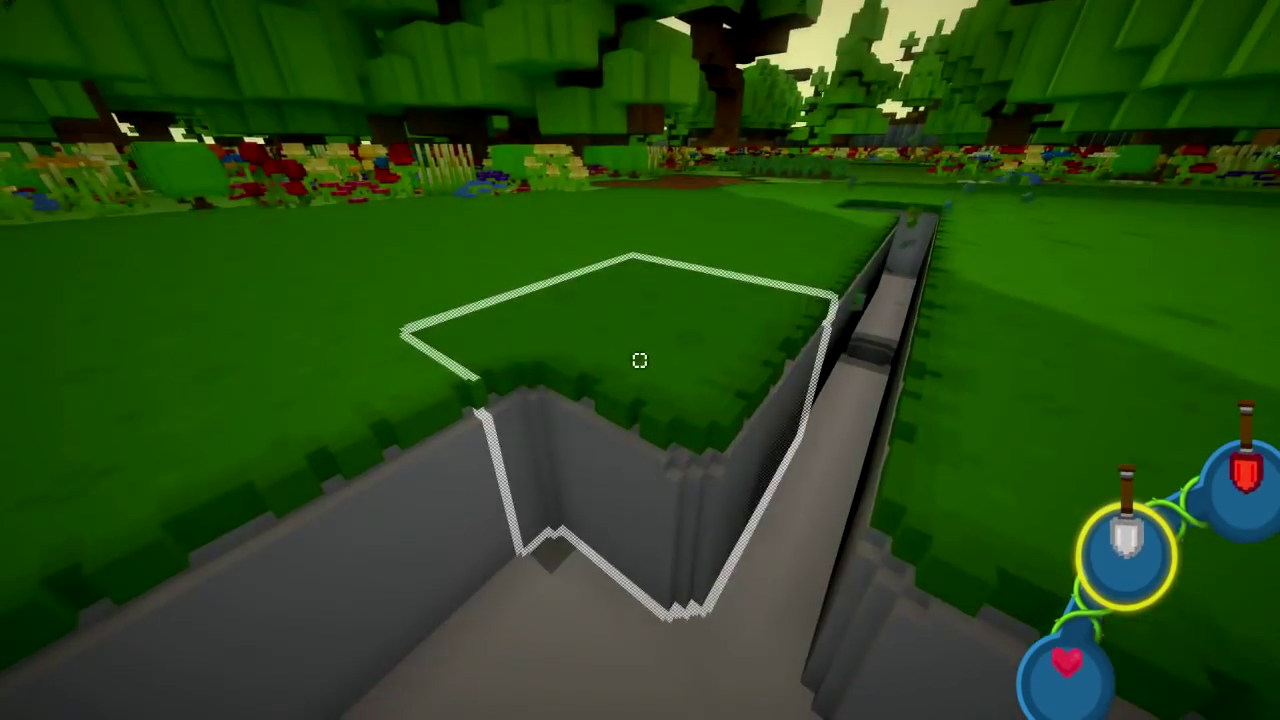
pyautogui.moveTo(640, 360)
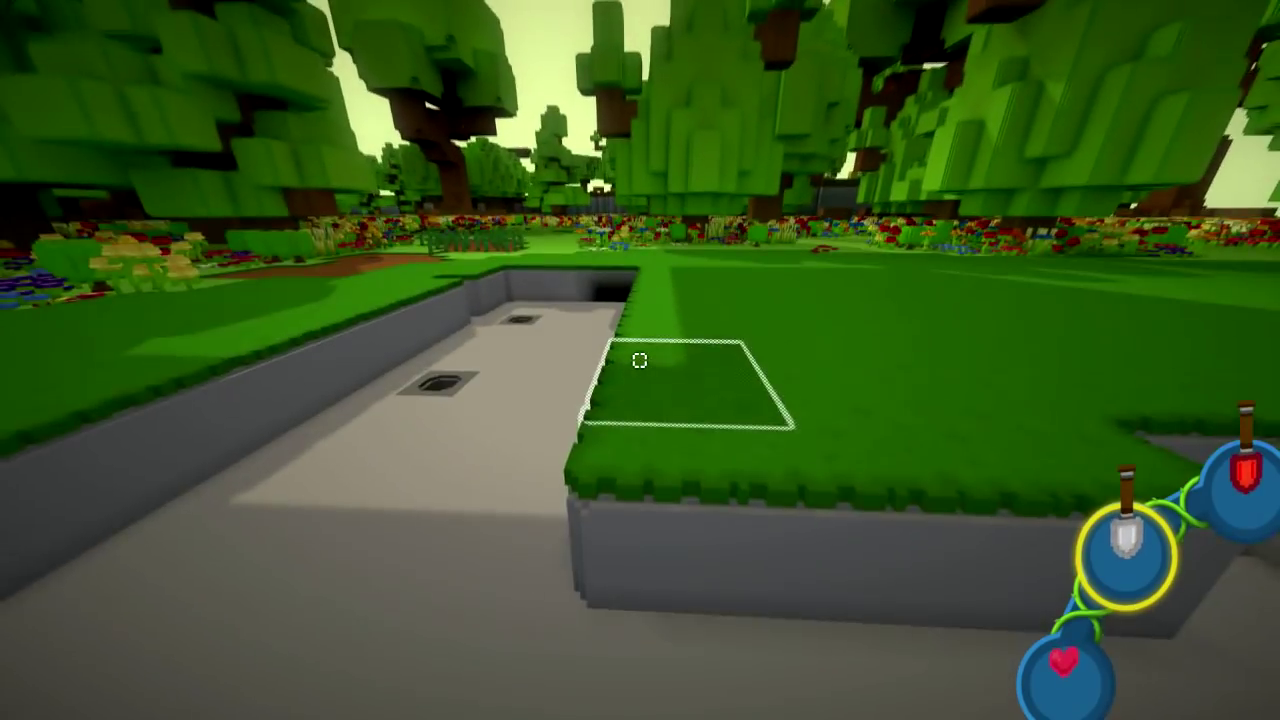
# Step: Dig out the grass at the pit corner
pyautogui.click(640, 360)
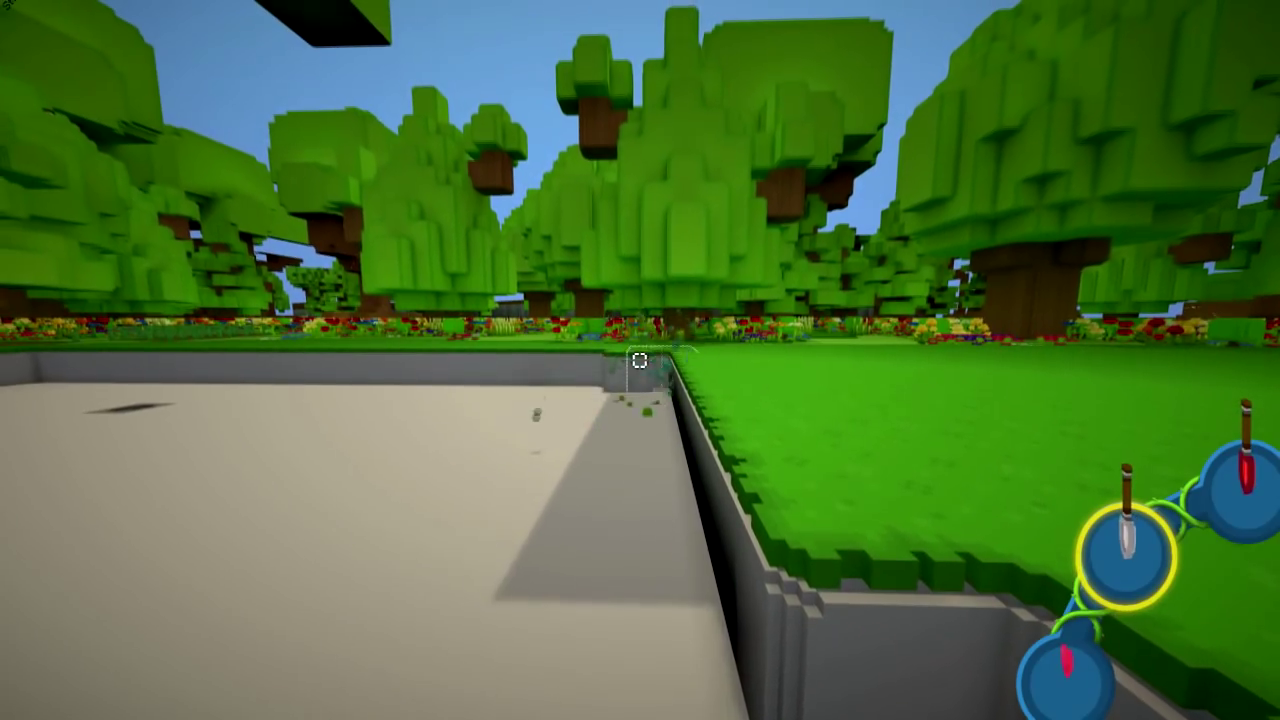
pyautogui.moveTo(640, 360)
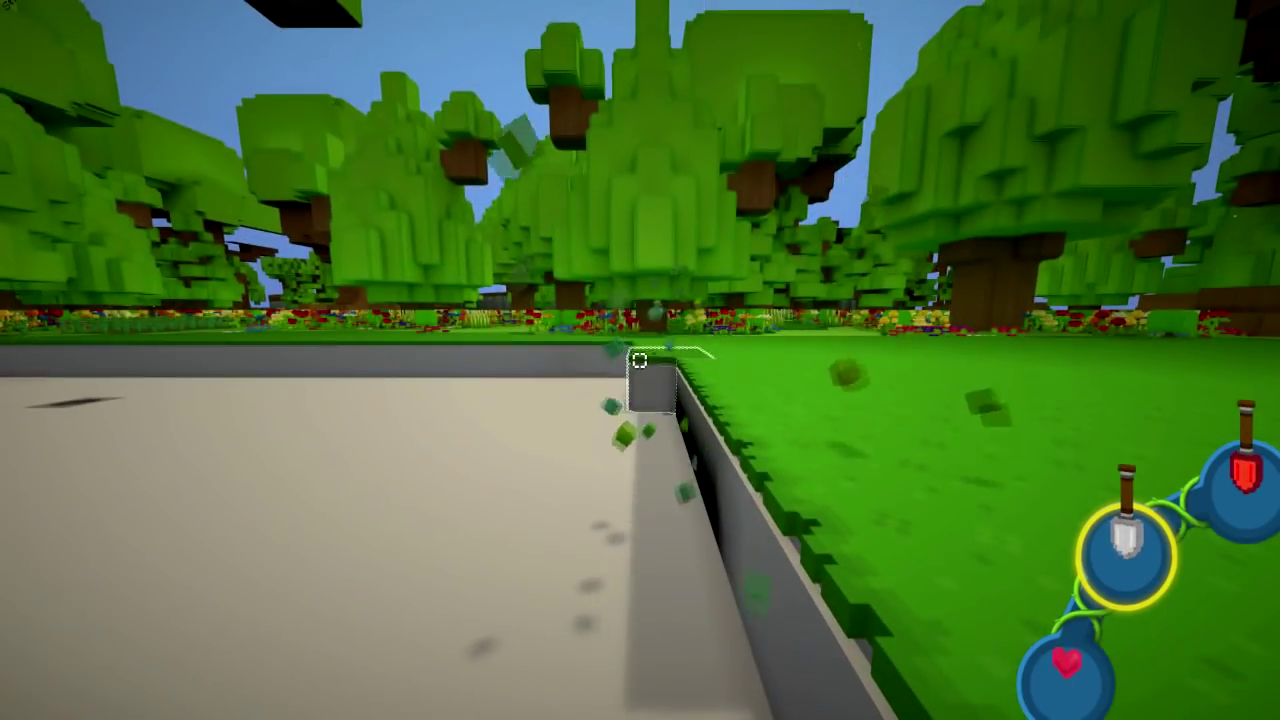
pyautogui.moveTo(640, 360)
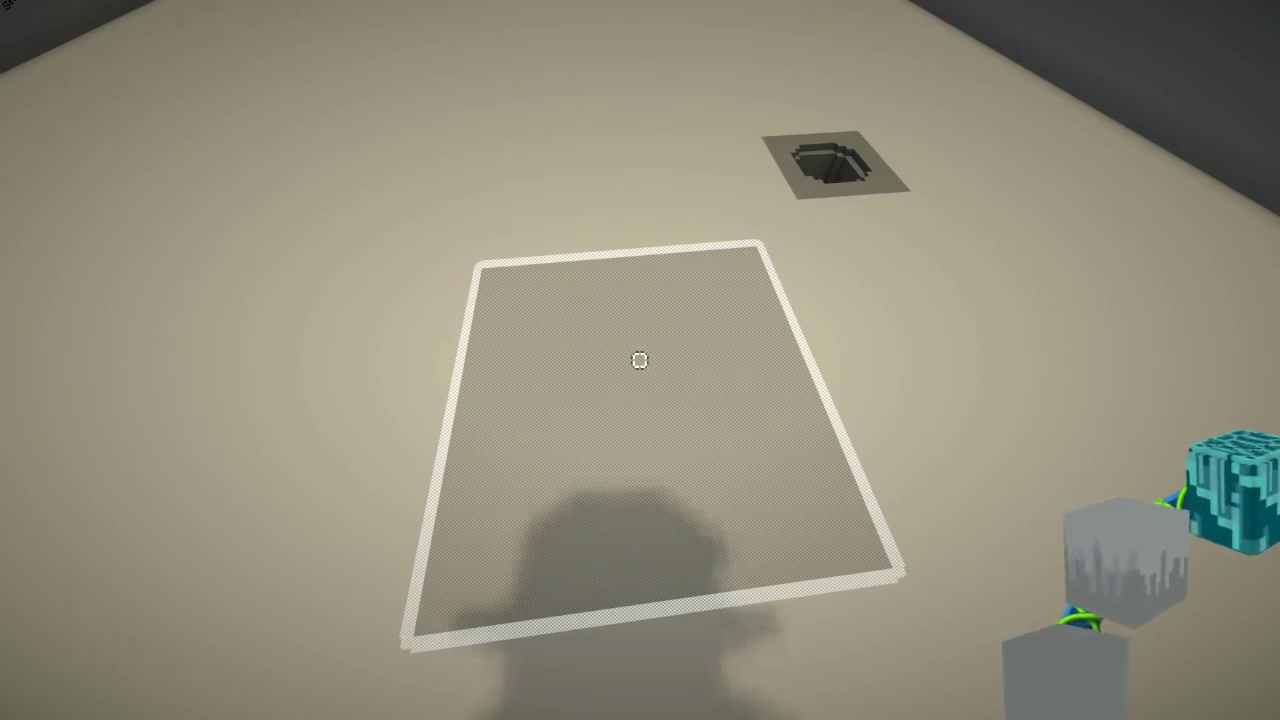
pyautogui.moveTo(640, 360)
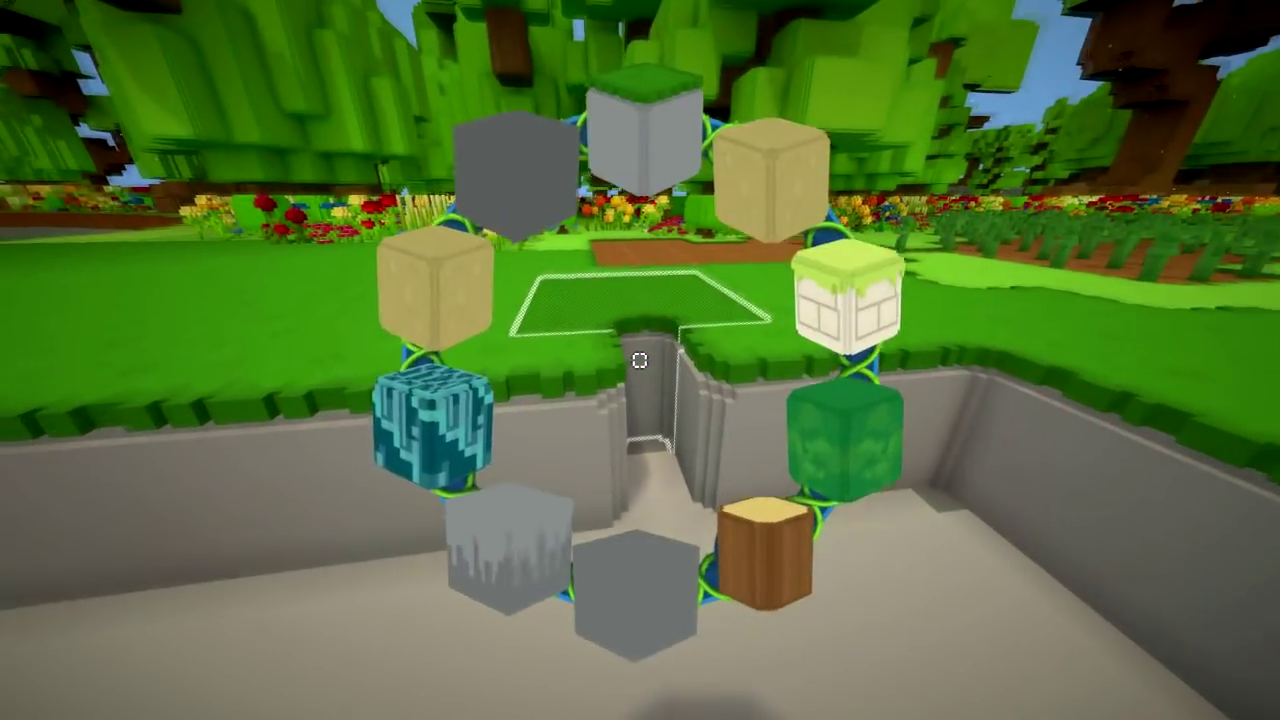
pyautogui.moveTo(640, 360)
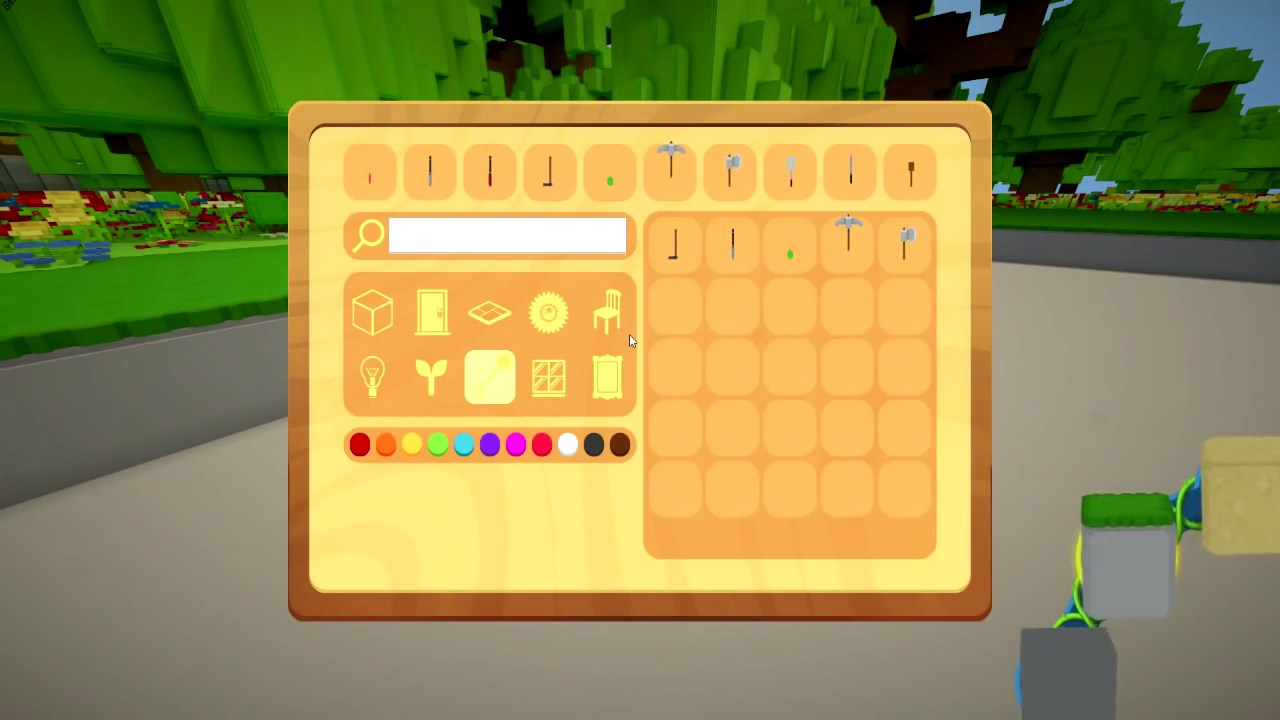
# Step: Try the orange and brown colour filters, clear the filter, and take the beige wall block
pyautogui.click(372, 313)
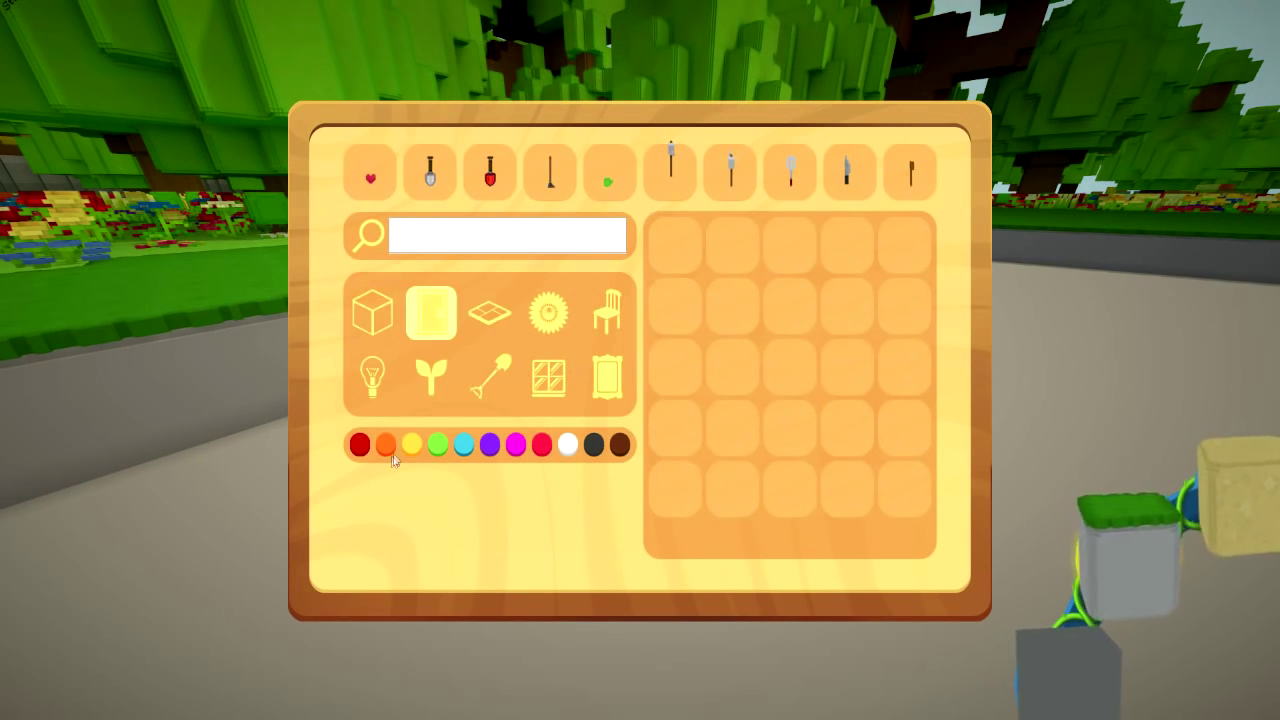
pyautogui.click(386, 444)
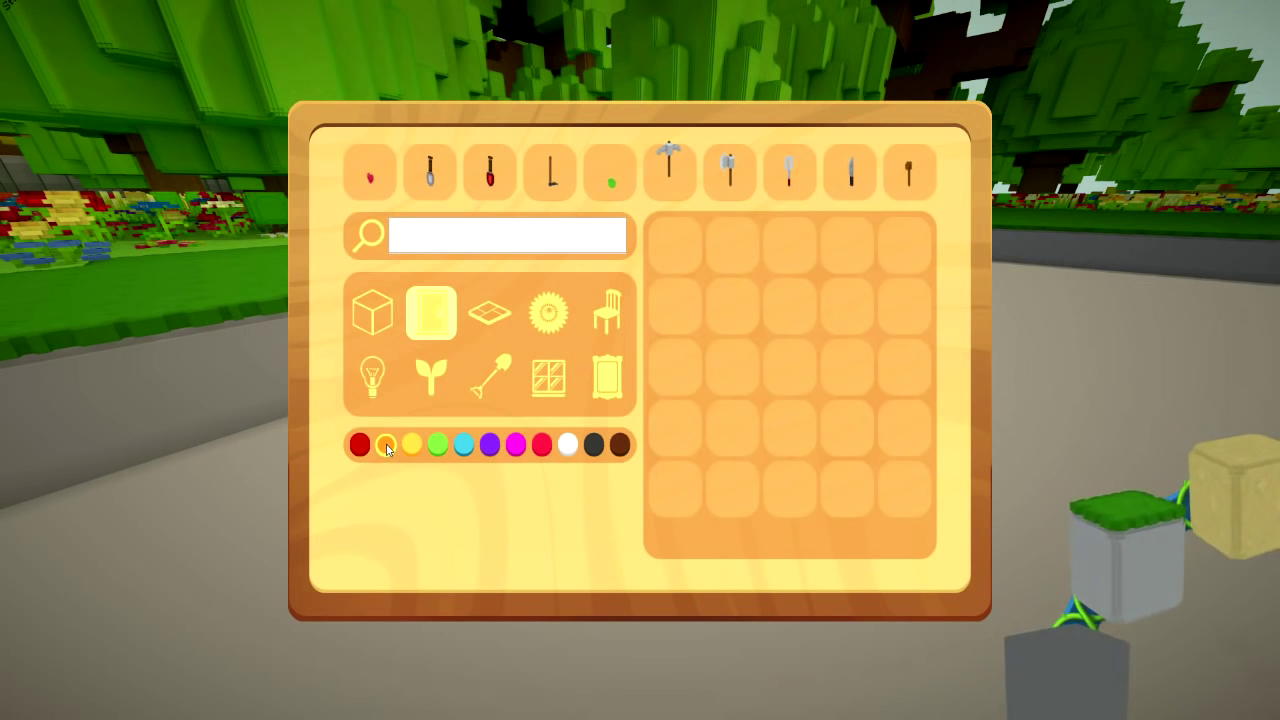
pyautogui.click(438, 444)
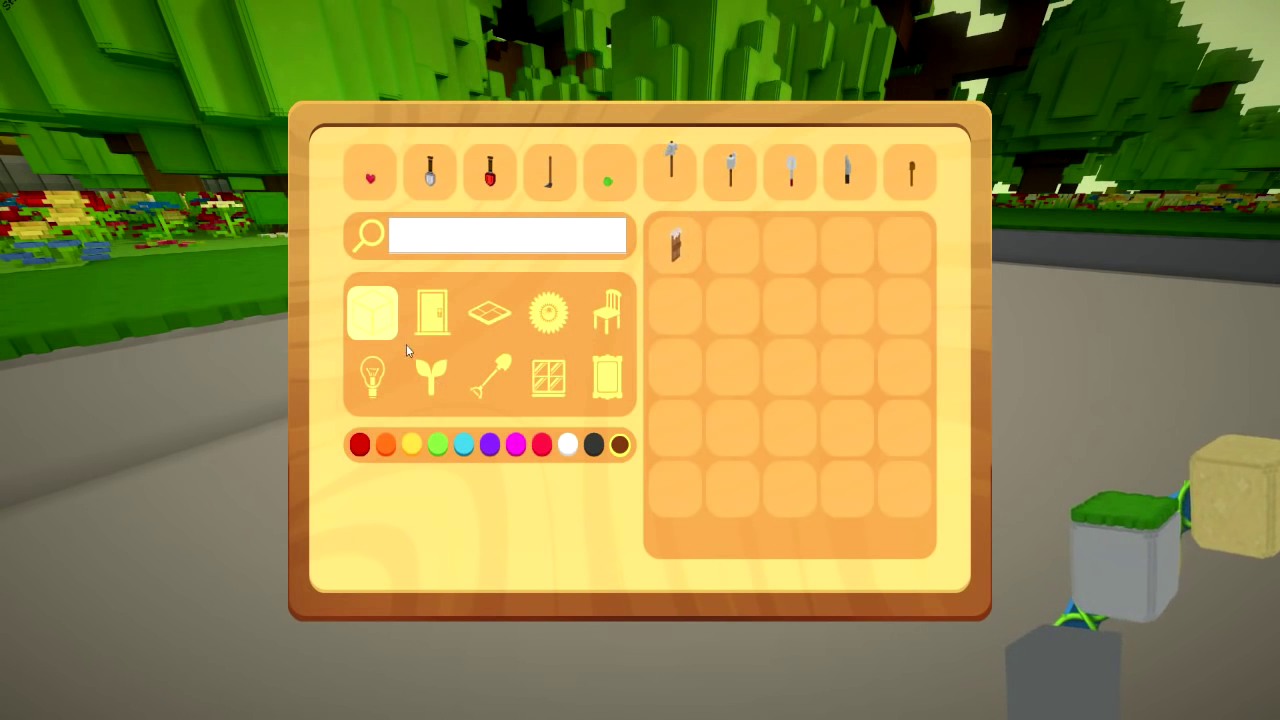
pyautogui.click(372, 312)
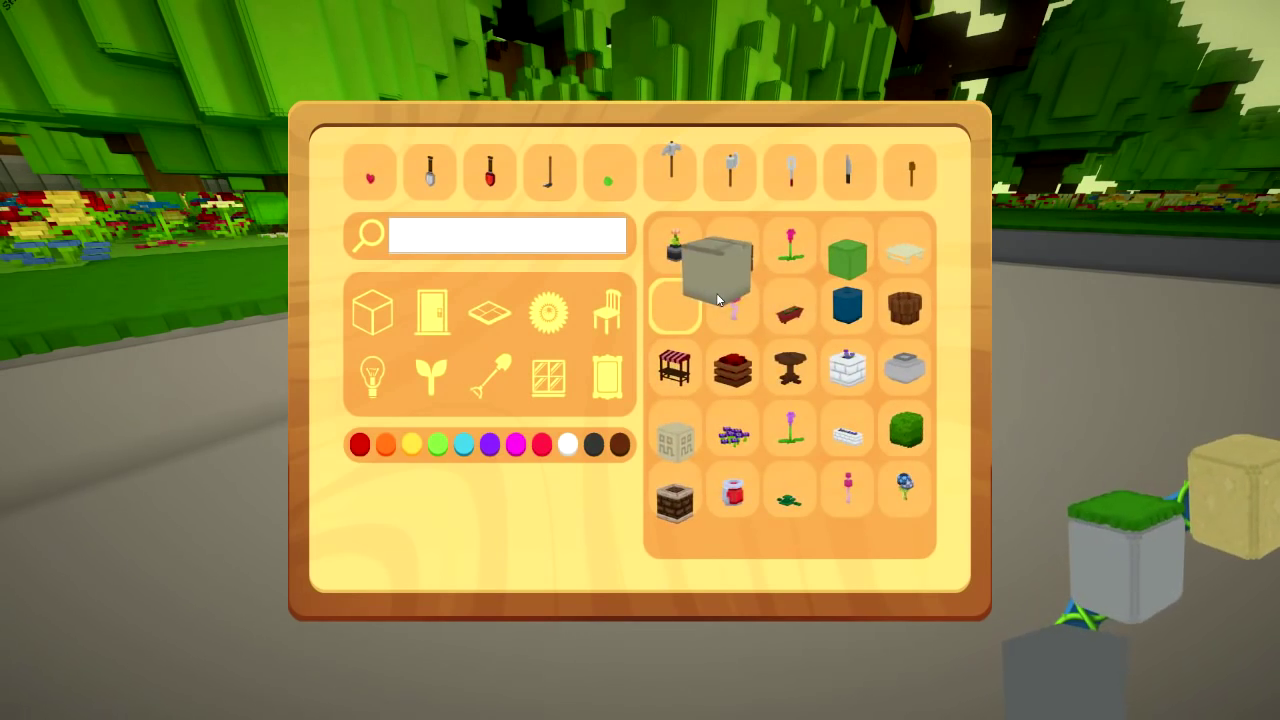
pyautogui.click(708, 270)
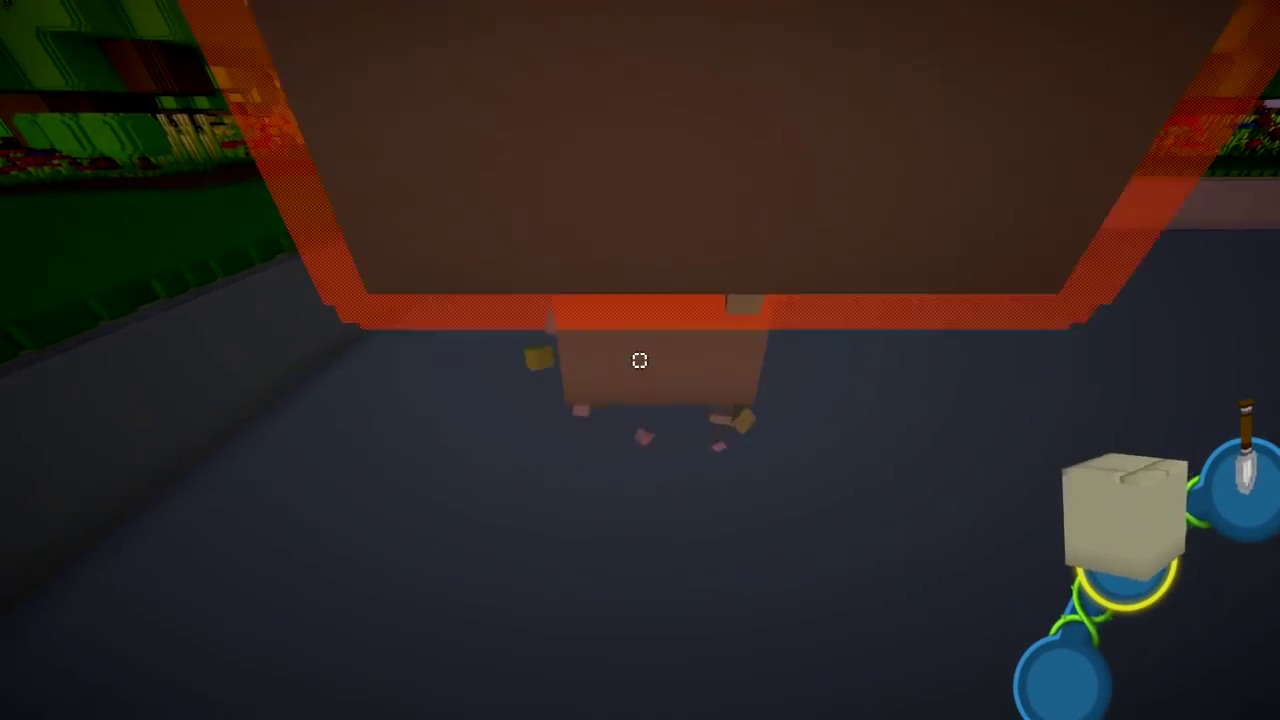
# Step: Place another tan stone block into the sunken pit floor
pyautogui.press('tab')
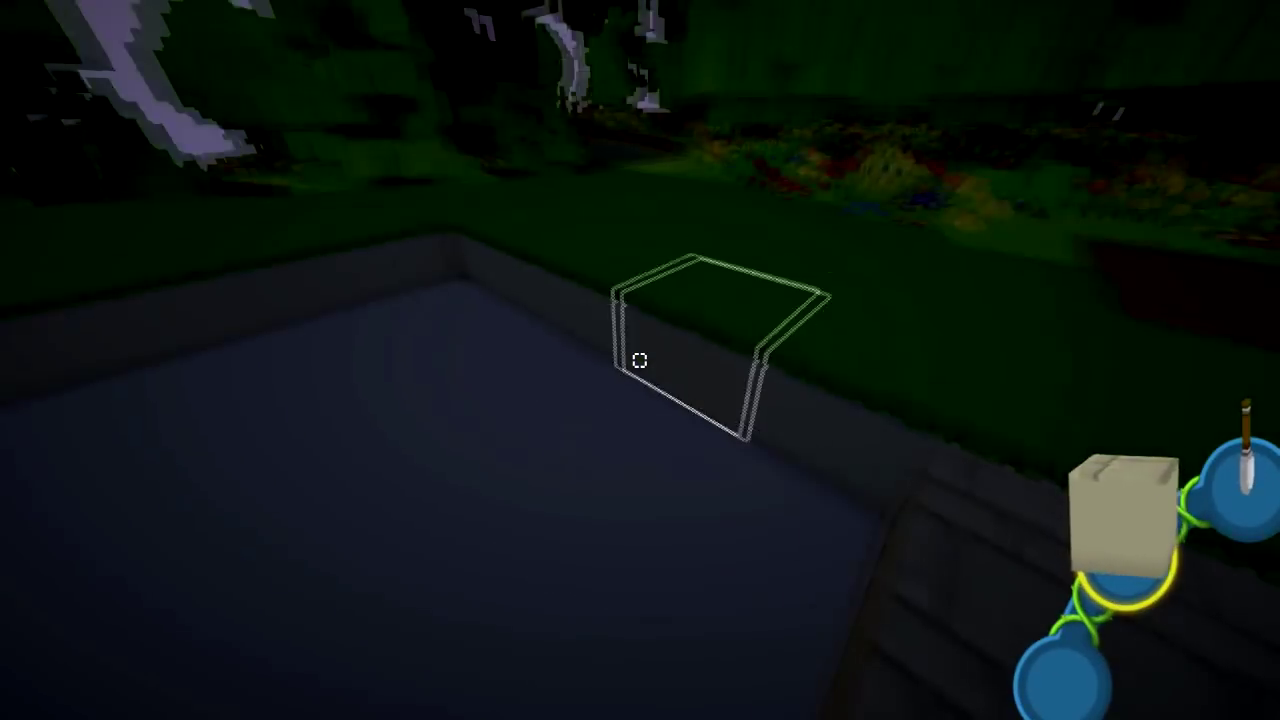
pyautogui.moveTo(640, 360)
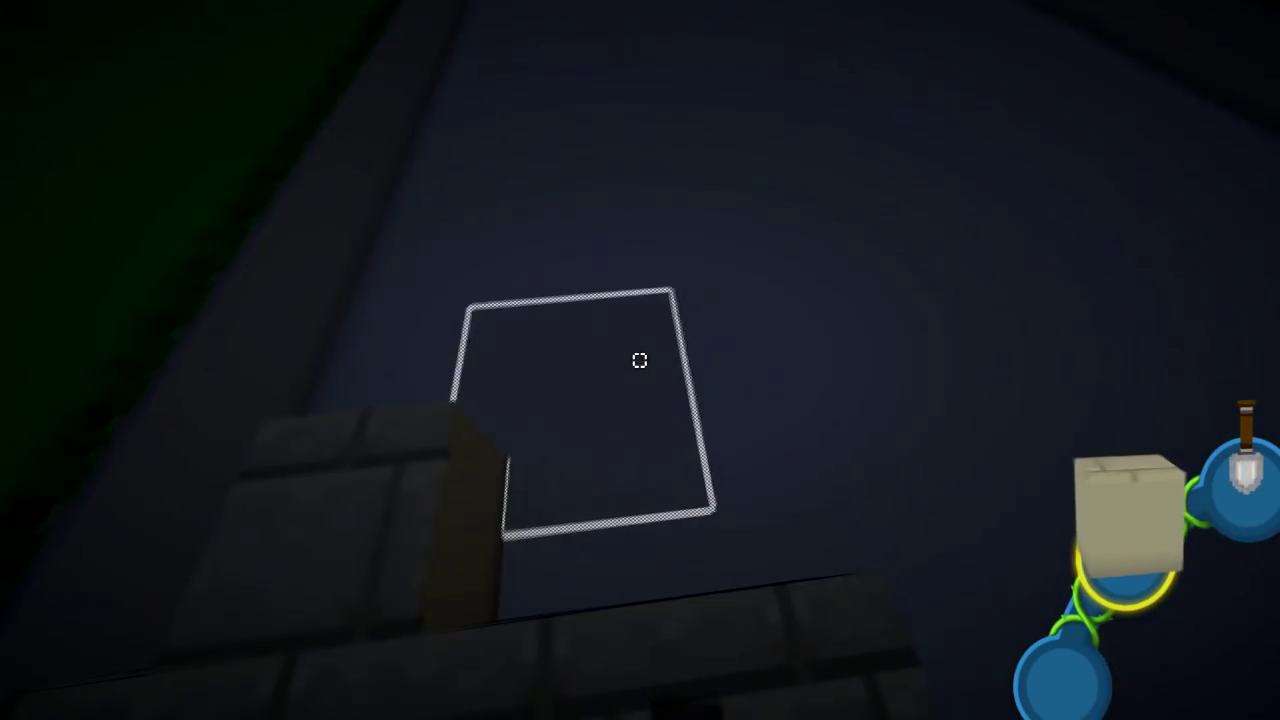
pyautogui.moveTo(640, 360)
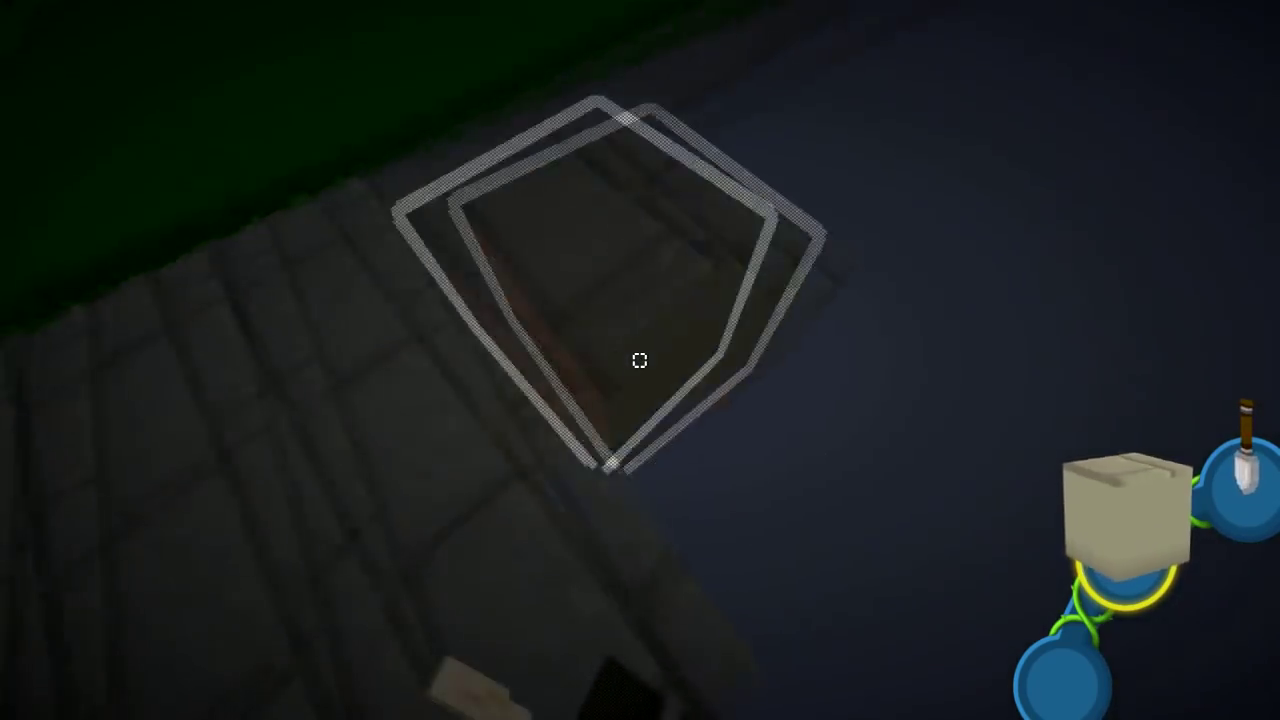
pyautogui.moveTo(640, 360)
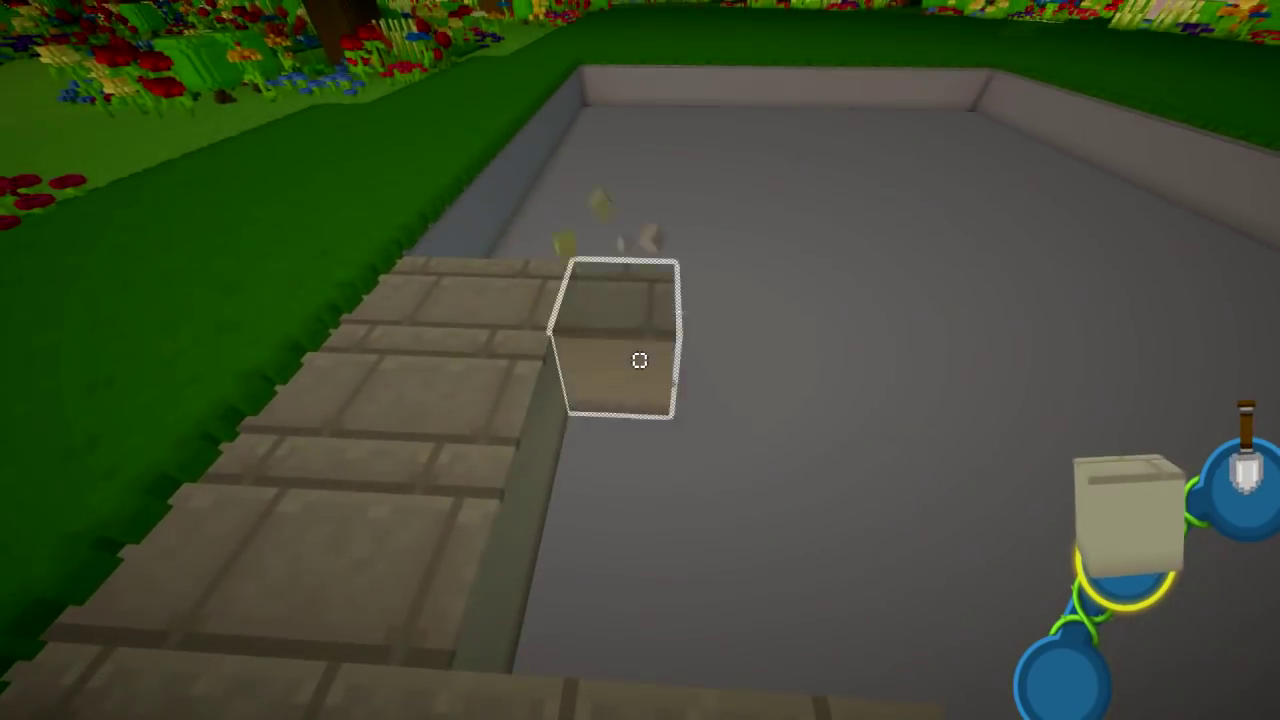
pyautogui.moveTo(640, 360)
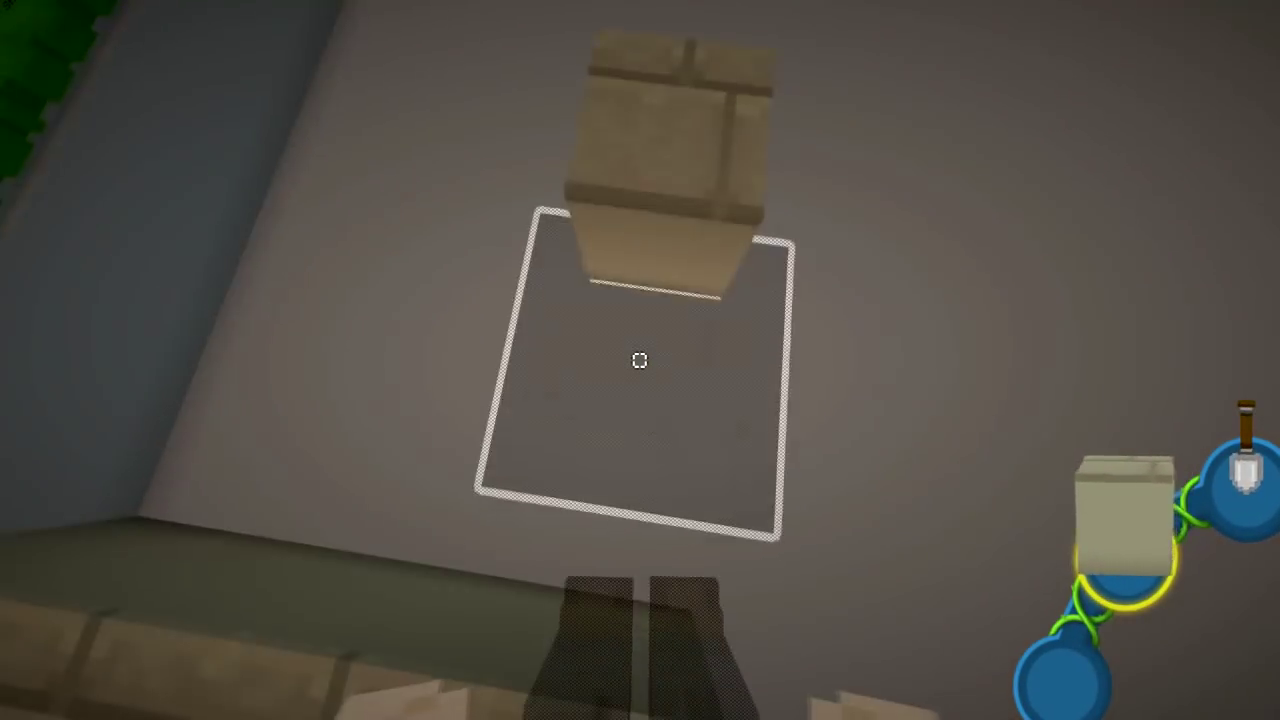
pyautogui.moveTo(640, 360)
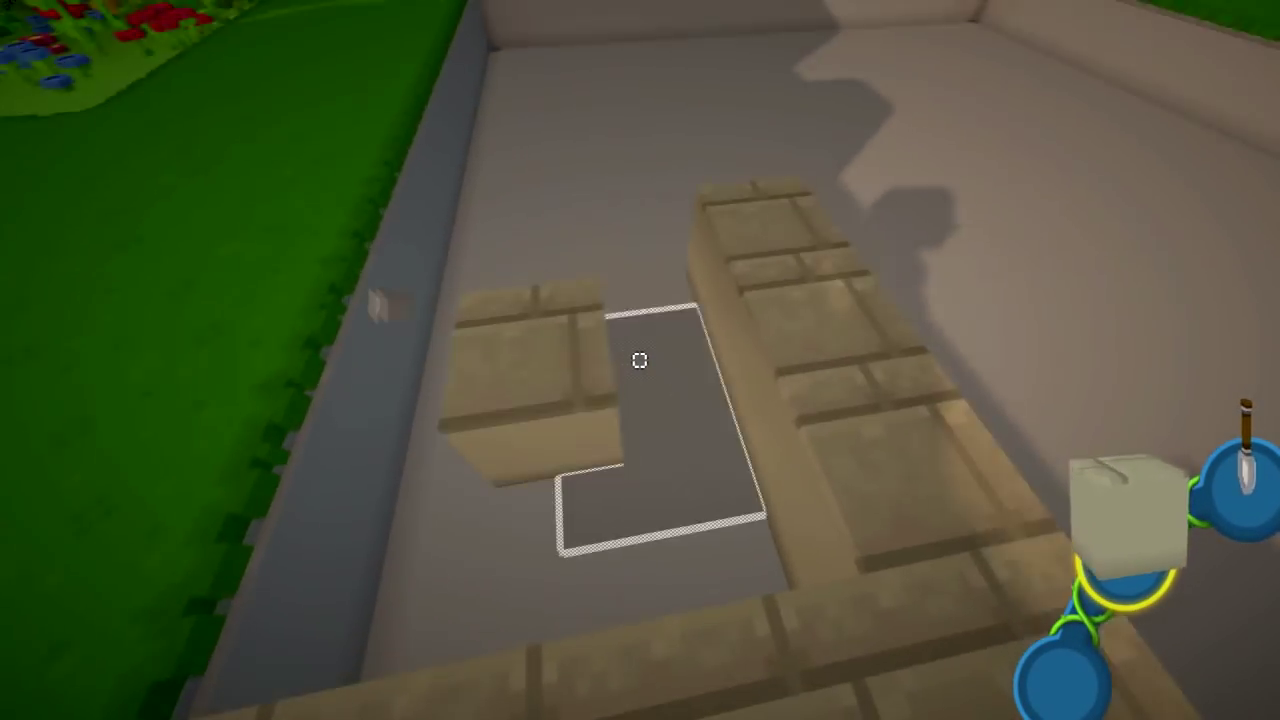
pyautogui.moveTo(640, 360)
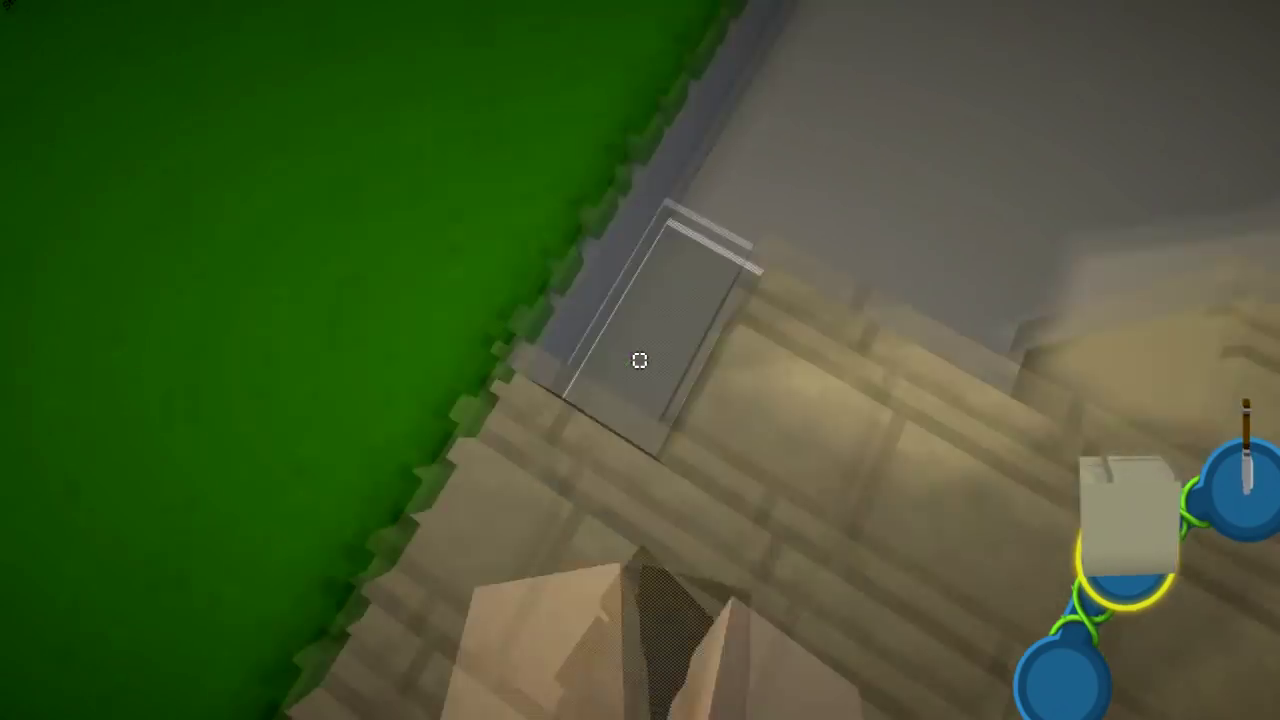
pyautogui.moveTo(640, 360)
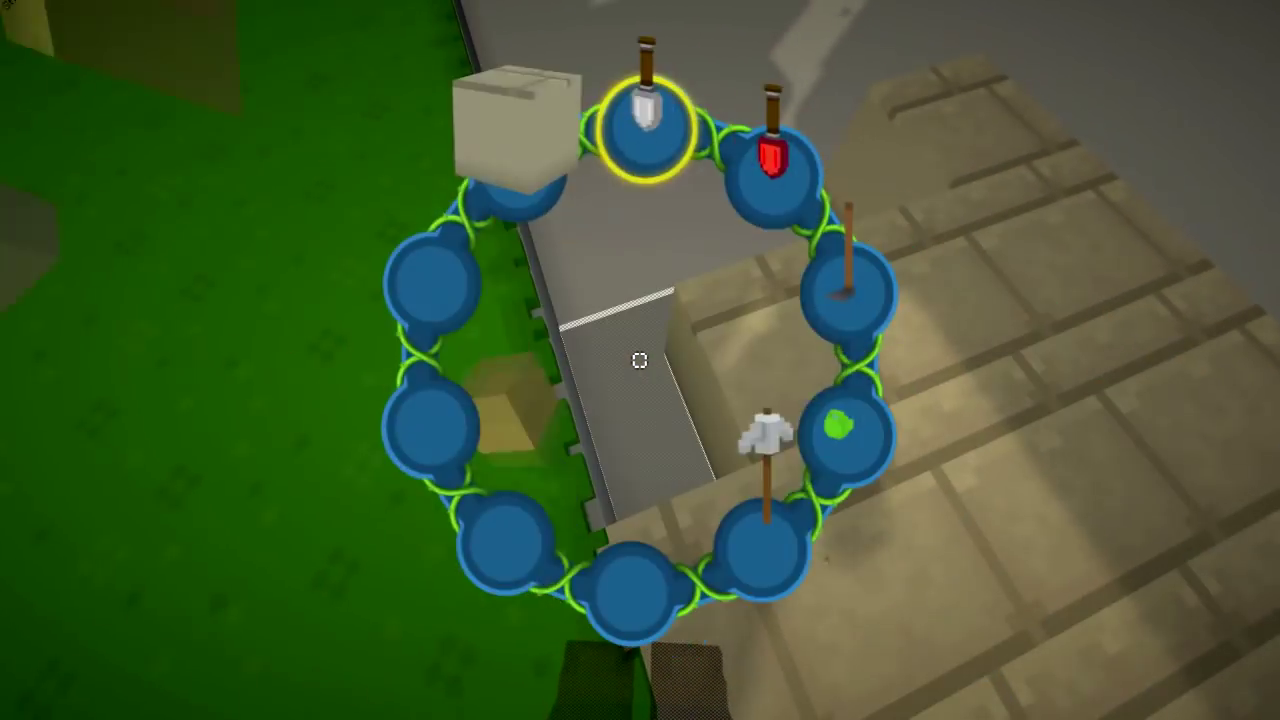
pyautogui.moveTo(640, 360)
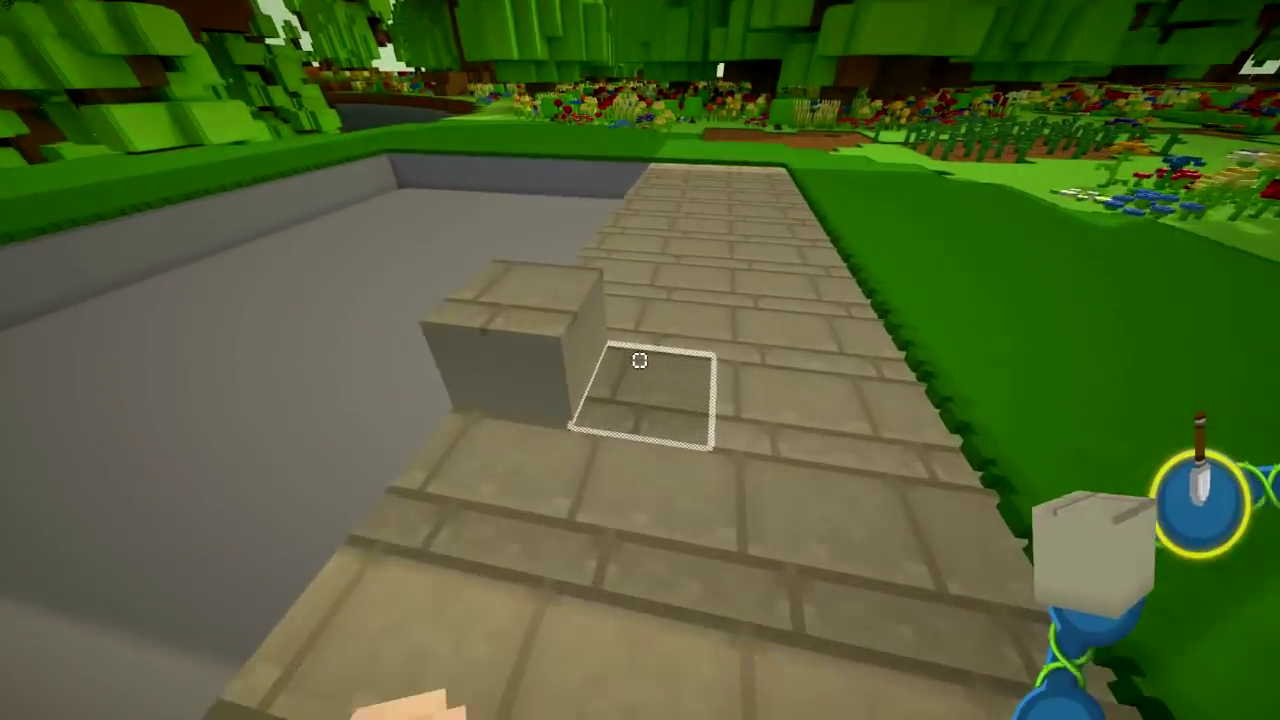
pyautogui.moveTo(640, 360)
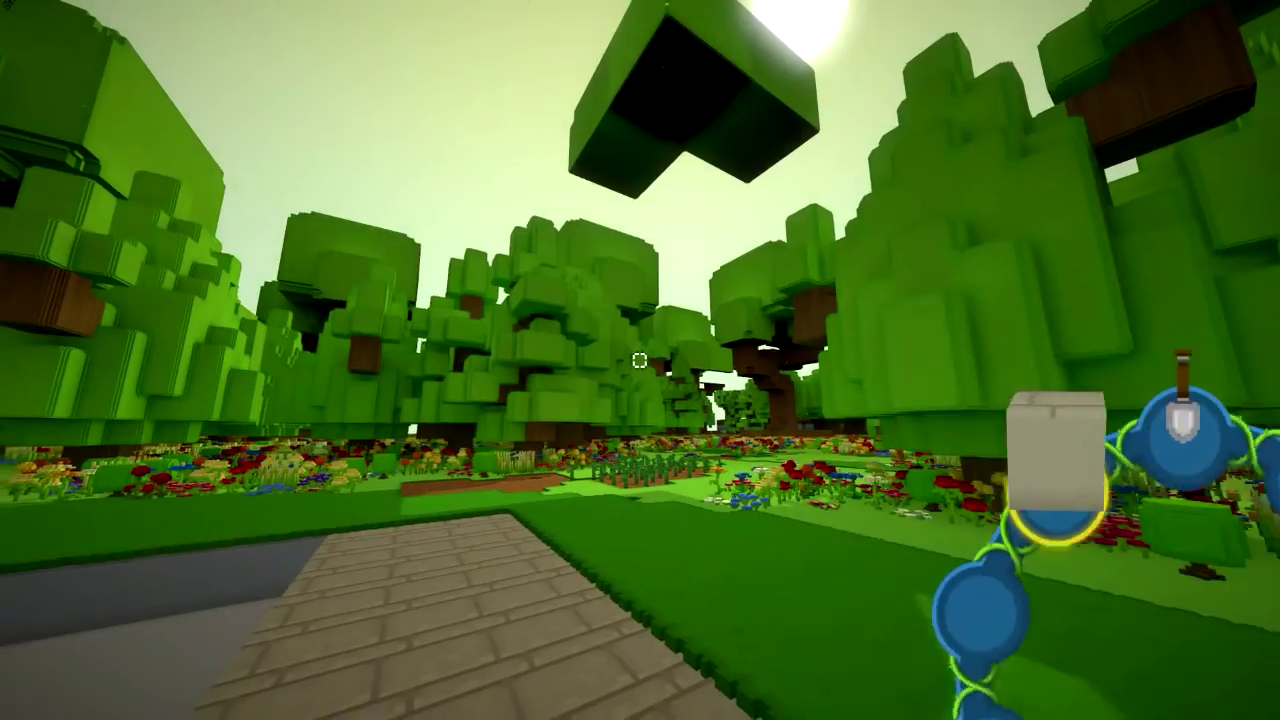
pyautogui.moveTo(640, 360)
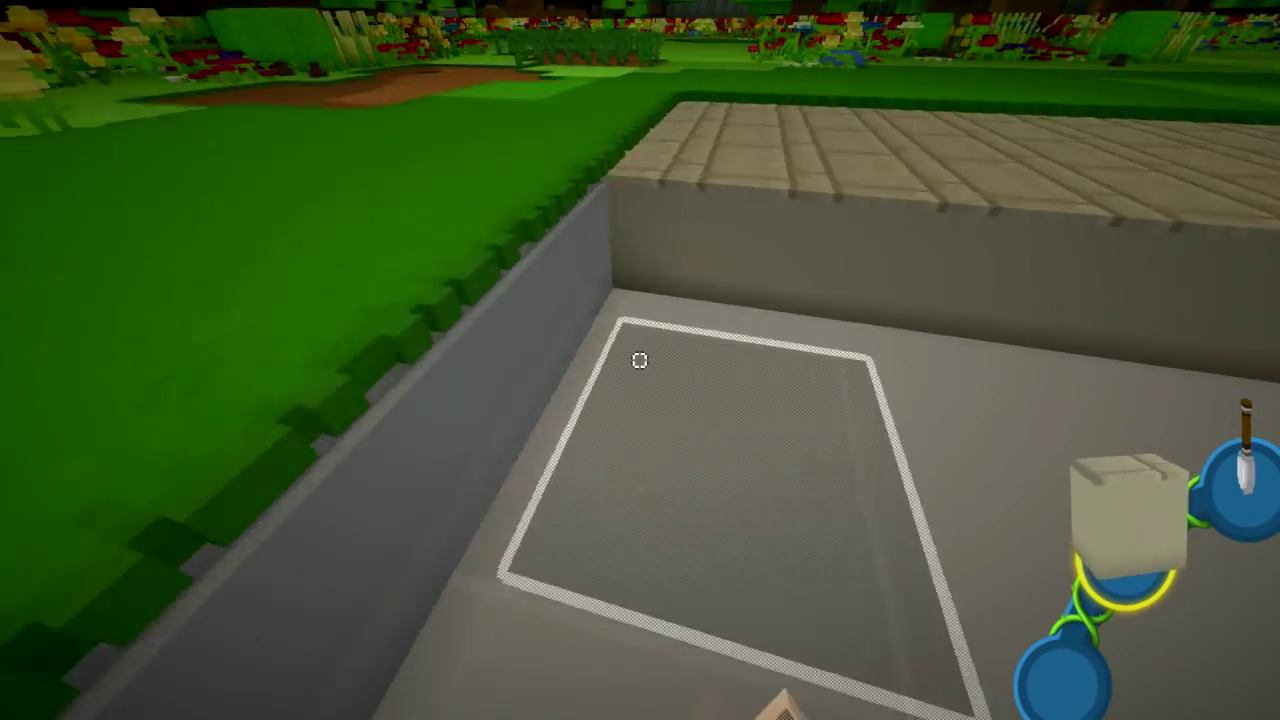
pyautogui.moveTo(640, 360)
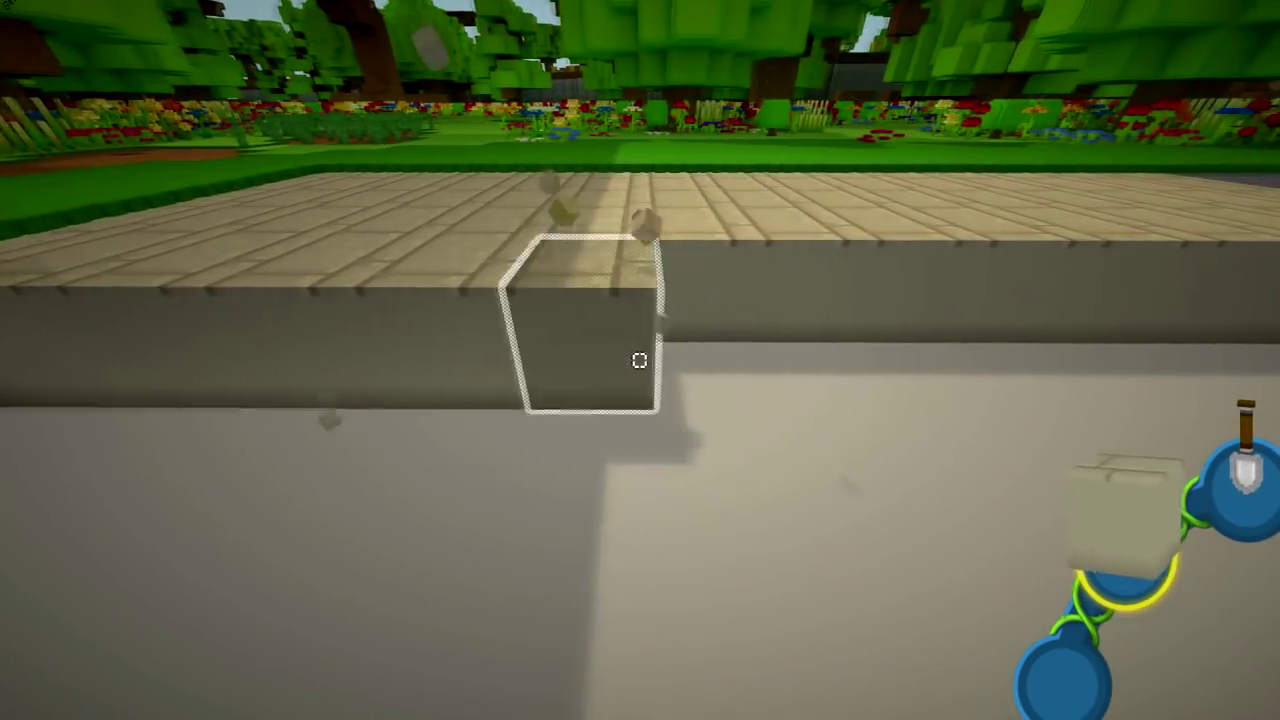
pyautogui.moveTo(640, 360)
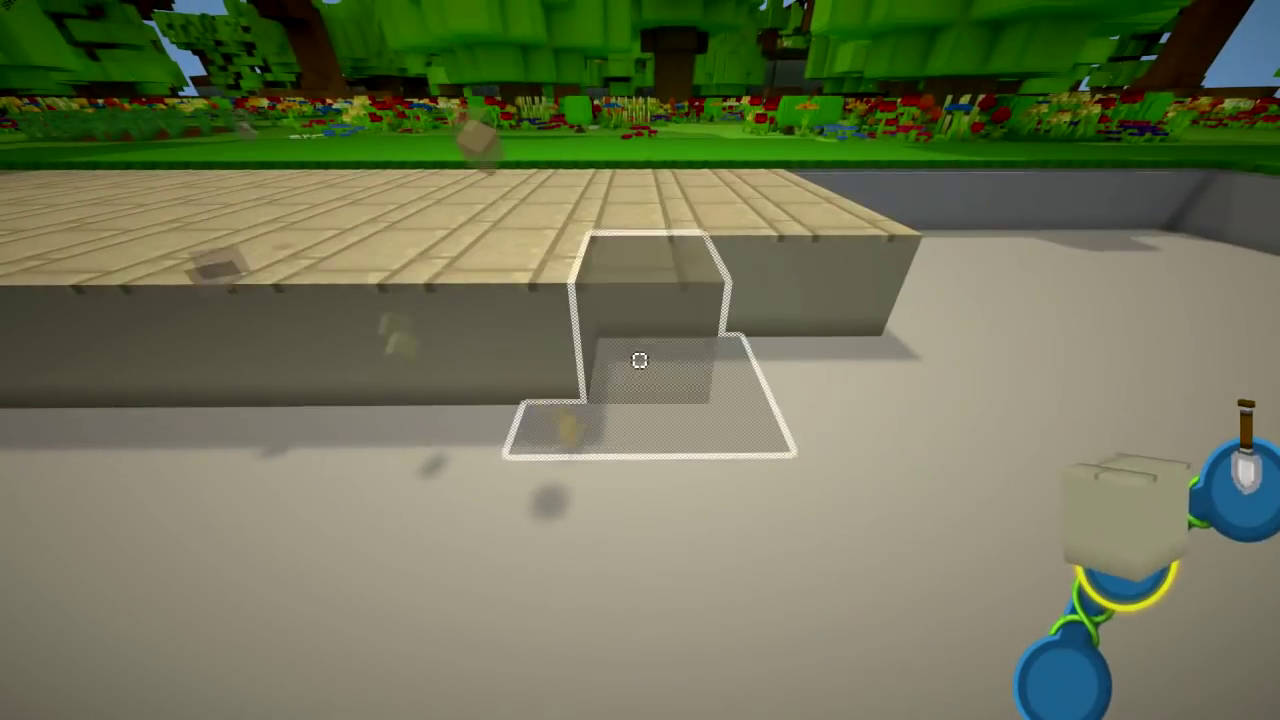
pyautogui.moveTo(640, 360)
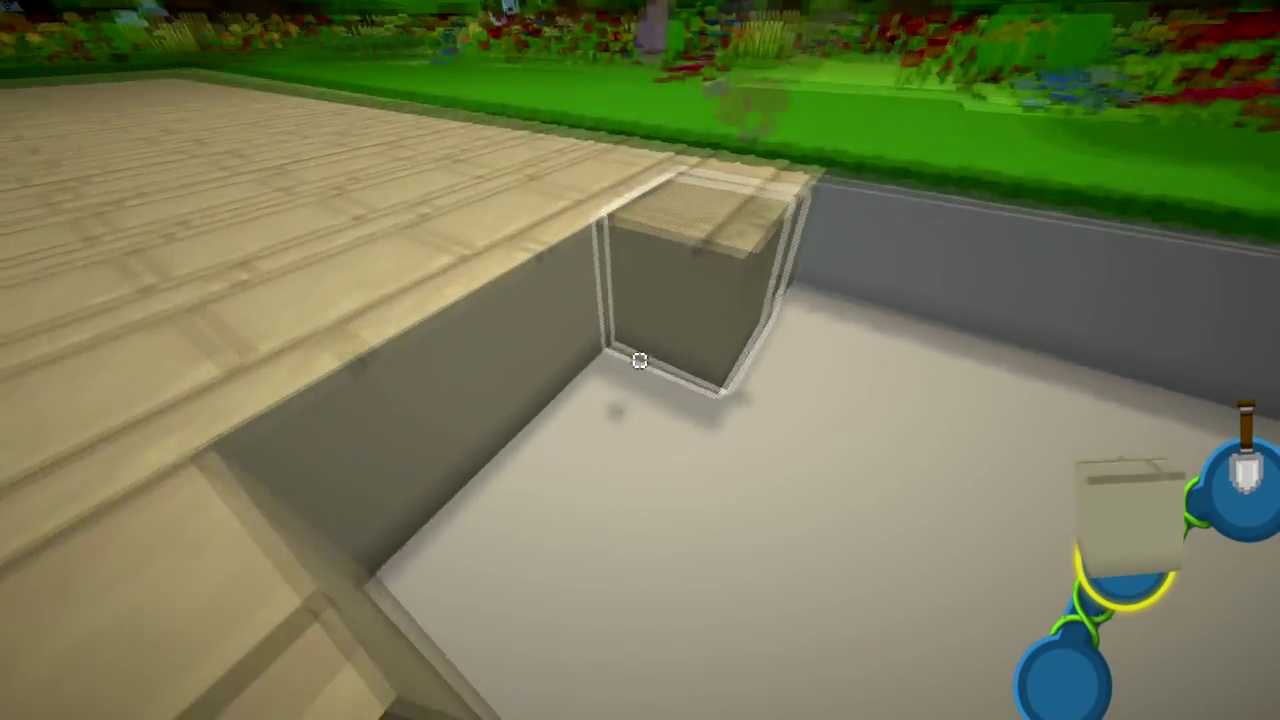
pyautogui.moveTo(640, 360)
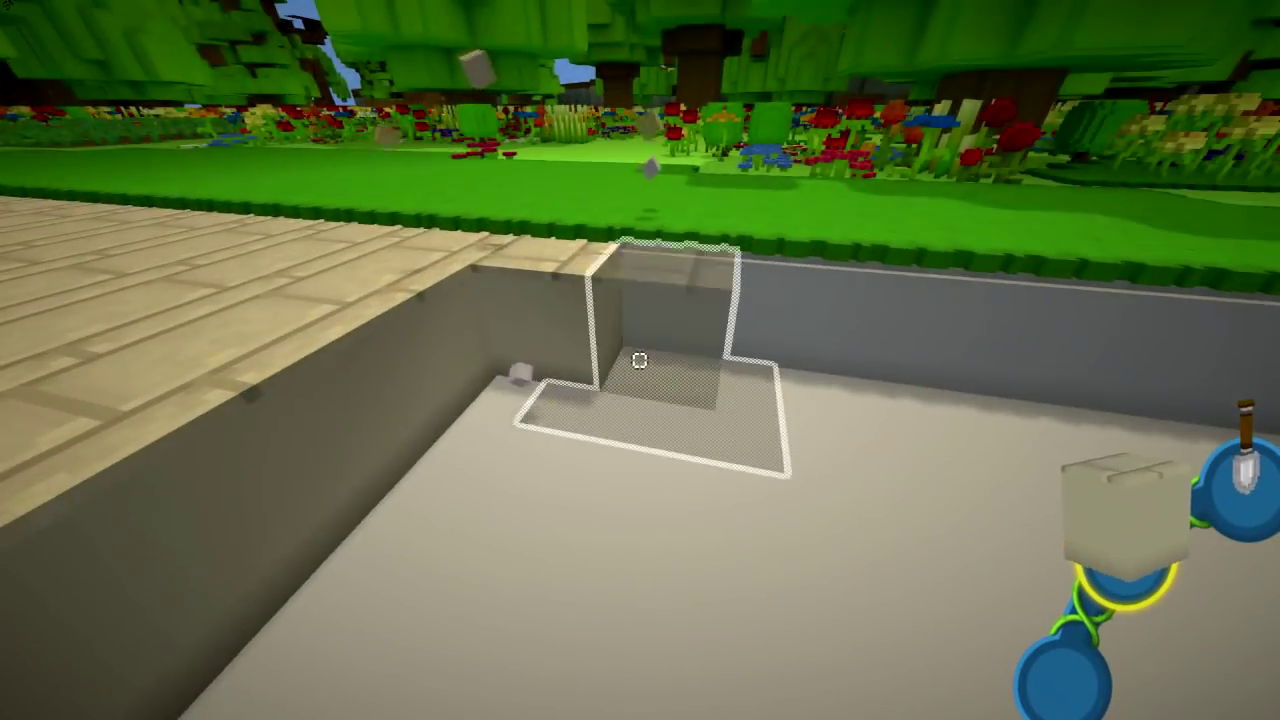
pyautogui.moveTo(640, 360)
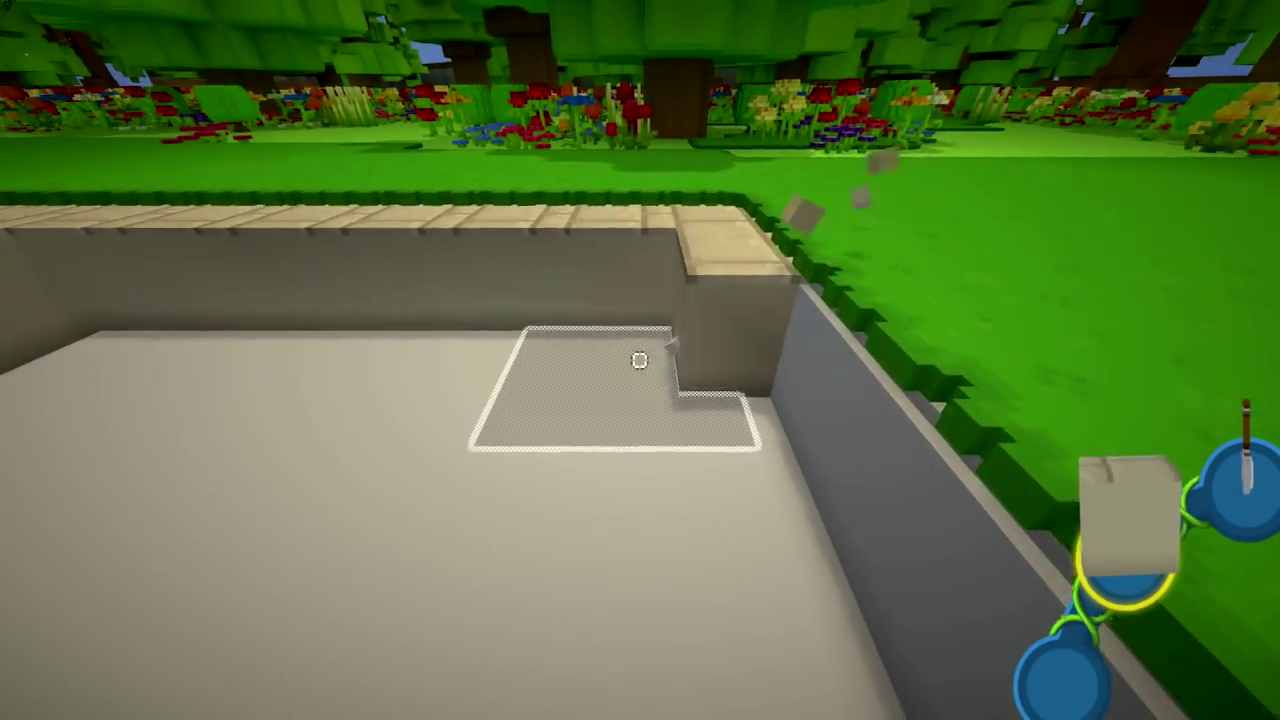
pyautogui.moveTo(640, 360)
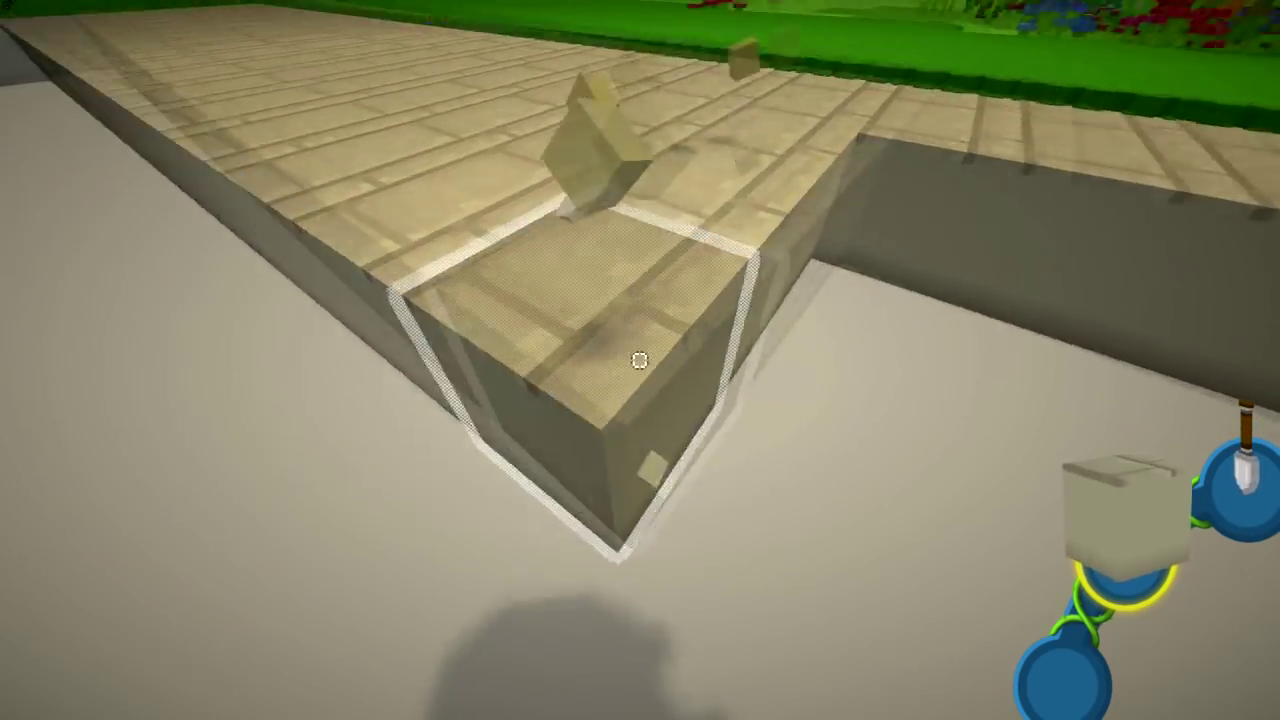
pyautogui.moveTo(640, 360)
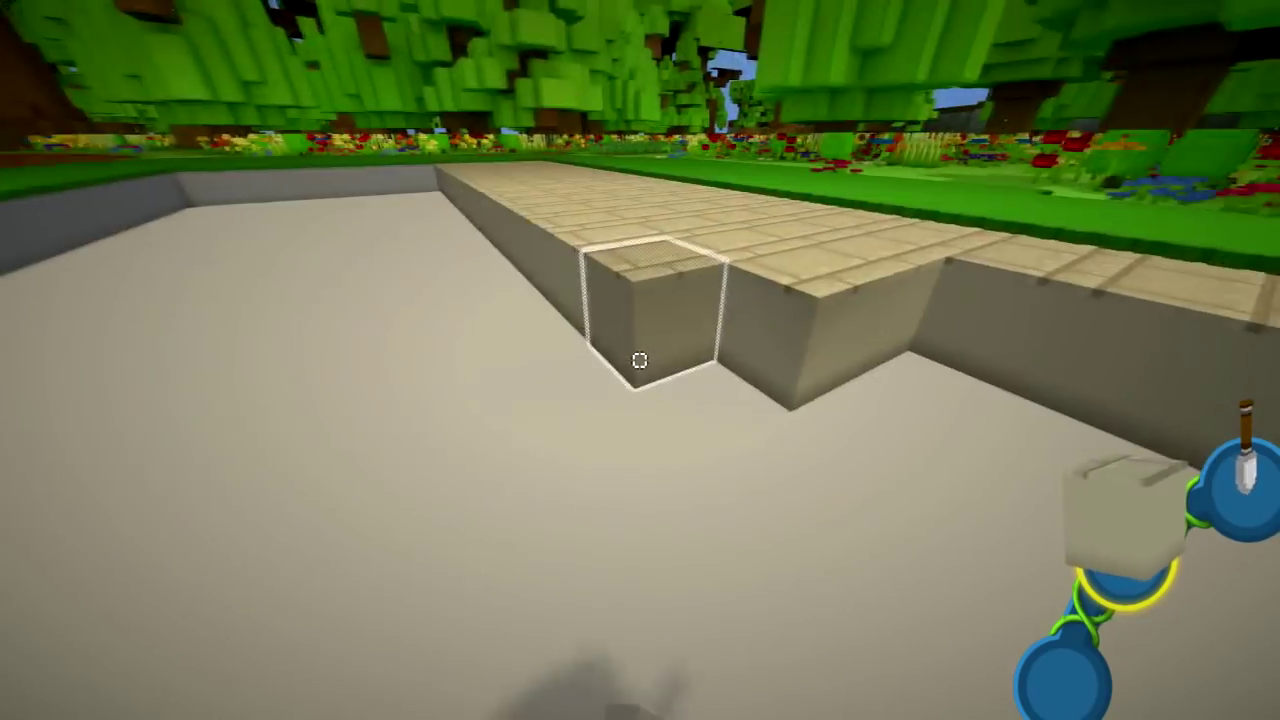
pyautogui.click(640, 360)
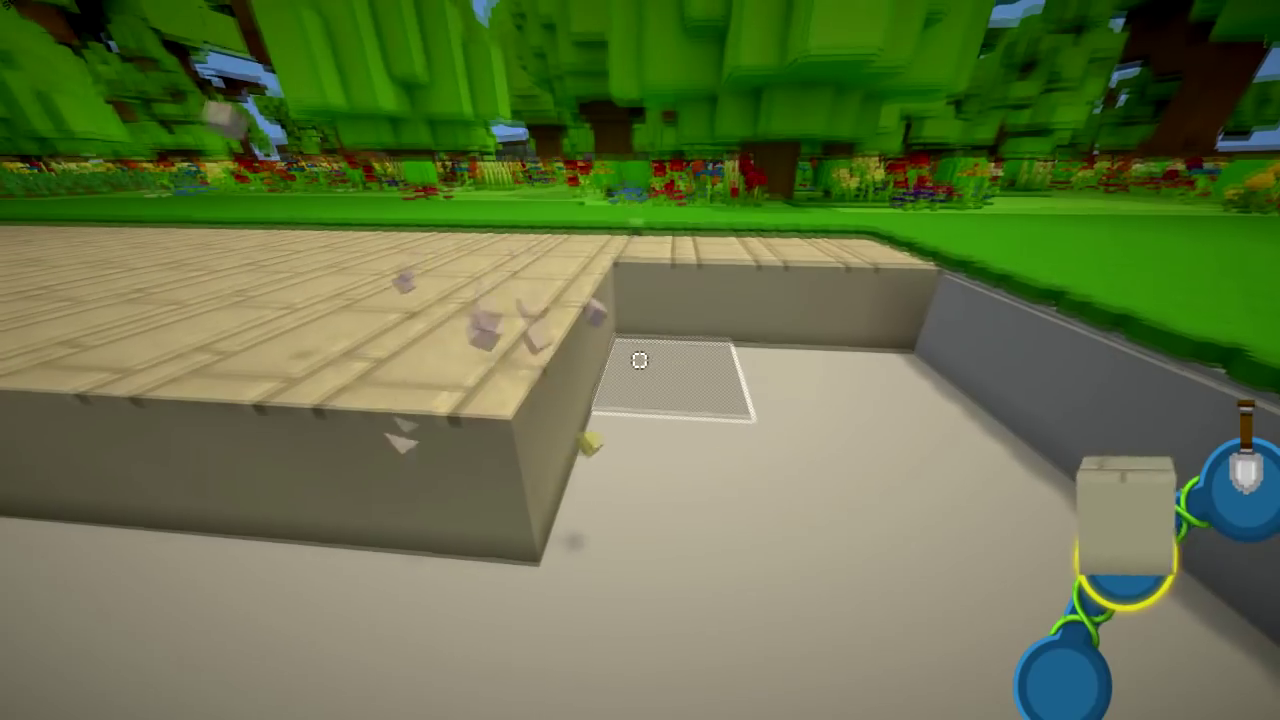
pyautogui.moveTo(640, 360)
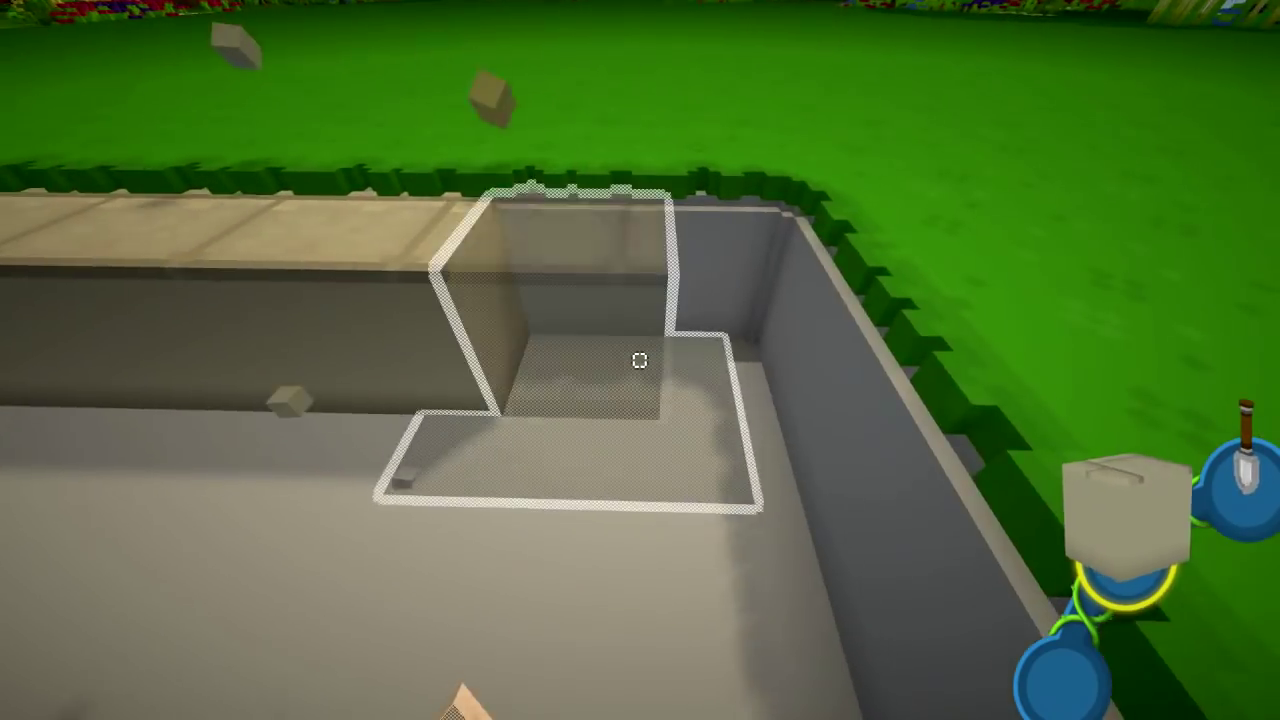
pyautogui.moveTo(640, 360)
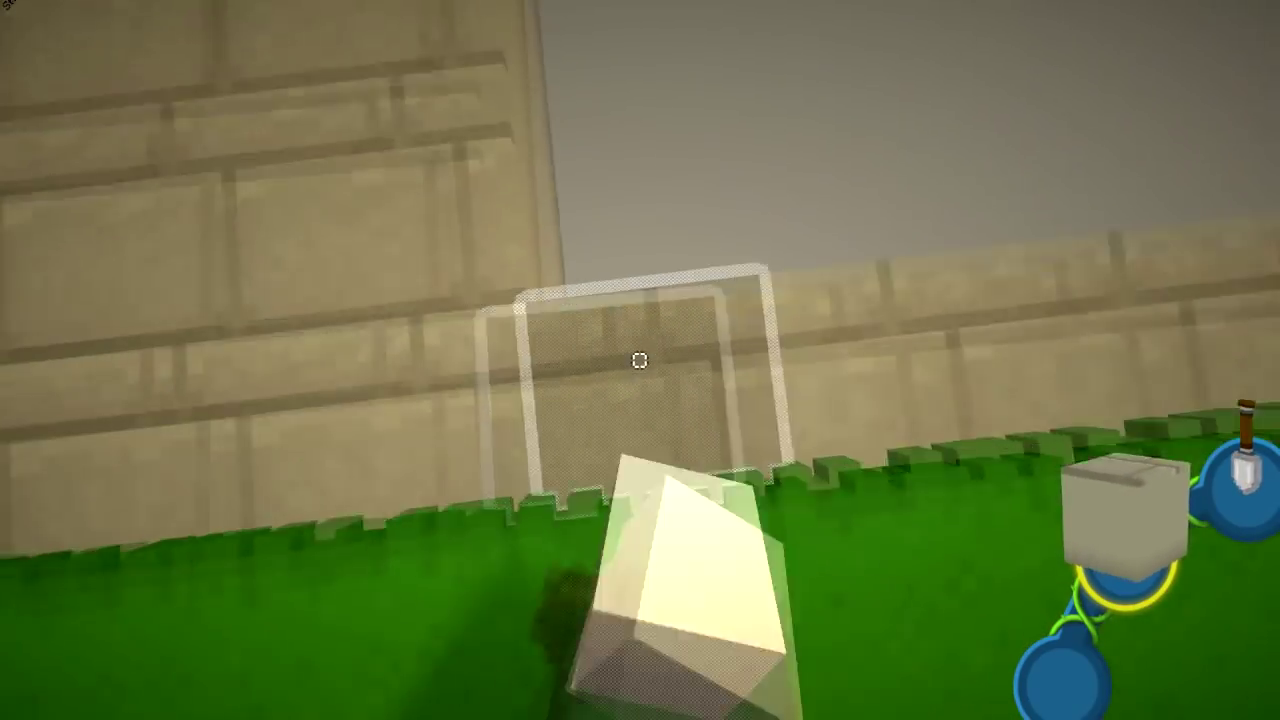
pyautogui.moveTo(640, 360)
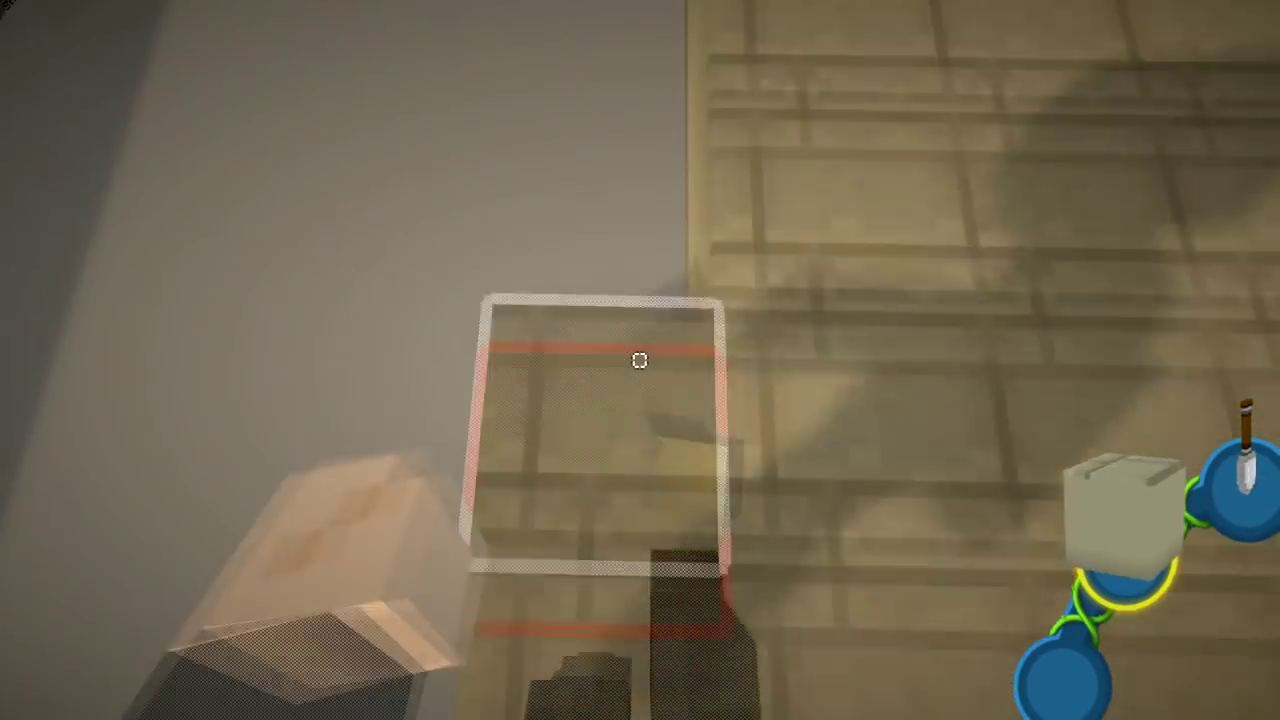
pyautogui.moveTo(640, 360)
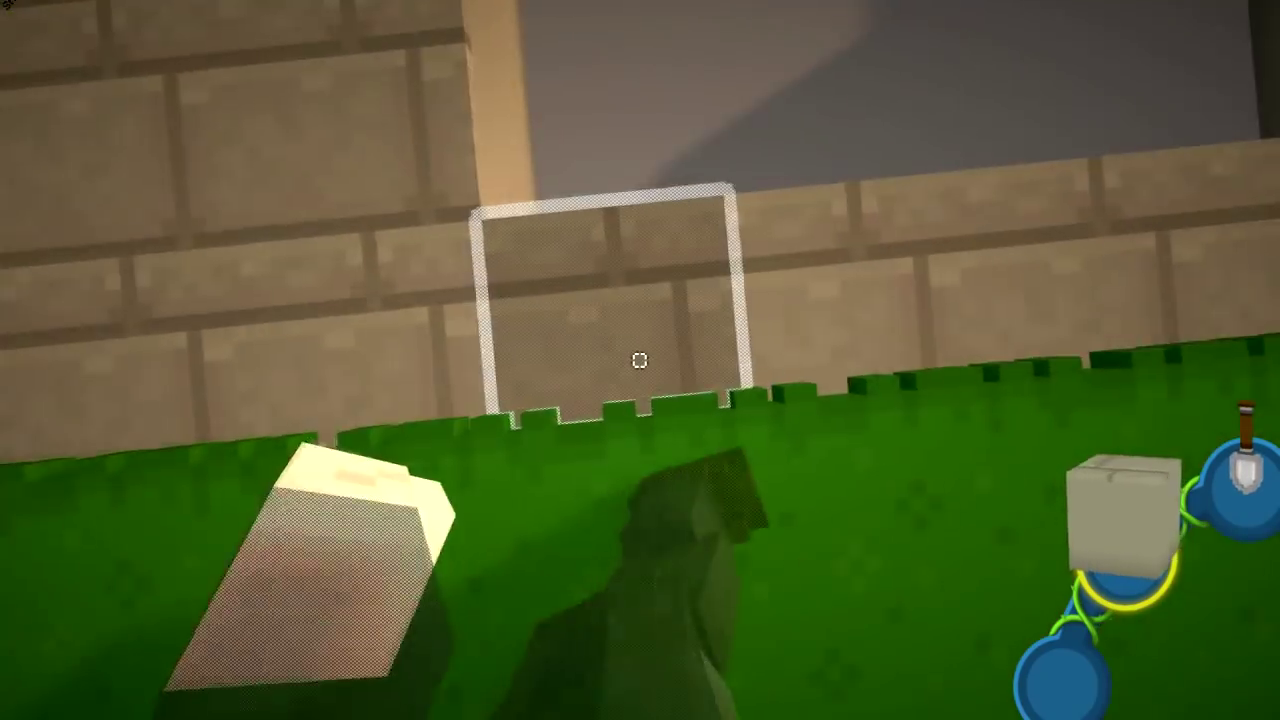
pyautogui.moveTo(640, 360)
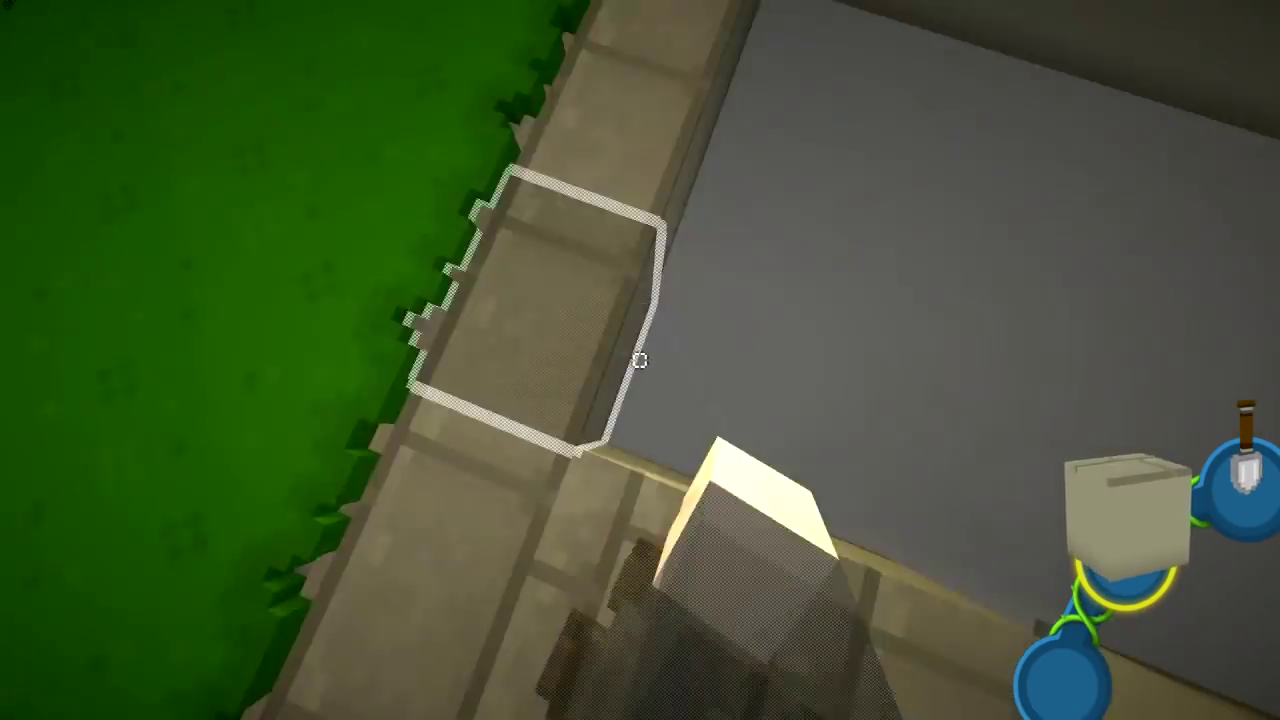
pyautogui.moveTo(640, 360)
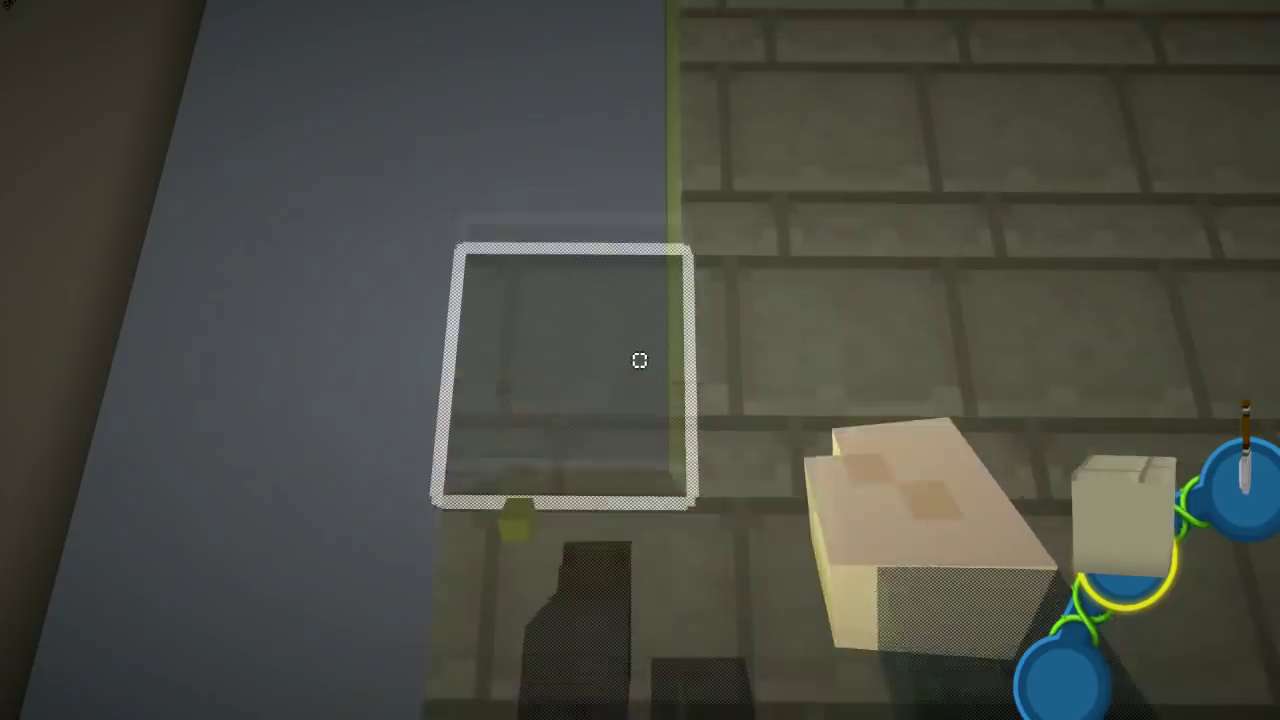
pyautogui.moveTo(640, 360)
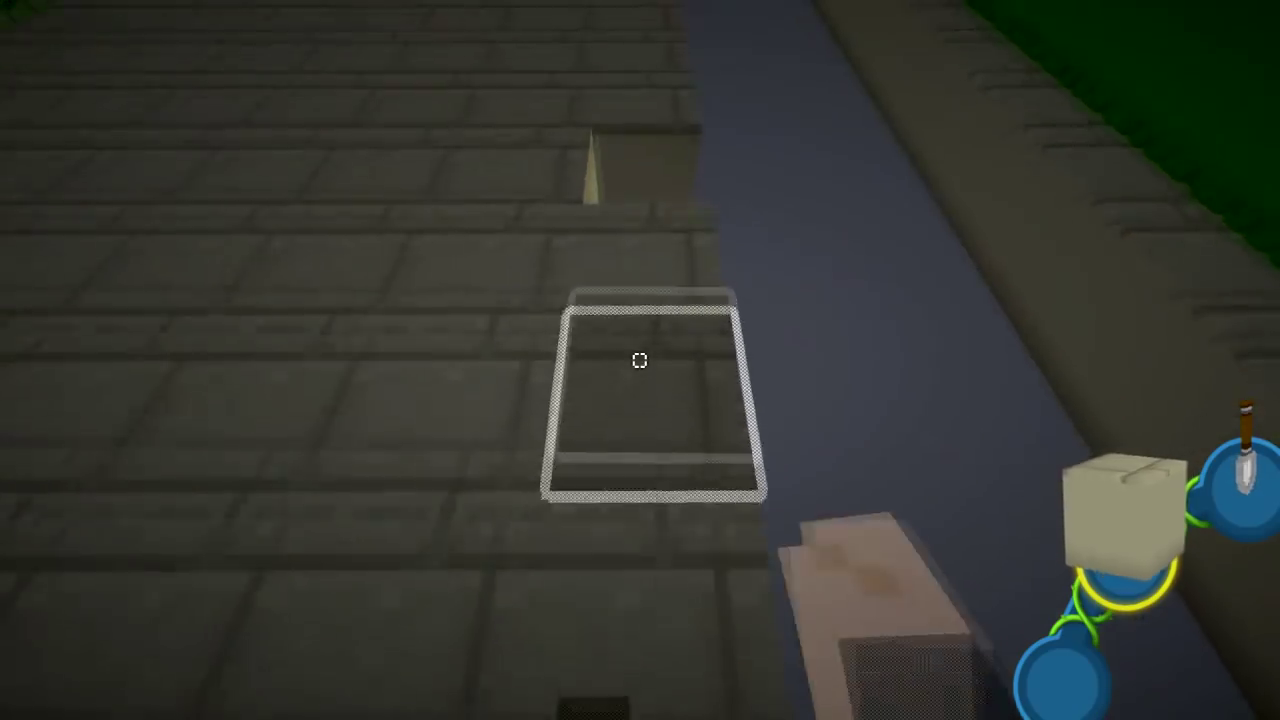
pyautogui.moveTo(640, 360)
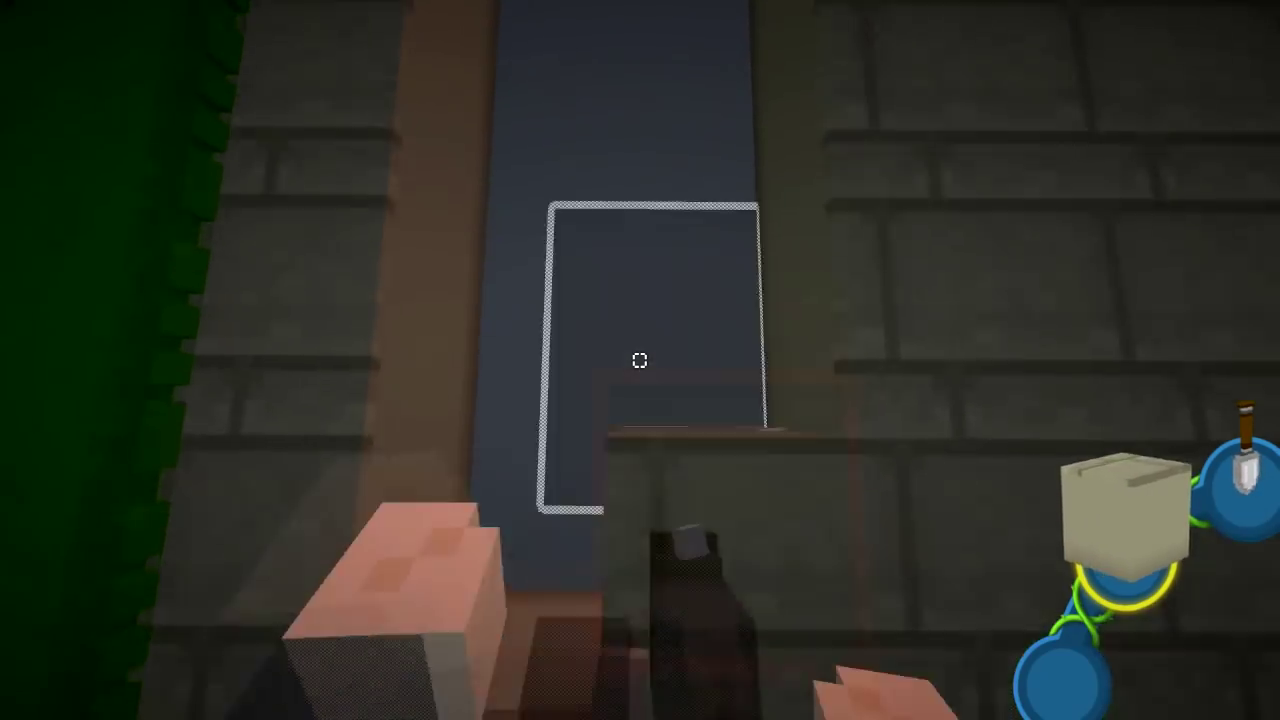
pyautogui.moveTo(640, 360)
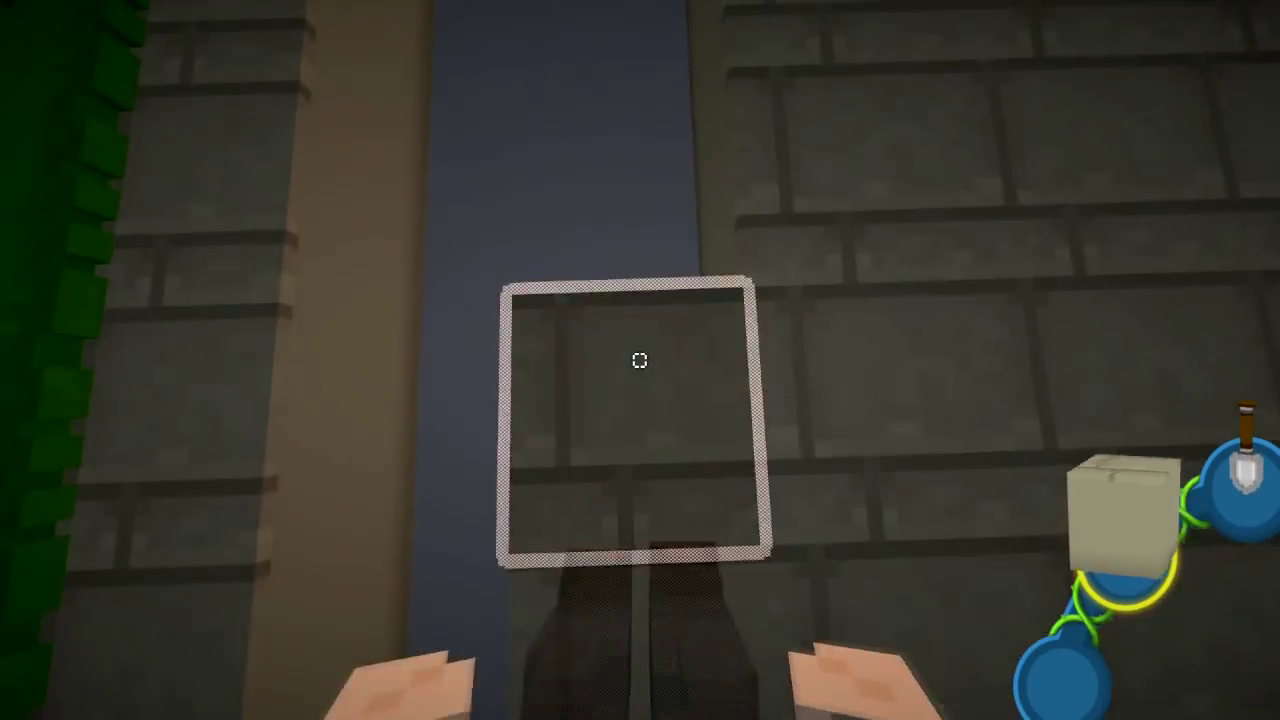
pyautogui.moveTo(640, 360)
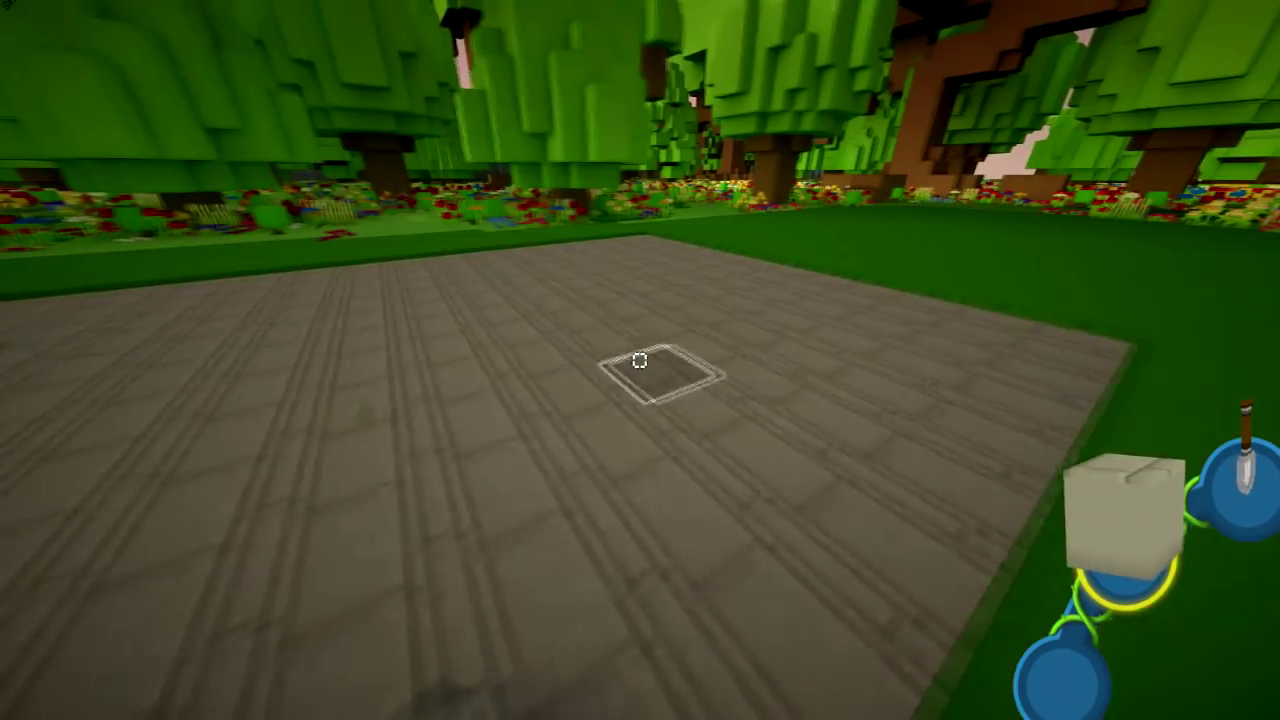
pyautogui.moveTo(640, 360)
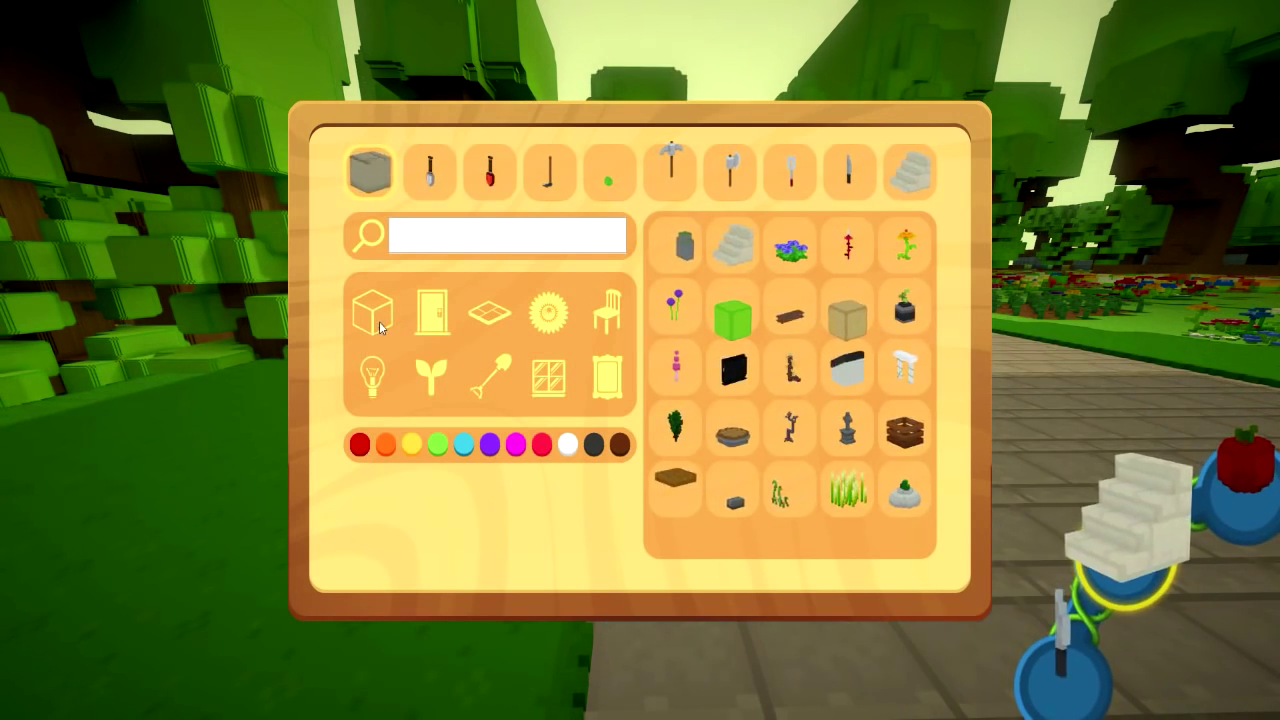
# Step: Switch the creative catalogue to the building blocks category
pyautogui.click(371, 311)
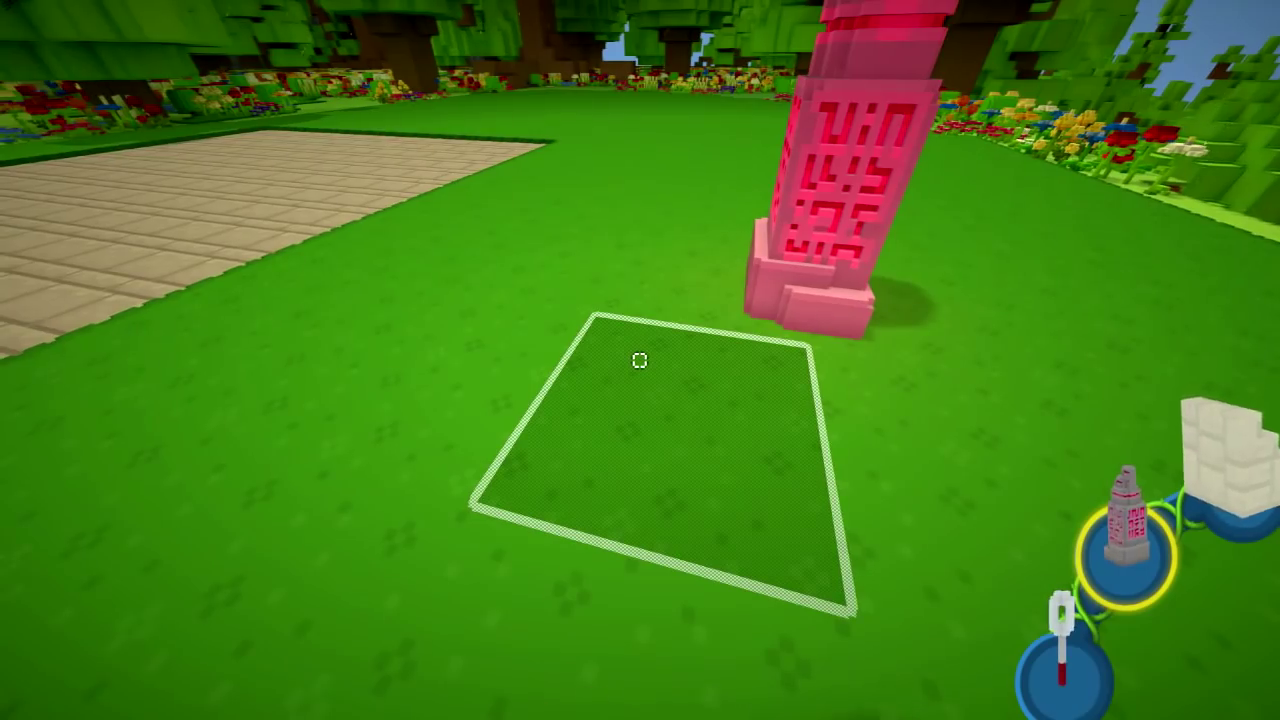
pyautogui.moveTo(640, 360)
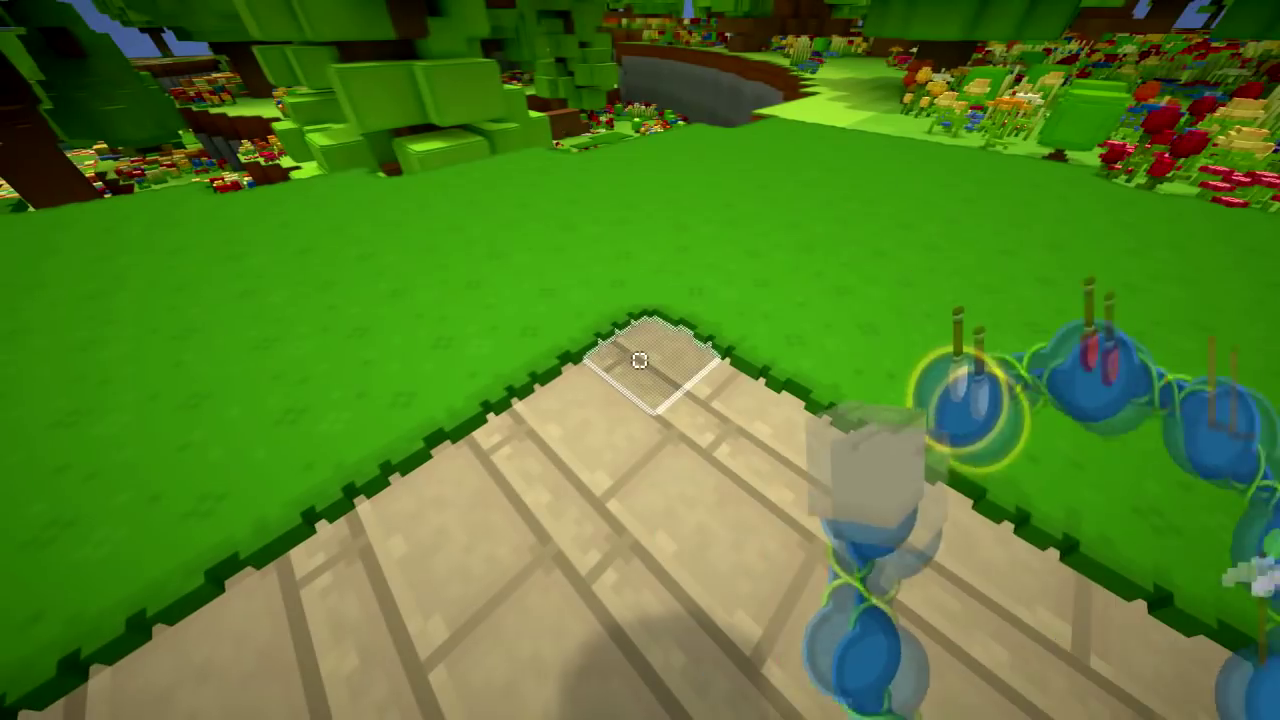
pyautogui.moveTo(640, 360)
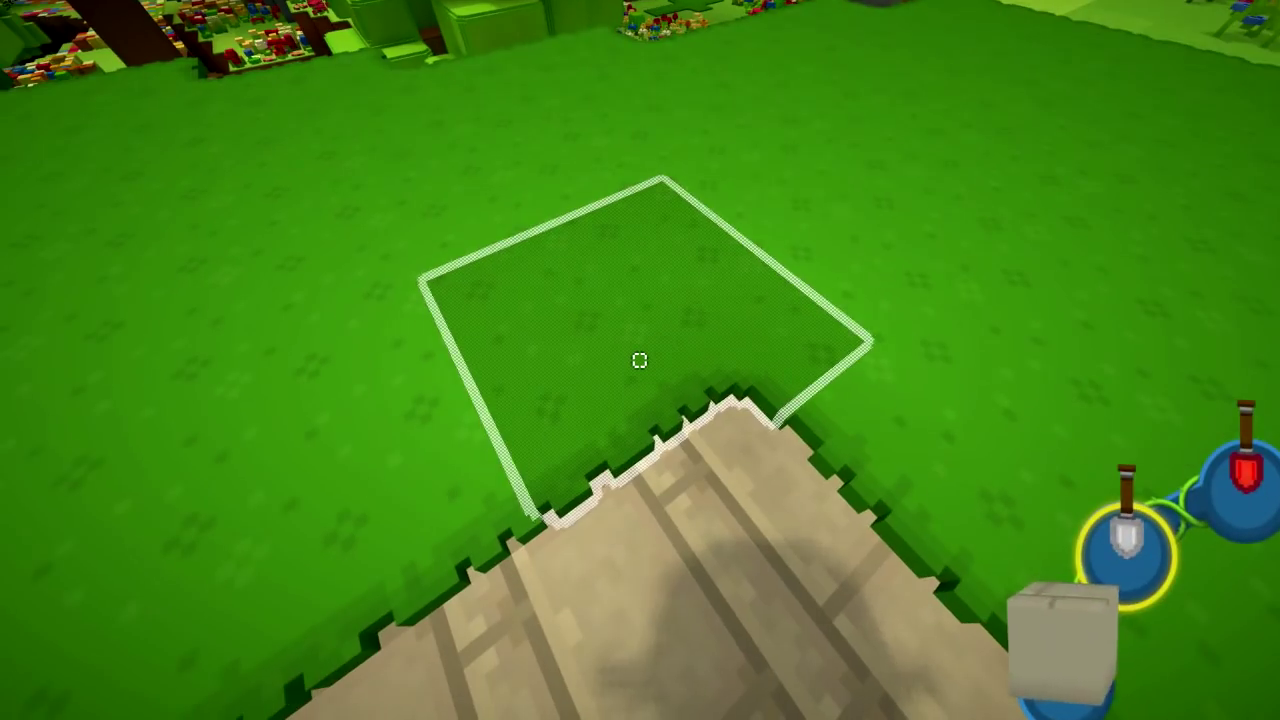
# Step: Dig away the grass beside the paved floor's corner
pyautogui.click(640, 360)
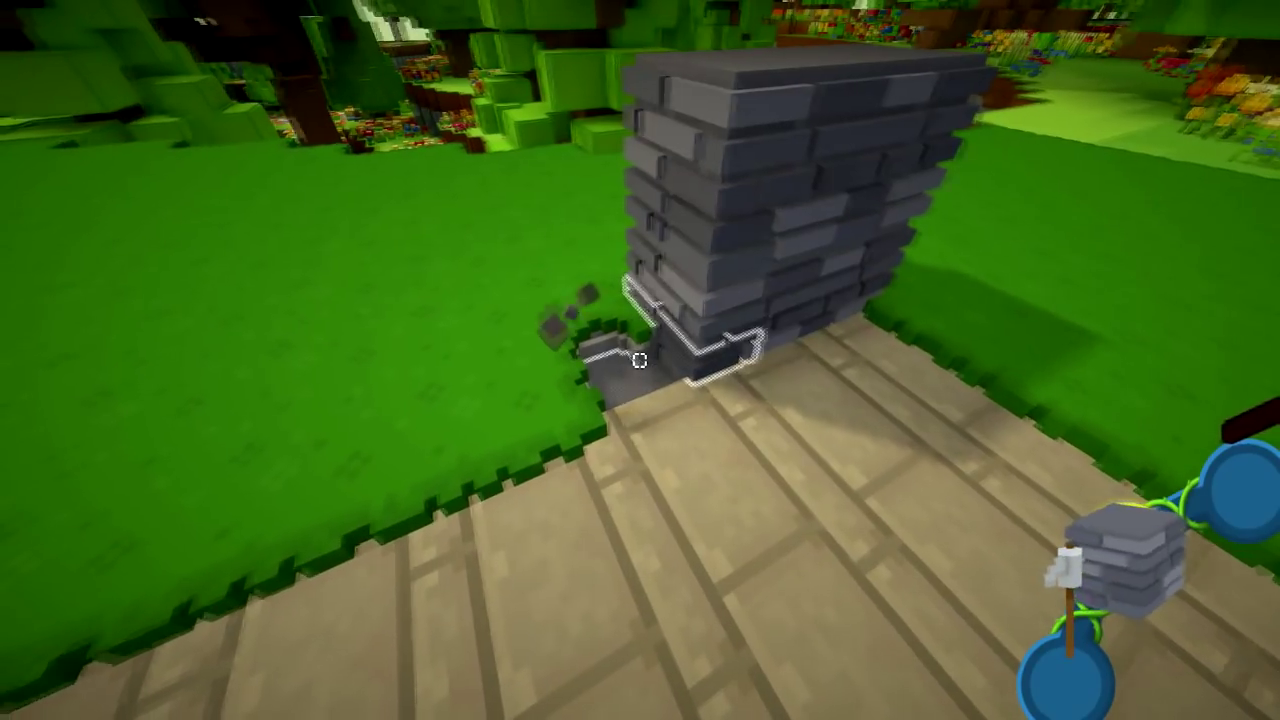
pyautogui.moveTo(640, 360)
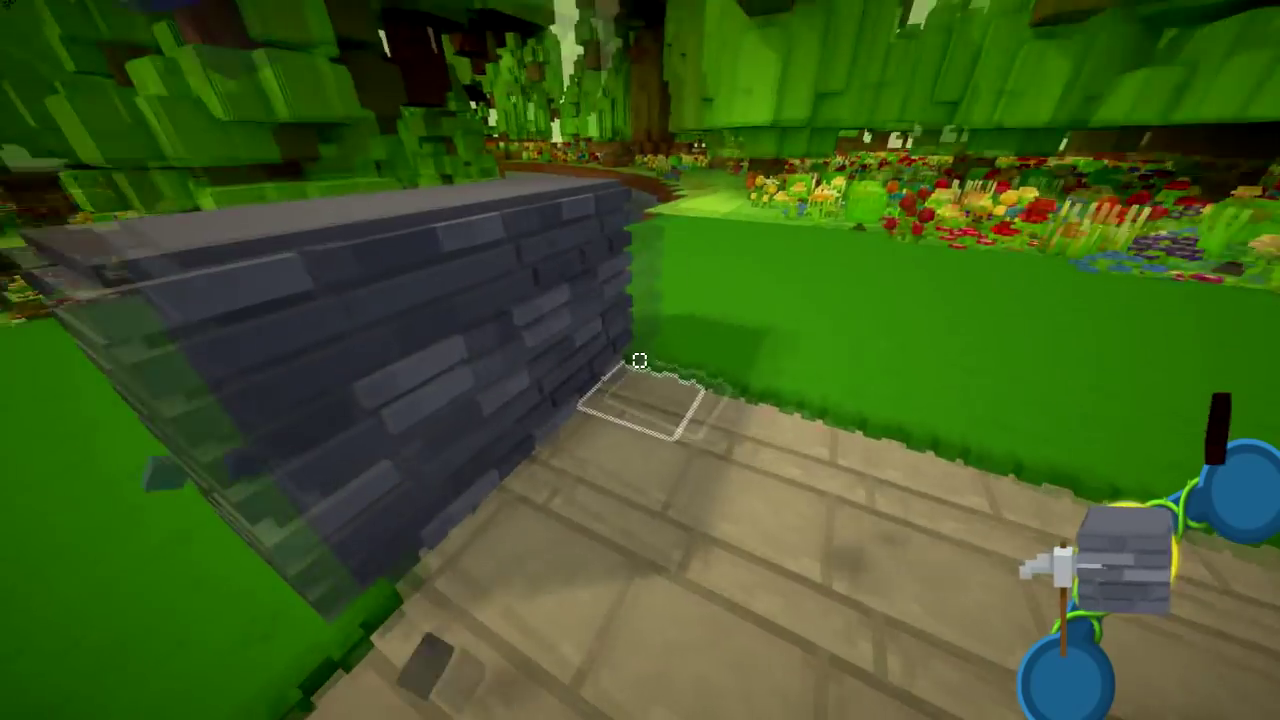
pyautogui.moveTo(640, 360)
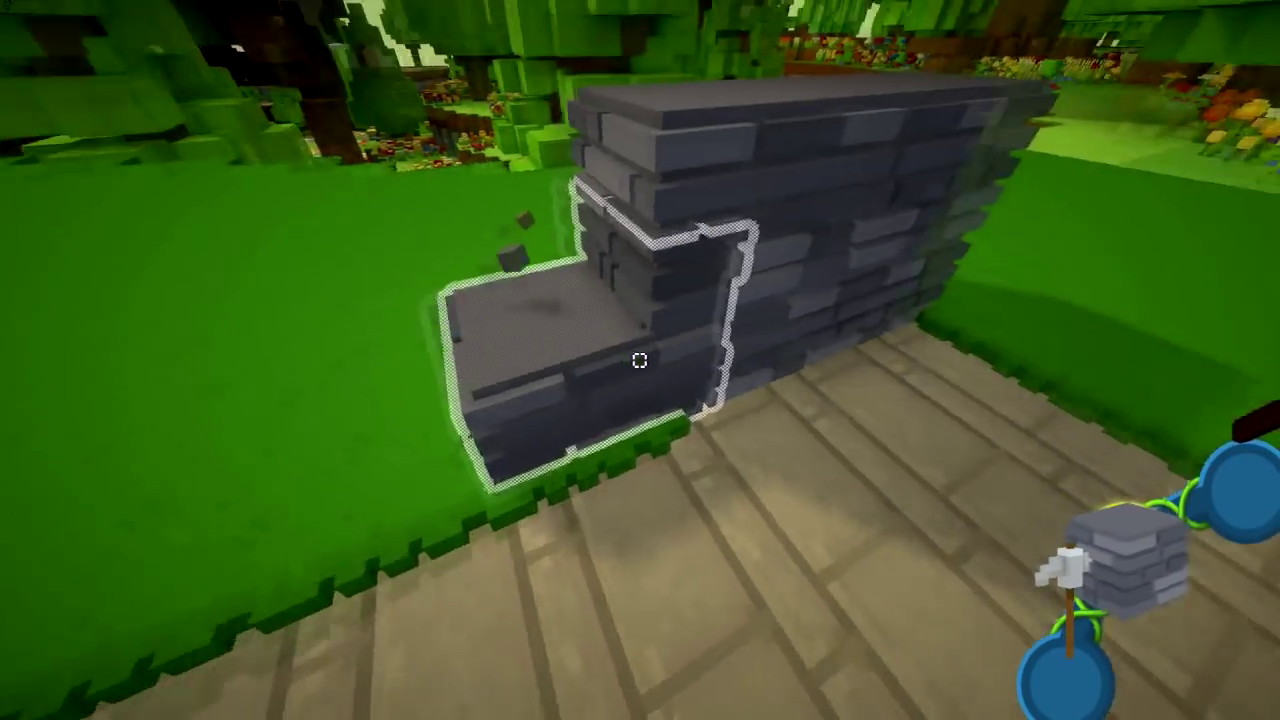
pyautogui.moveTo(640, 360)
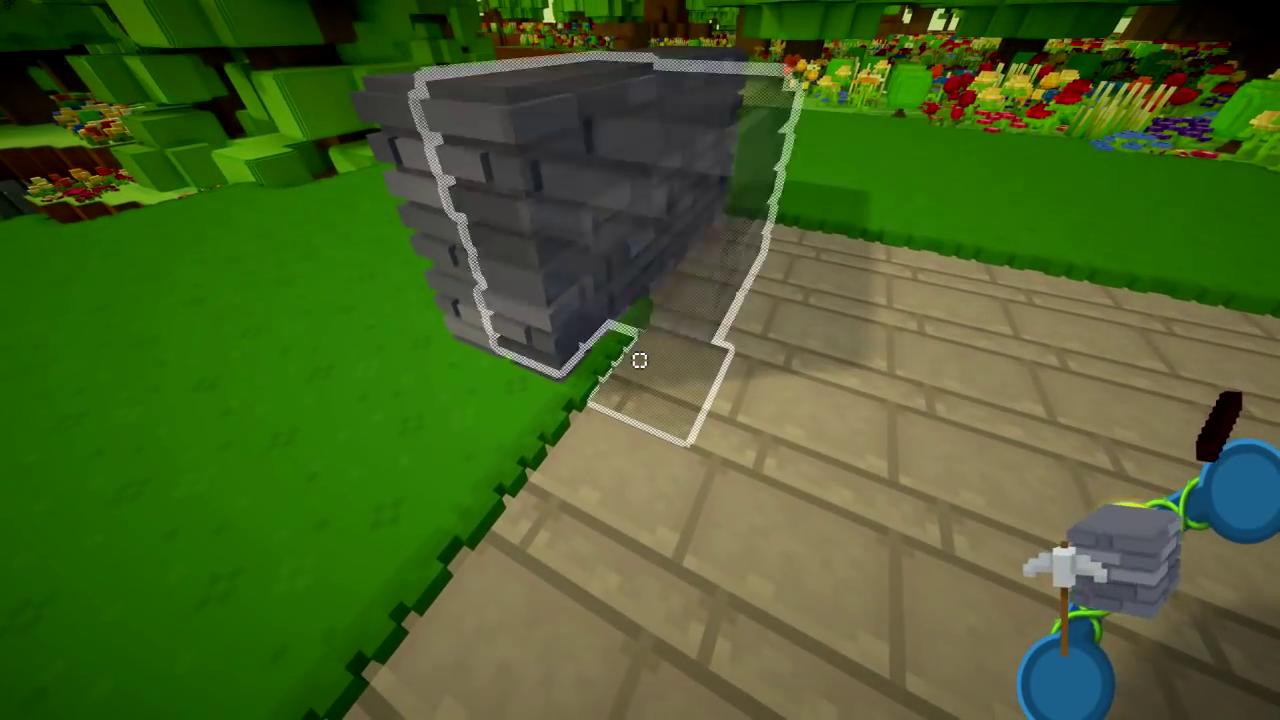
pyautogui.moveTo(640, 360)
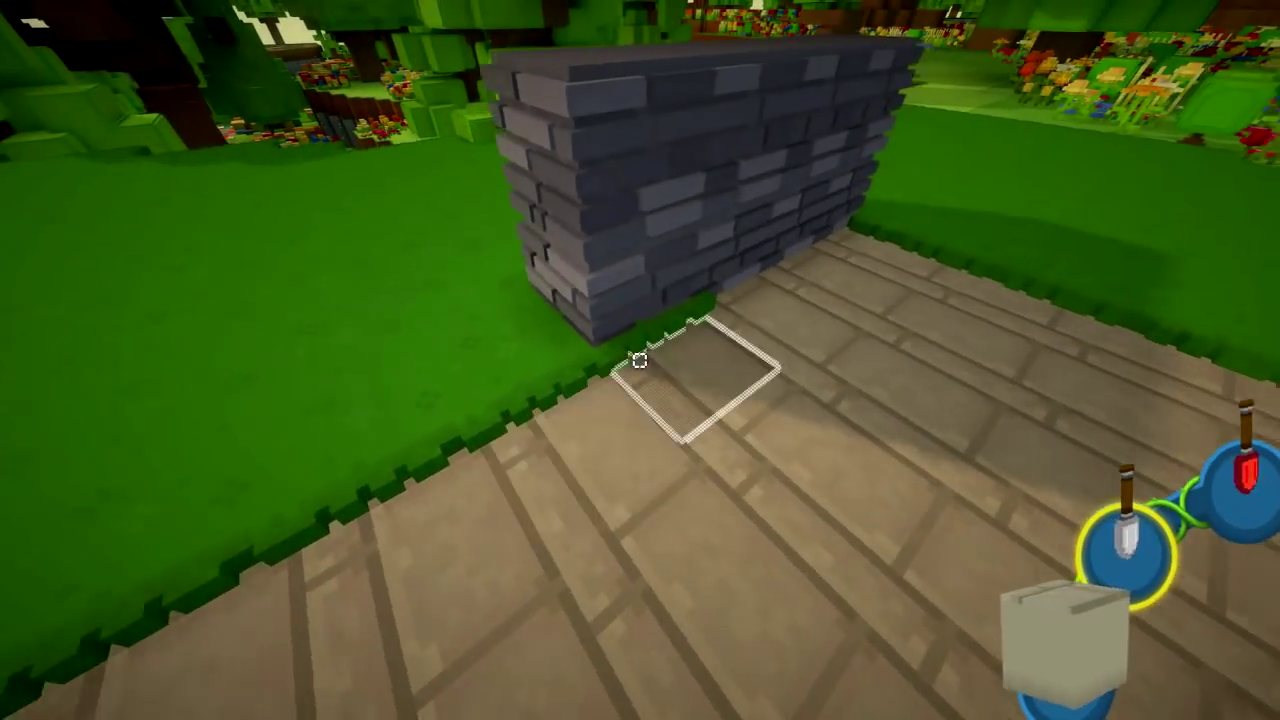
pyautogui.moveTo(640, 360)
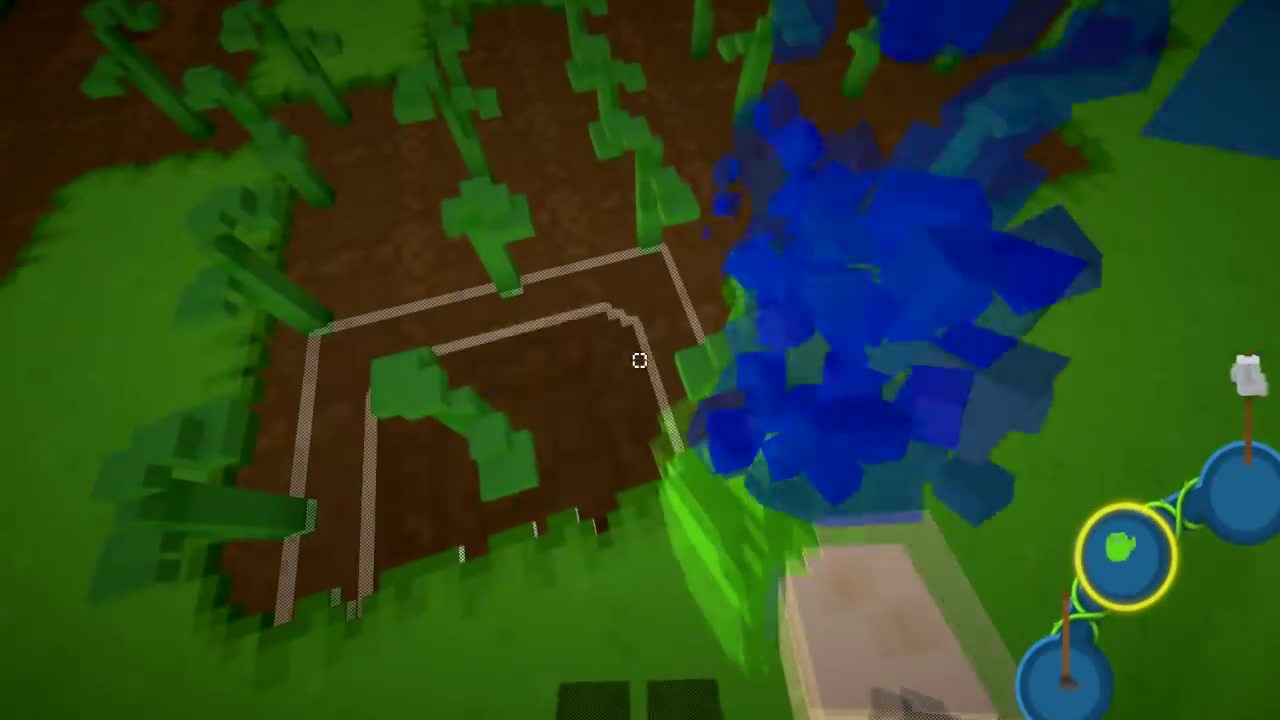
pyautogui.moveTo(640, 360)
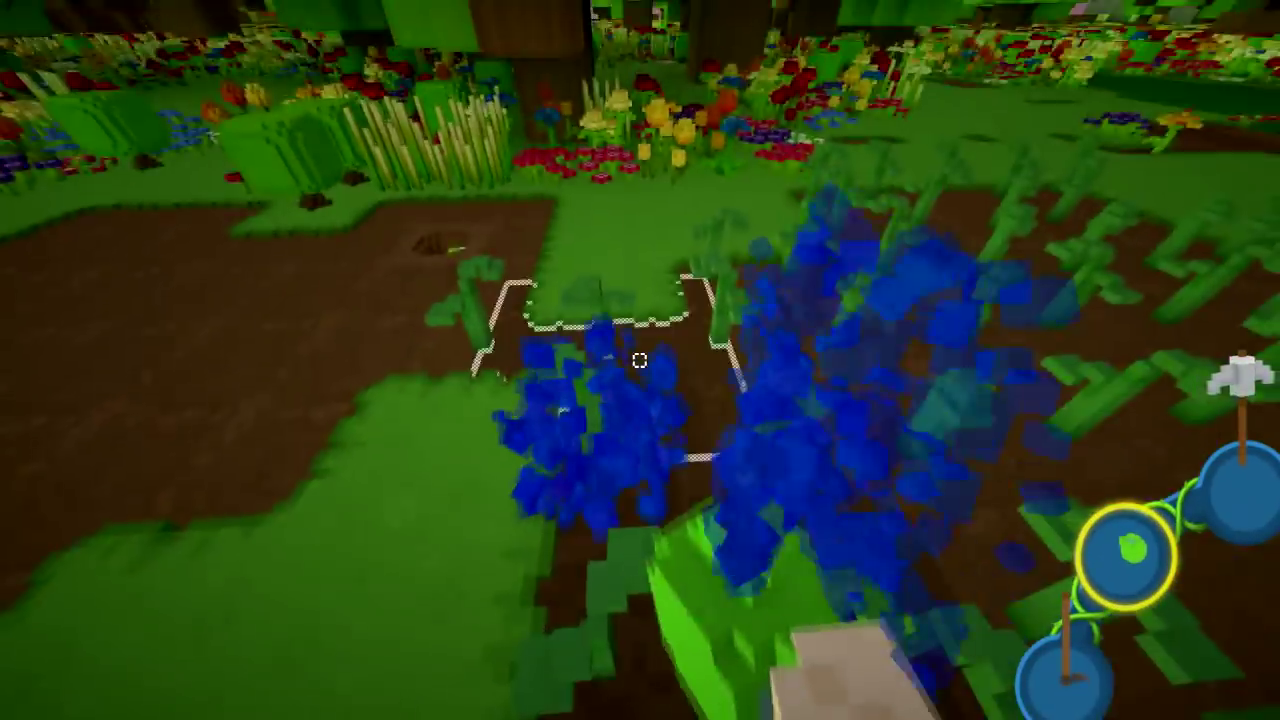